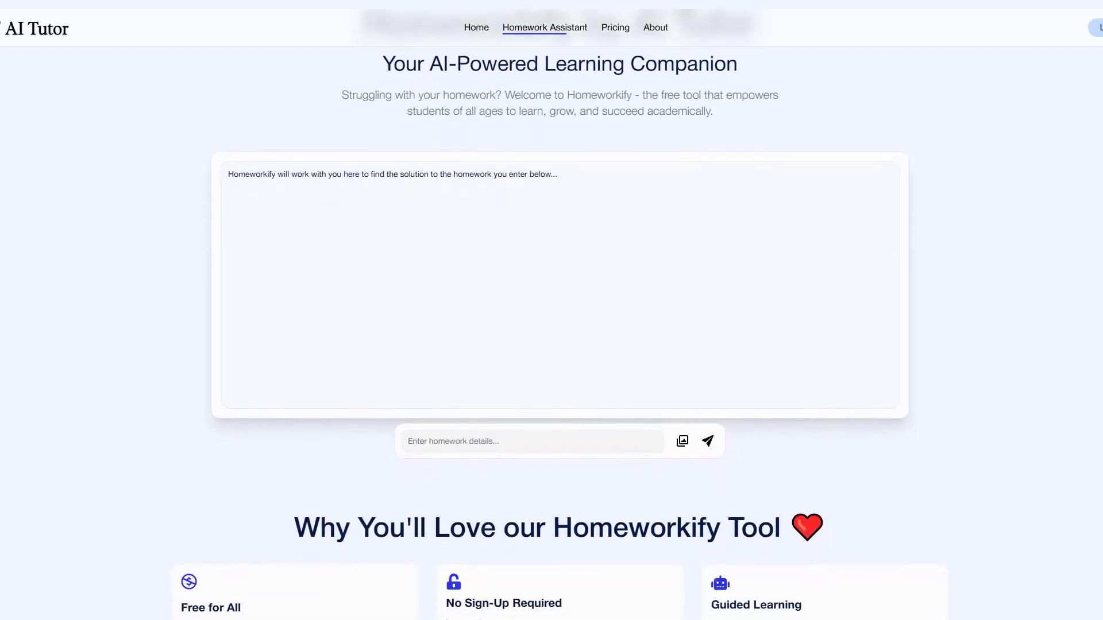
Scroll the Homeworkify page past 'Why You'll Love our Homeworkify Tool' to the FAQ heading.
{"action": "scroll", "scroll_direction": "down", "scroll_amount": 3}
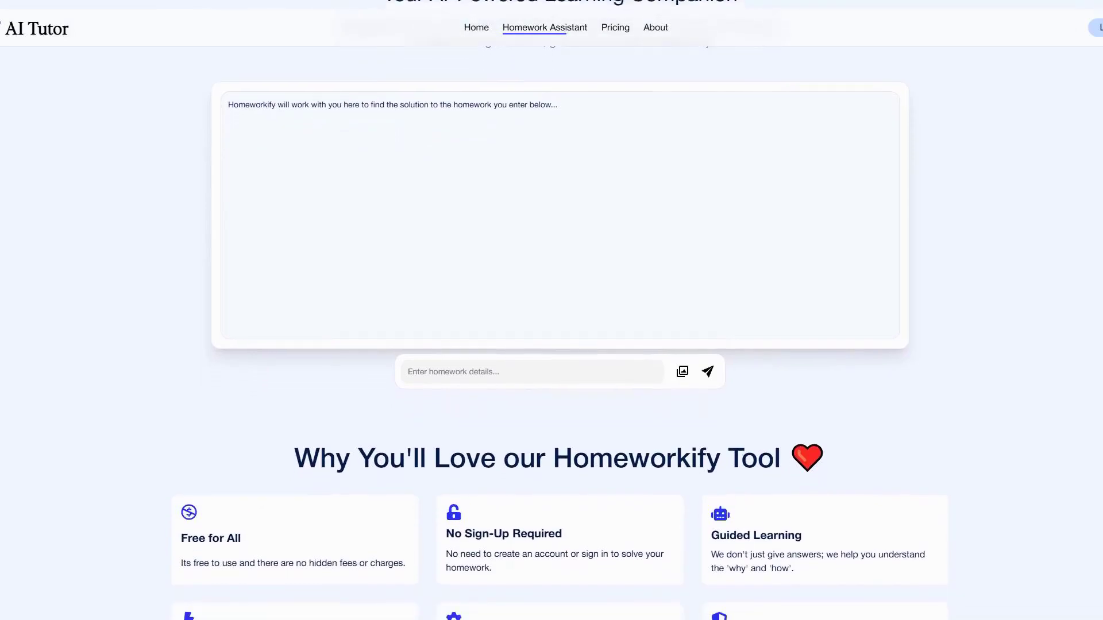
{"action": "scroll", "scroll_direction": "down", "scroll_amount": 3}
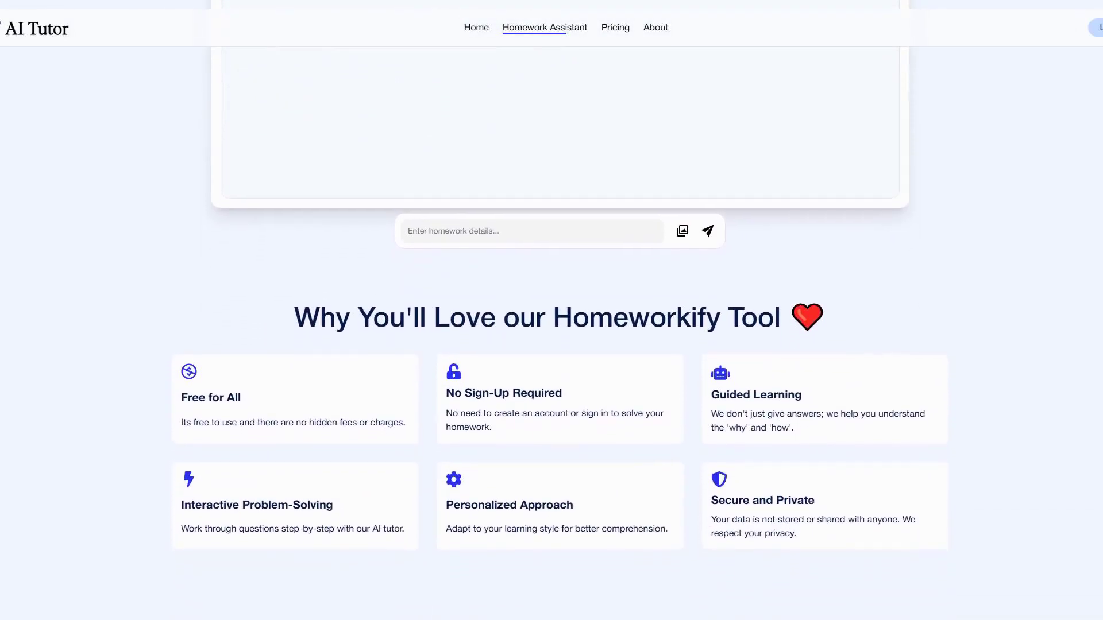
{"action": "scroll", "scroll_direction": "down", "scroll_amount": 3}
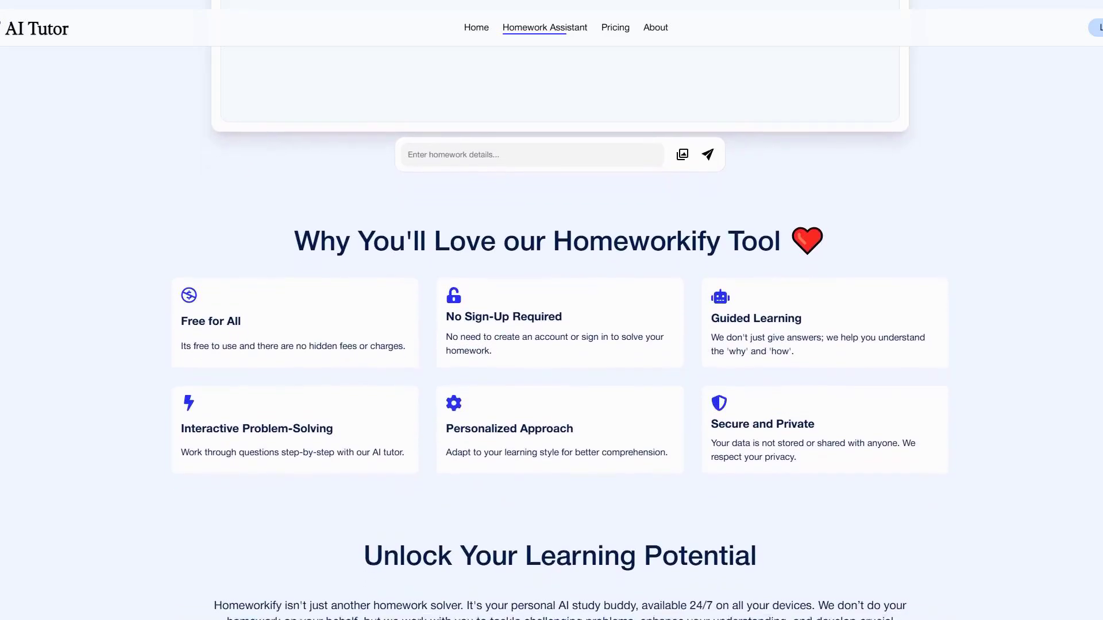
{"action": "scroll", "scroll_direction": "down", "scroll_amount": 3}
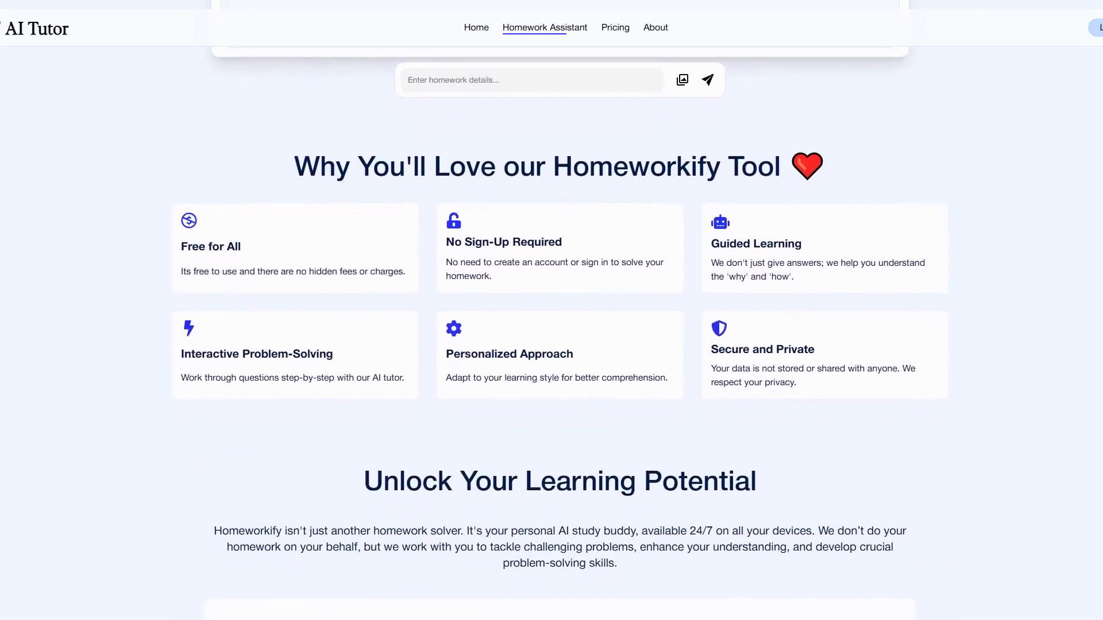
{"action": "scroll", "scroll_direction": "down", "scroll_amount": 3}
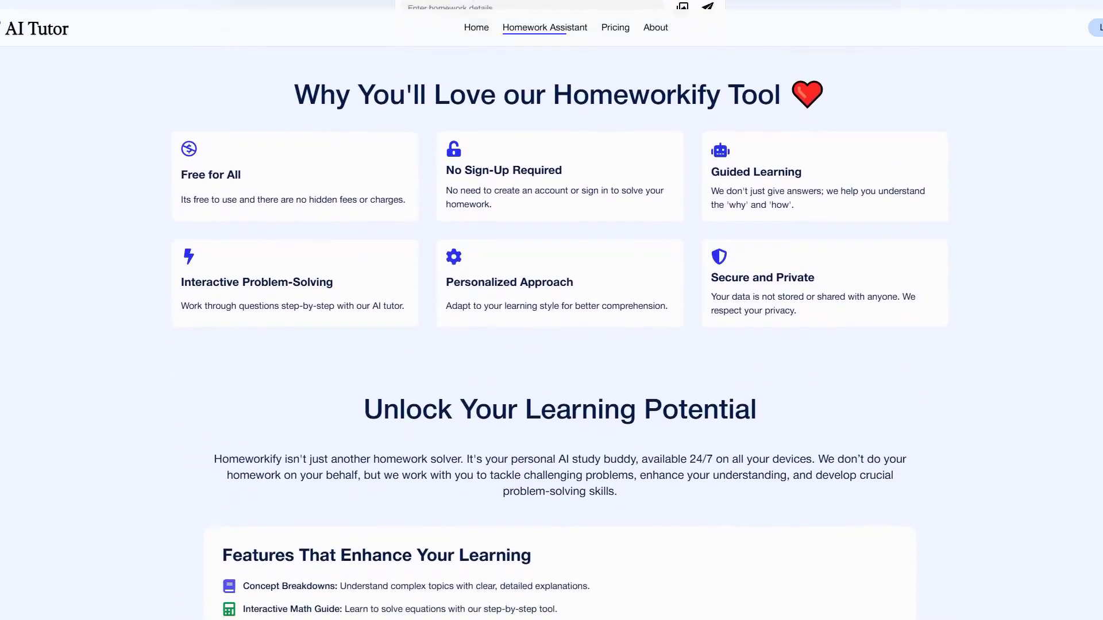
{"action": "scroll", "scroll_direction": "down", "scroll_amount": 3}
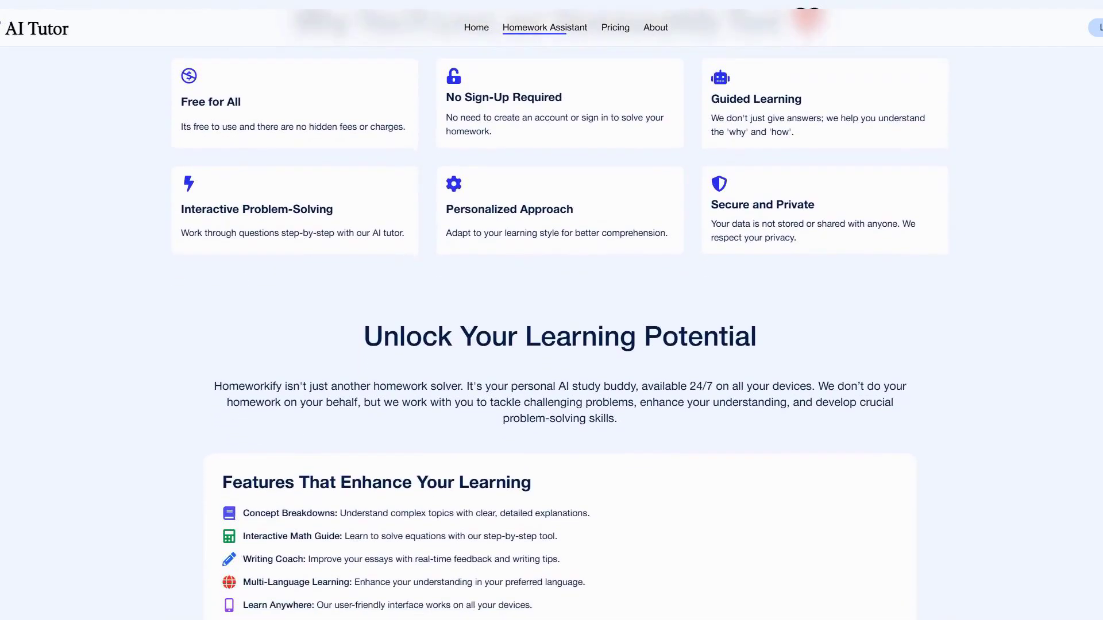
{"action": "scroll", "scroll_direction": "down", "scroll_amount": 3}
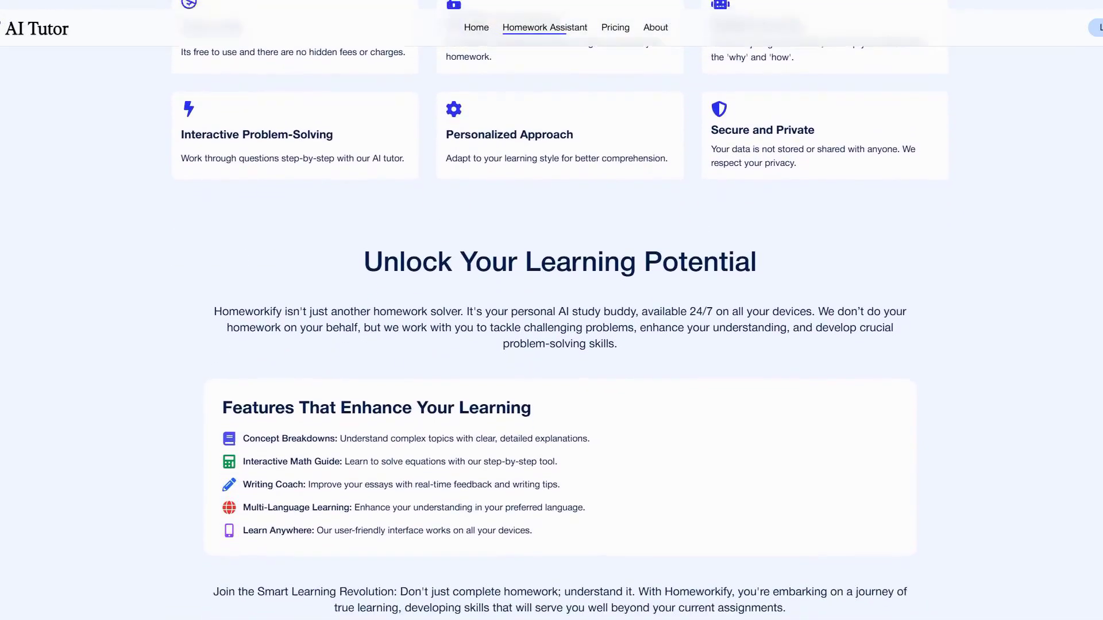
{"action": "scroll", "scroll_direction": "down", "scroll_amount": 3}
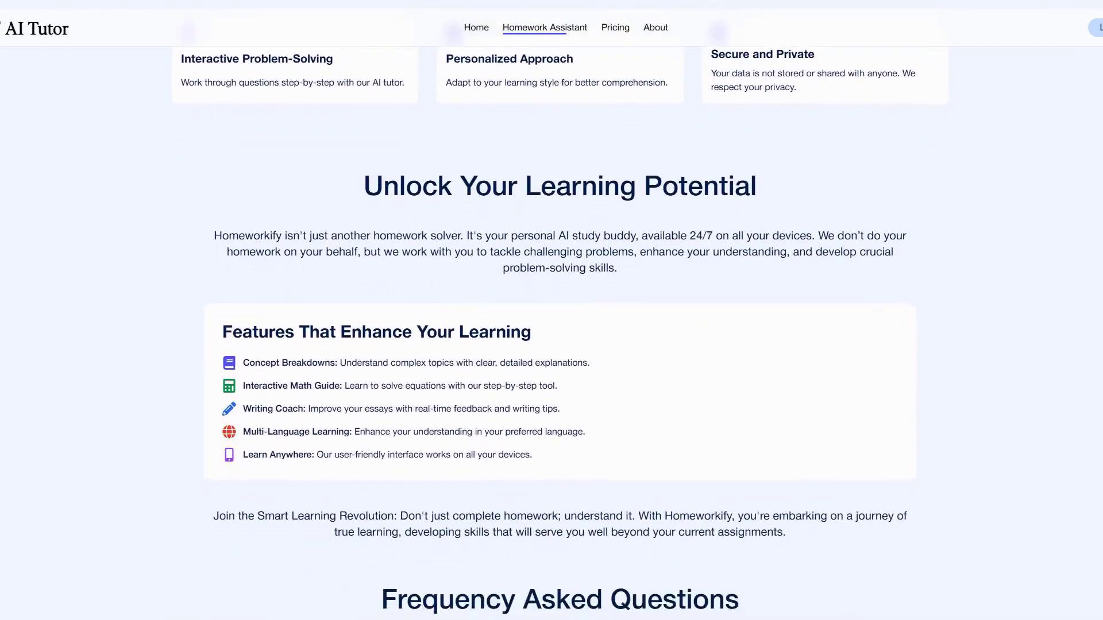
{"action": "scroll", "scroll_direction": "down", "scroll_amount": 3}
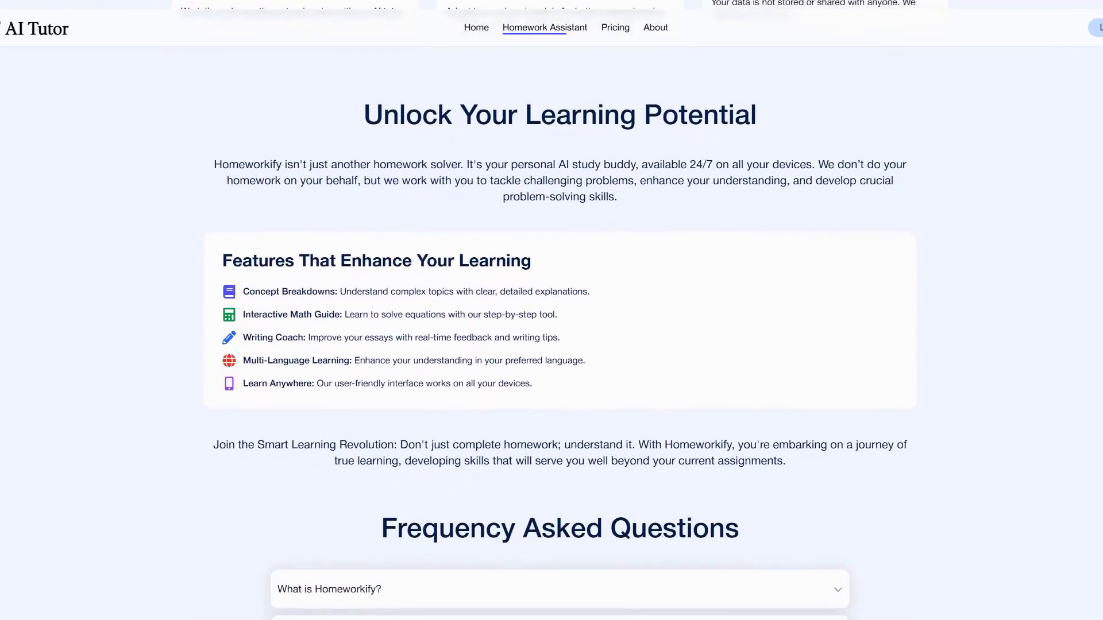
Go to the AI Tutor home page and browse past testimonials and logos to the courses.
{"action": "left_click", "coordinate": [477, 28]}
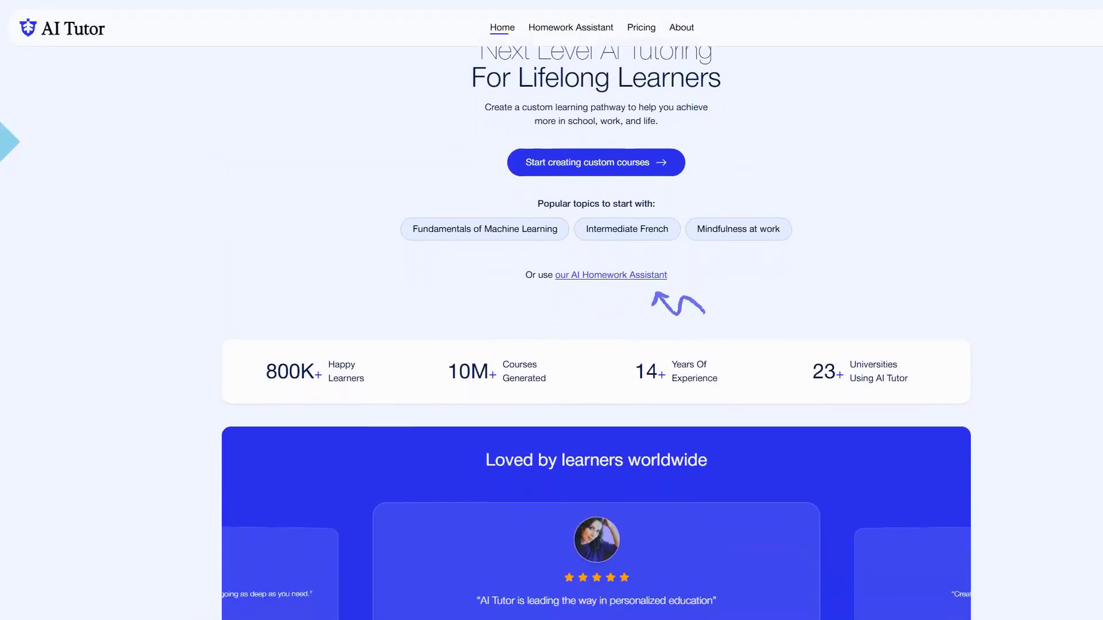
{"action": "scroll", "scroll_direction": "down", "scroll_amount": 3}
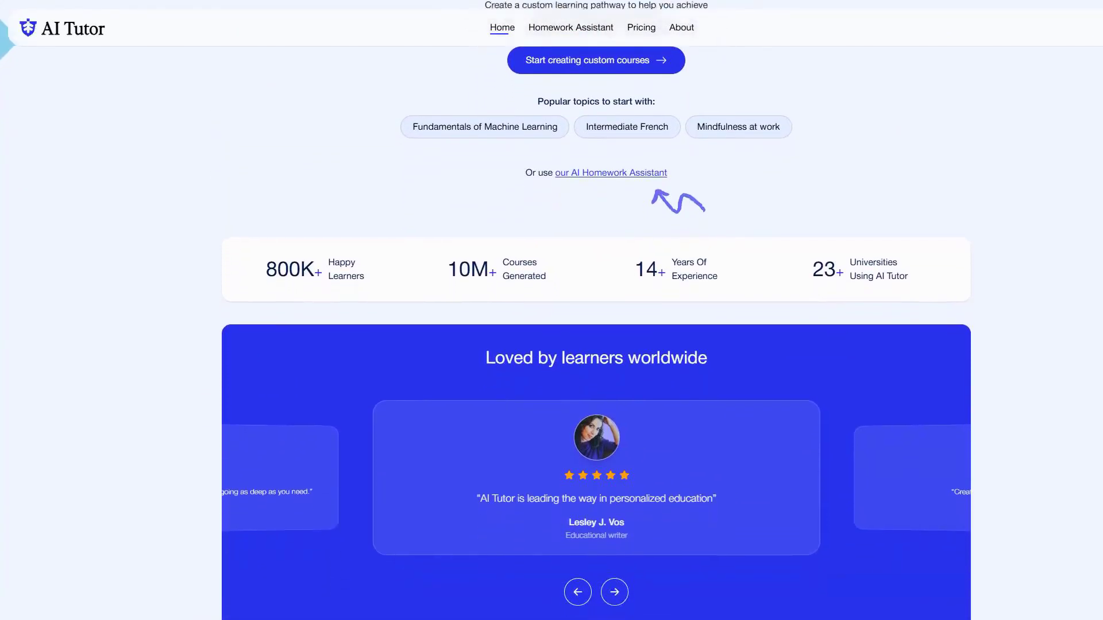
{"action": "scroll", "scroll_direction": "down", "scroll_amount": 3}
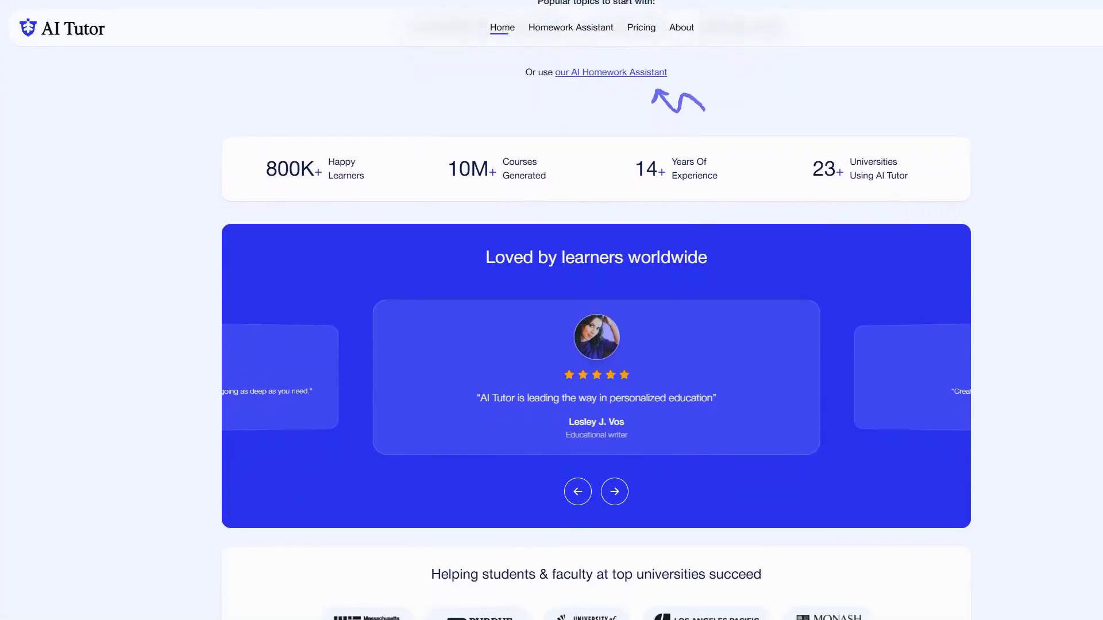
{"action": "scroll", "scroll_direction": "down", "scroll_amount": 3}
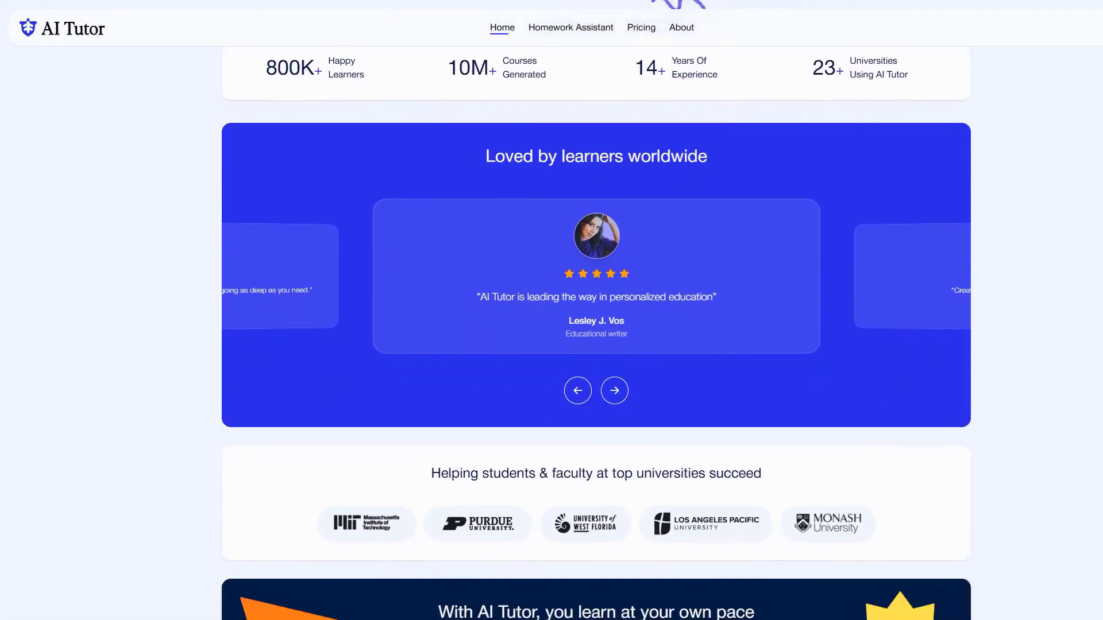
{"action": "scroll", "scroll_direction": "down", "scroll_amount": 3}
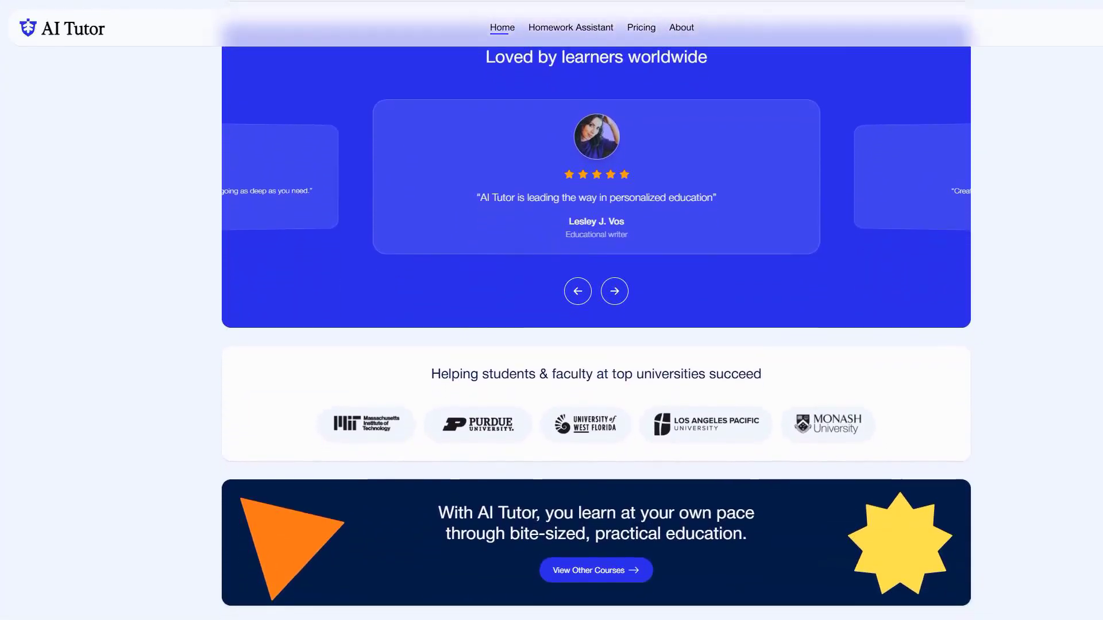
{"action": "scroll", "scroll_direction": "down", "scroll_amount": 3}
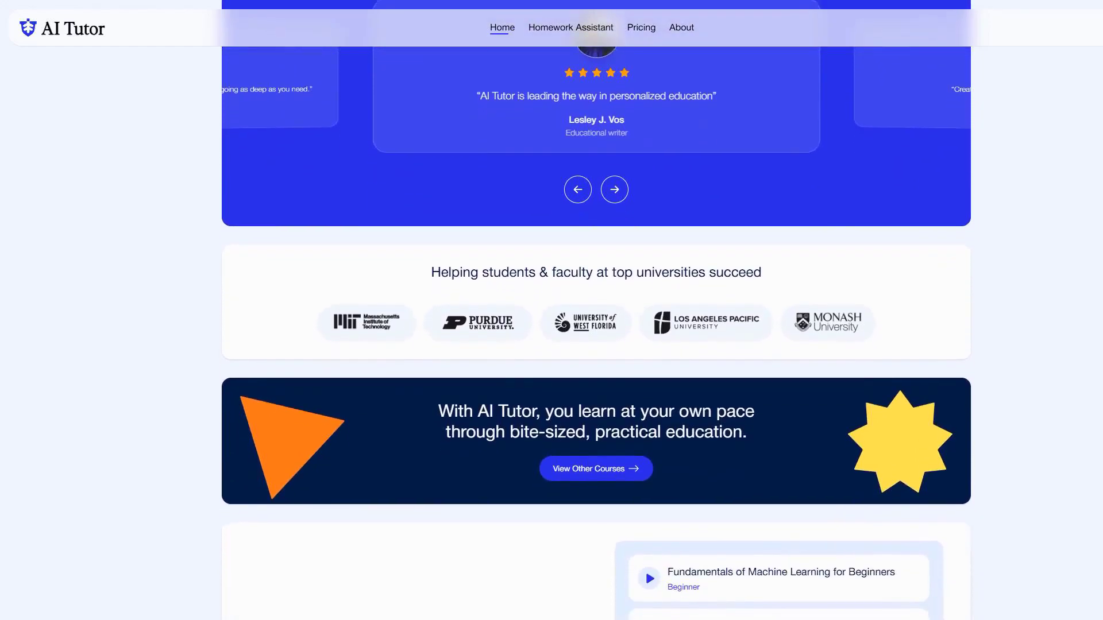
{"action": "scroll", "scroll_direction": "down", "scroll_amount": 3}
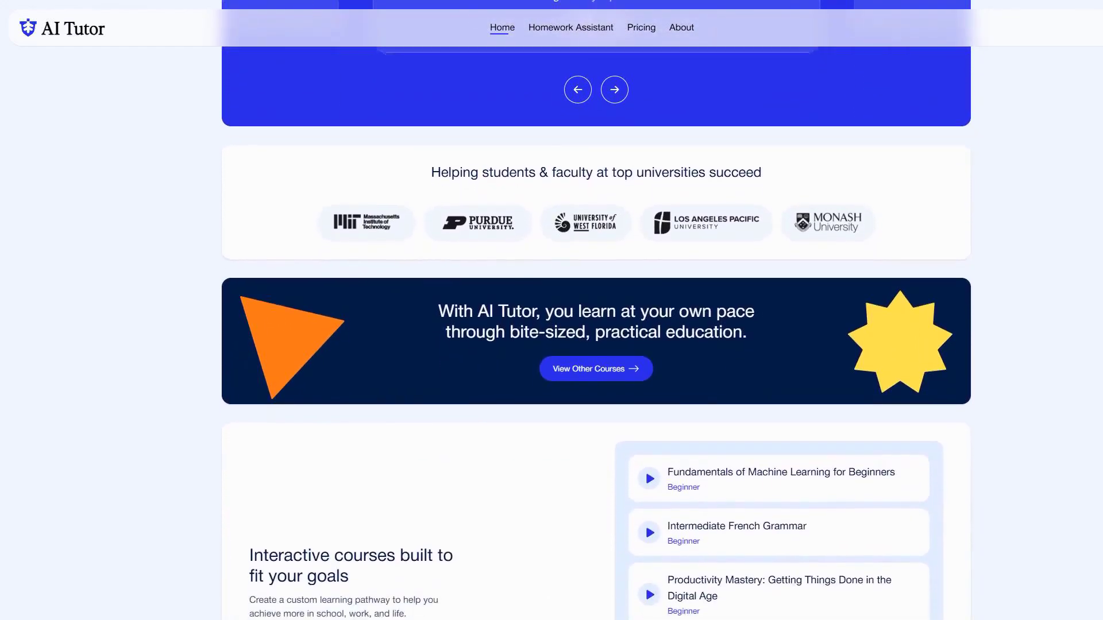
{"action": "scroll", "scroll_direction": "down", "scroll_amount": 3}
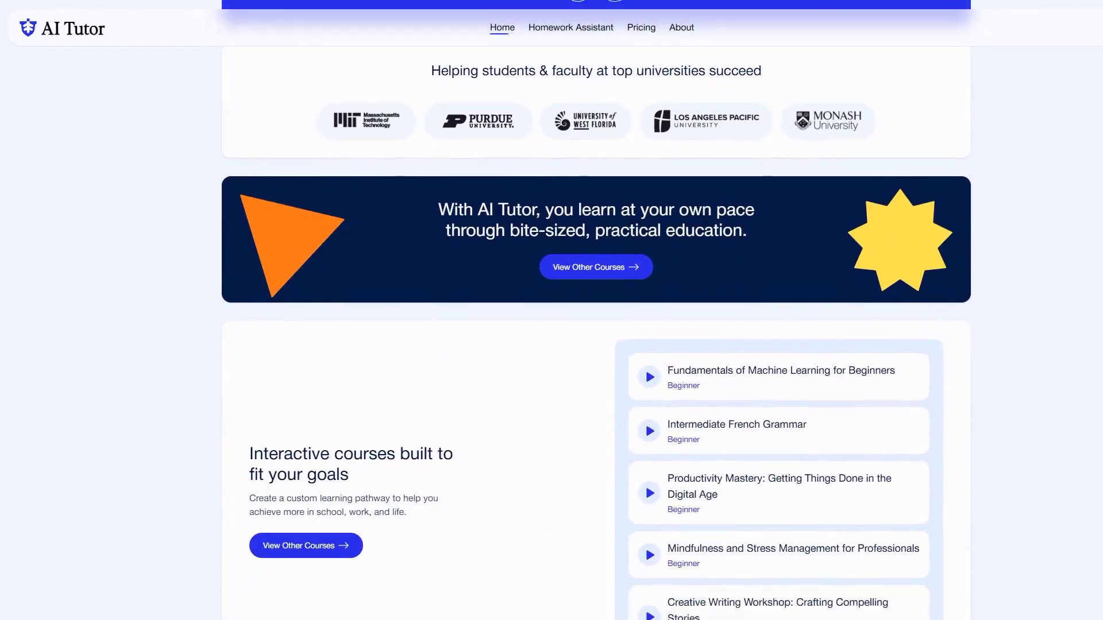
Ask the Homework Assistant to solve 2*79-5, getting a step-by-step answer of 153.
{"action": "left_click", "coordinate": [571, 27]}
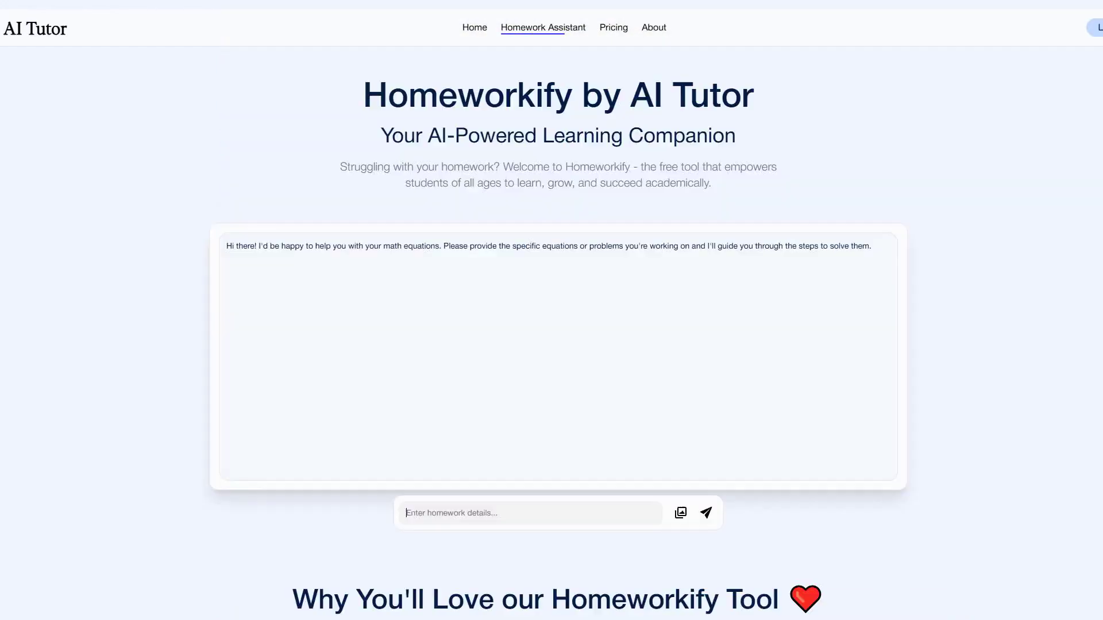
{"action": "type", "text": "2"}
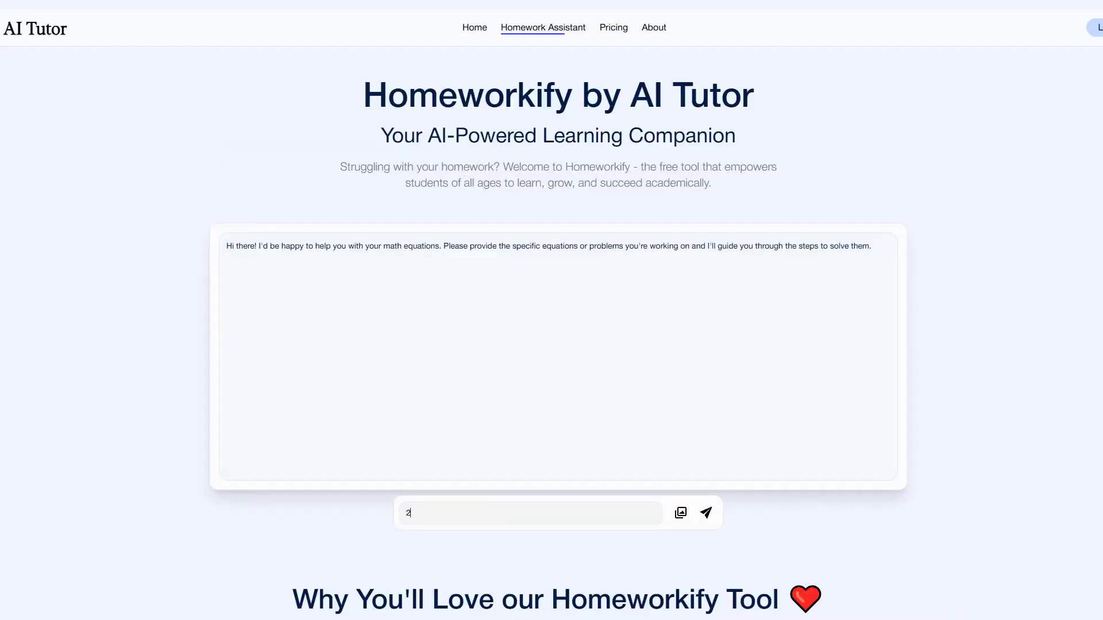
{"action": "type", "text": "*79"}
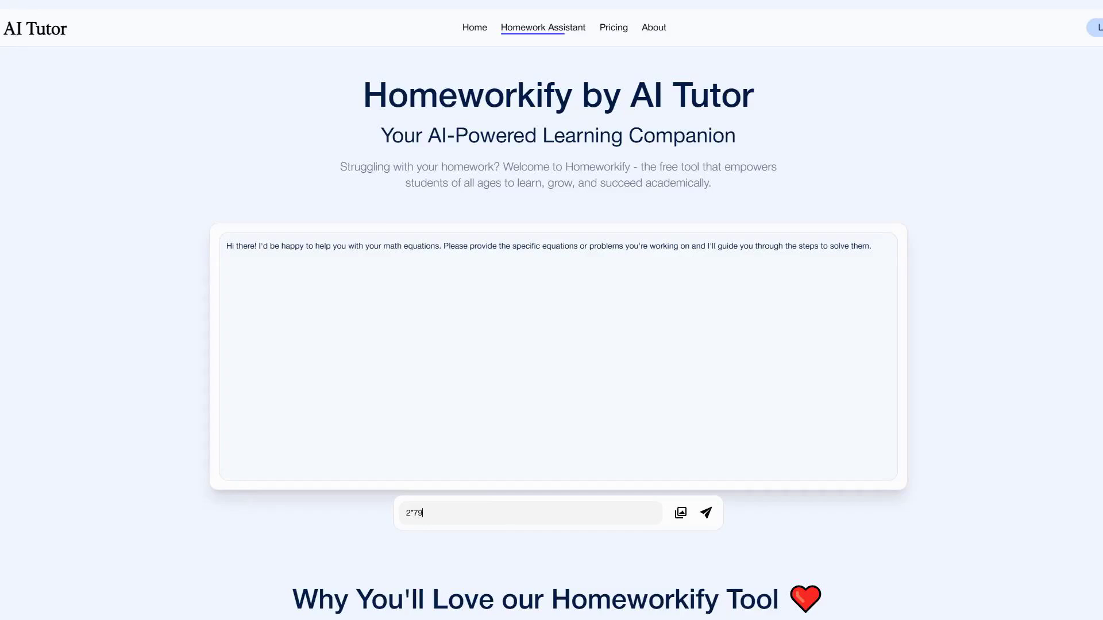
{"action": "type", "text": "-5"}
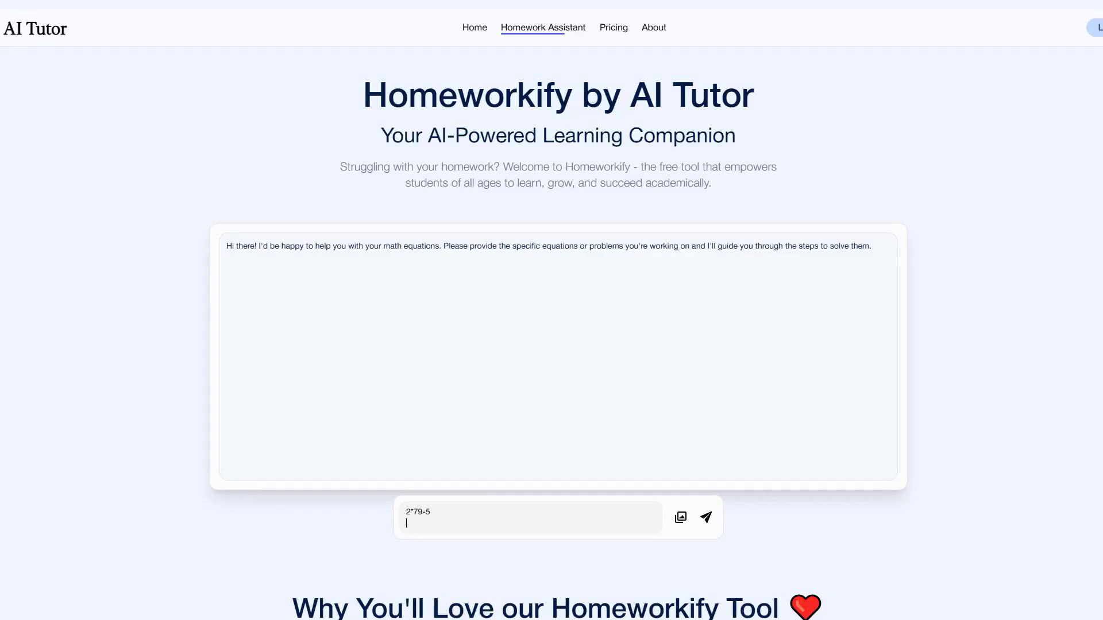
{"action": "left_click", "coordinate": [705, 517]}
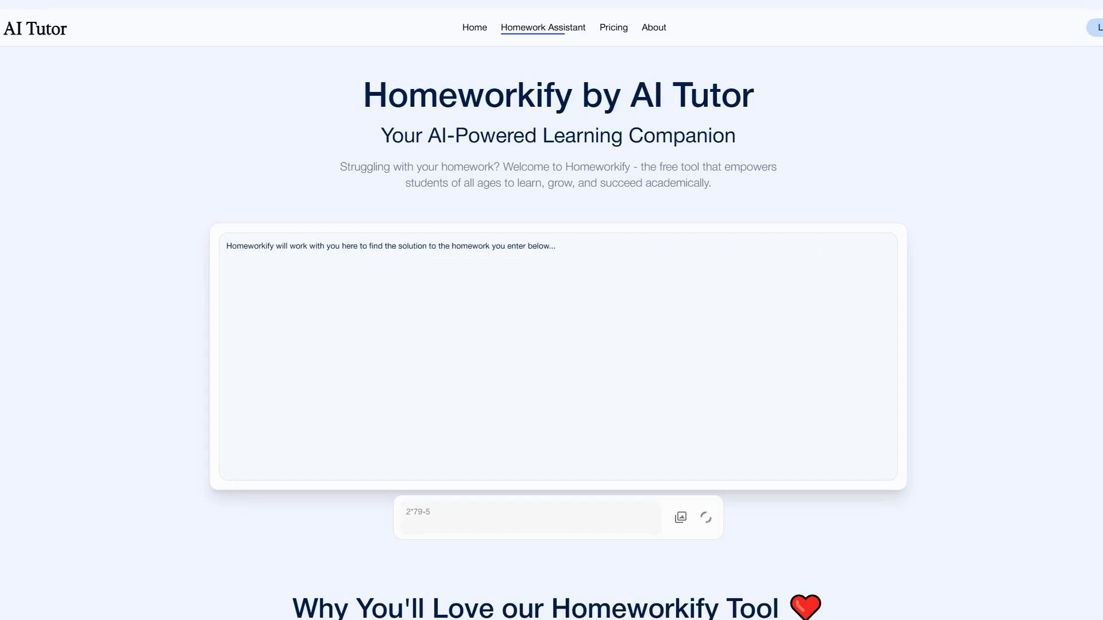
{"action": "left_click", "coordinate": [707, 518]}
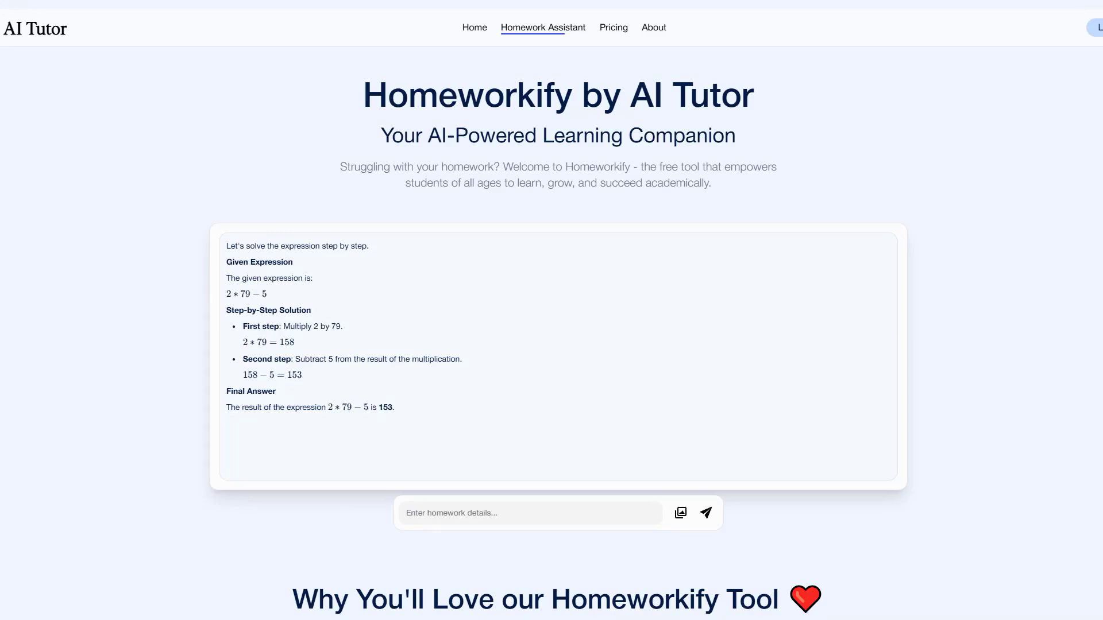
View the Free, Mentor ($14/month) and Genius ($19/month) plans, then open Doctrina AI.
{"action": "left_click", "coordinate": [613, 28]}
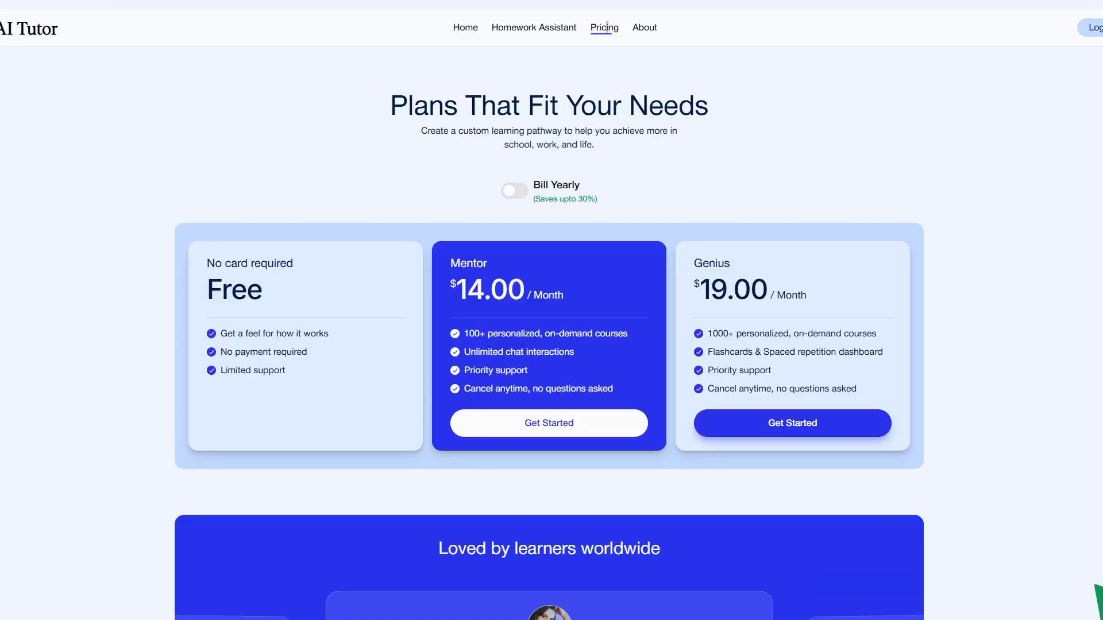
{"action": "scroll", "scroll_direction": "down", "scroll_amount": 3}
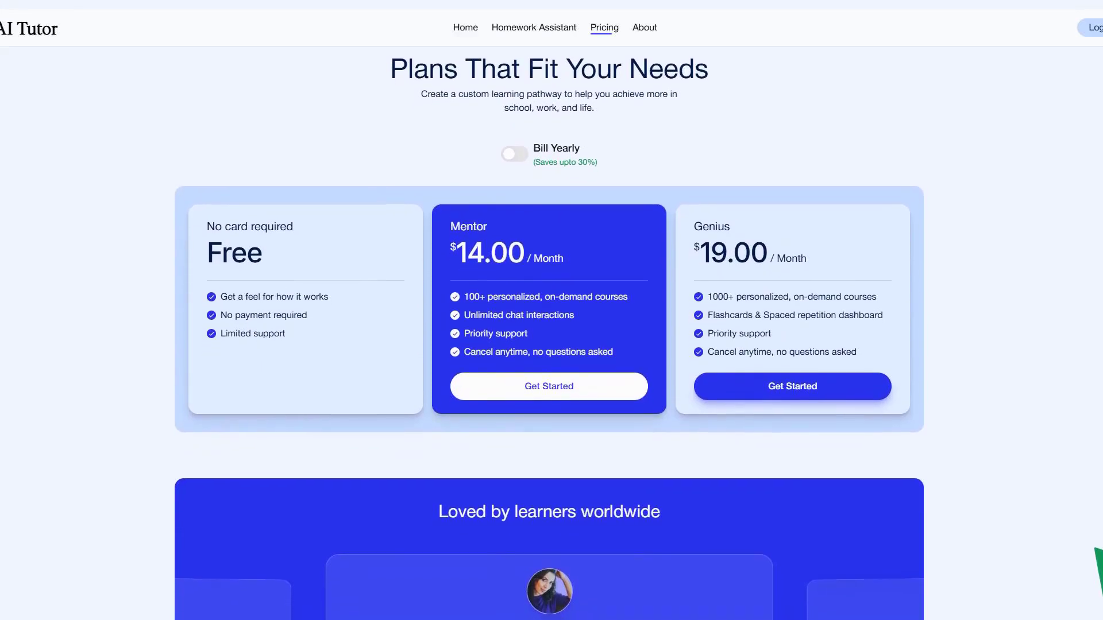
{"action": "scroll", "scroll_direction": "down", "scroll_amount": 3}
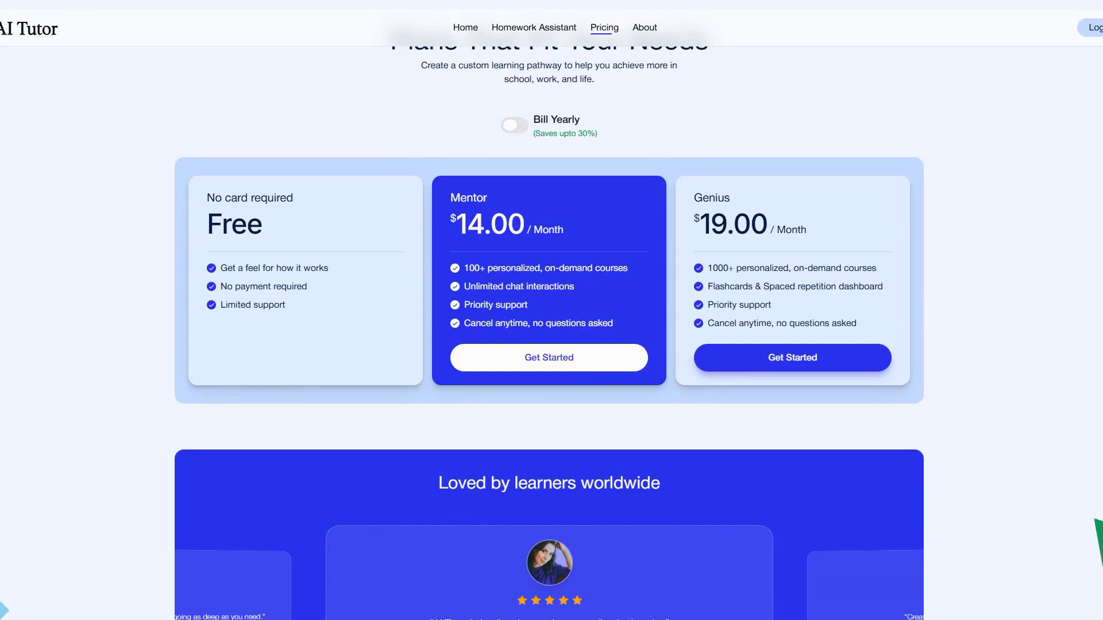
{"action": "left_click", "coordinate": [514, 125]}
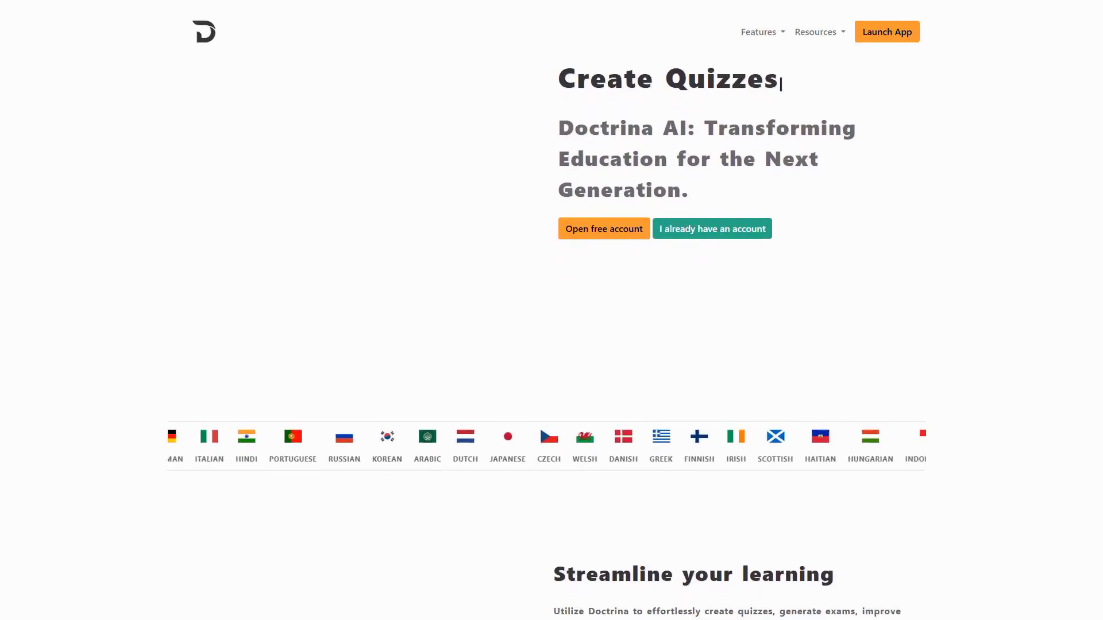
Scroll Doctrina AI's landing page past the AI Study Chat demo to the Exam Generator section.
{"action": "scroll", "scroll_direction": "down", "scroll_amount": 3}
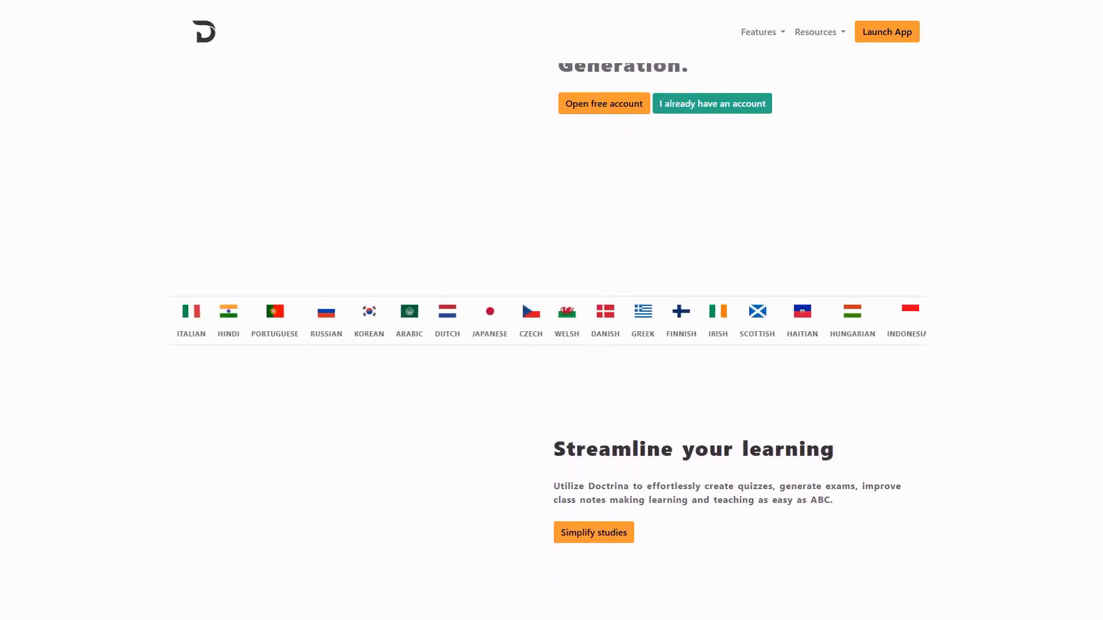
{"action": "scroll", "scroll_direction": "down", "scroll_amount": 3}
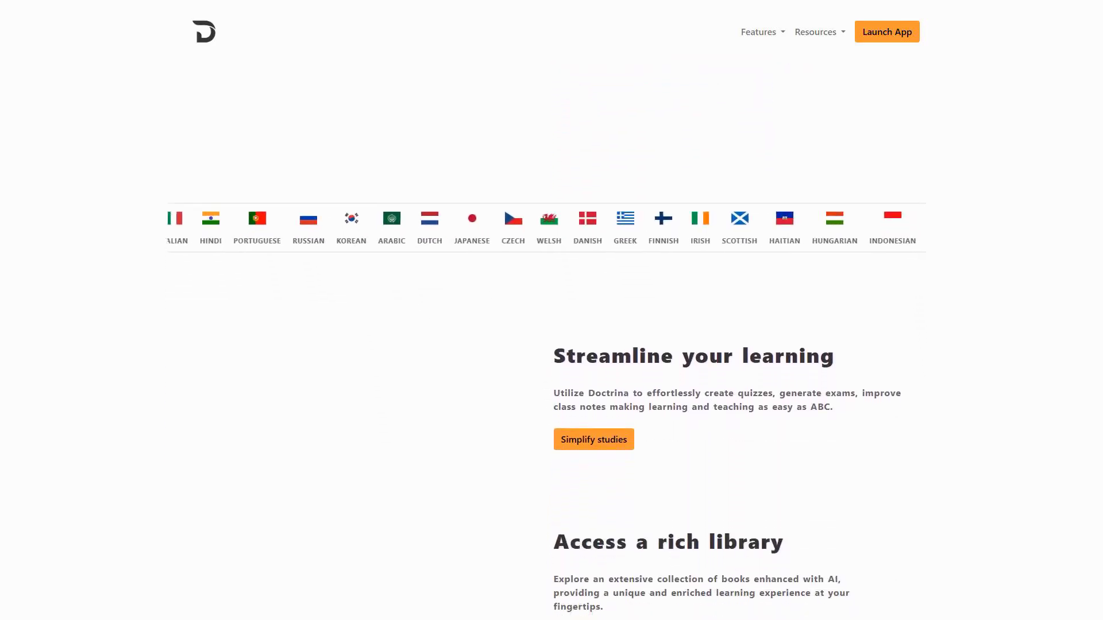
{"action": "scroll", "scroll_direction": "down", "scroll_amount": 3}
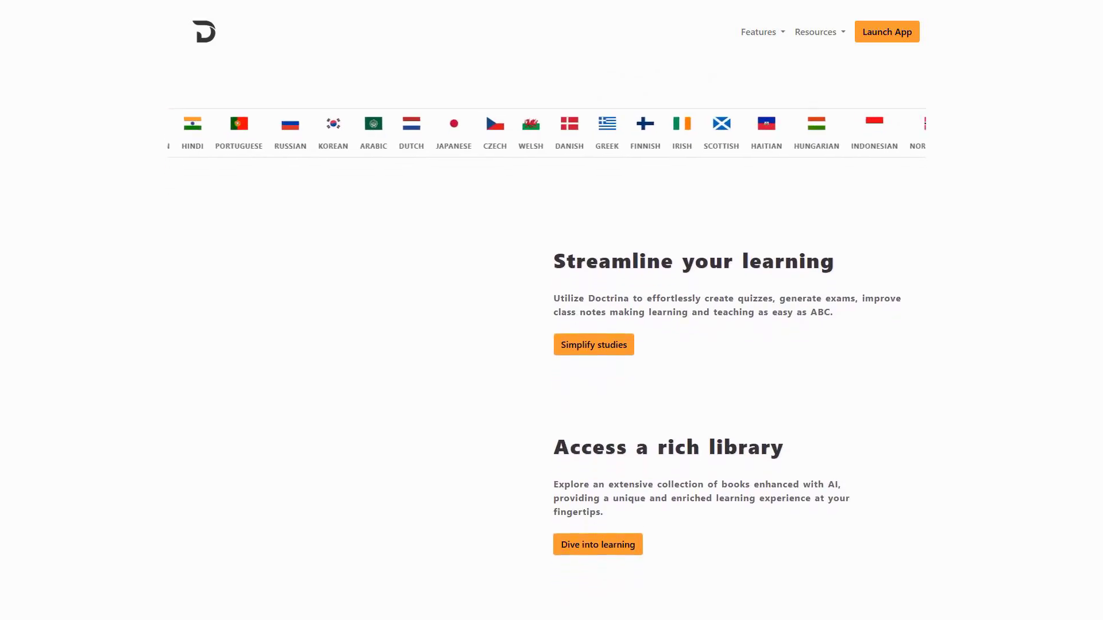
{"action": "scroll", "scroll_direction": "down", "scroll_amount": 3}
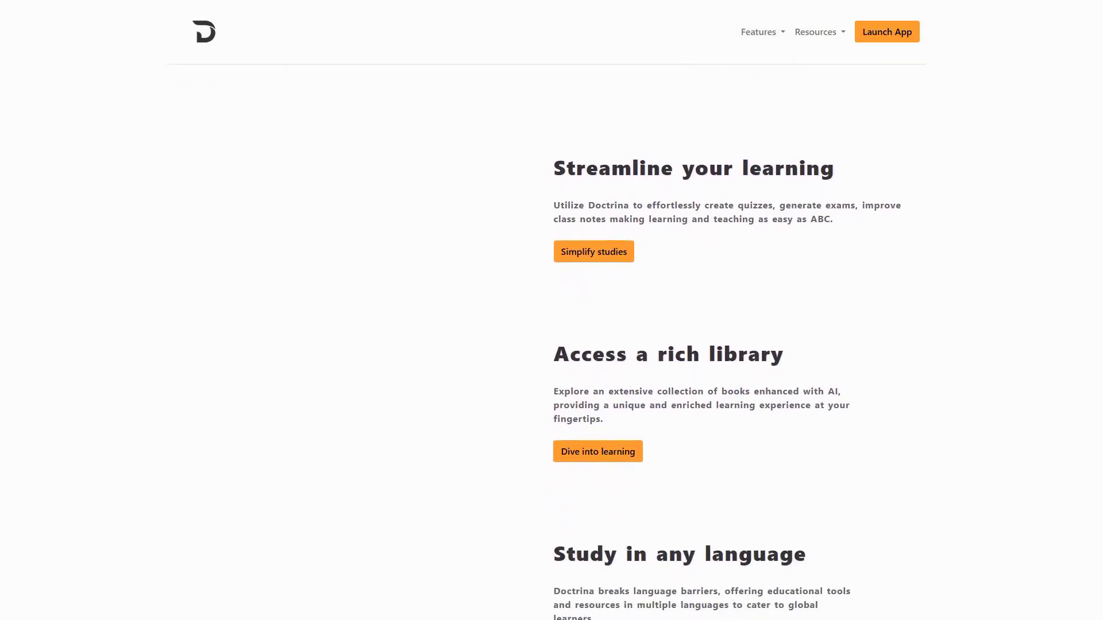
{"action": "scroll", "scroll_direction": "down", "scroll_amount": 3}
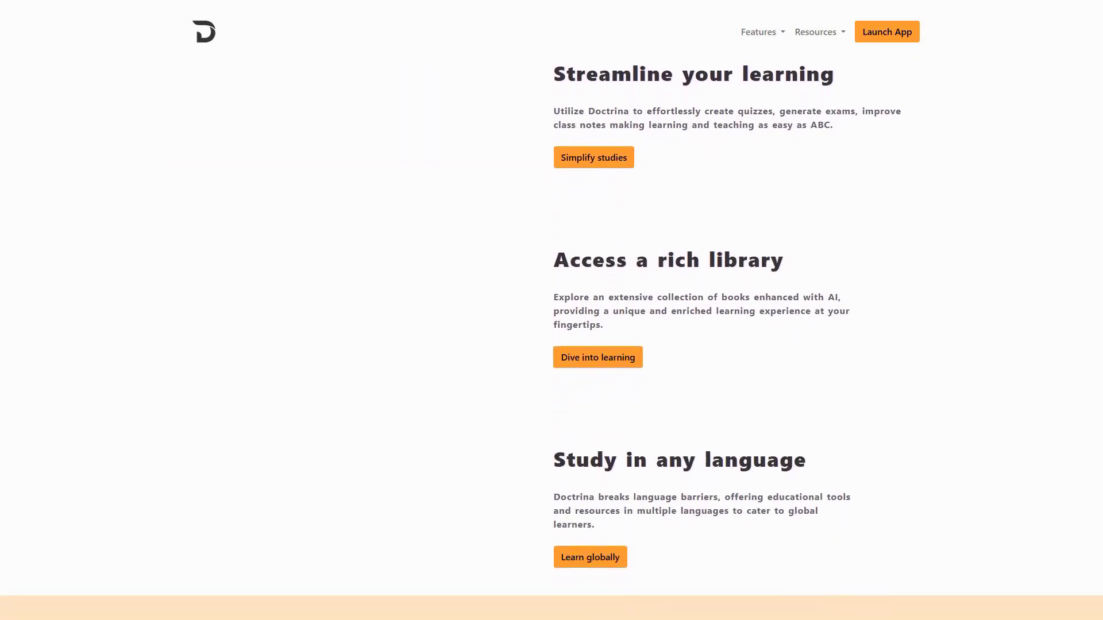
{"action": "scroll", "scroll_direction": "down", "scroll_amount": 3}
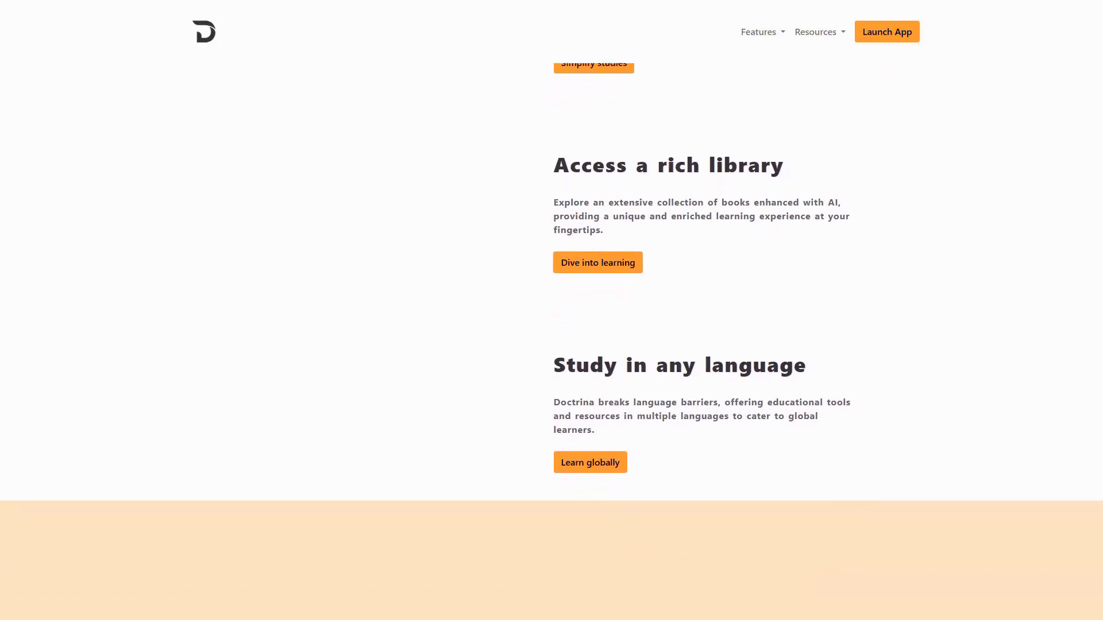
{"action": "scroll", "scroll_direction": "down", "scroll_amount": 3}
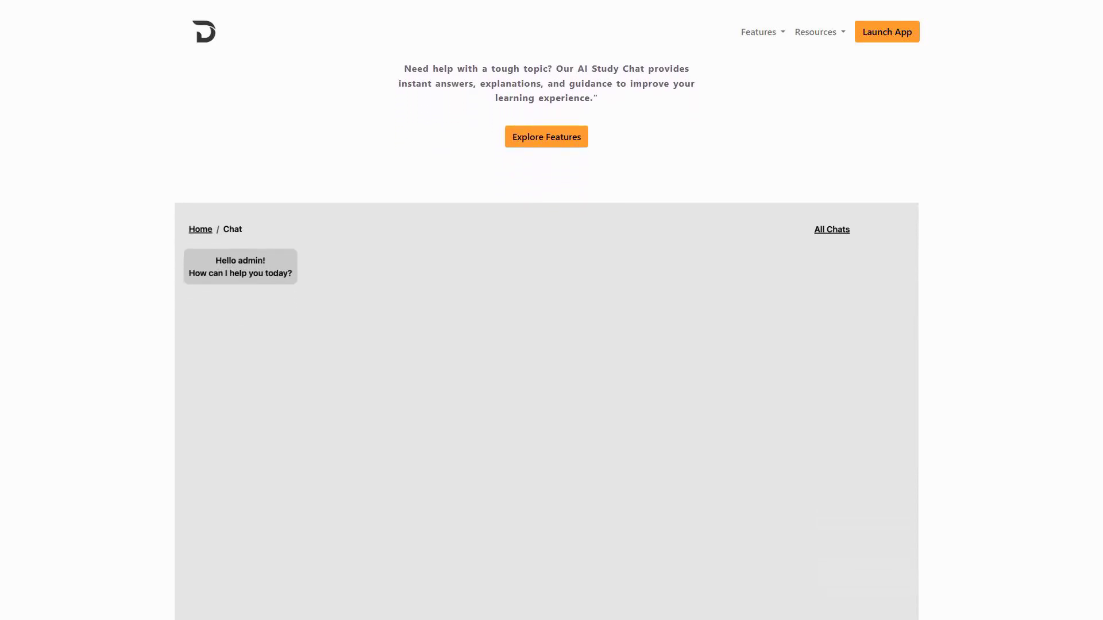
{"action": "scroll", "scroll_direction": "down", "scroll_amount": 3}
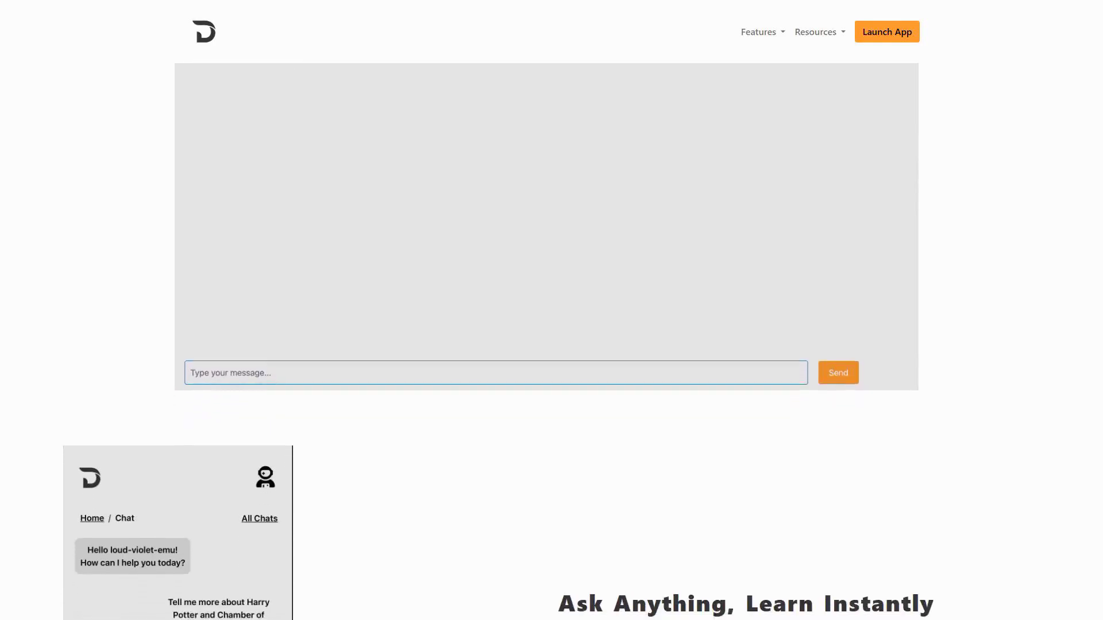
{"action": "scroll", "scroll_direction": "down", "scroll_amount": 3}
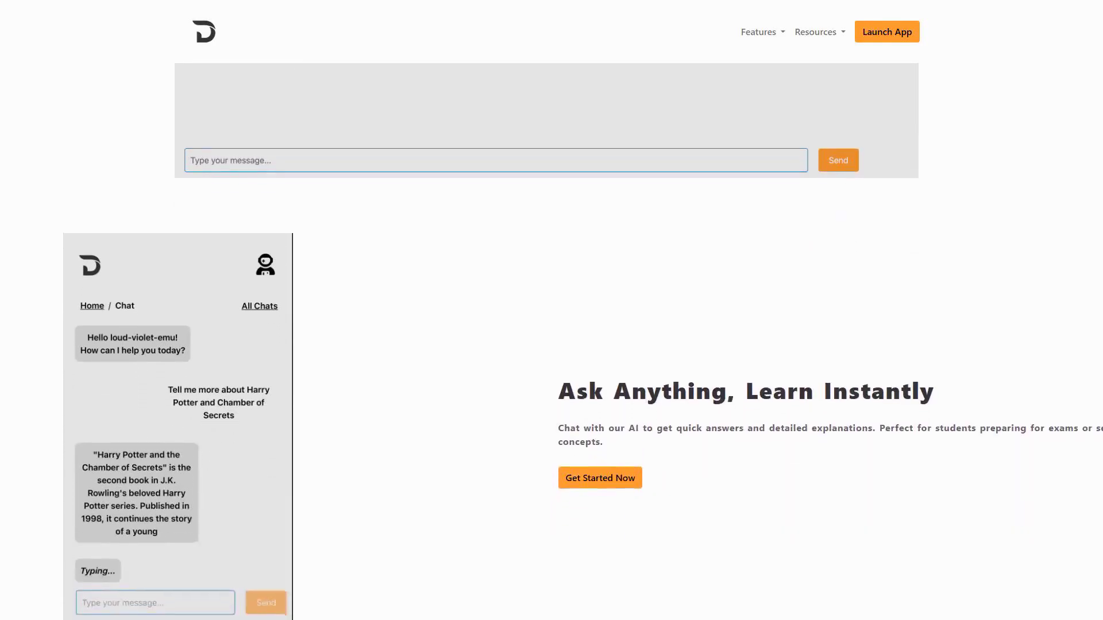
{"action": "scroll", "scroll_direction": "down", "scroll_amount": 3}
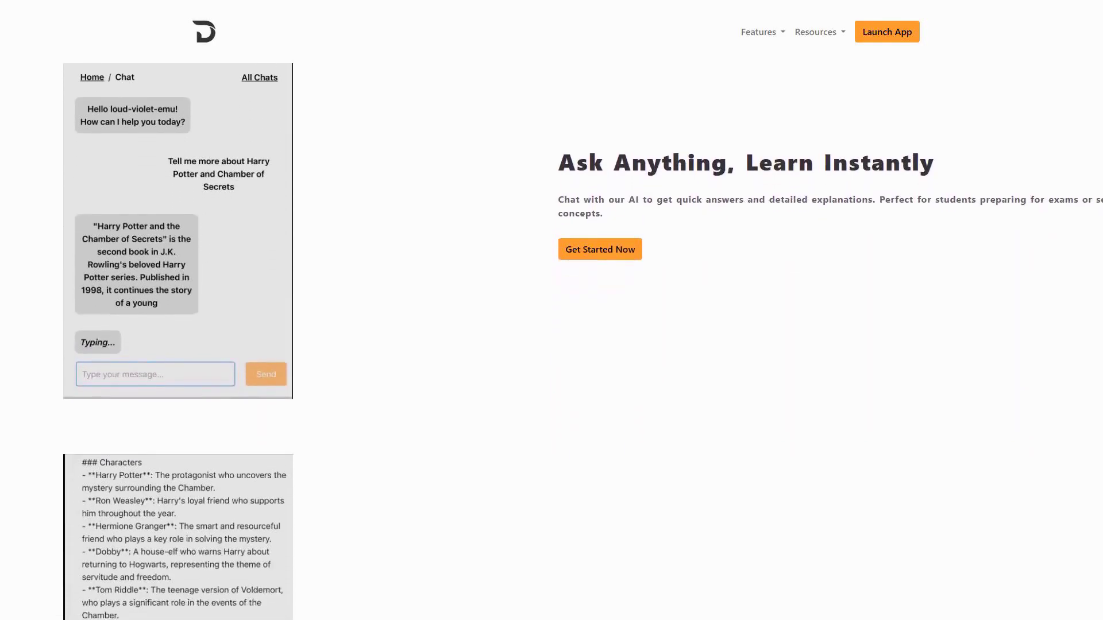
{"action": "scroll", "scroll_direction": "down", "scroll_amount": 3}
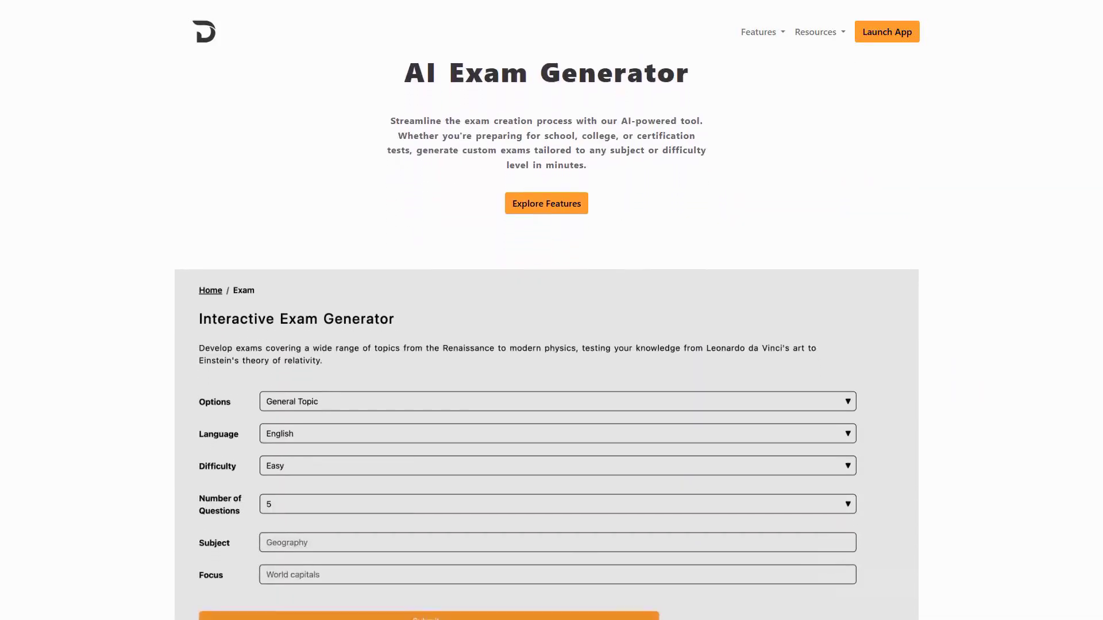
Browse the Interactive Exam Generator demo down through the Customizable Difficulty Levels section.
{"action": "scroll", "scroll_direction": "down", "scroll_amount": 3}
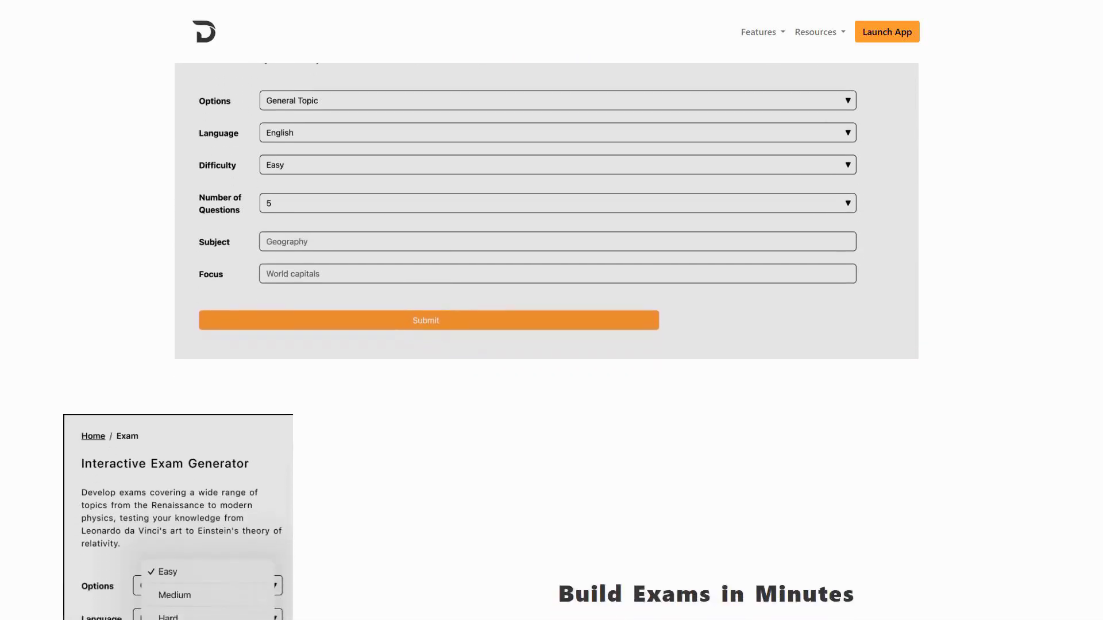
{"action": "scroll", "scroll_direction": "down", "scroll_amount": 3}
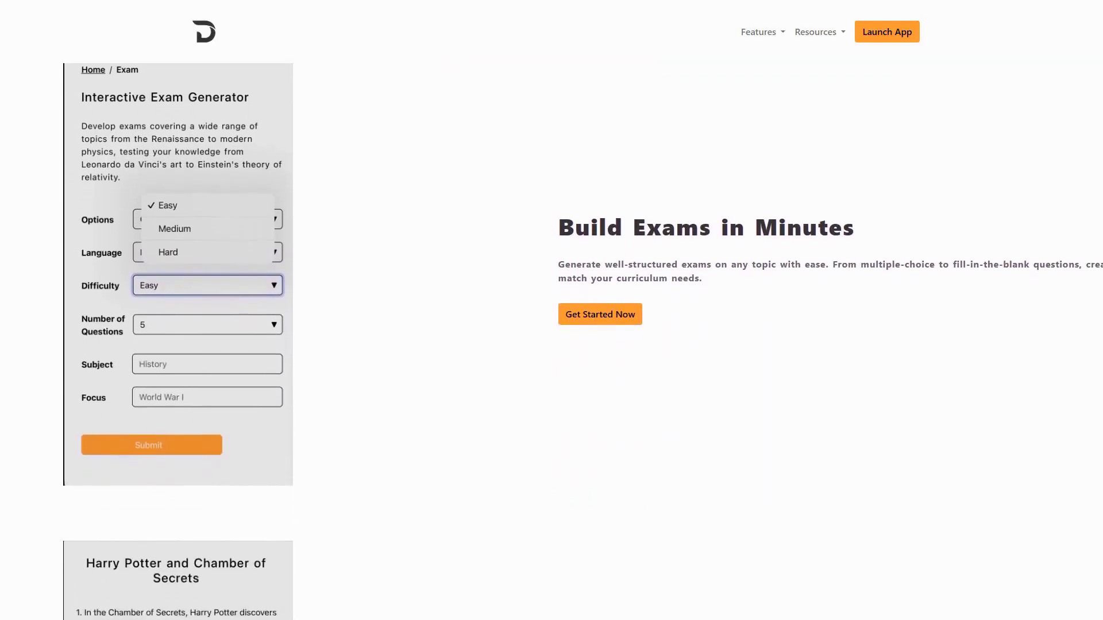
{"action": "scroll", "scroll_direction": "down", "scroll_amount": 3}
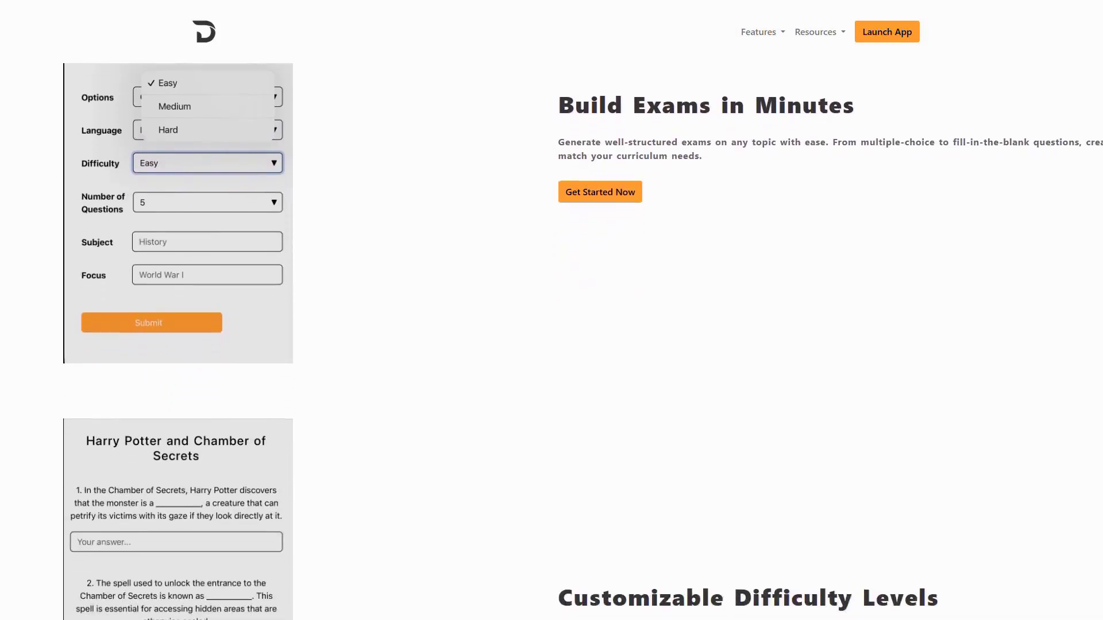
{"action": "scroll", "scroll_direction": "down", "scroll_amount": 3}
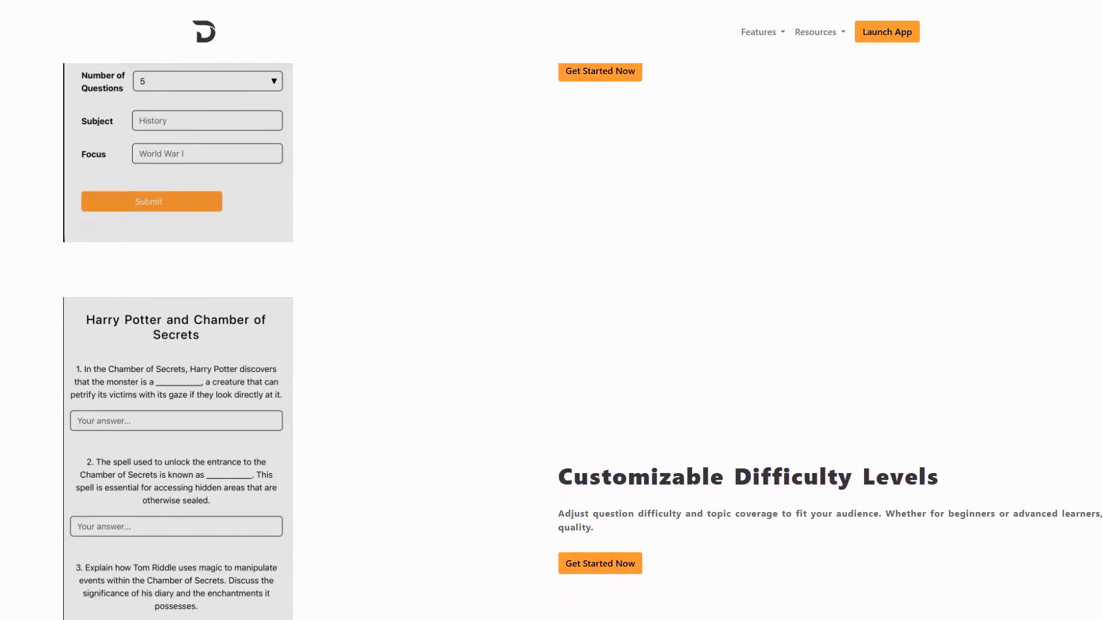
{"action": "scroll", "scroll_direction": "down", "scroll_amount": 3}
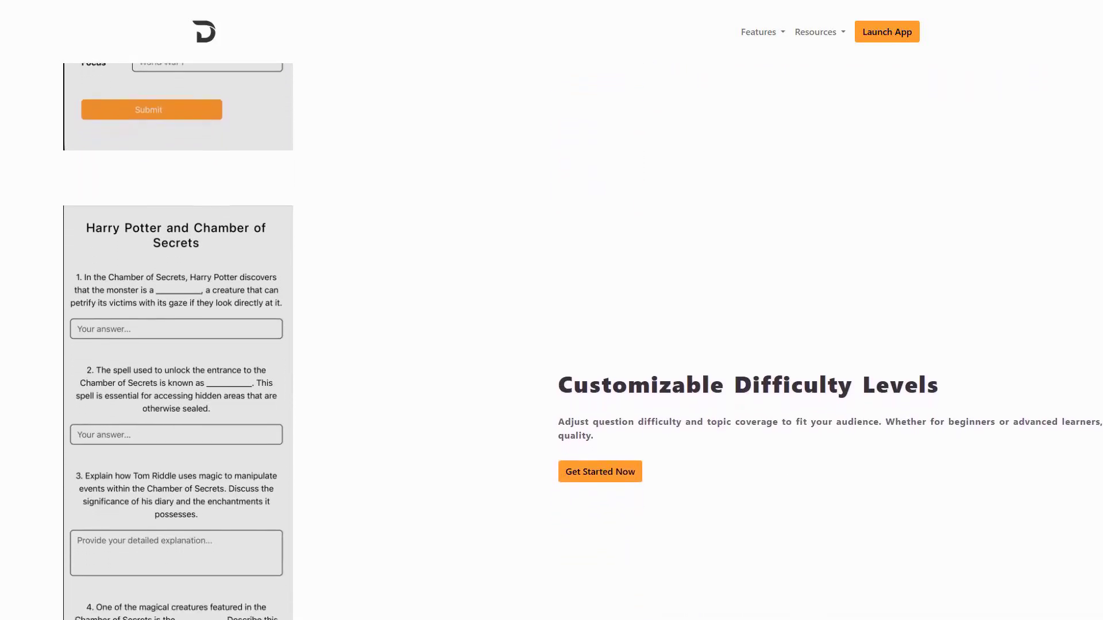
{"action": "scroll", "scroll_direction": "down", "scroll_amount": 3}
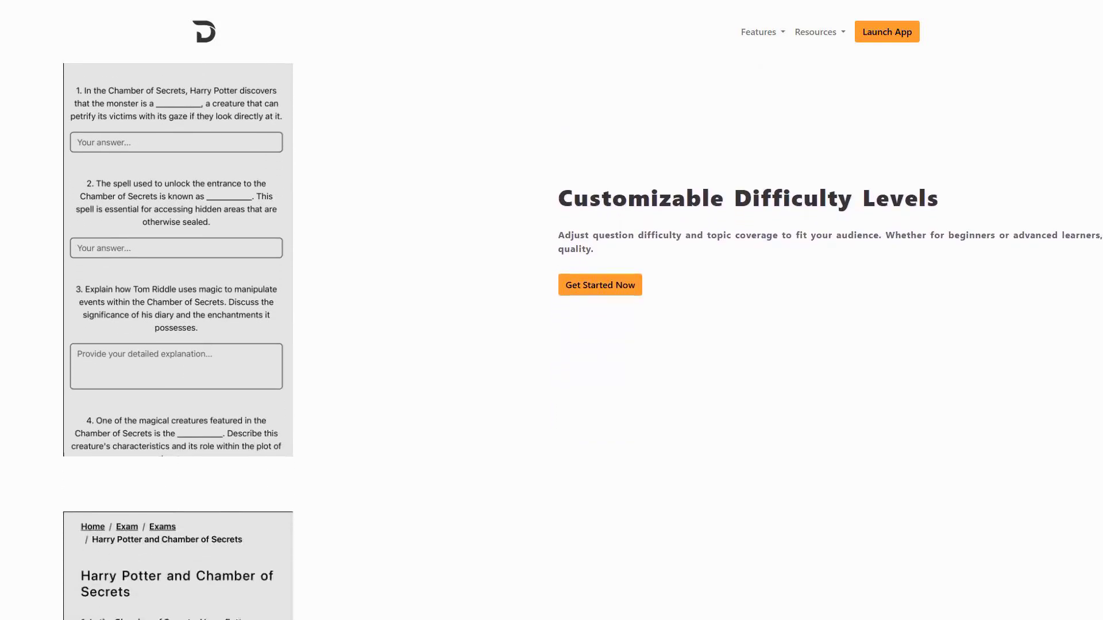
{"action": "scroll", "scroll_direction": "down", "scroll_amount": 3}
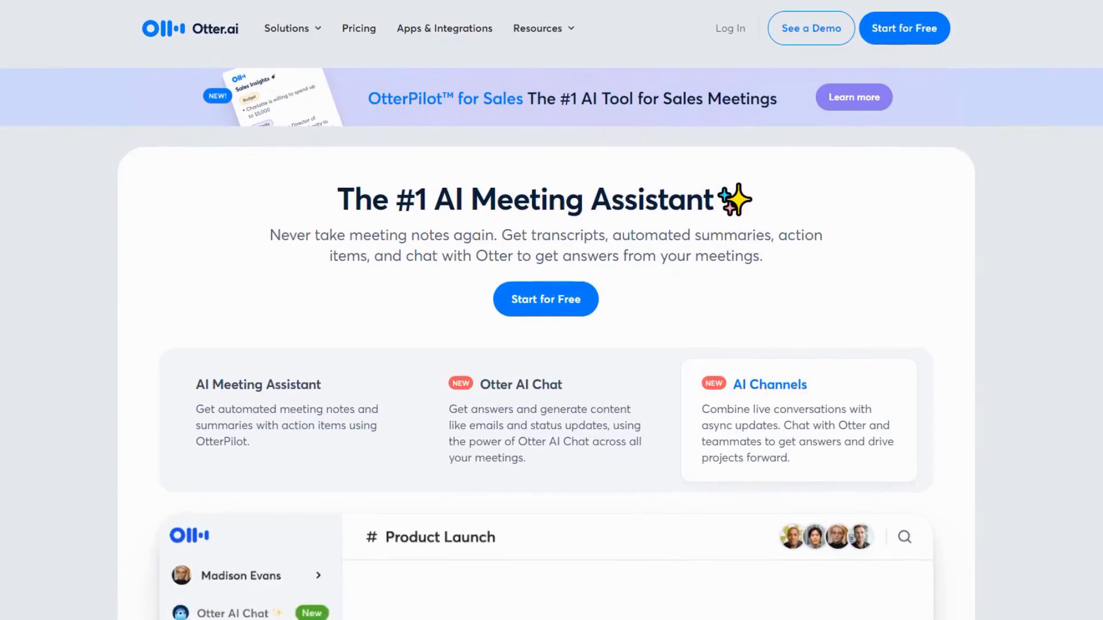
Scroll the Otter.ai homepage past its Product Launch channel demo.
{"action": "scroll", "scroll_direction": "down", "scroll_amount": 3}
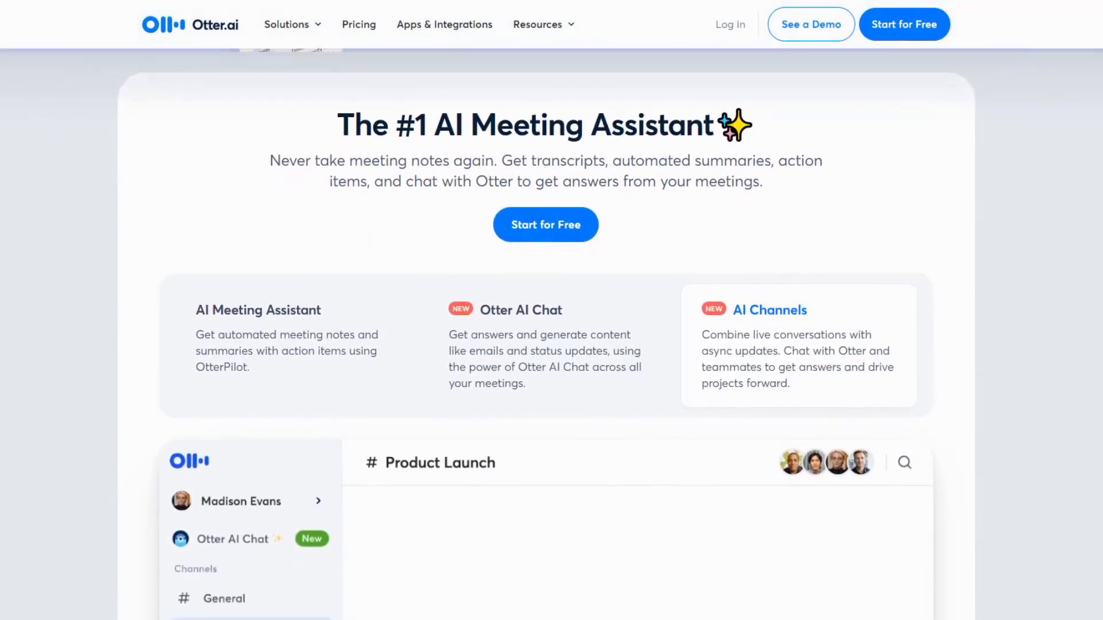
{"action": "scroll", "scroll_direction": "down", "scroll_amount": 3}
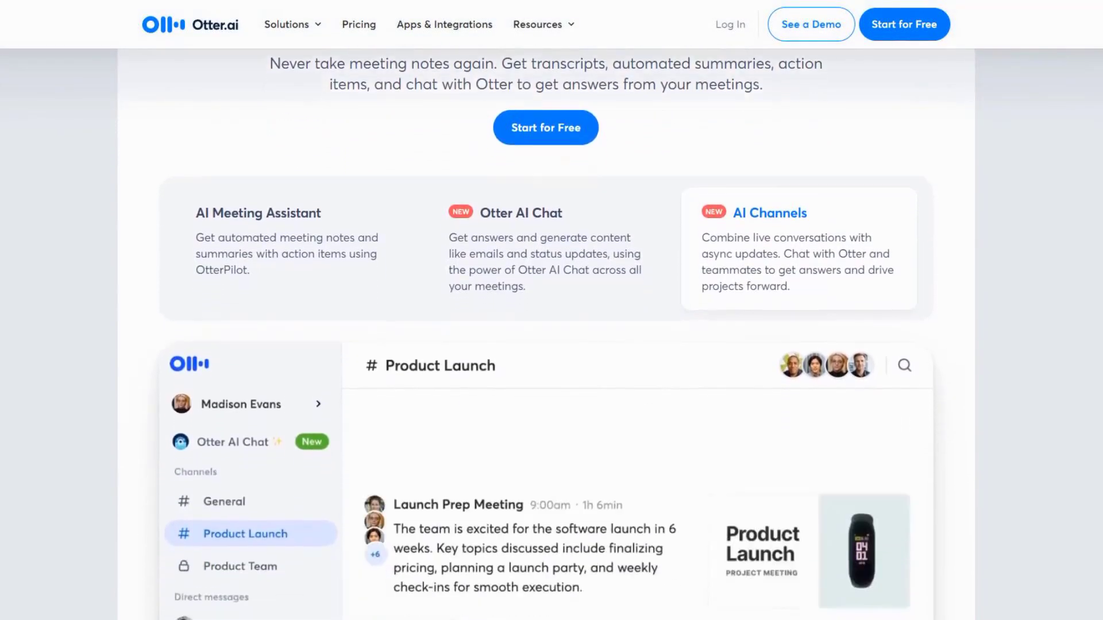
{"action": "scroll", "scroll_direction": "down", "scroll_amount": 3}
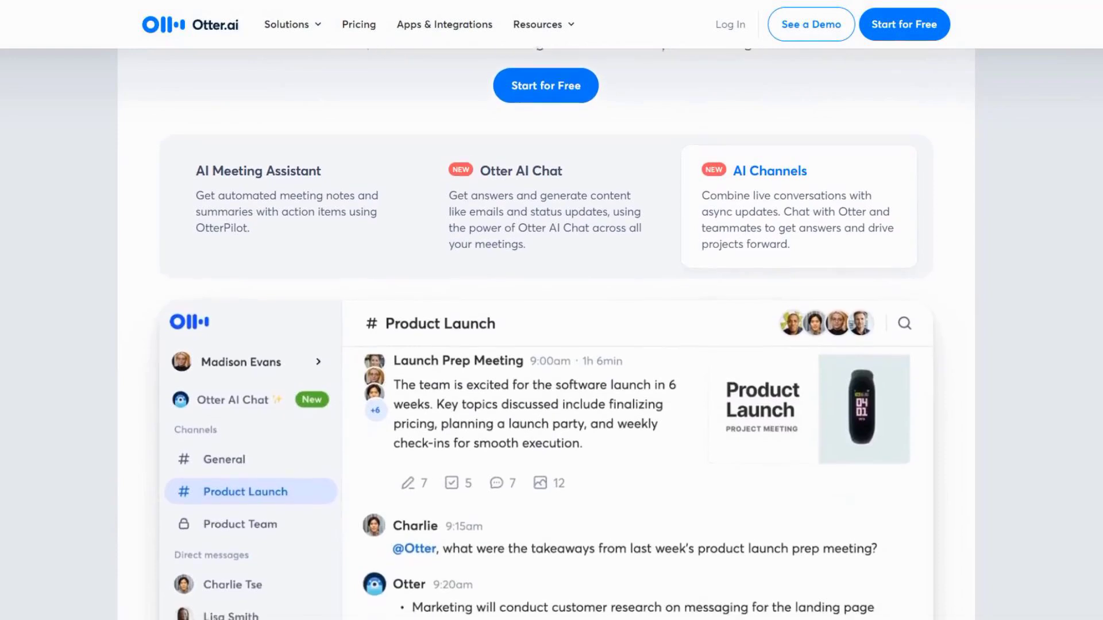
{"action": "scroll", "scroll_direction": "down", "scroll_amount": 3}
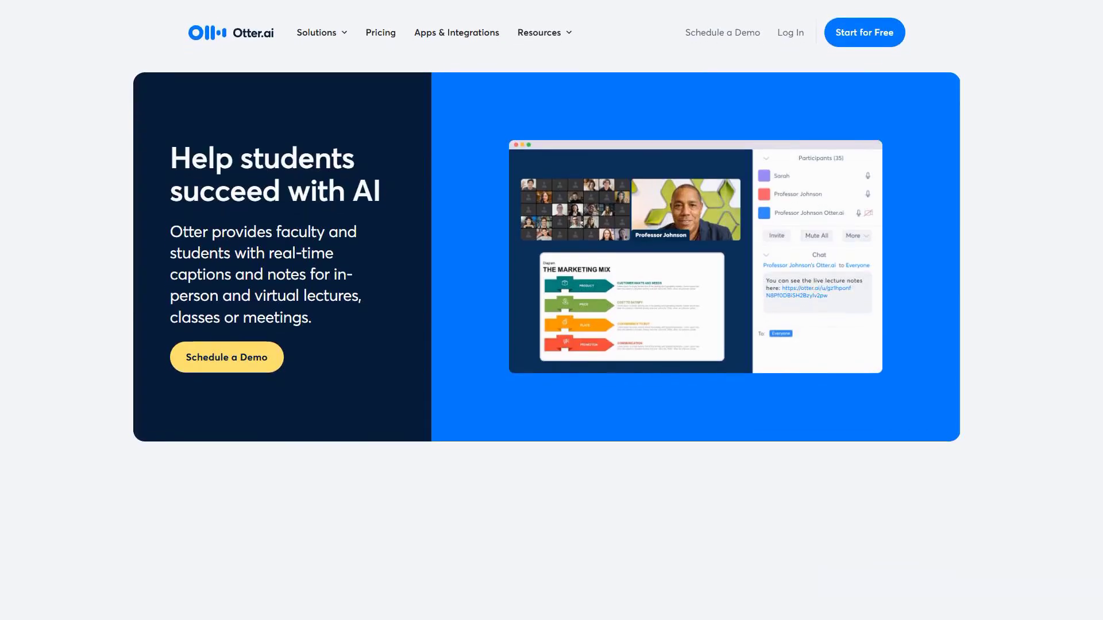
Browse the education page's Automated Lecture Notes and Automated Slide Capture sections.
{"action": "scroll", "scroll_direction": "down", "scroll_amount": 3}
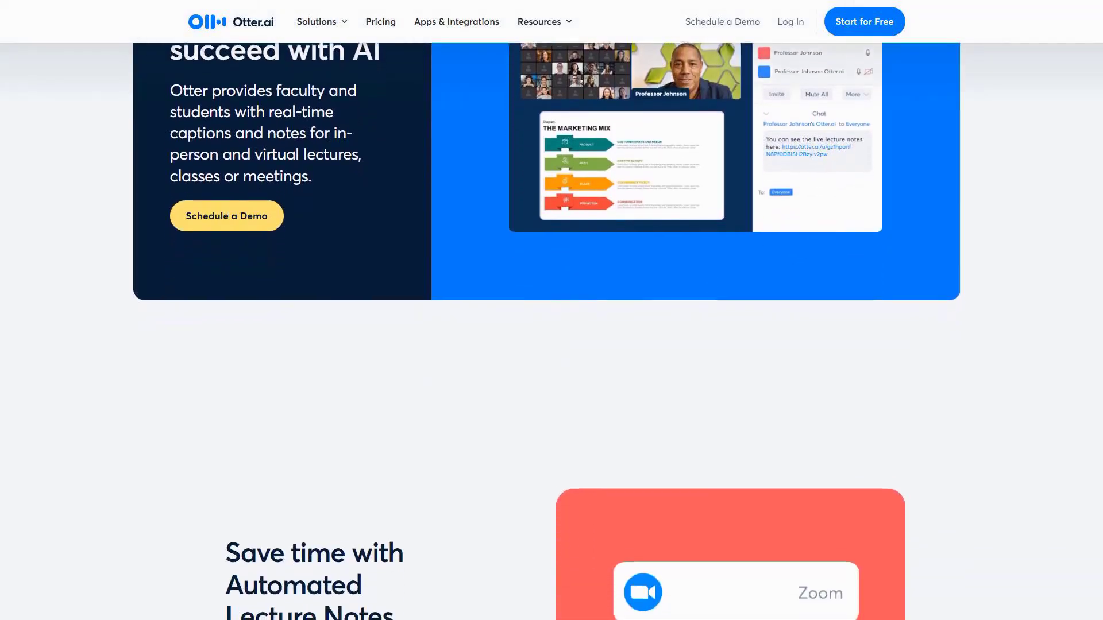
{"action": "scroll", "scroll_direction": "down", "scroll_amount": 3}
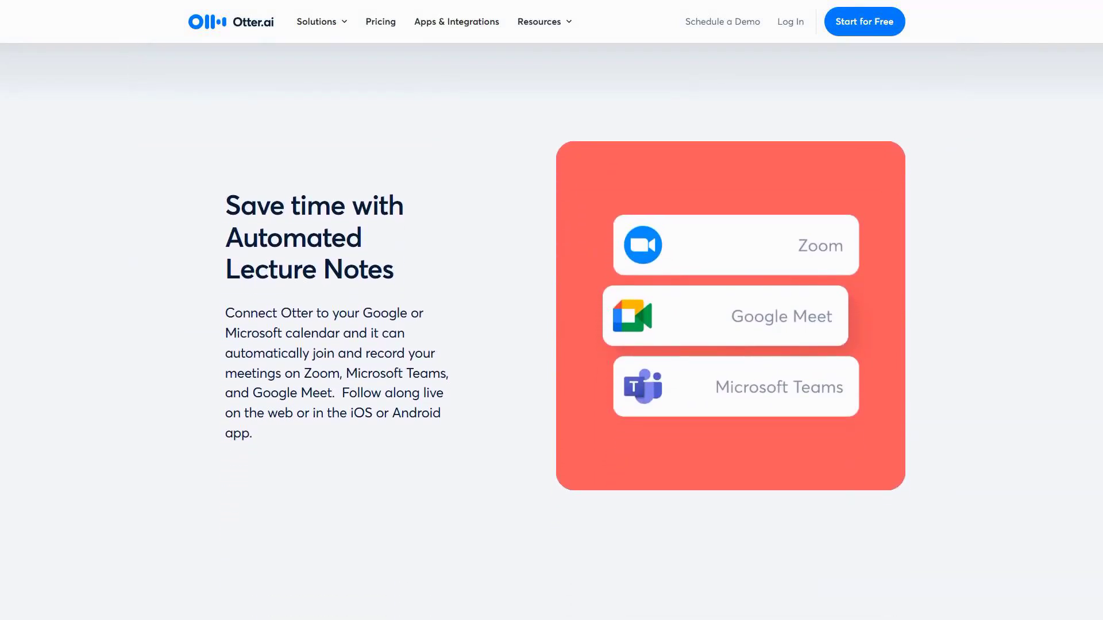
{"action": "scroll", "scroll_direction": "down", "scroll_amount": 3}
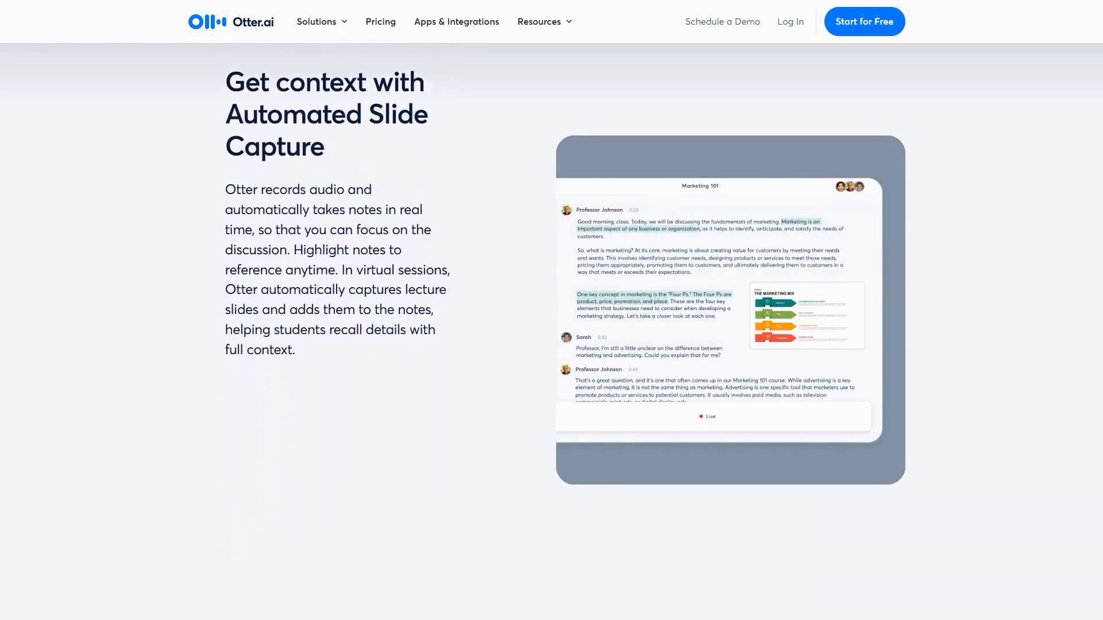
{"action": "scroll", "scroll_direction": "down", "scroll_amount": 3}
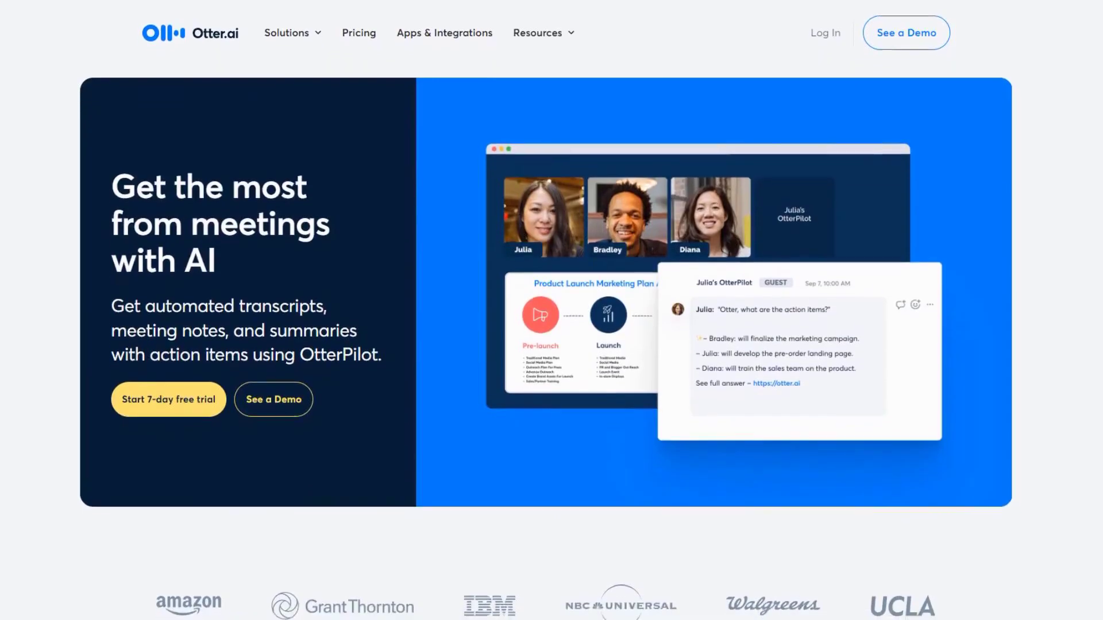
Browse the meetings page through its Plan and Capture sections.
{"action": "scroll", "scroll_direction": "down", "scroll_amount": 3}
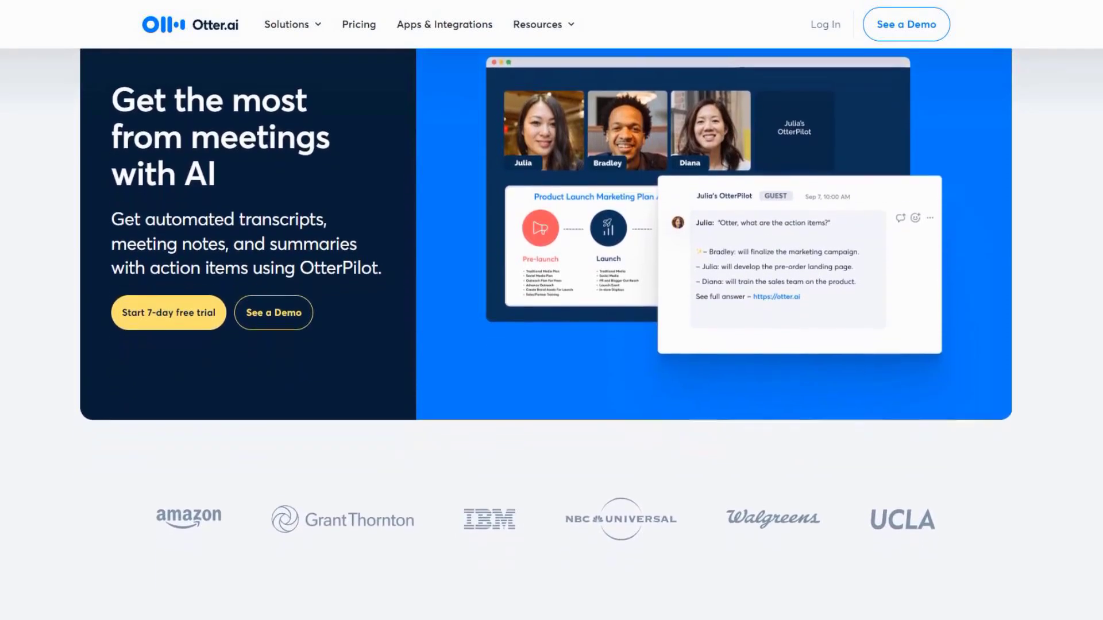
{"action": "scroll", "scroll_direction": "down", "scroll_amount": 3}
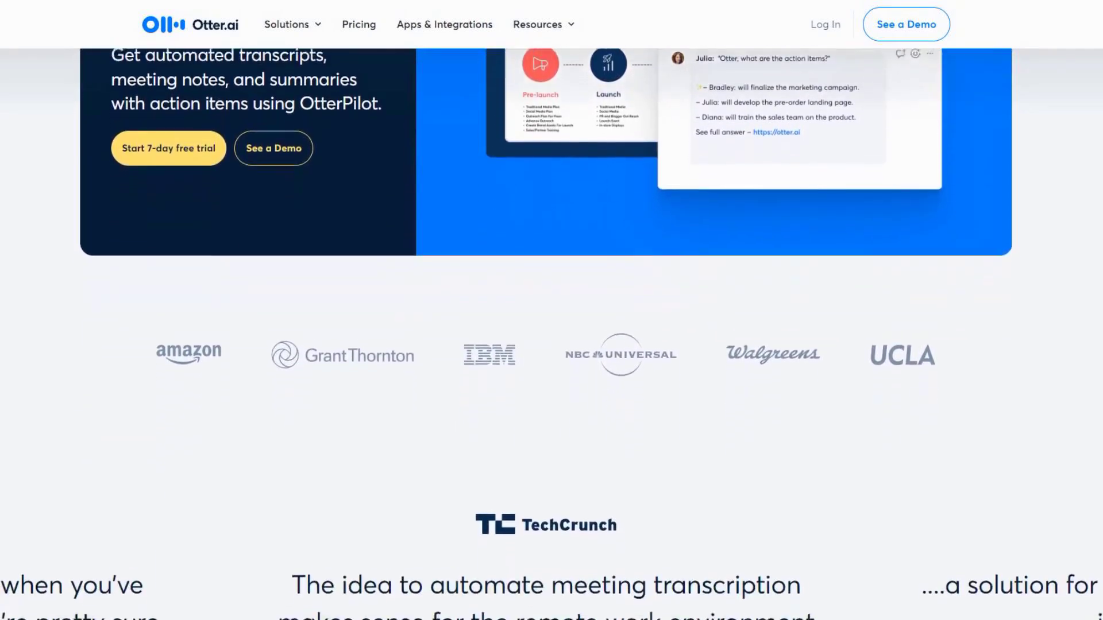
{"action": "scroll", "scroll_direction": "down", "scroll_amount": 3}
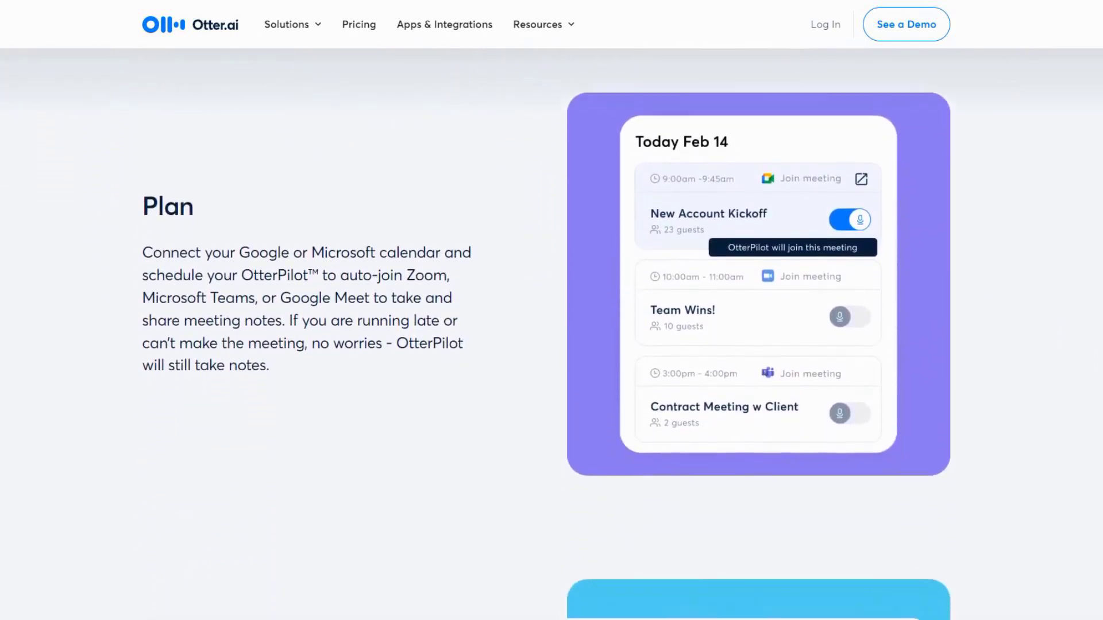
{"action": "scroll", "scroll_direction": "down", "scroll_amount": 3}
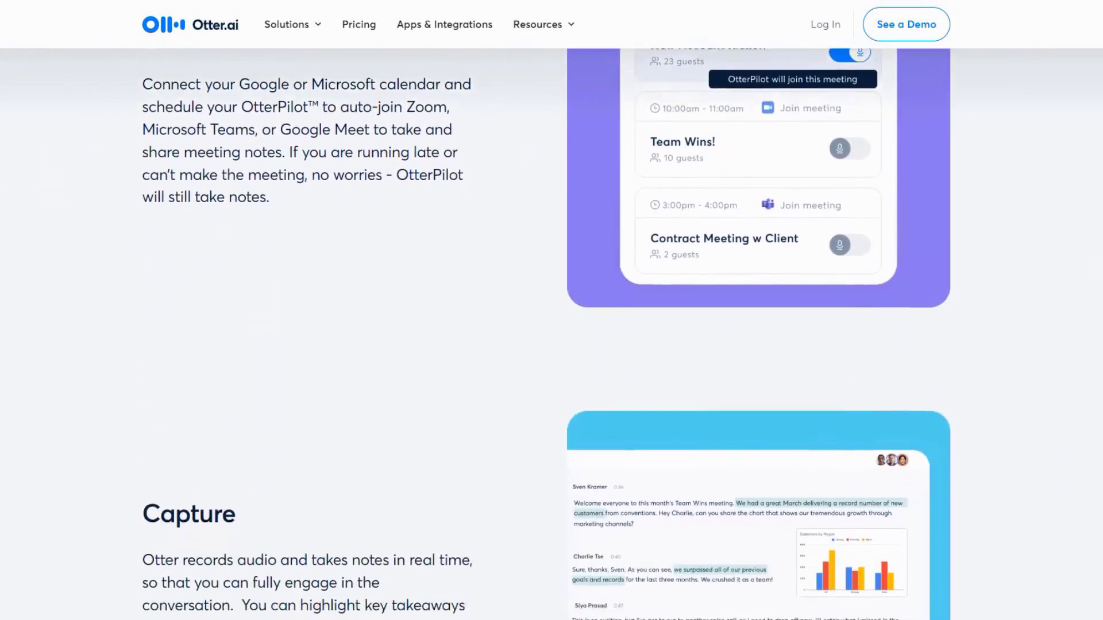
{"action": "scroll", "scroll_direction": "down", "scroll_amount": 3}
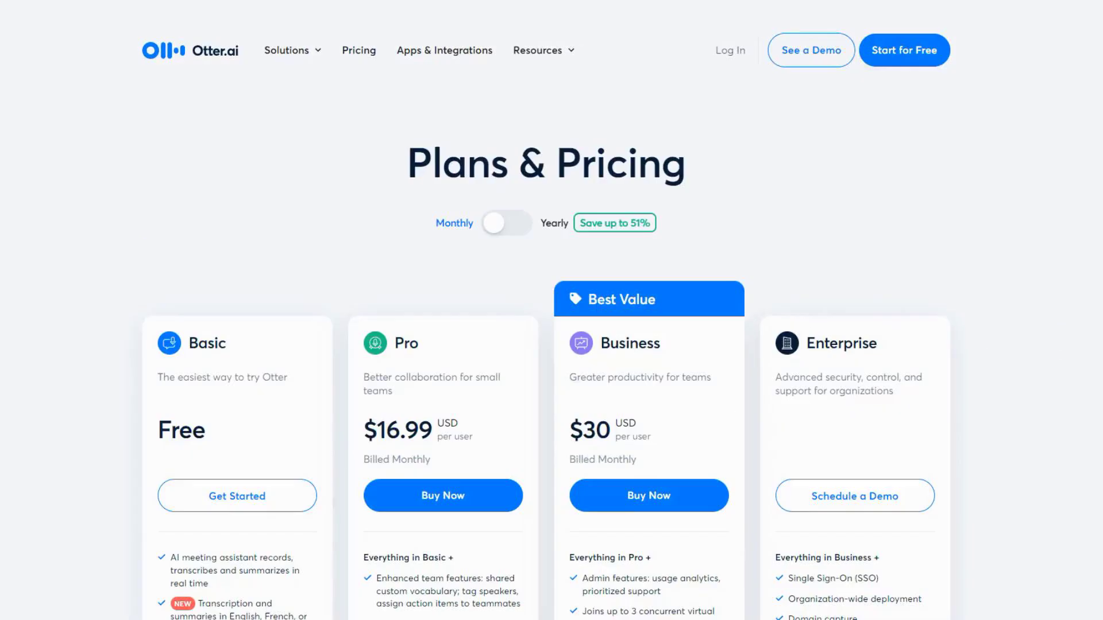
Switch Otter.ai pricing to yearly billing, showing Pro at $8.33 and Business at $20.
{"action": "scroll", "scroll_direction": "down", "scroll_amount": 3}
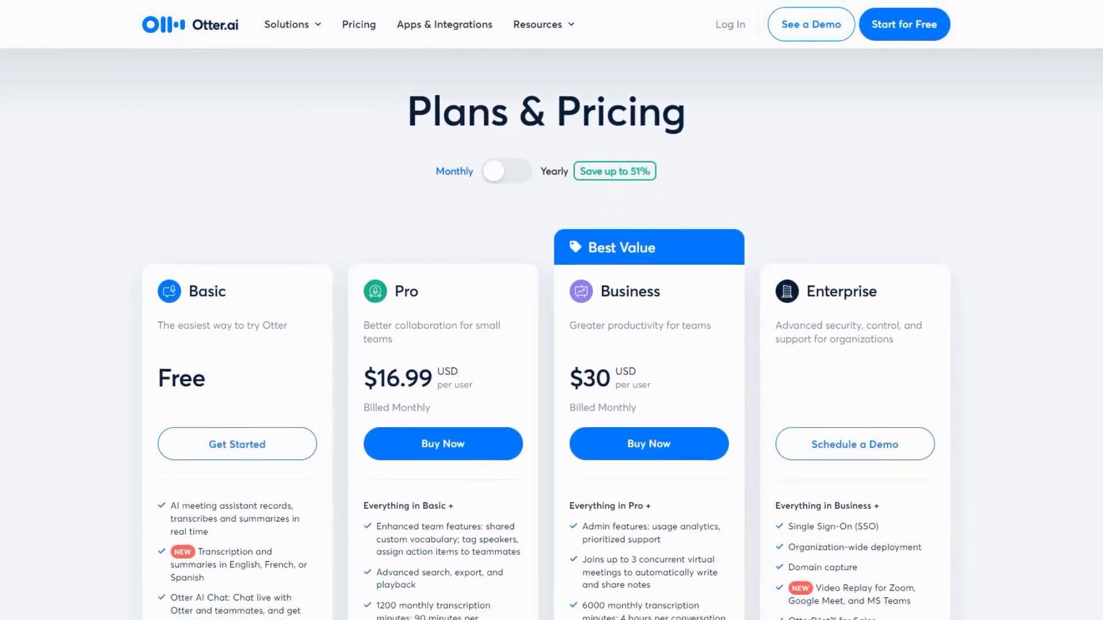
{"action": "scroll", "scroll_direction": "down", "scroll_amount": 3}
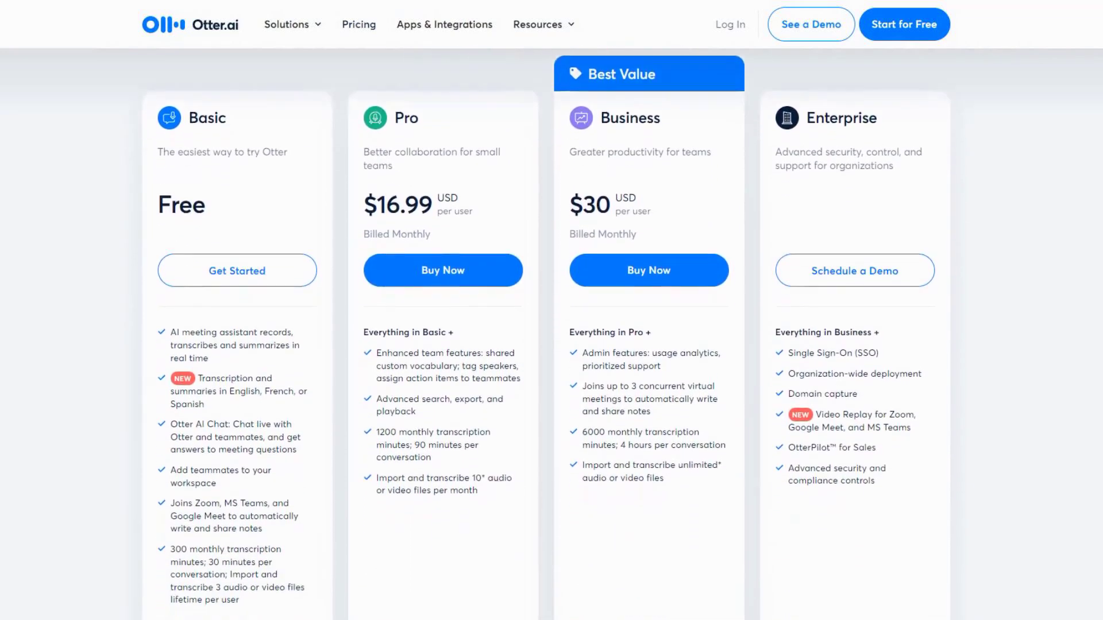
{"action": "scroll", "scroll_direction": "down", "scroll_amount": 3}
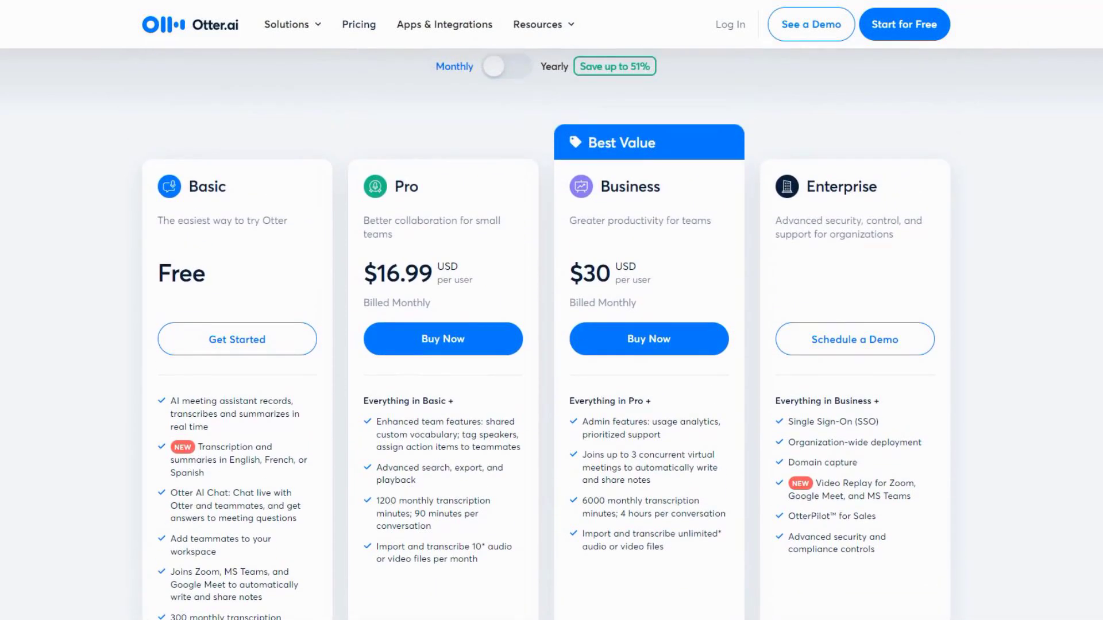
{"action": "left_click", "coordinate": [505, 66]}
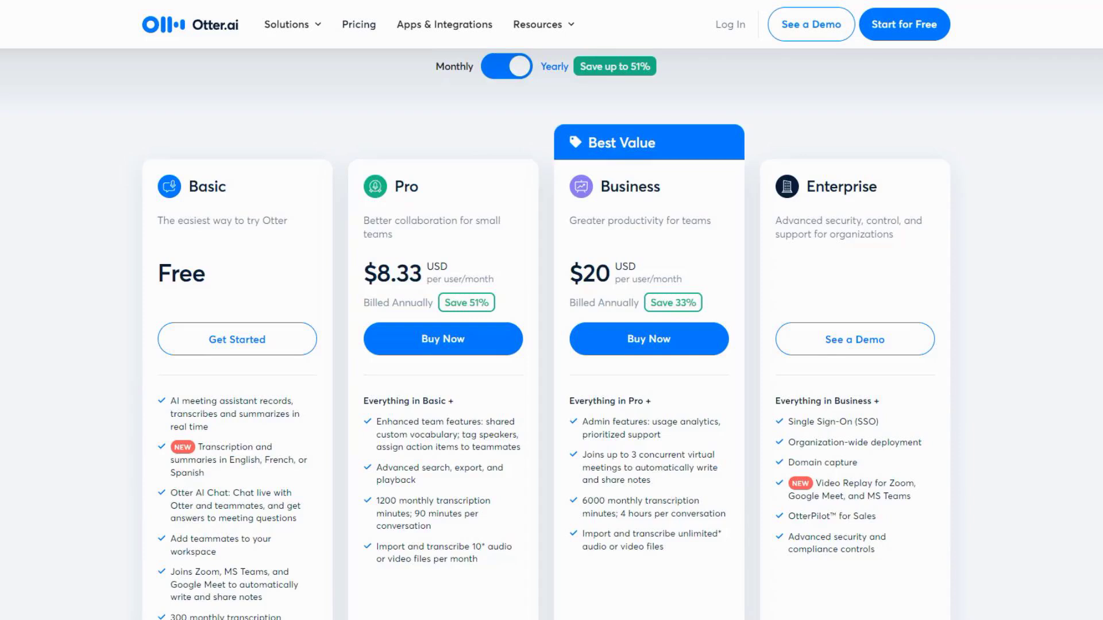
{"action": "scroll", "scroll_direction": "down", "scroll_amount": 3}
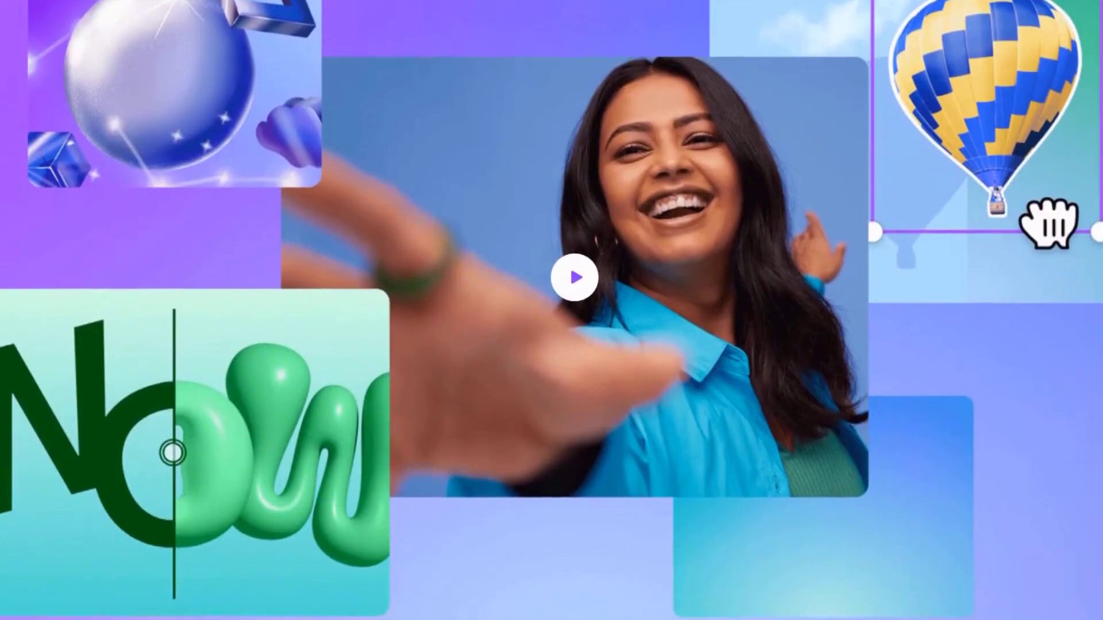
Scroll Canva's AI page past 'Redefine the way you create' to the Magic Write party-ideas demo.
{"action": "scroll", "scroll_direction": "down", "scroll_amount": 3}
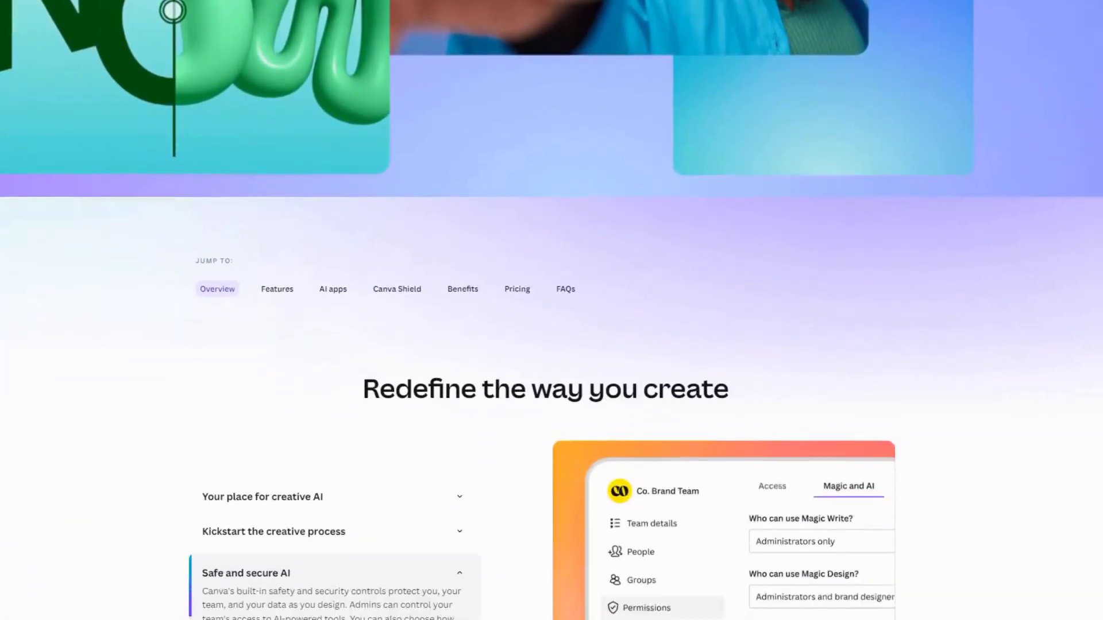
{"action": "scroll", "scroll_direction": "down", "scroll_amount": 3}
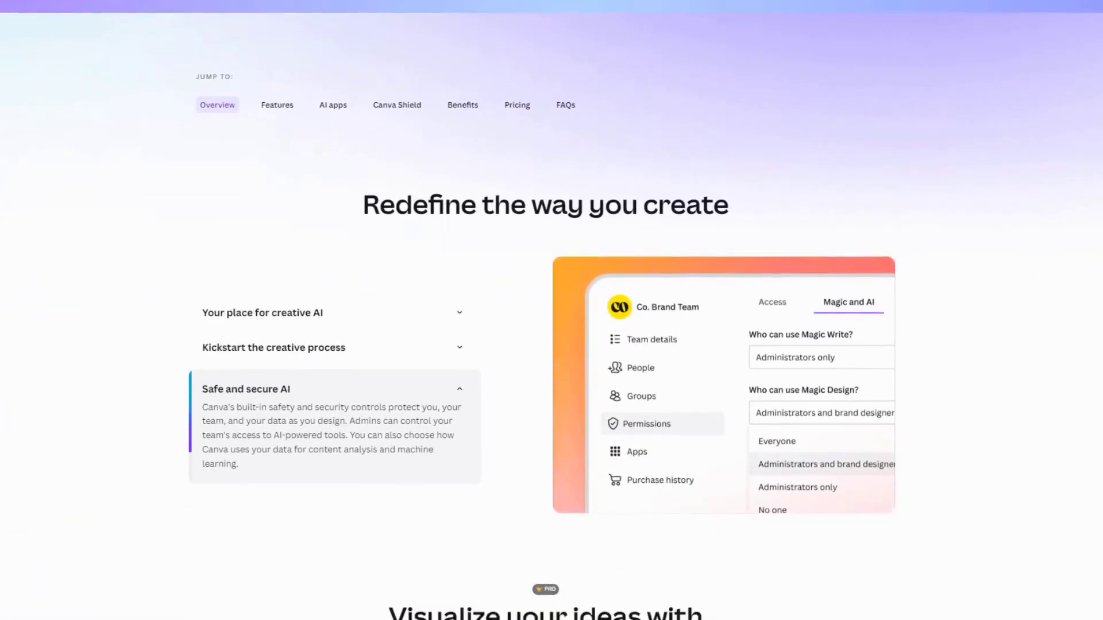
{"action": "scroll", "scroll_direction": "down", "scroll_amount": 3}
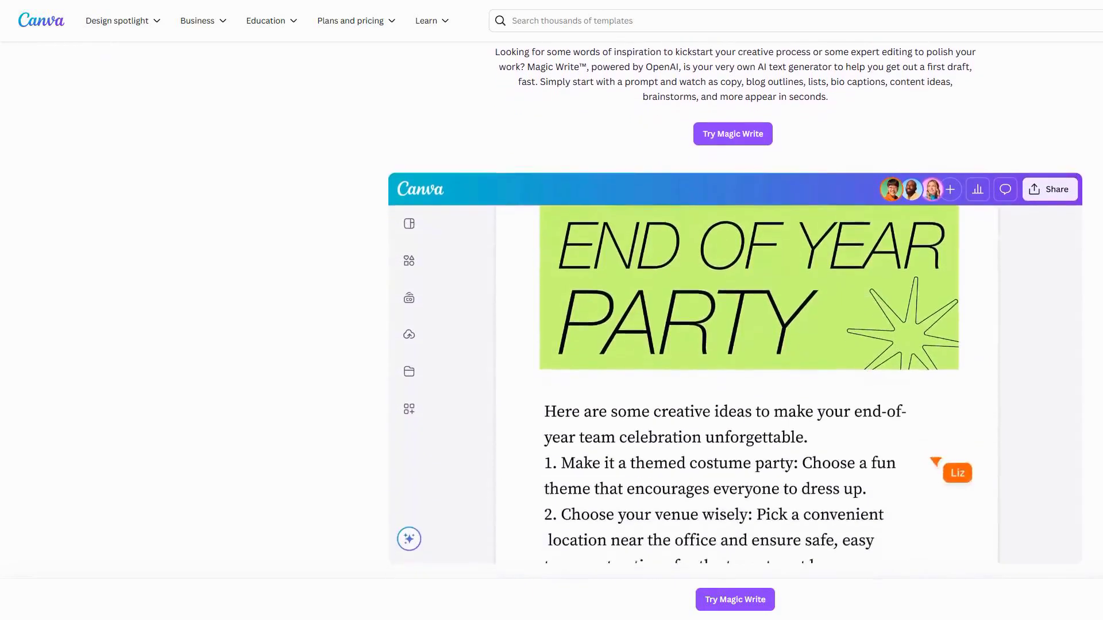
Try Magic Write's Continue writing demo, then reach the Magic Design for Presentations demo.
{"action": "scroll", "scroll_direction": "down", "scroll_amount": 3}
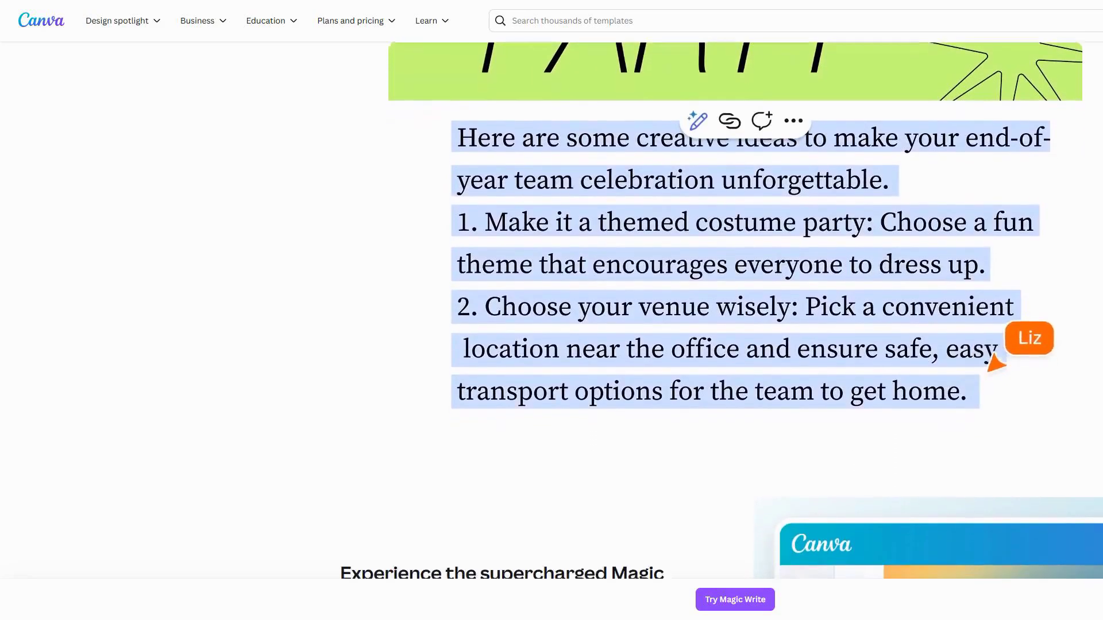
{"action": "left_click", "coordinate": [696, 120]}
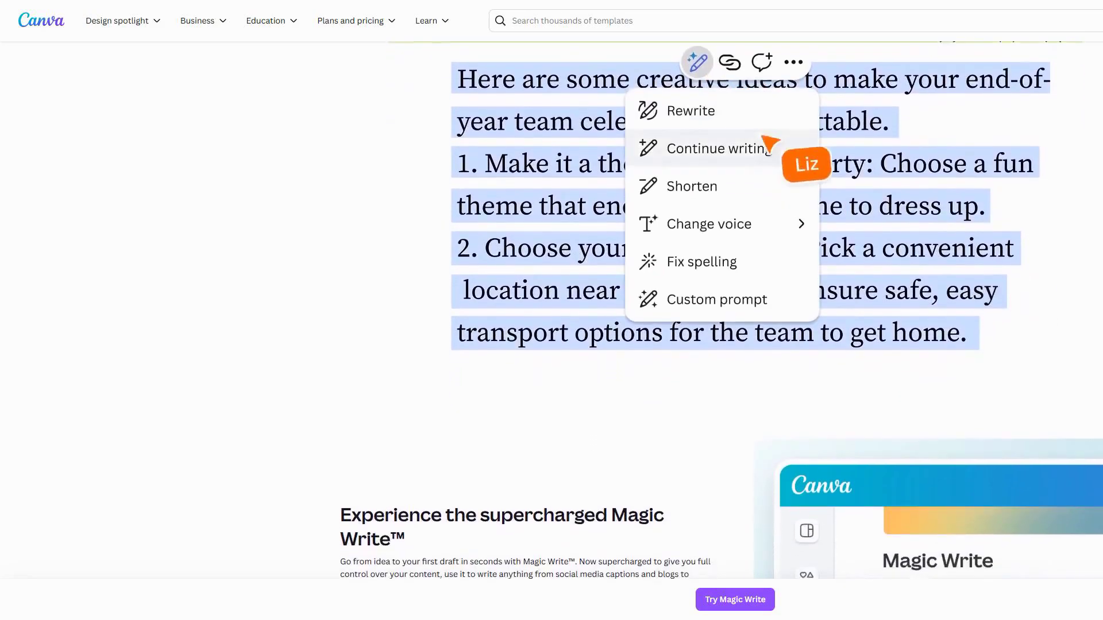
{"action": "left_click", "coordinate": [719, 149]}
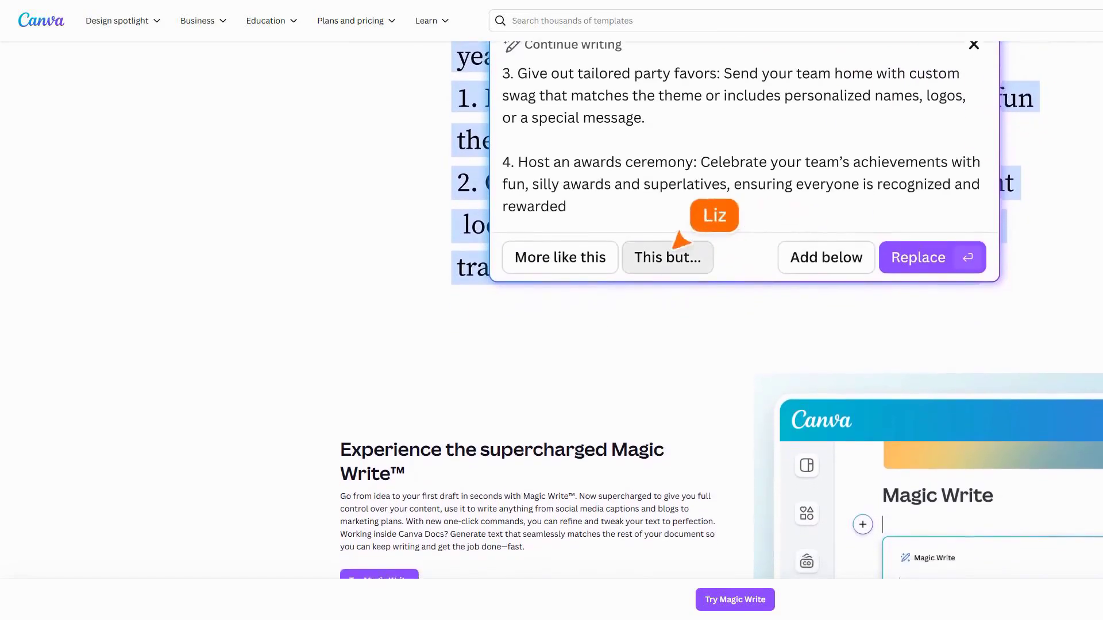
{"action": "left_click", "coordinate": [667, 257]}
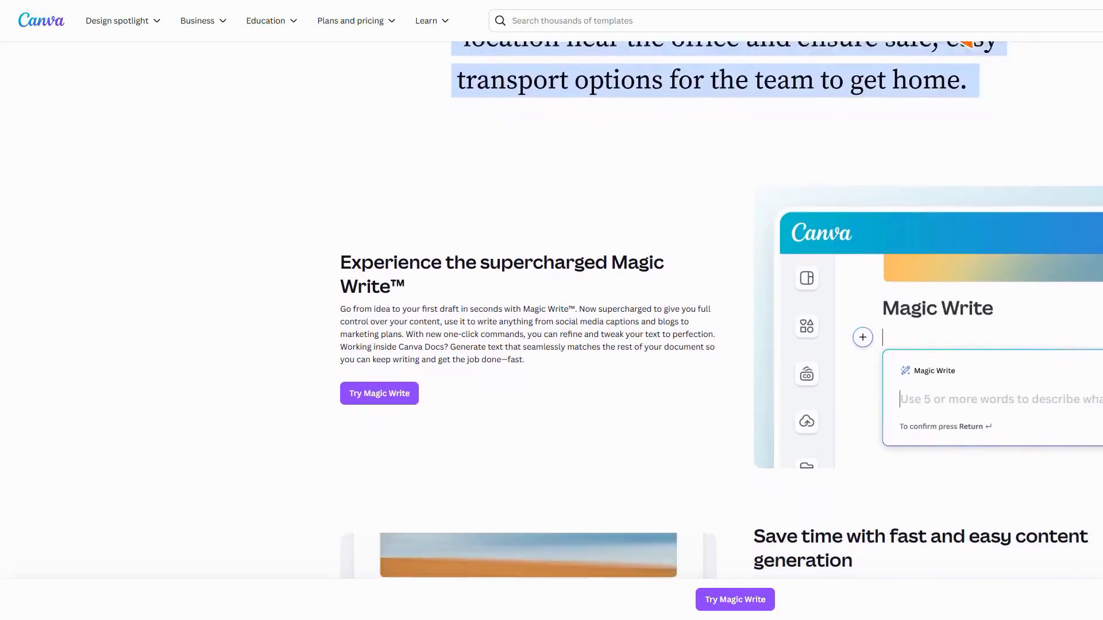
{"action": "scroll", "scroll_direction": "down", "scroll_amount": 3}
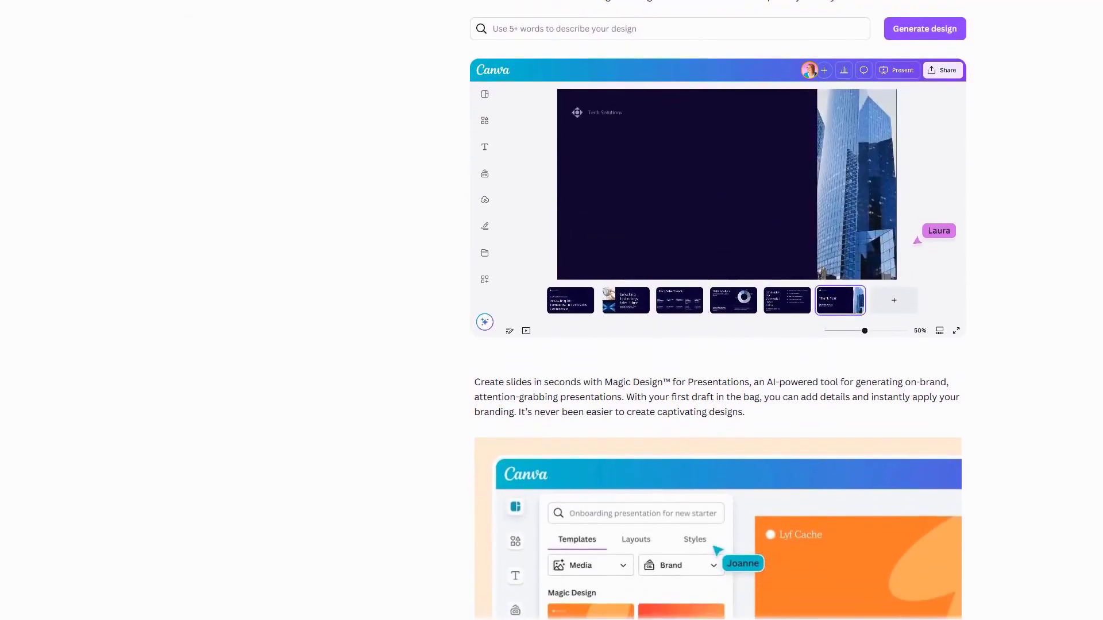
Scroll past Magic Design presentations to Canva's Free, Pro, Teams and Enterprise plans.
{"action": "scroll", "scroll_direction": "down", "scroll_amount": 3}
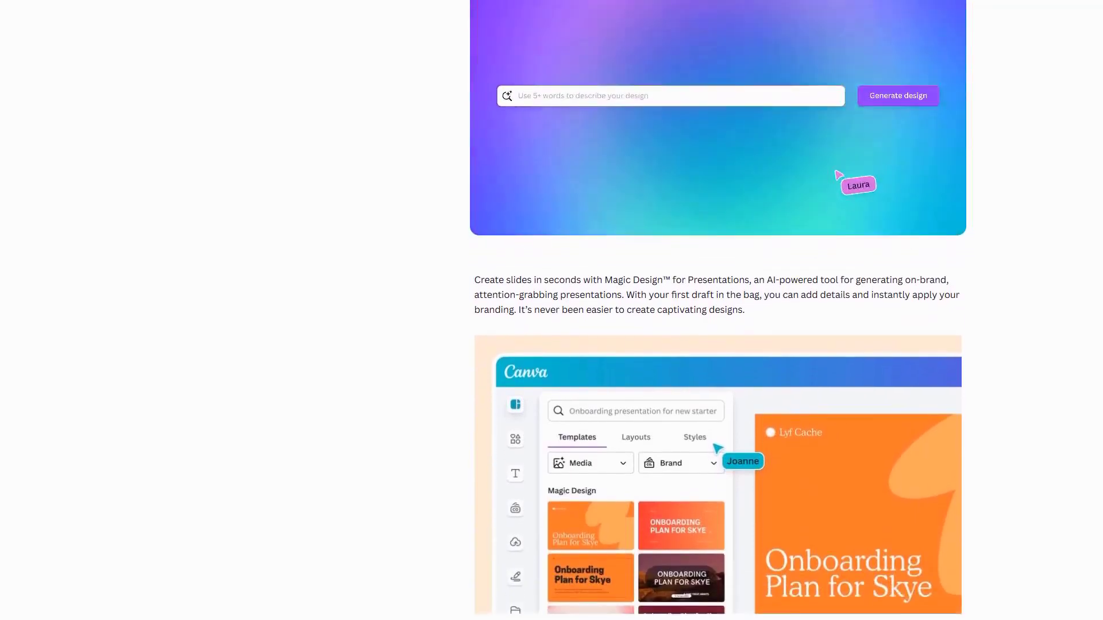
{"action": "scroll", "scroll_direction": "down", "scroll_amount": 3}
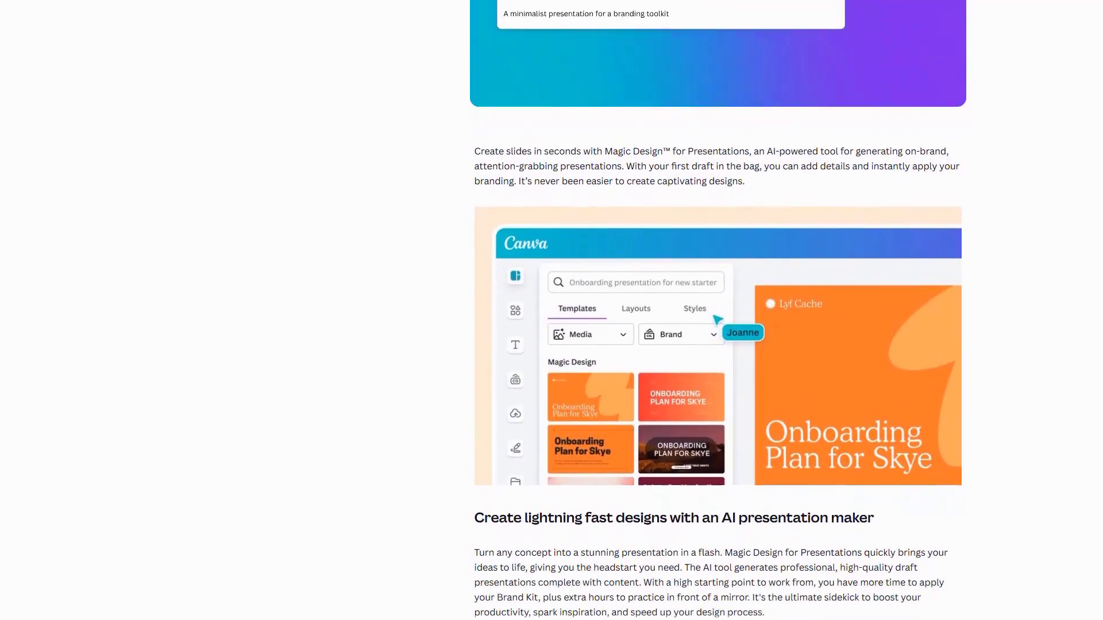
{"action": "scroll", "scroll_direction": "down", "scroll_amount": 3}
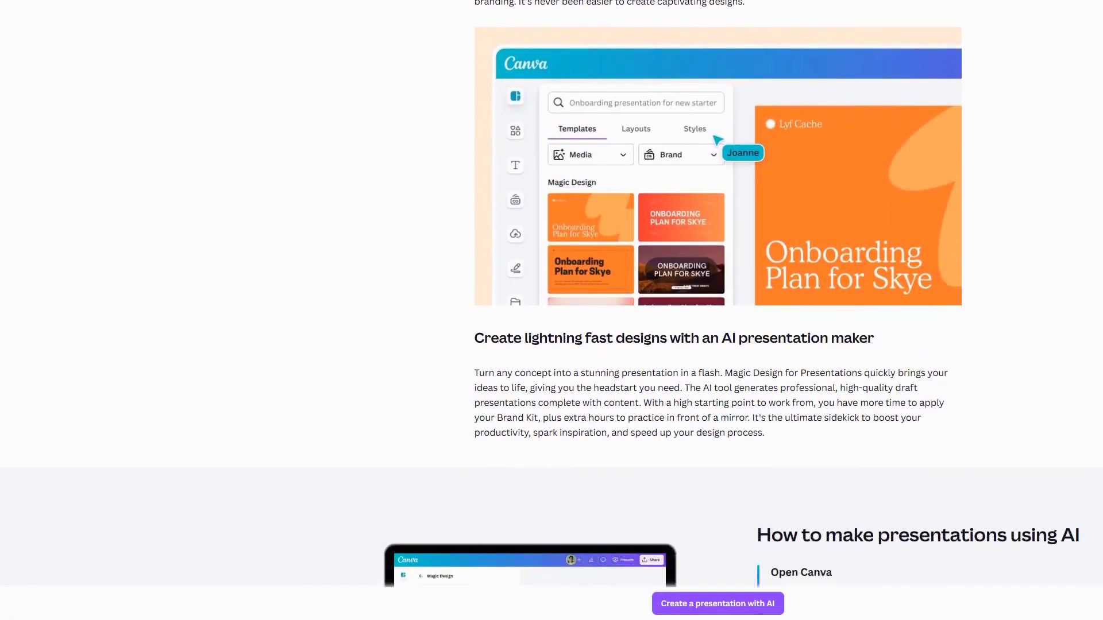
{"action": "scroll", "scroll_direction": "down", "scroll_amount": 3}
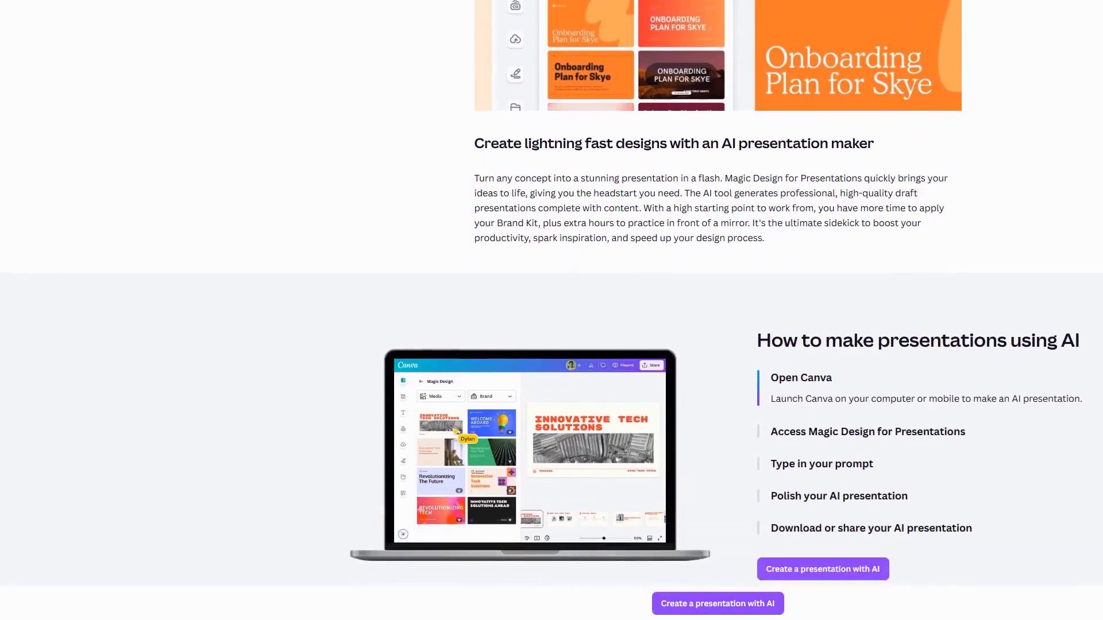
{"action": "scroll", "scroll_direction": "down", "scroll_amount": 3}
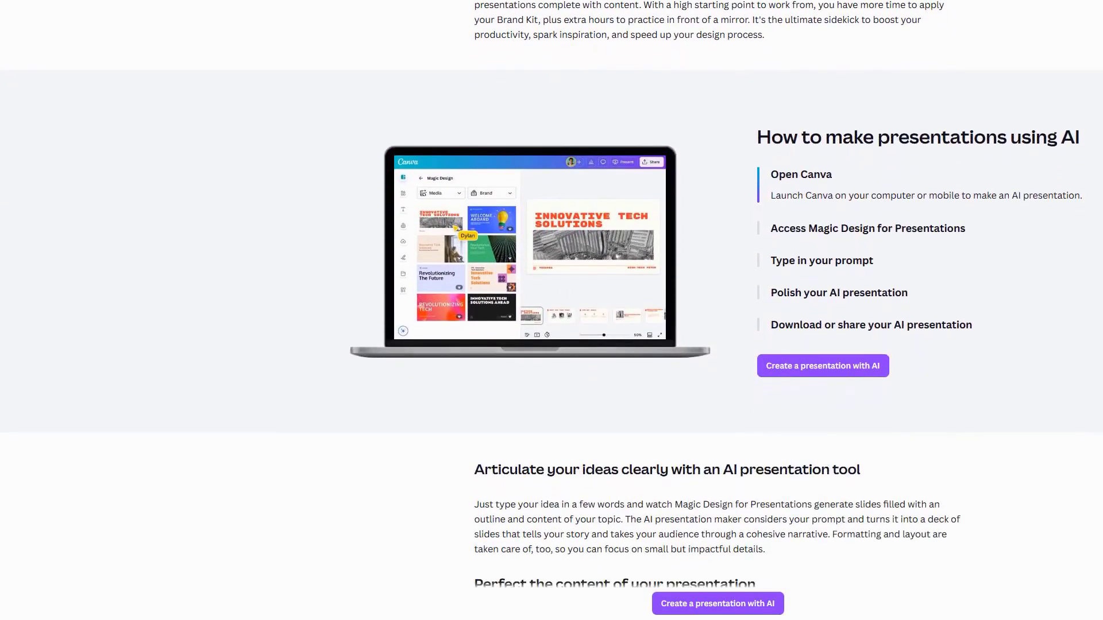
{"action": "scroll", "scroll_direction": "down", "scroll_amount": 3}
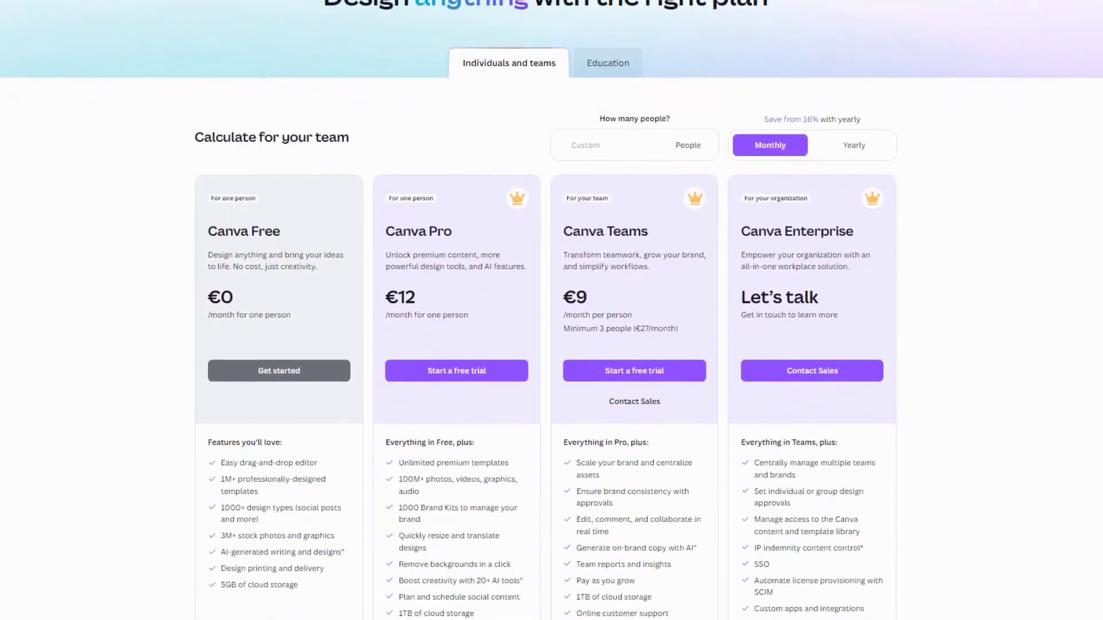
Switch Canva pricing to yearly billing: Pro €110, Teams €90 per person.
{"action": "scroll", "scroll_direction": "down", "scroll_amount": 3}
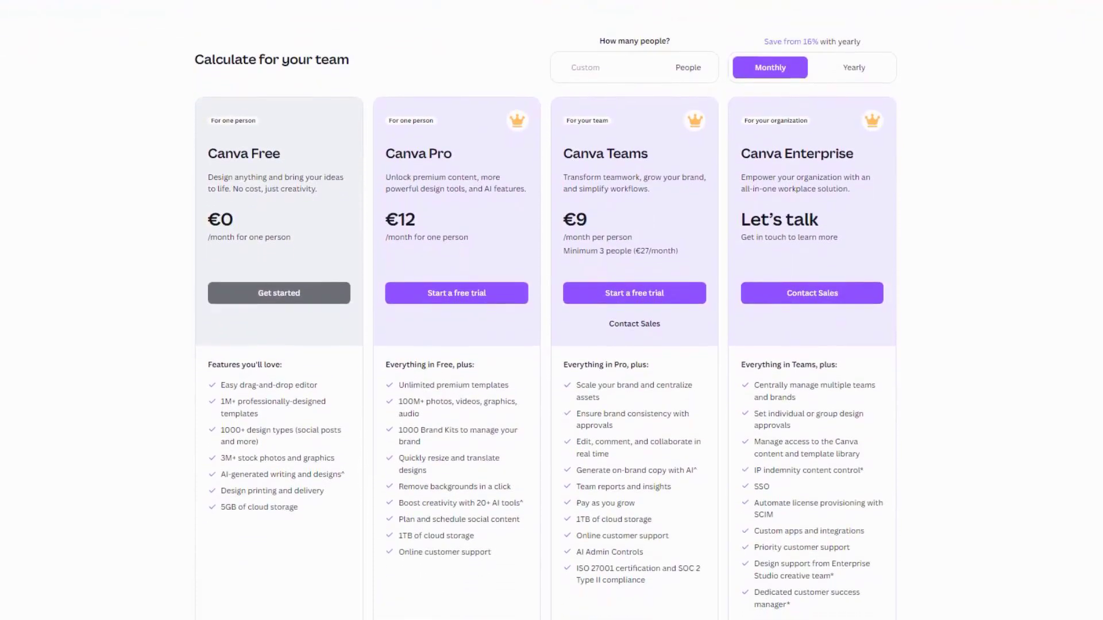
{"action": "scroll", "scroll_direction": "down", "scroll_amount": 3}
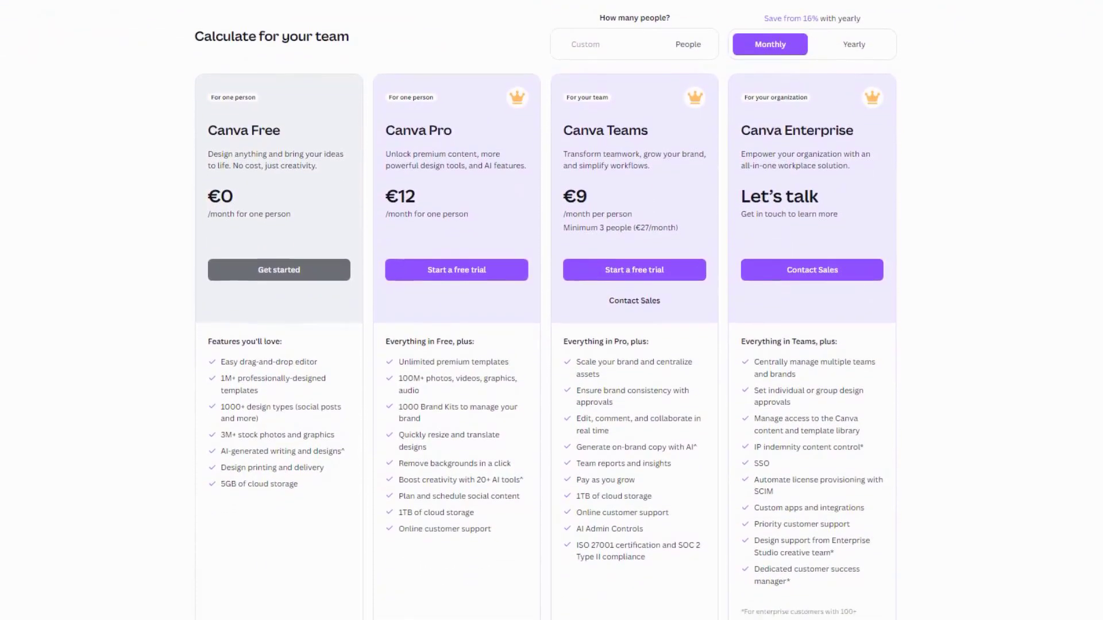
{"action": "scroll", "scroll_direction": "down", "scroll_amount": 3}
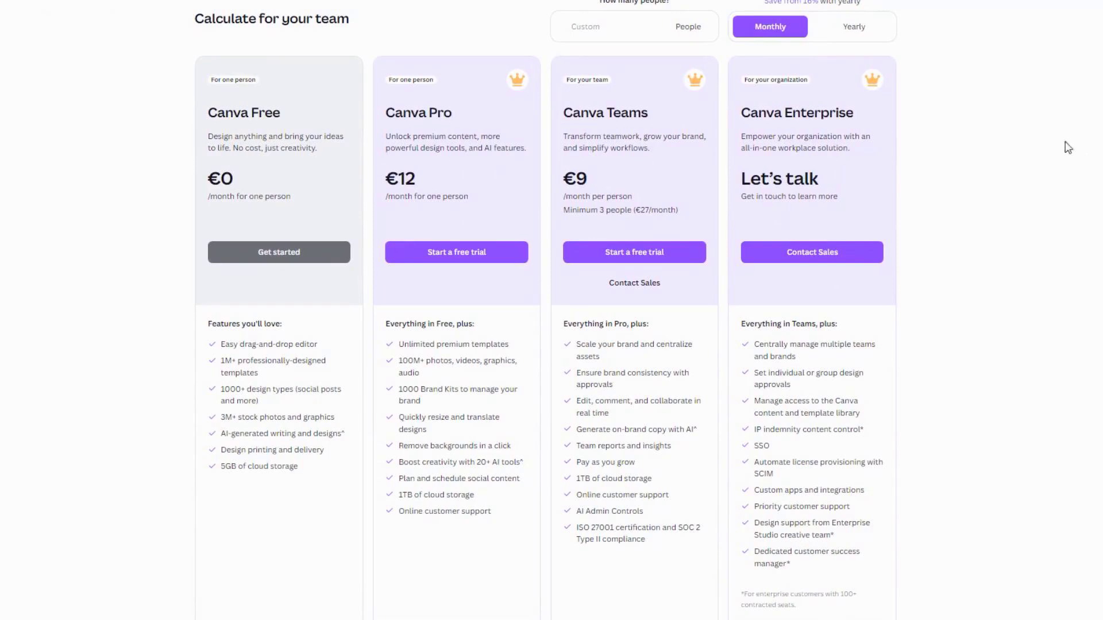
{"action": "mouse_move", "coordinate": [963, 106]}
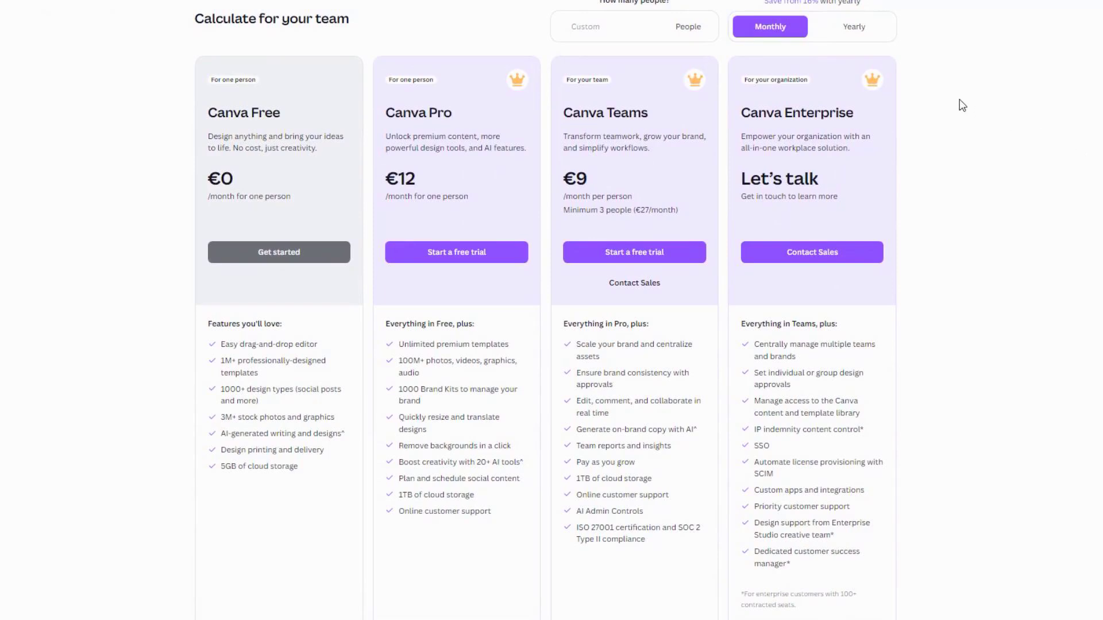
{"action": "mouse_move", "coordinate": [940, 85]}
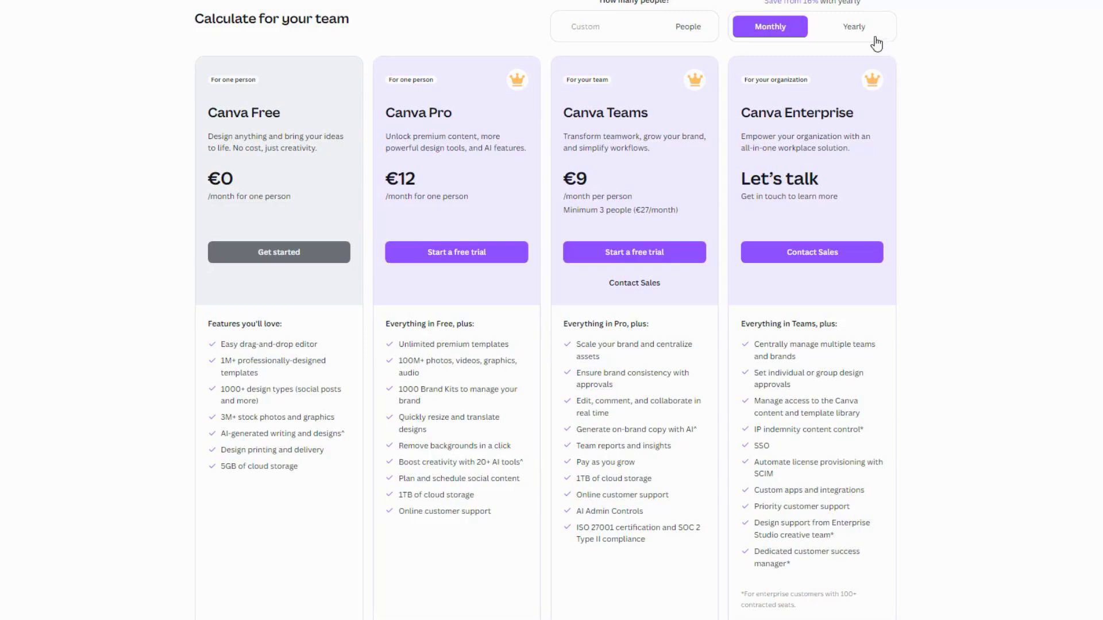
{"action": "left_click", "coordinate": [853, 26]}
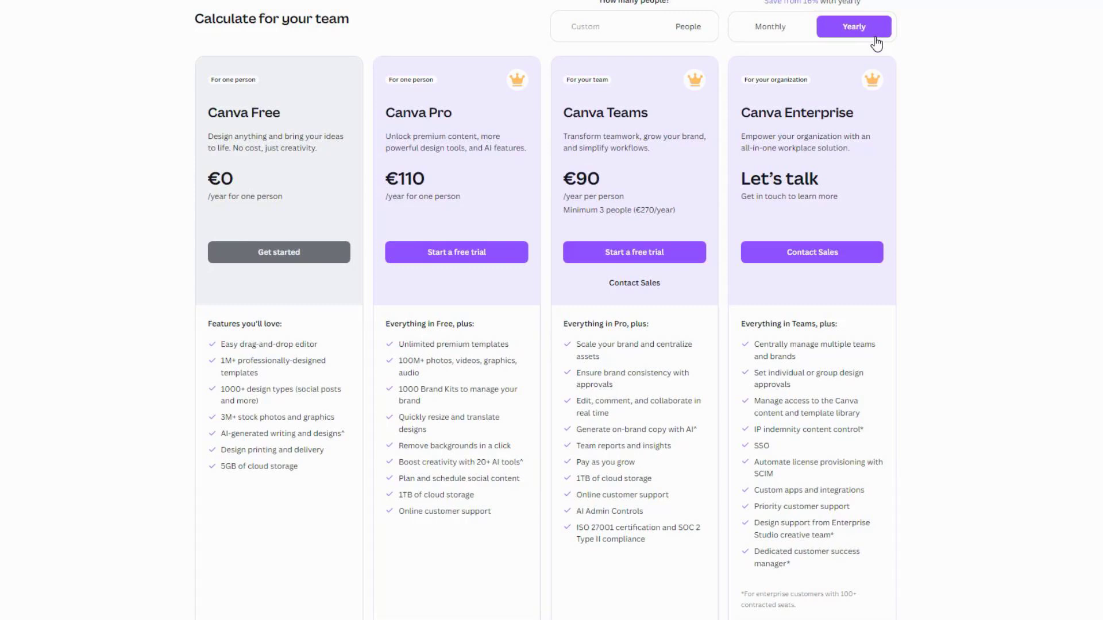
{"action": "mouse_move", "coordinate": [884, 50]}
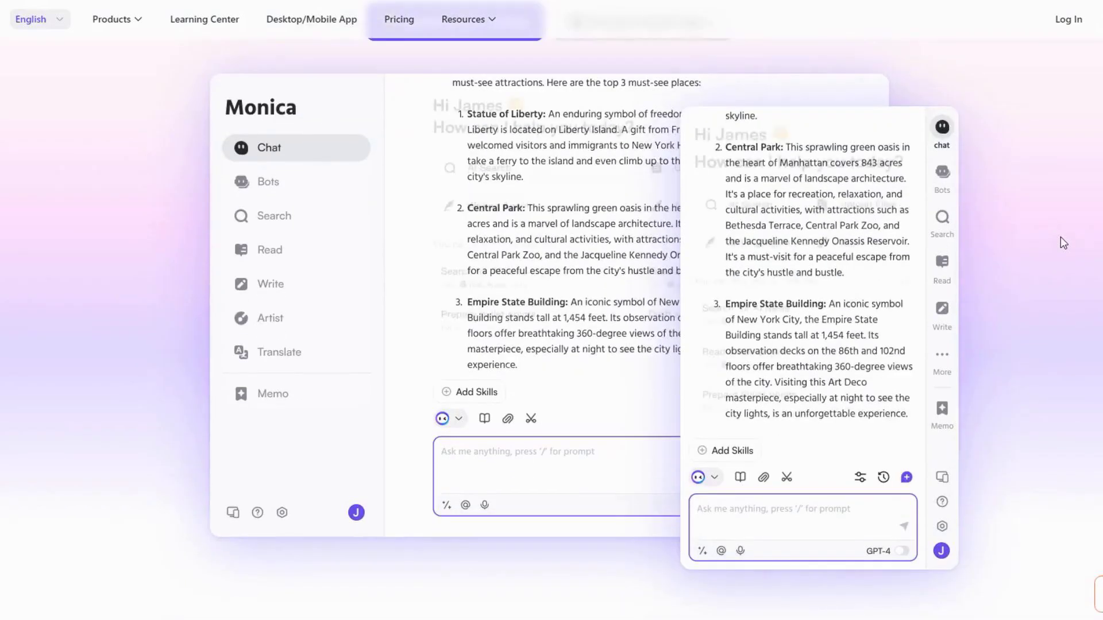
Browse Monica's homepage to the All-in-One AI Assistant section, then open Learning Center.
{"action": "type", "text": "top 3 must-see places"}
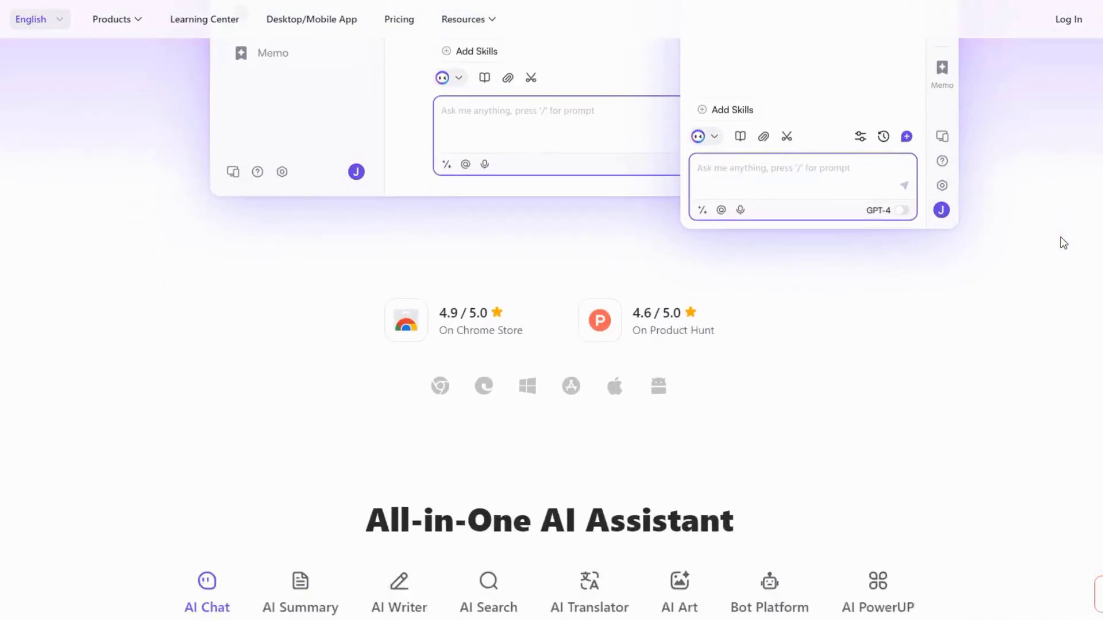
{"action": "scroll", "scroll_direction": "down", "scroll_amount": 3}
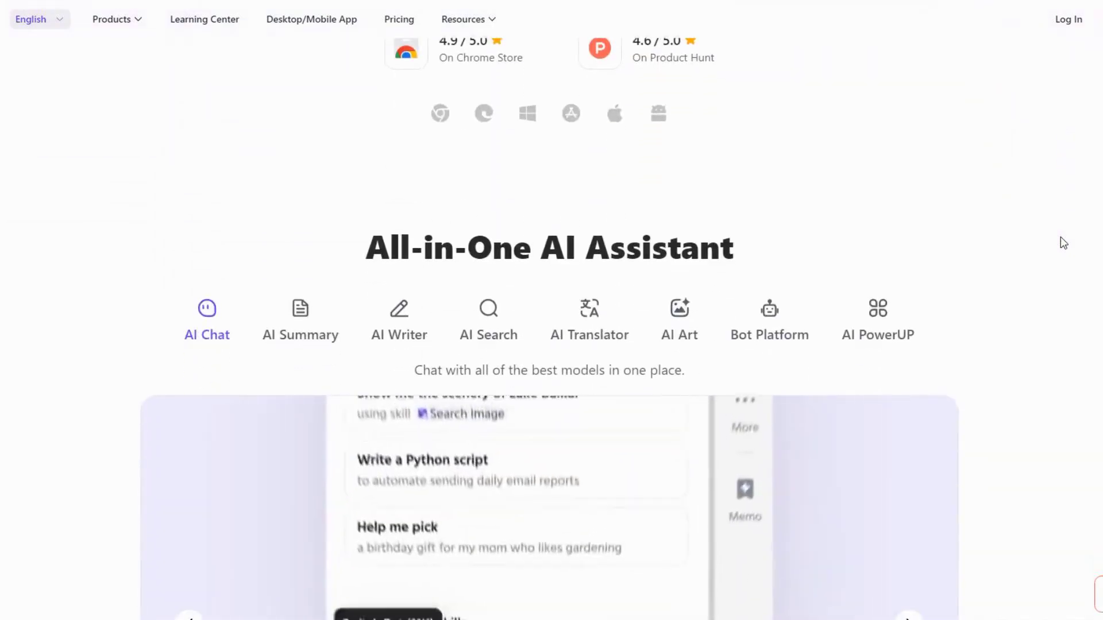
{"action": "scroll", "scroll_direction": "down", "scroll_amount": 3}
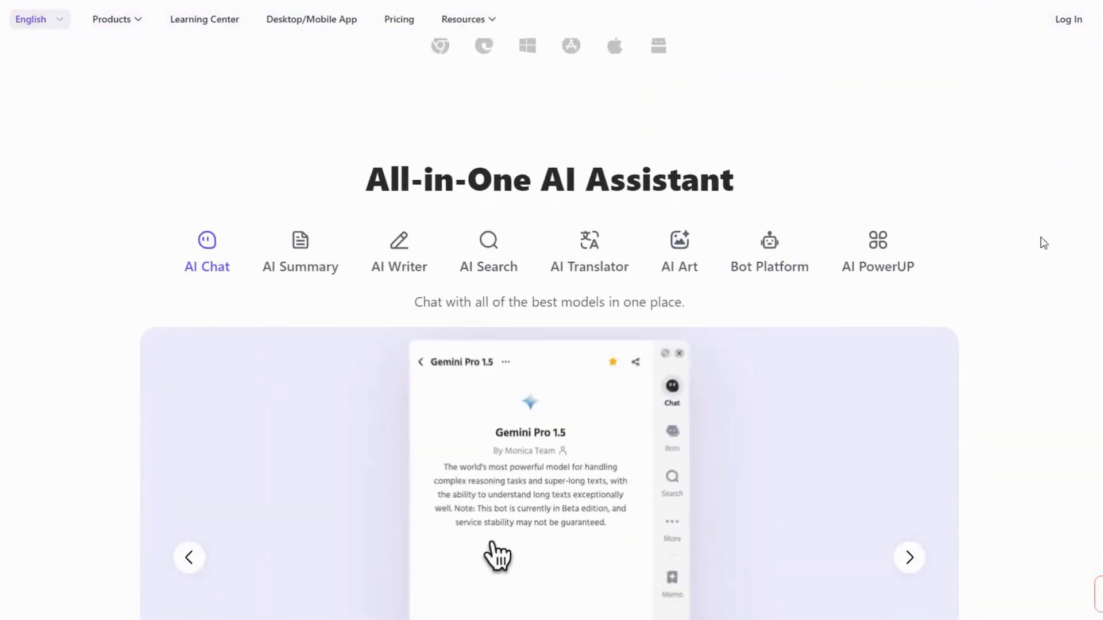
{"action": "left_click", "coordinate": [204, 19]}
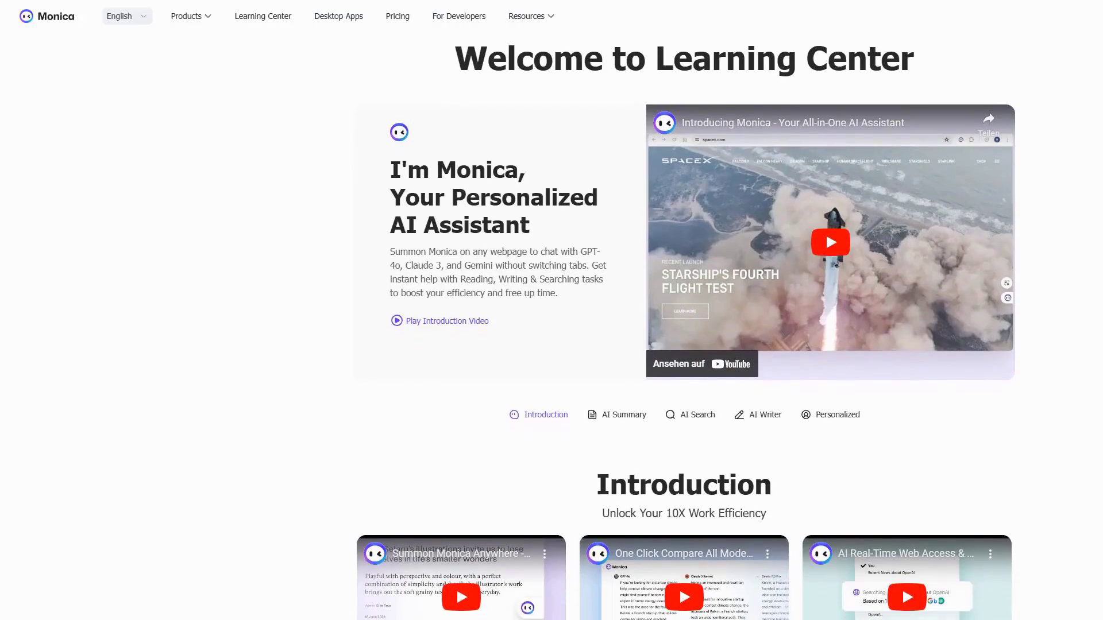
Scroll past Monica's Introduction and AI Summary video cards down to AI Search.
{"action": "scroll", "scroll_direction": "down", "scroll_amount": 3}
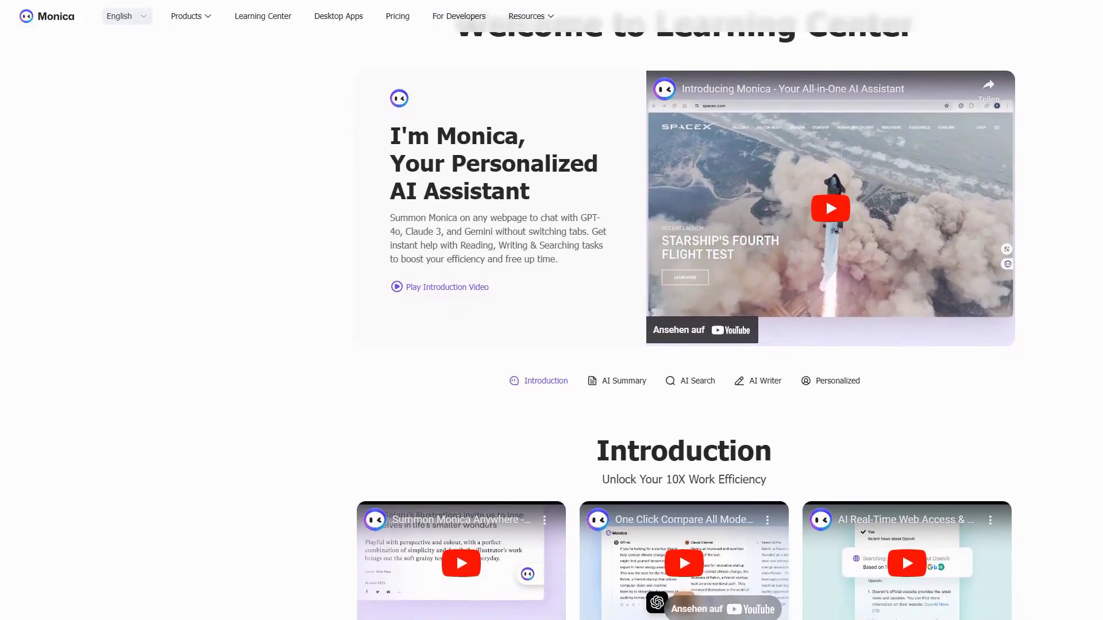
{"action": "scroll", "scroll_direction": "down", "scroll_amount": 3}
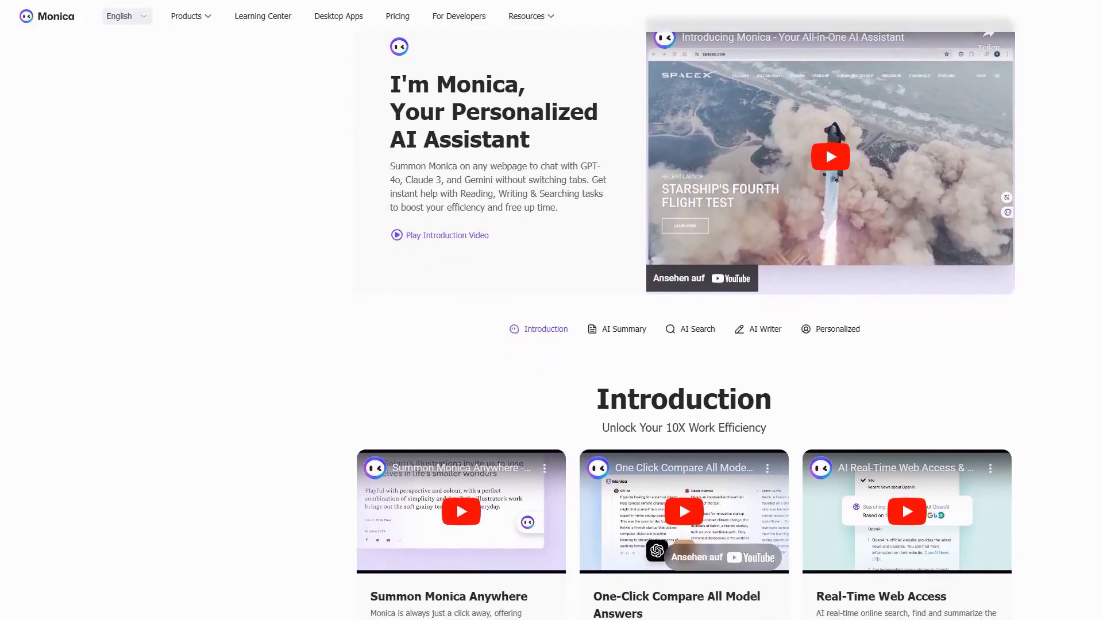
{"action": "scroll", "scroll_direction": "down", "scroll_amount": 3}
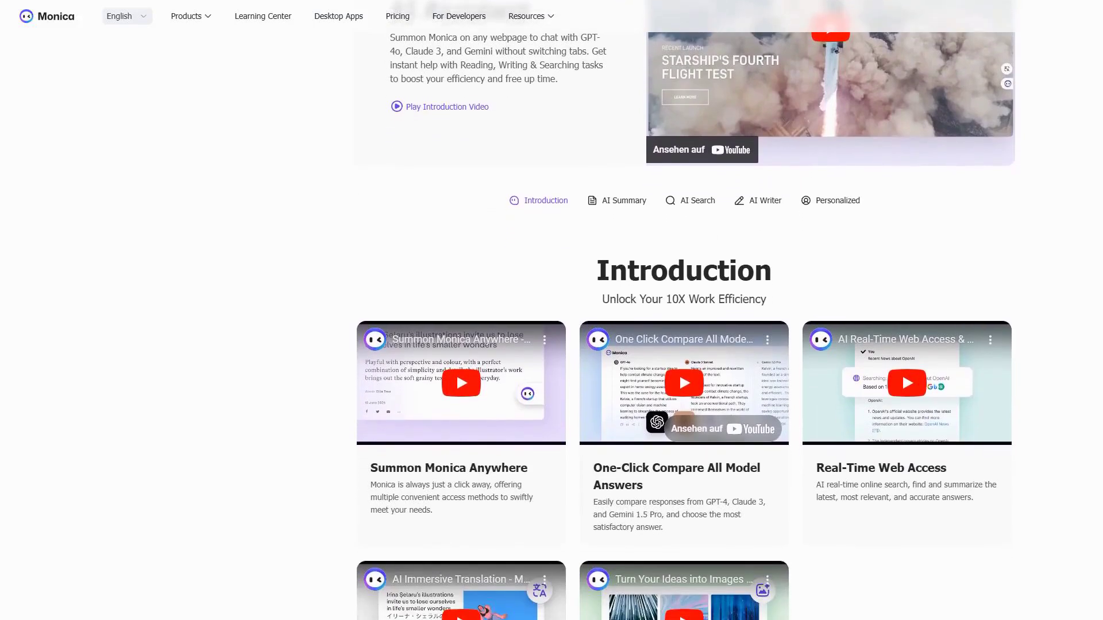
{"action": "scroll", "scroll_direction": "down", "scroll_amount": 3}
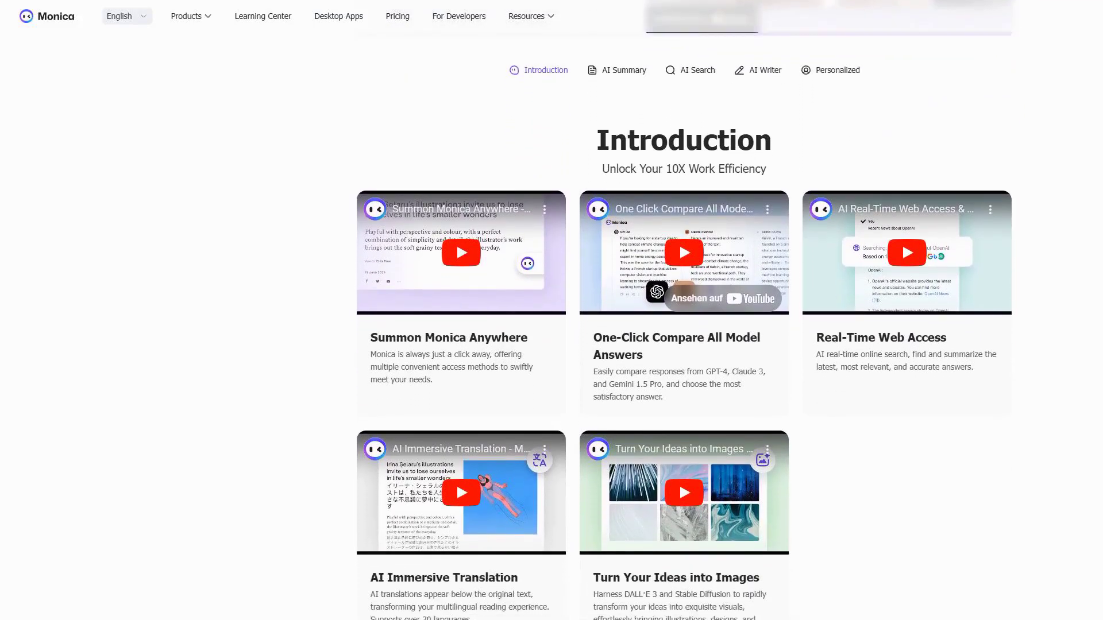
{"action": "scroll", "scroll_direction": "down", "scroll_amount": 3}
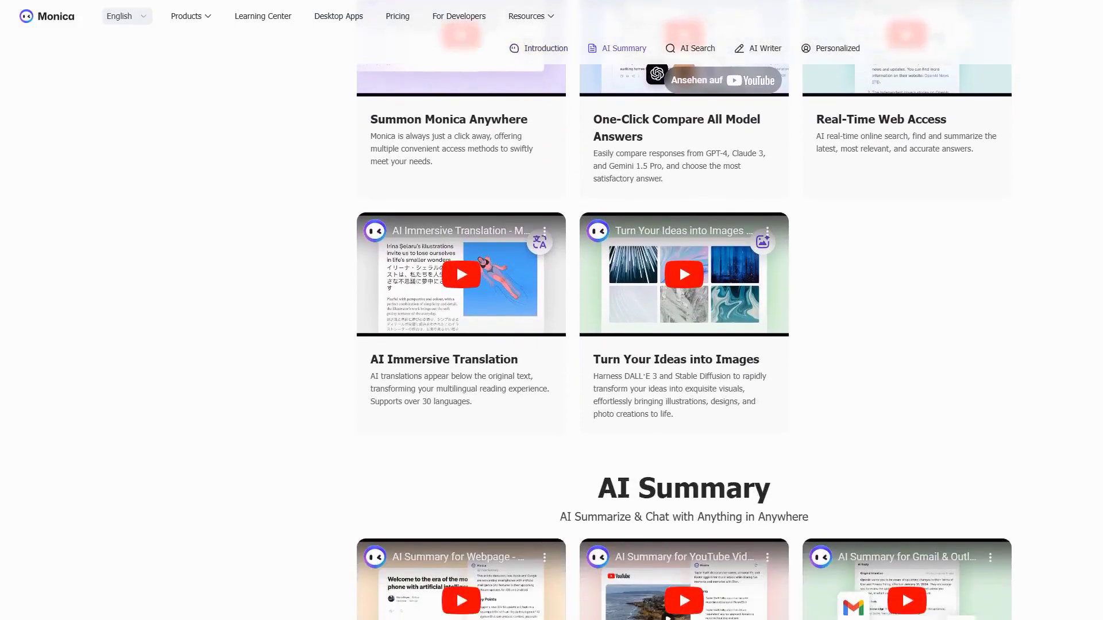
{"action": "scroll", "scroll_direction": "down", "scroll_amount": 3}
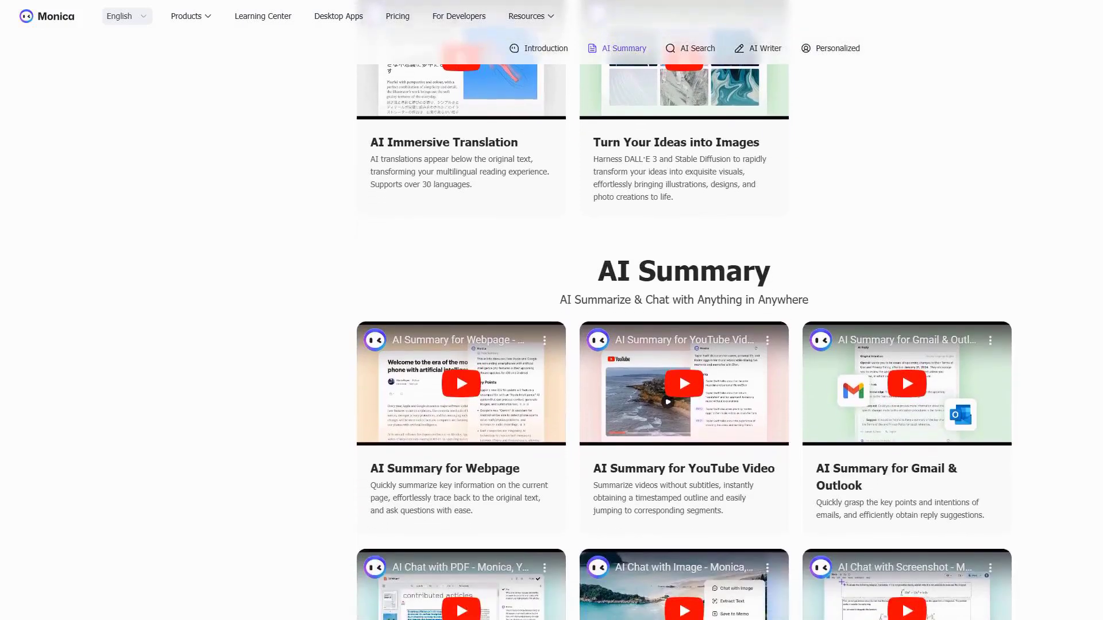
{"action": "scroll", "scroll_direction": "down", "scroll_amount": 3}
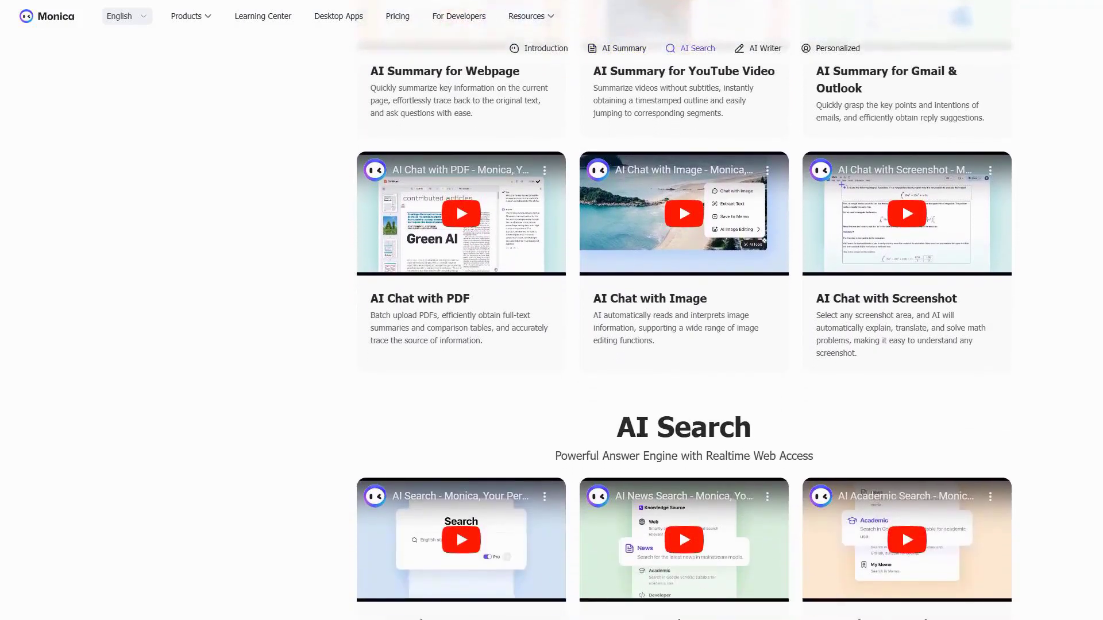
{"action": "scroll", "scroll_direction": "down", "scroll_amount": 3}
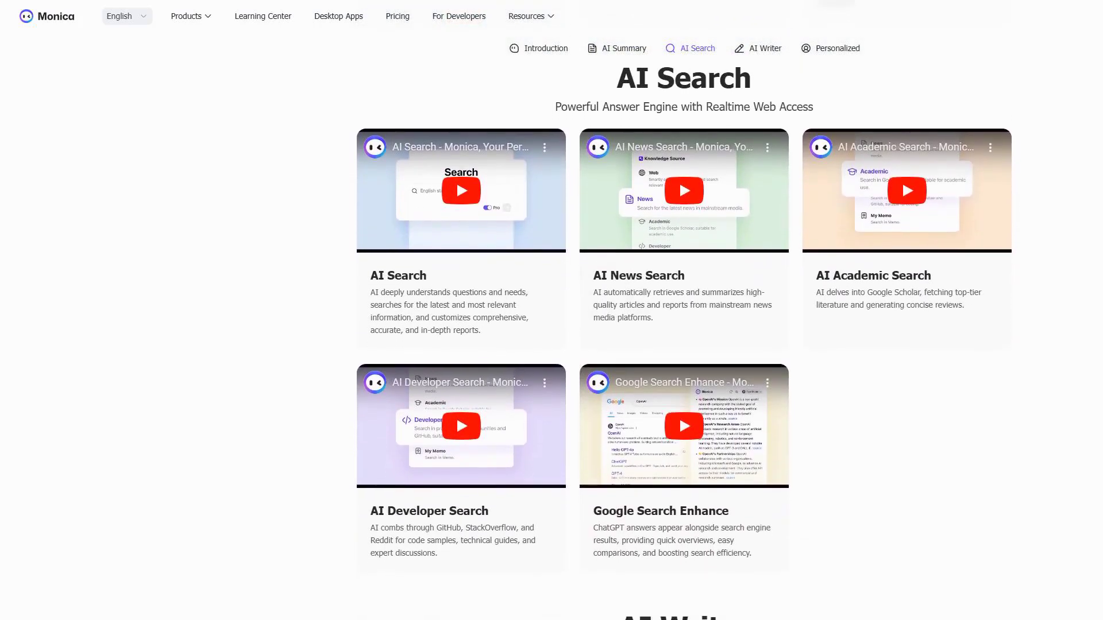
Browse Smart Toolbar, Writing Assistant and Web Enhancement, reaching Monica's Unlimited, Pro and Free pricing.
{"action": "scroll", "scroll_direction": "down", "scroll_amount": 3}
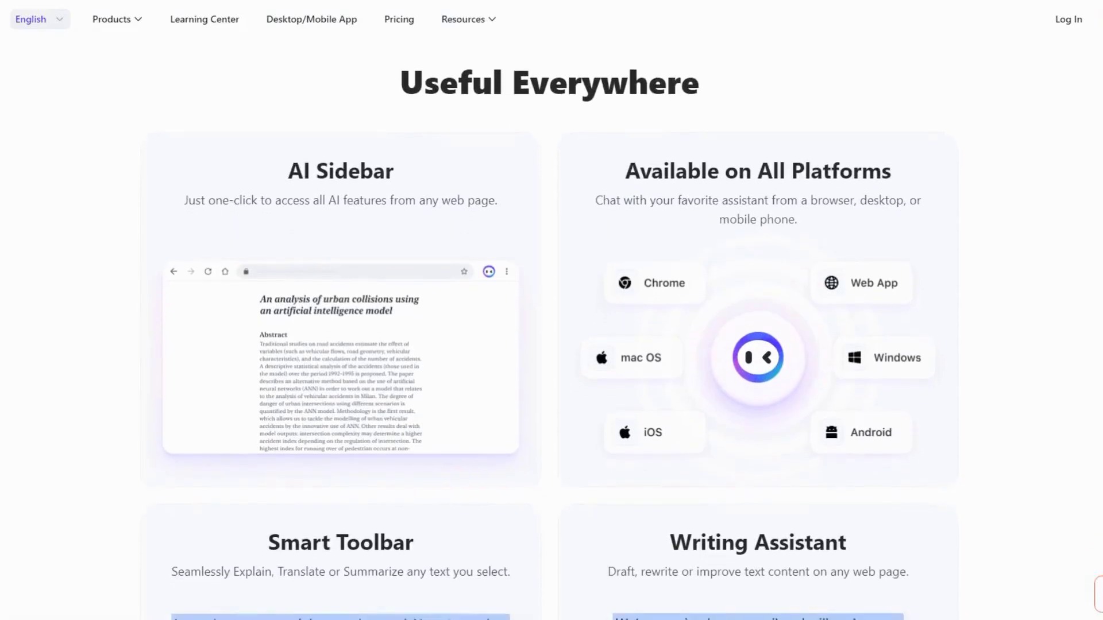
{"action": "scroll", "scroll_direction": "down", "scroll_amount": 3}
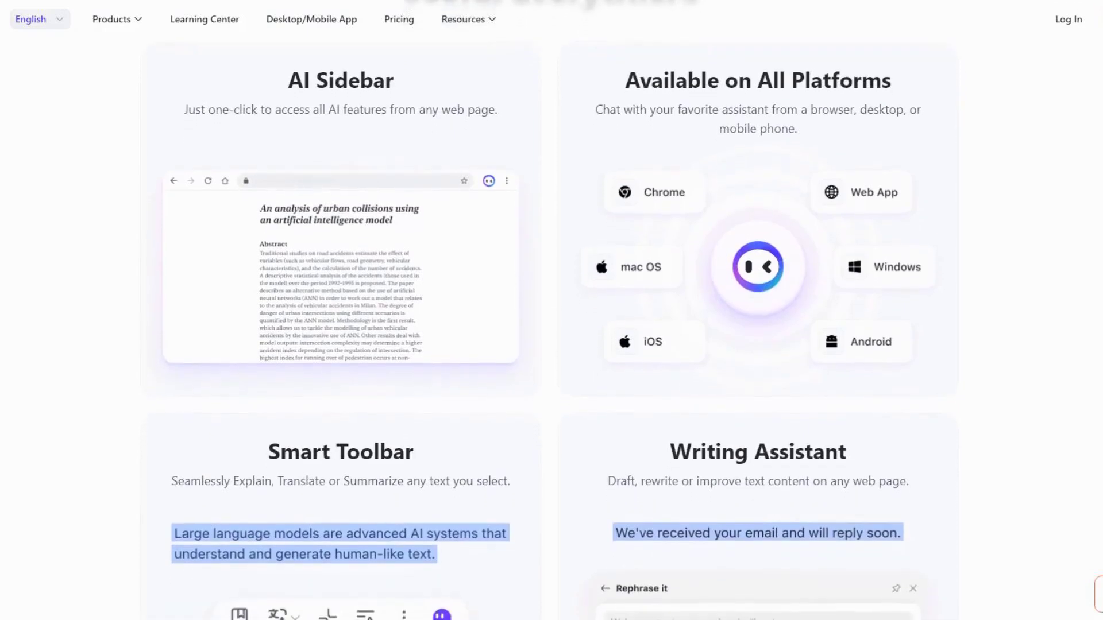
{"action": "scroll", "scroll_direction": "down", "scroll_amount": 3}
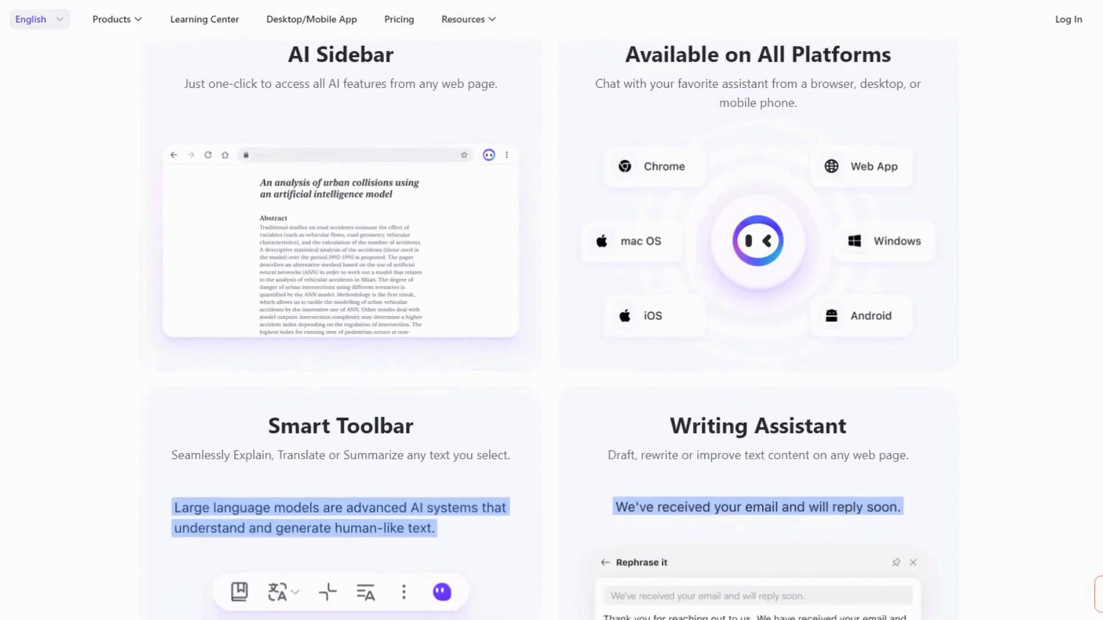
{"action": "scroll", "scroll_direction": "down", "scroll_amount": 3}
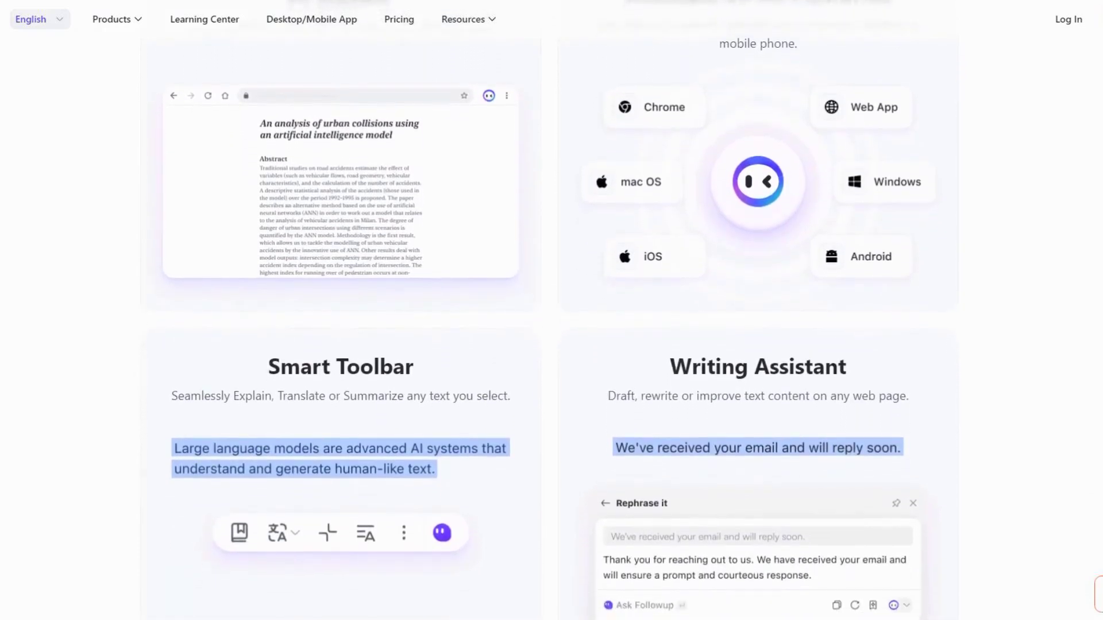
{"action": "scroll", "scroll_direction": "down", "scroll_amount": 3}
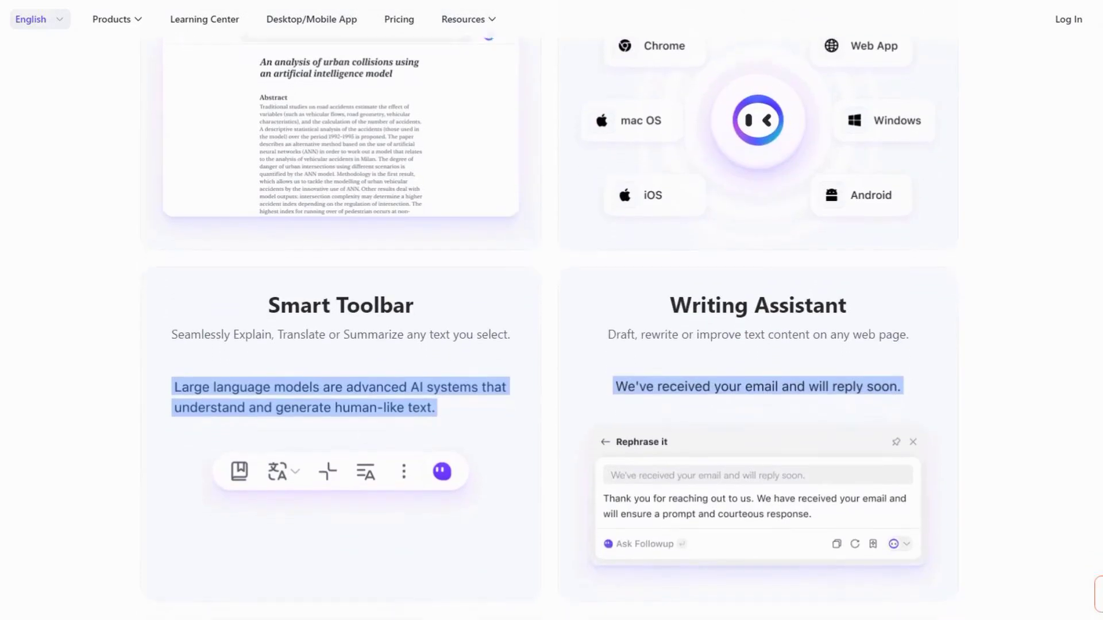
{"action": "scroll", "scroll_direction": "down", "scroll_amount": 3}
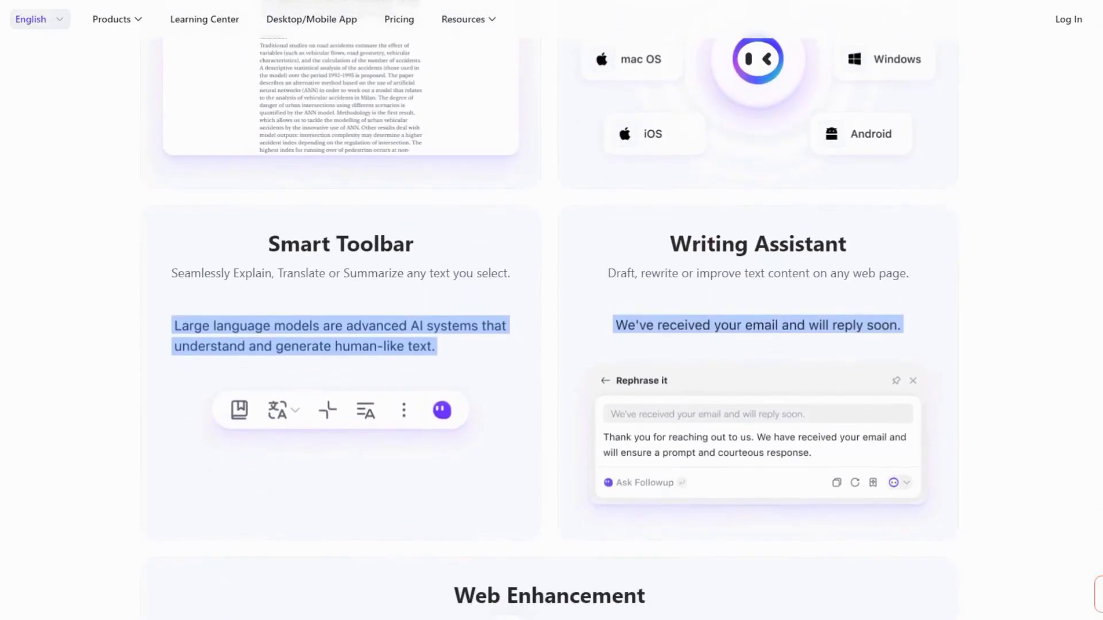
{"action": "scroll", "scroll_direction": "down", "scroll_amount": 3}
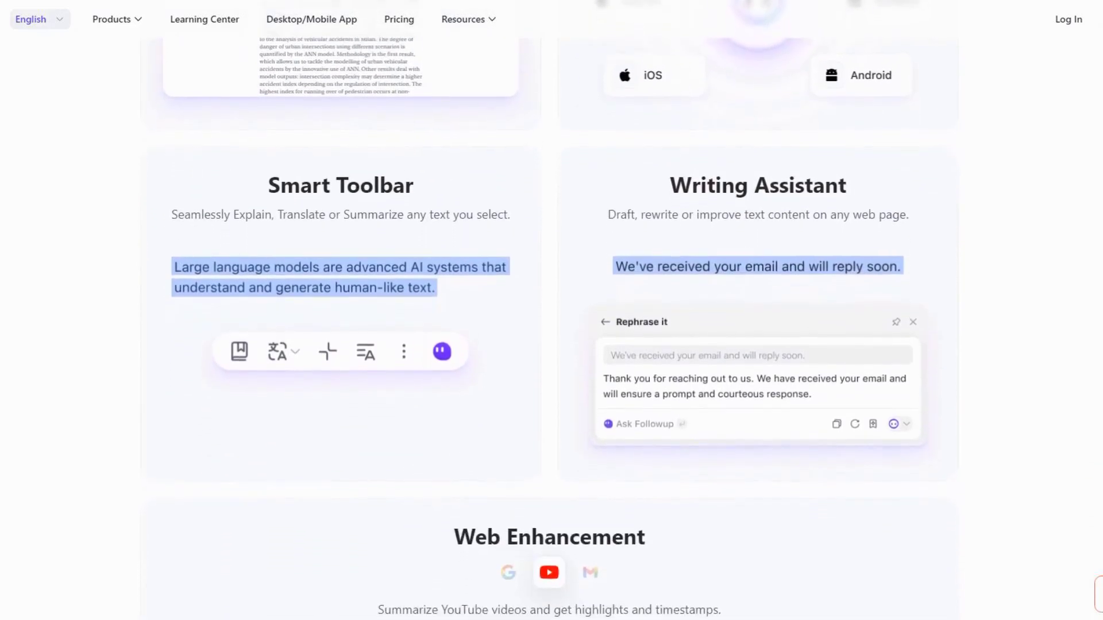
{"action": "scroll", "scroll_direction": "down", "scroll_amount": 3}
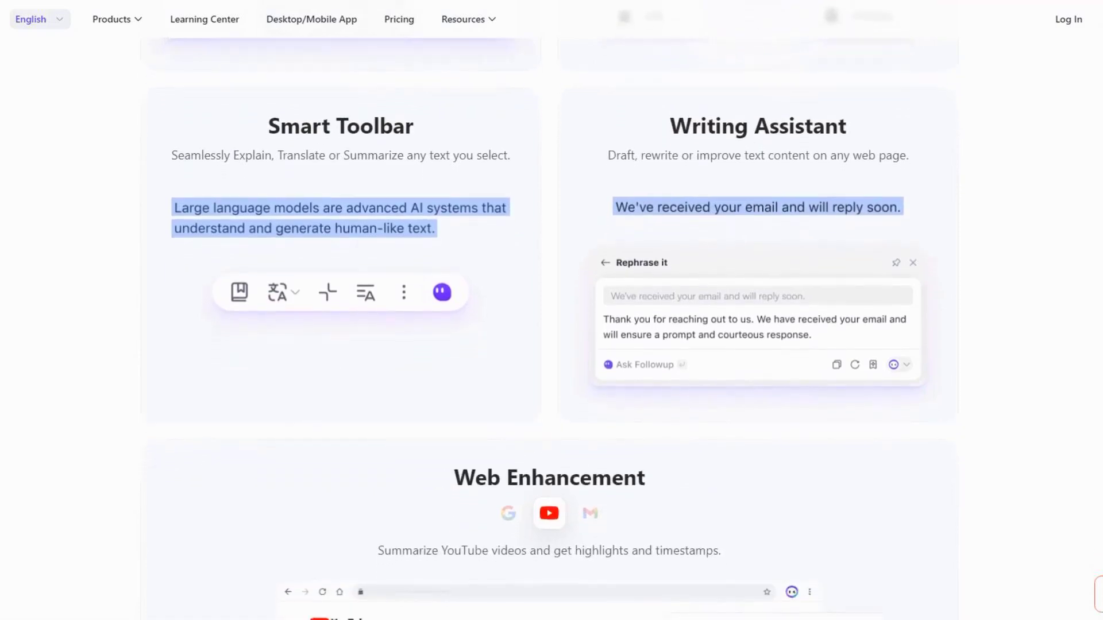
{"action": "scroll", "scroll_direction": "down", "scroll_amount": 3}
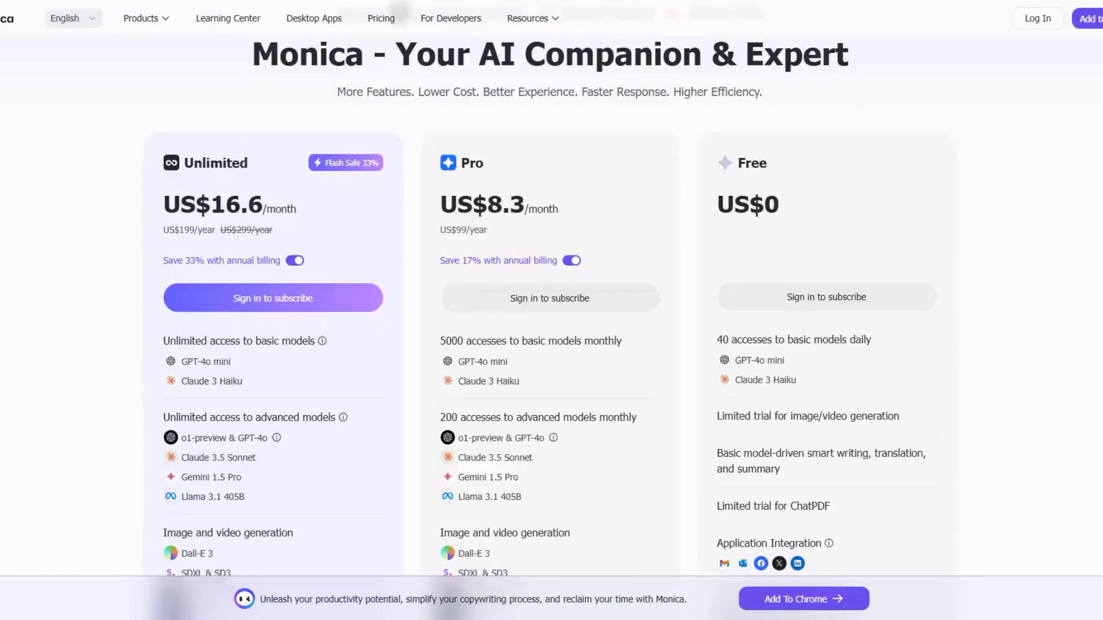
Review Monica's plan comparison across AI Chat, Art, Reading, Writing and Translation.
{"action": "scroll", "scroll_direction": "down", "scroll_amount": 3}
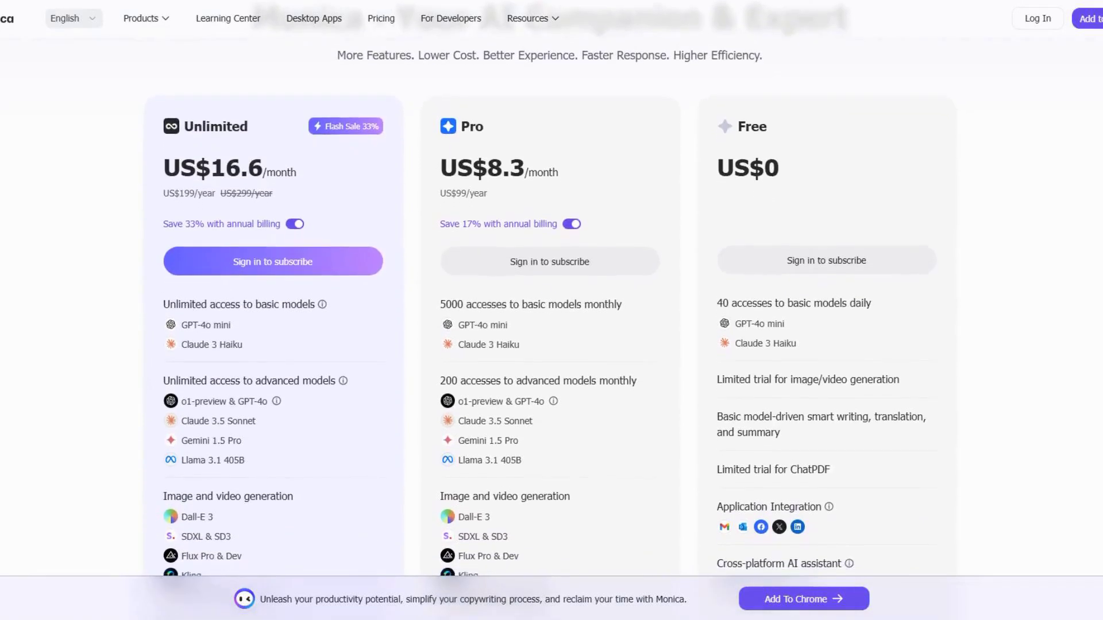
{"action": "scroll", "scroll_direction": "down", "scroll_amount": 3}
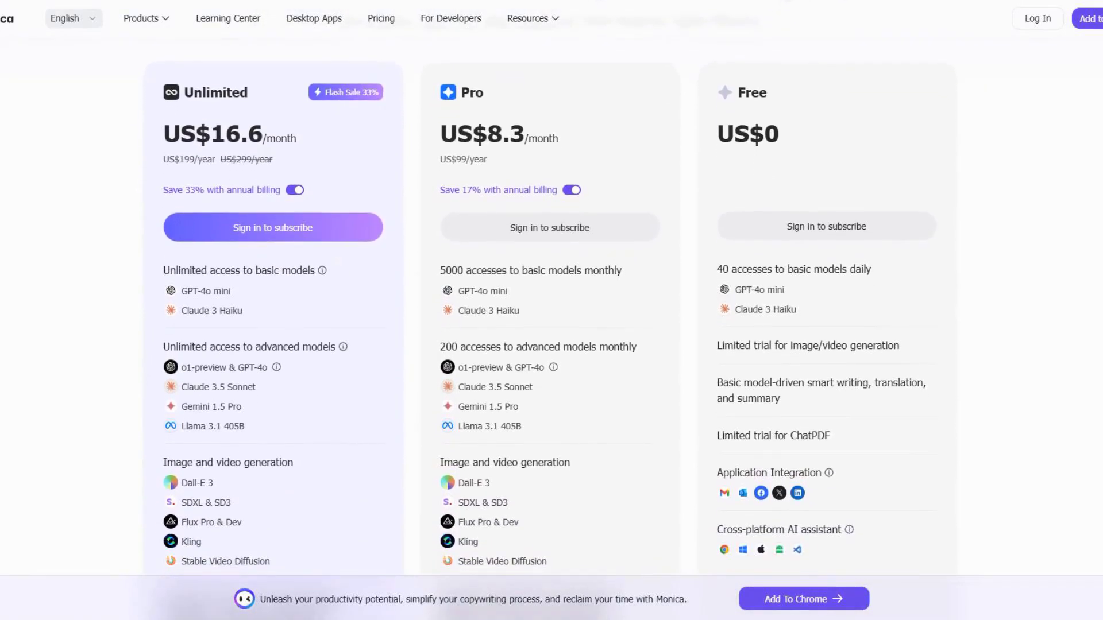
{"action": "scroll", "scroll_direction": "down", "scroll_amount": 3}
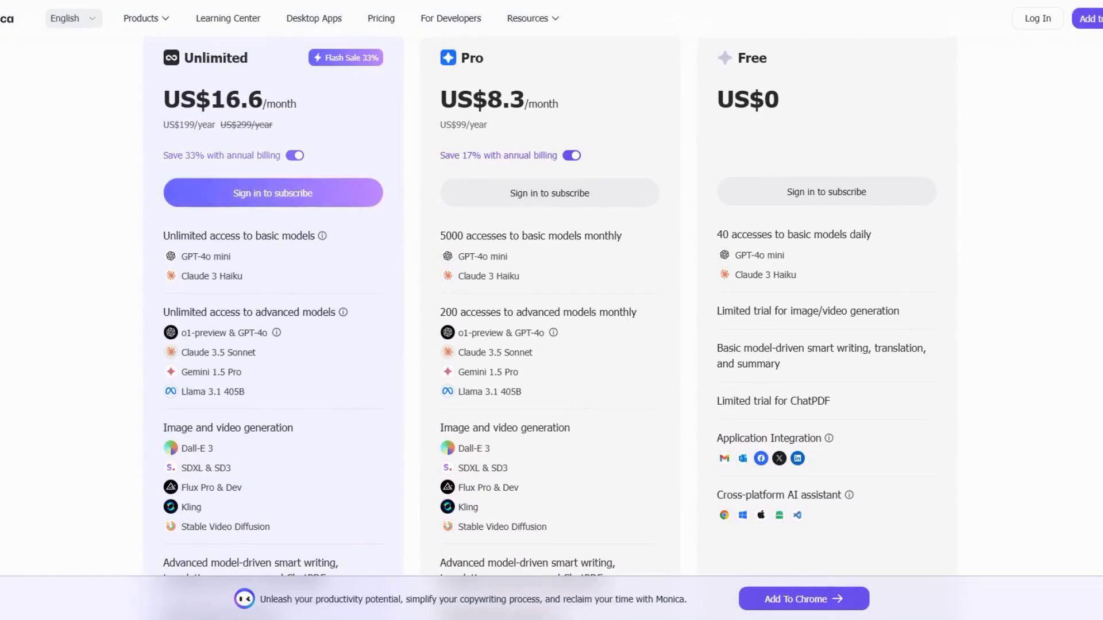
{"action": "scroll", "scroll_direction": "down", "scroll_amount": 3}
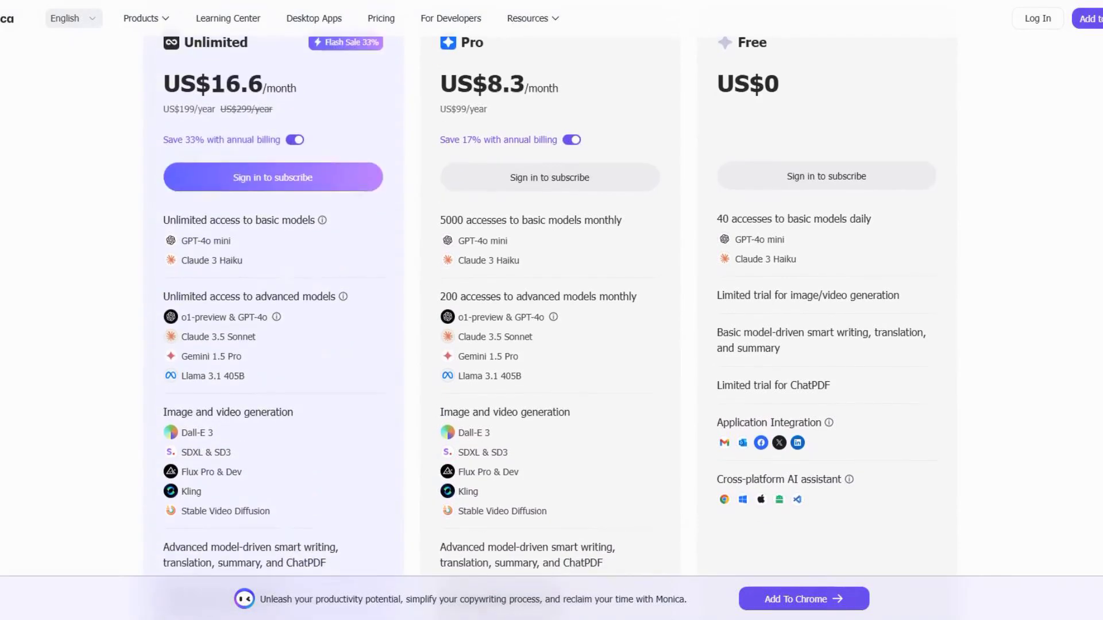
{"action": "scroll", "scroll_direction": "down", "scroll_amount": 3}
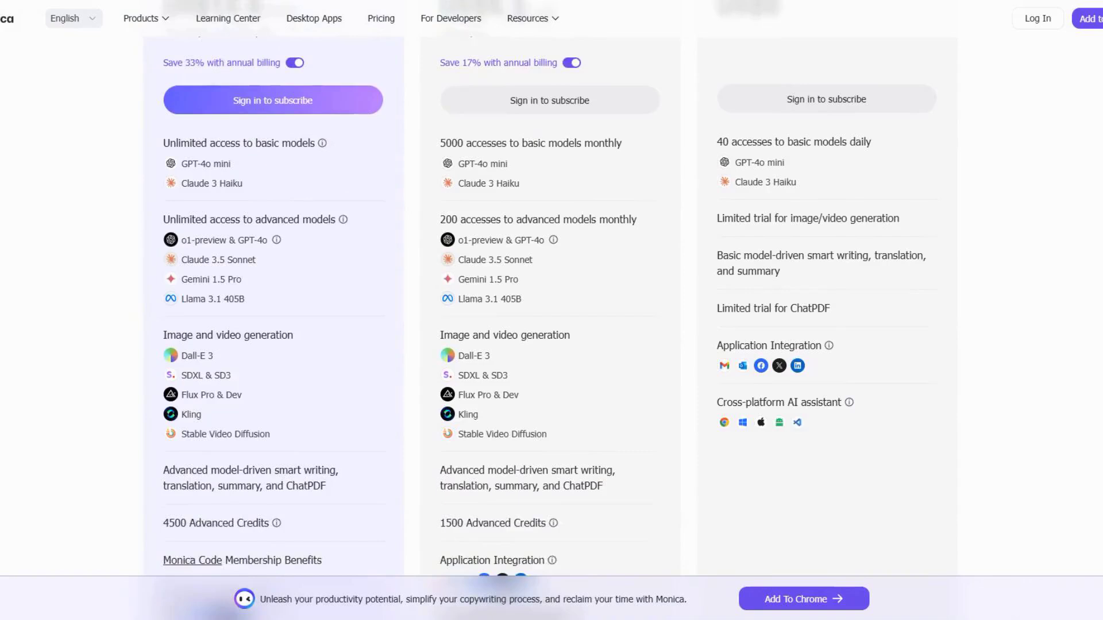
{"action": "scroll", "scroll_direction": "down", "scroll_amount": 3}
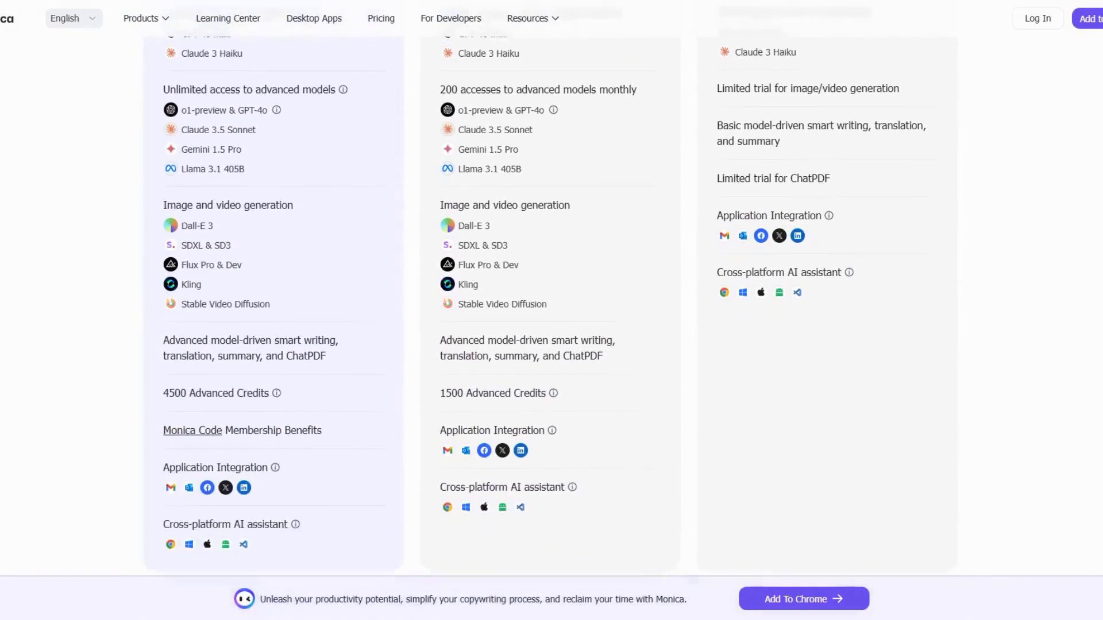
{"action": "scroll", "scroll_direction": "down", "scroll_amount": 3}
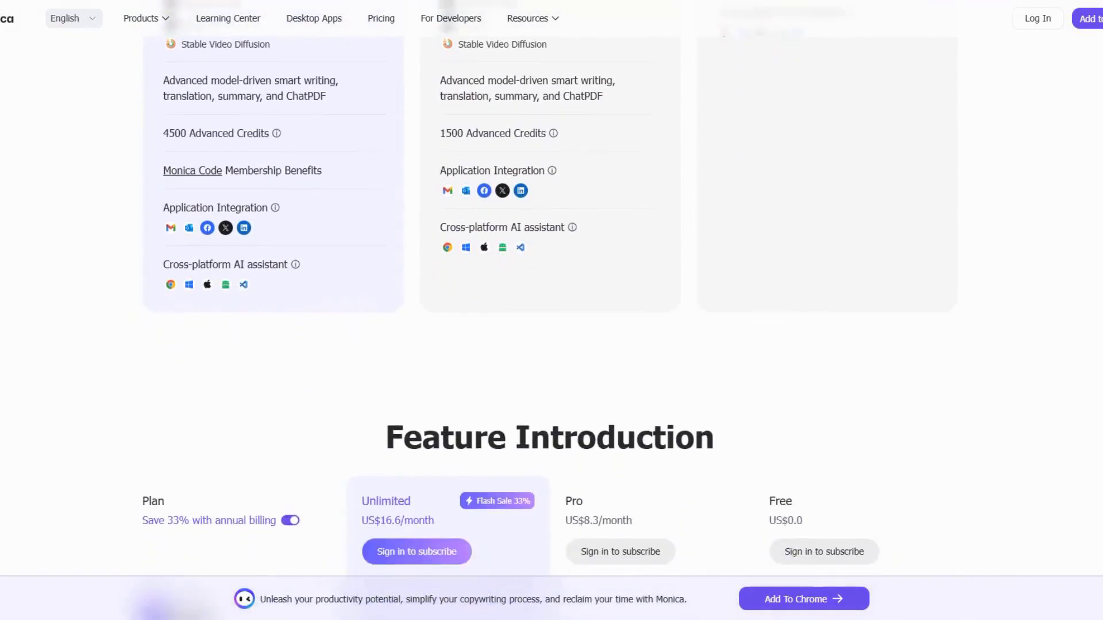
{"action": "scroll", "scroll_direction": "down", "scroll_amount": 3}
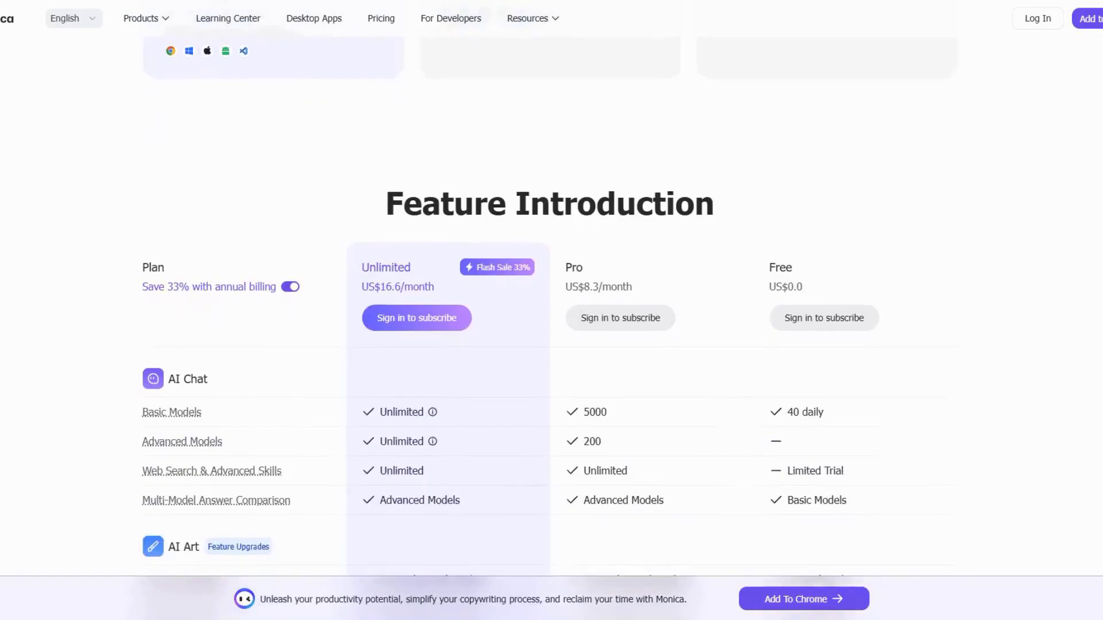
{"action": "scroll", "scroll_direction": "down", "scroll_amount": 3}
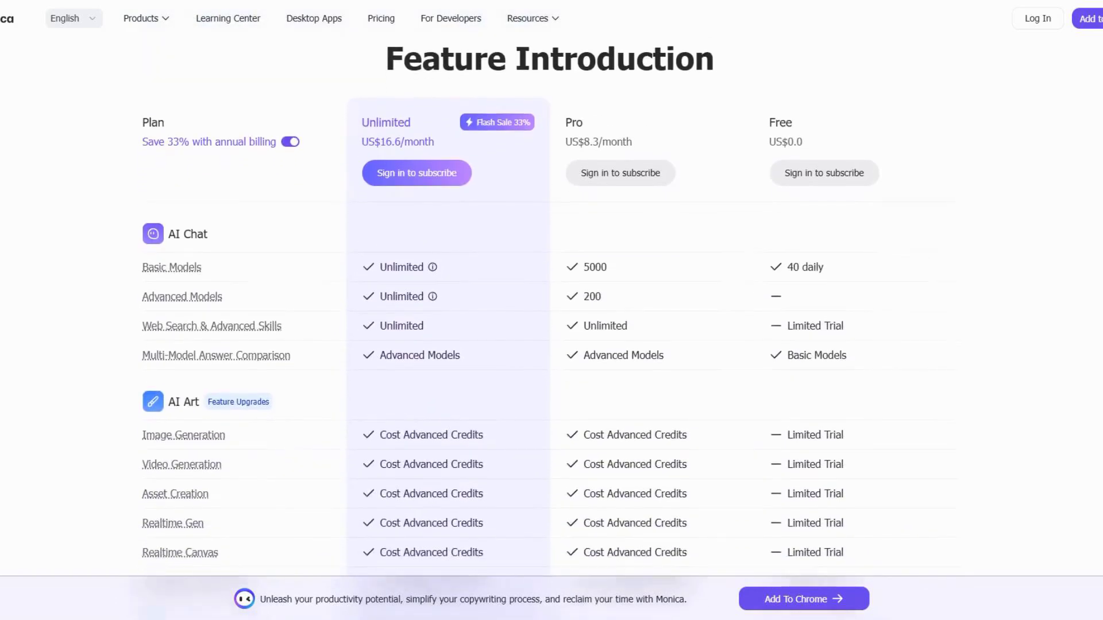
{"action": "scroll", "scroll_direction": "down", "scroll_amount": 3}
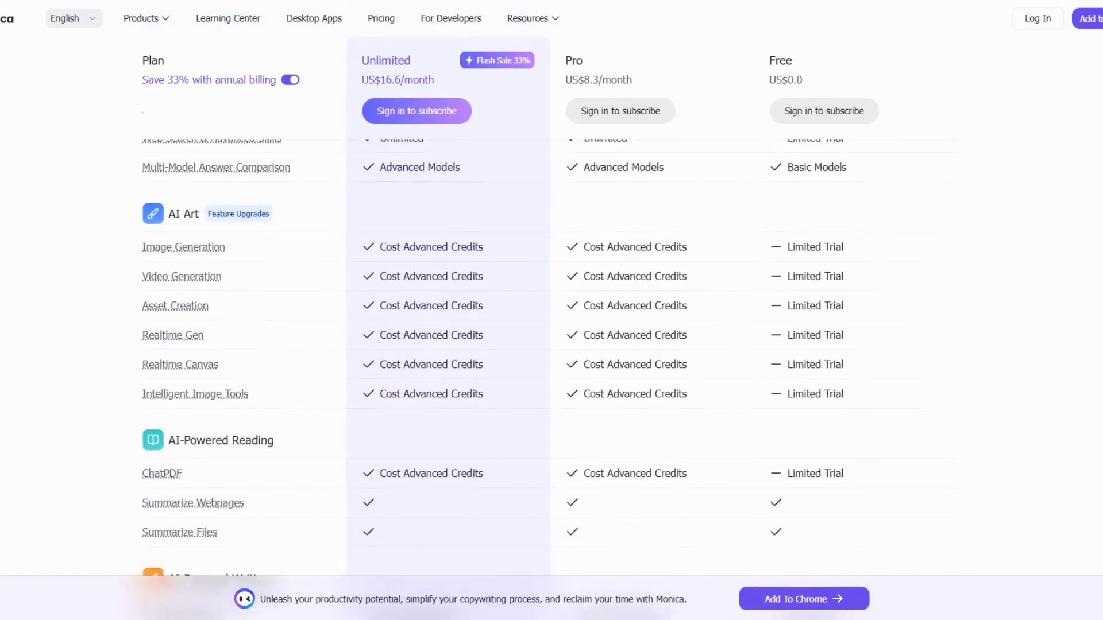
{"action": "scroll", "scroll_direction": "down", "scroll_amount": 3}
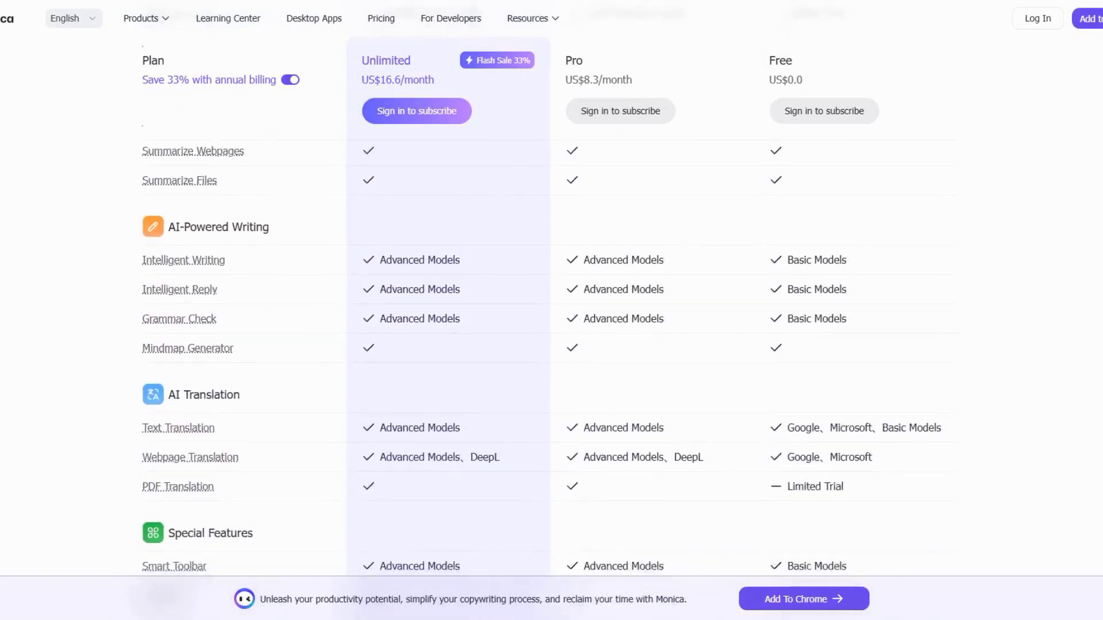
{"action": "scroll", "scroll_direction": "down", "scroll_amount": 3}
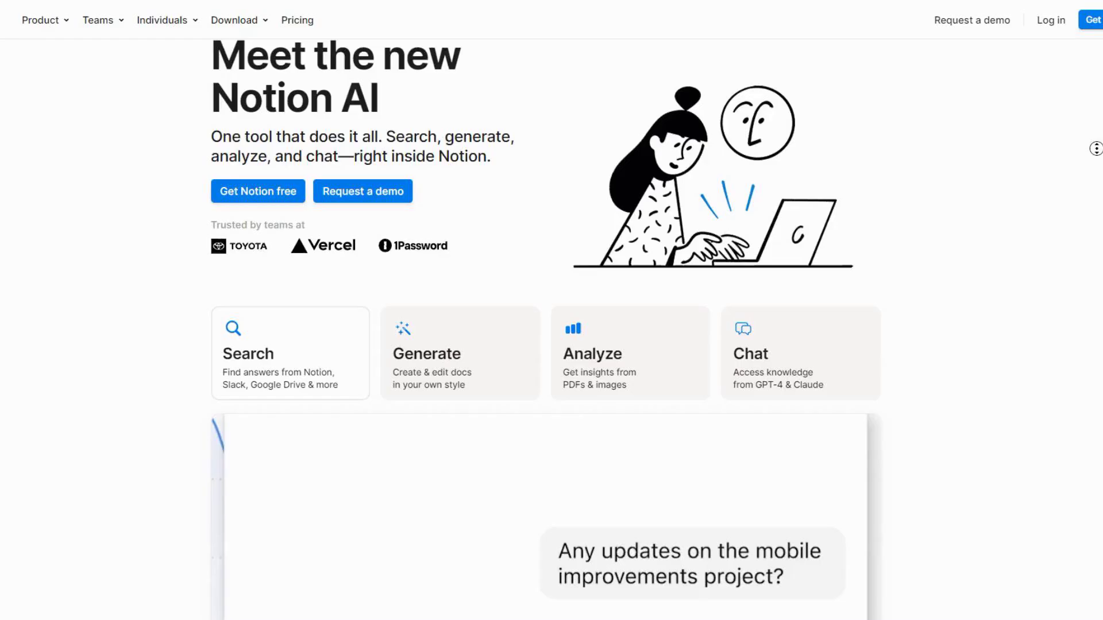
Scroll Notion AI's Search, Generate, Analyze and Chat features before opening the homepage.
{"action": "scroll", "scroll_direction": "down", "scroll_amount": 3}
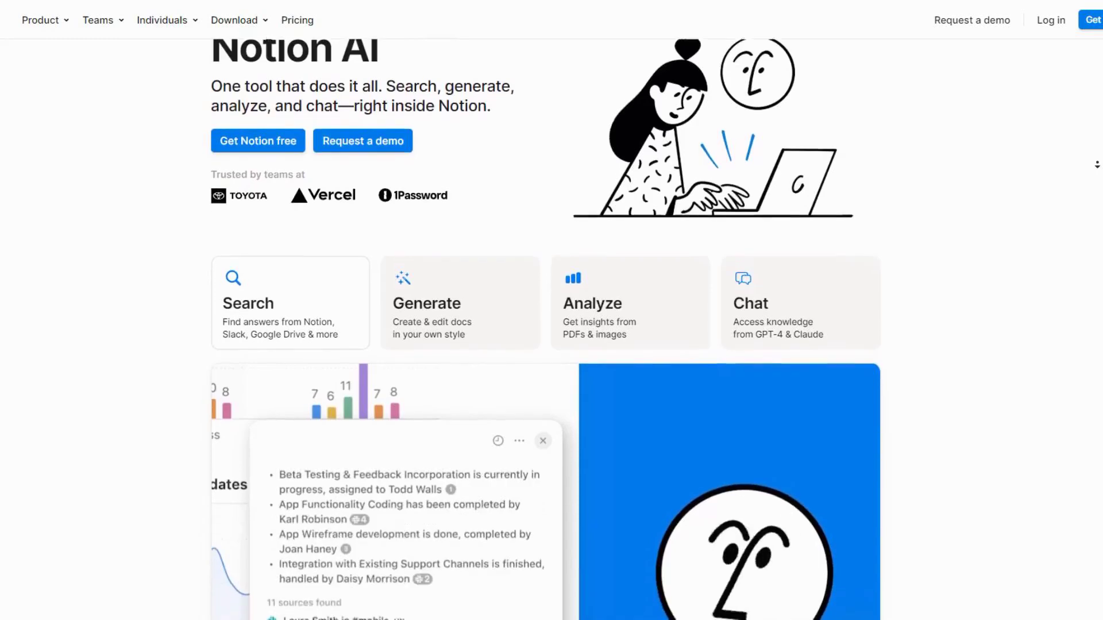
{"action": "scroll", "scroll_direction": "down", "scroll_amount": 3}
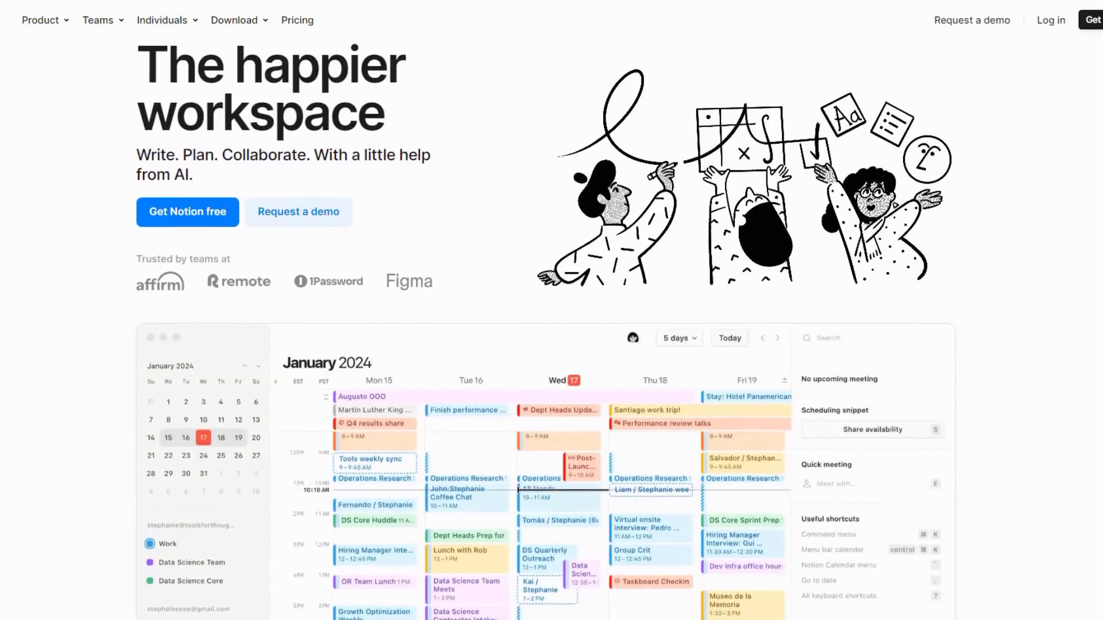
Preview Notion's Docs and Projects demos, then reach the students education page.
{"action": "scroll", "scroll_direction": "down", "scroll_amount": 3}
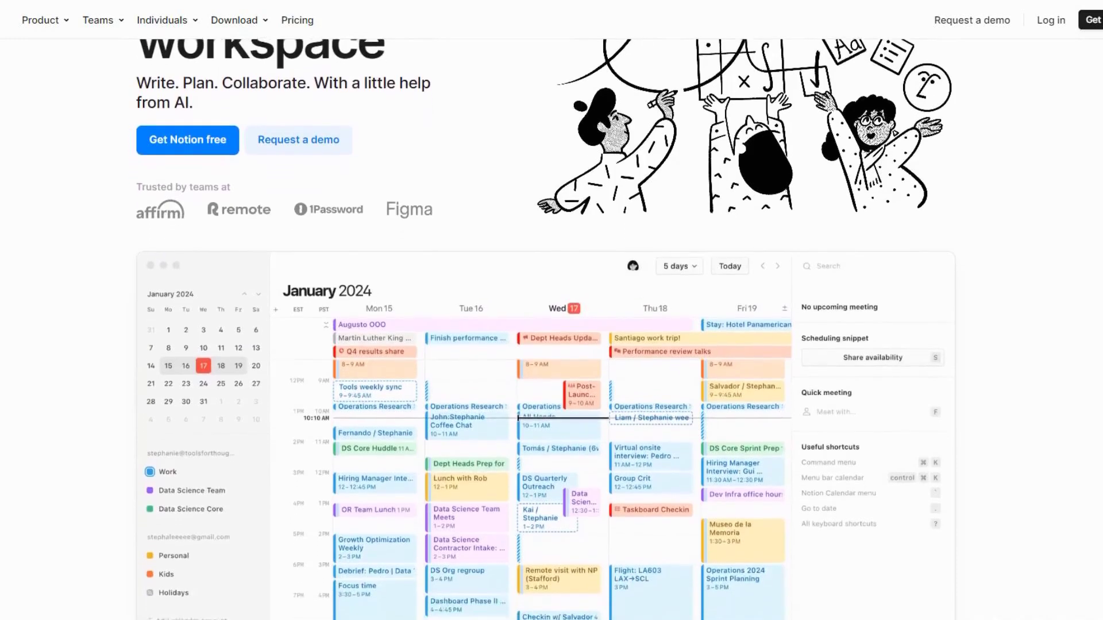
{"action": "scroll", "scroll_direction": "down", "scroll_amount": 3}
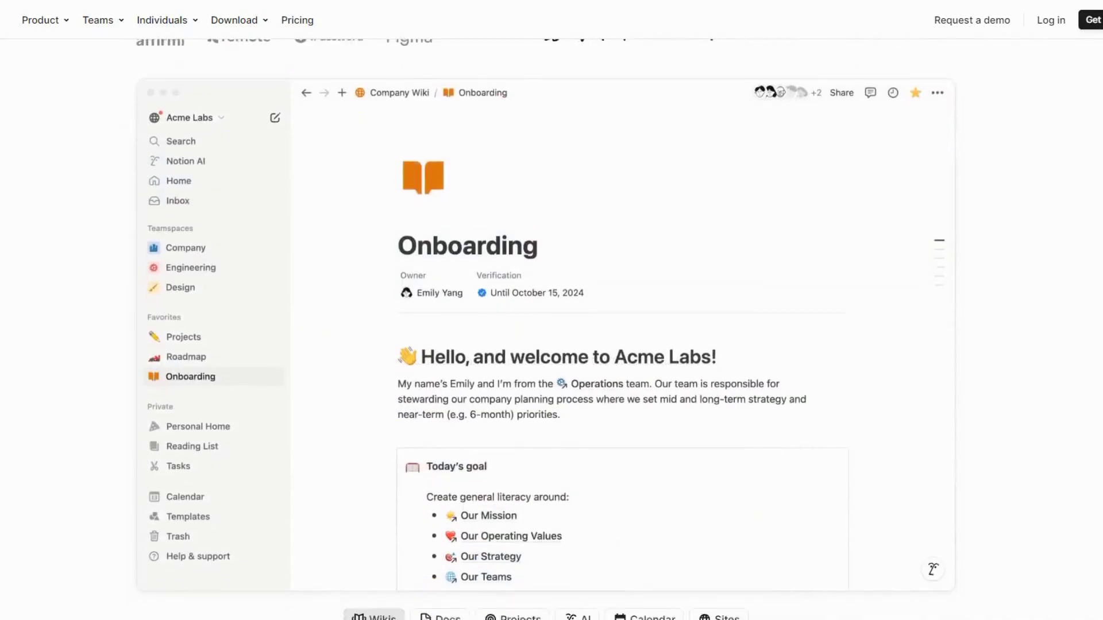
{"action": "scroll", "scroll_direction": "down", "scroll_amount": 3}
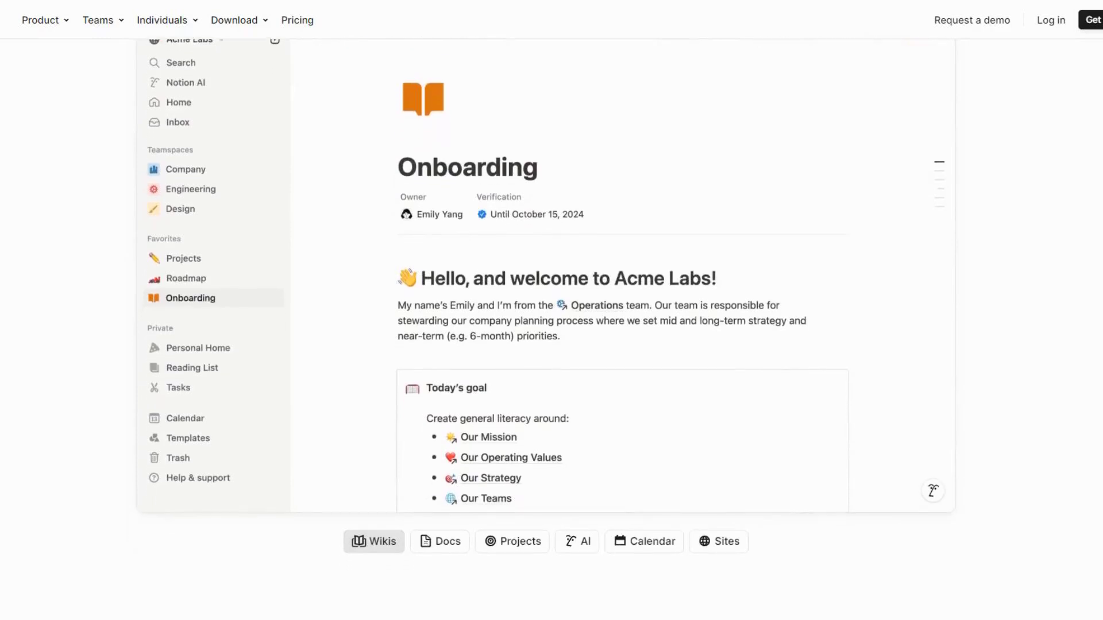
{"action": "left_click", "coordinate": [439, 542]}
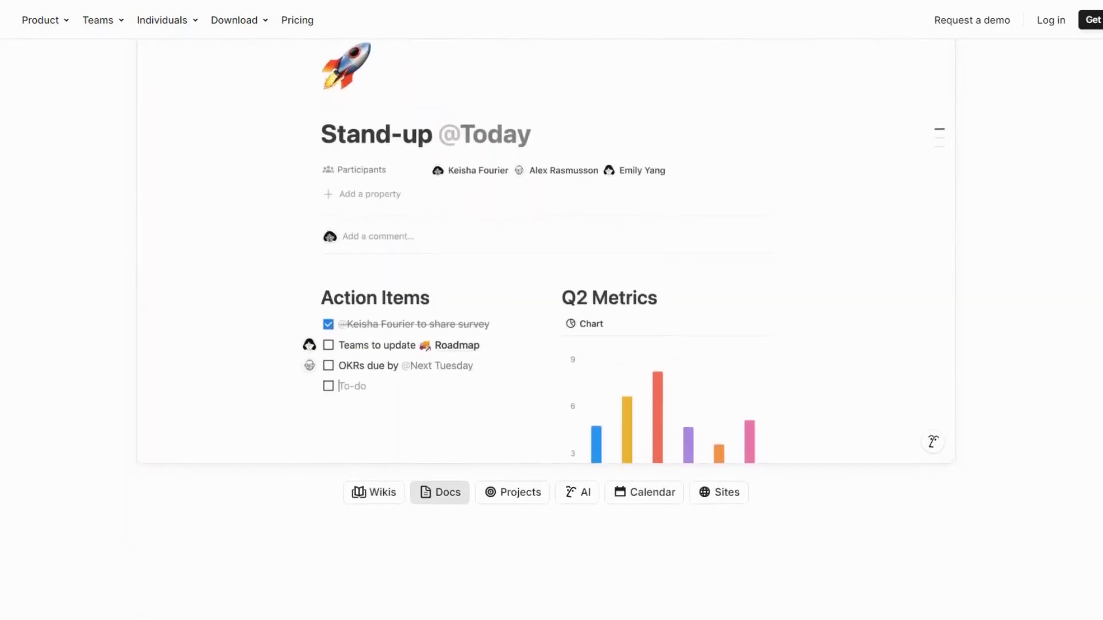
{"action": "left_click", "coordinate": [520, 492]}
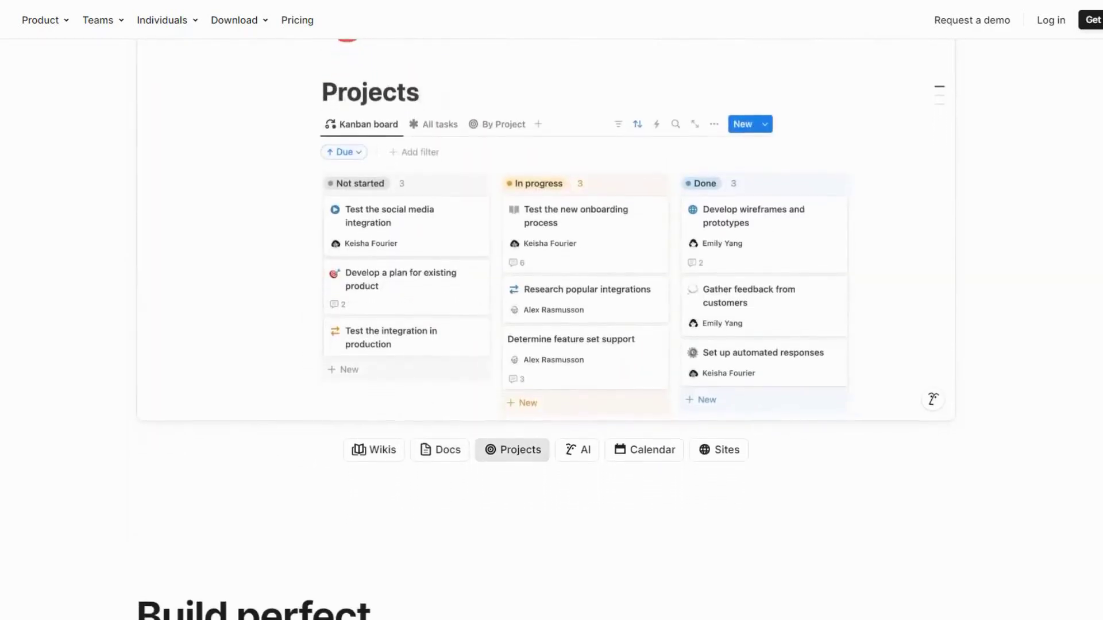
{"action": "scroll", "scroll_direction": "down", "scroll_amount": 3}
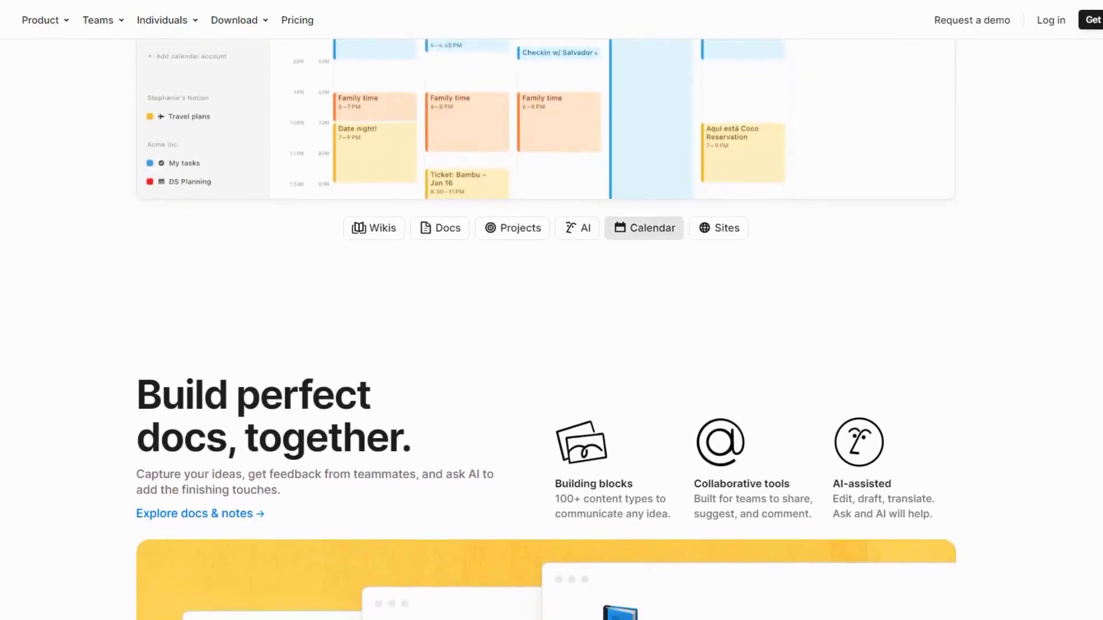
{"action": "scroll", "scroll_direction": "down", "scroll_amount": 3}
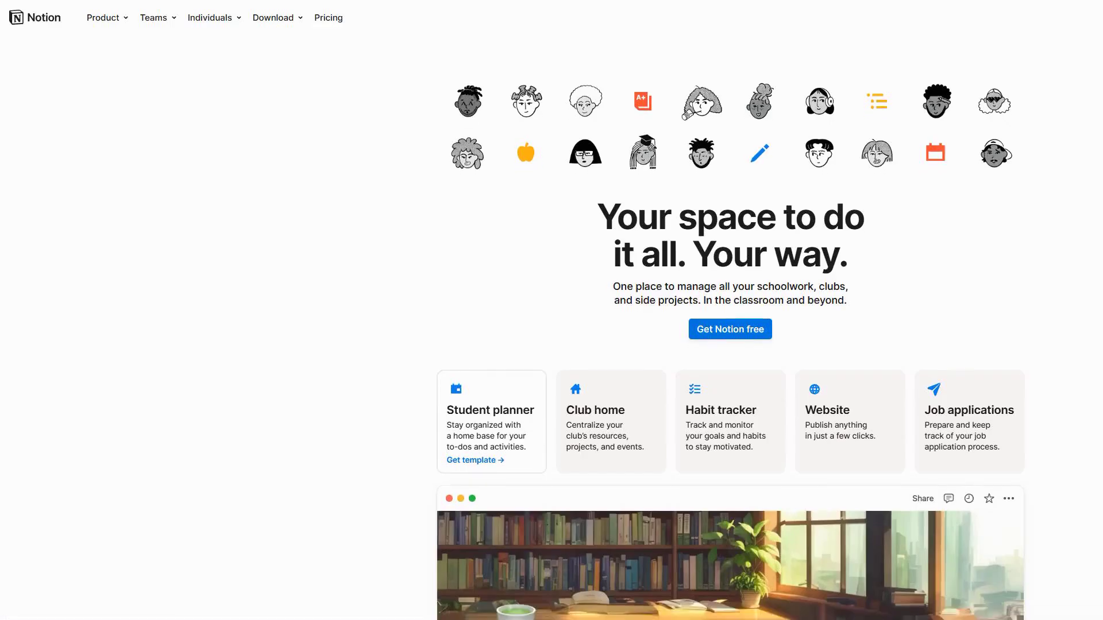
Browse Notion's students page past the Job Application Tracker and student org testimonials.
{"action": "scroll", "scroll_direction": "down", "scroll_amount": 3}
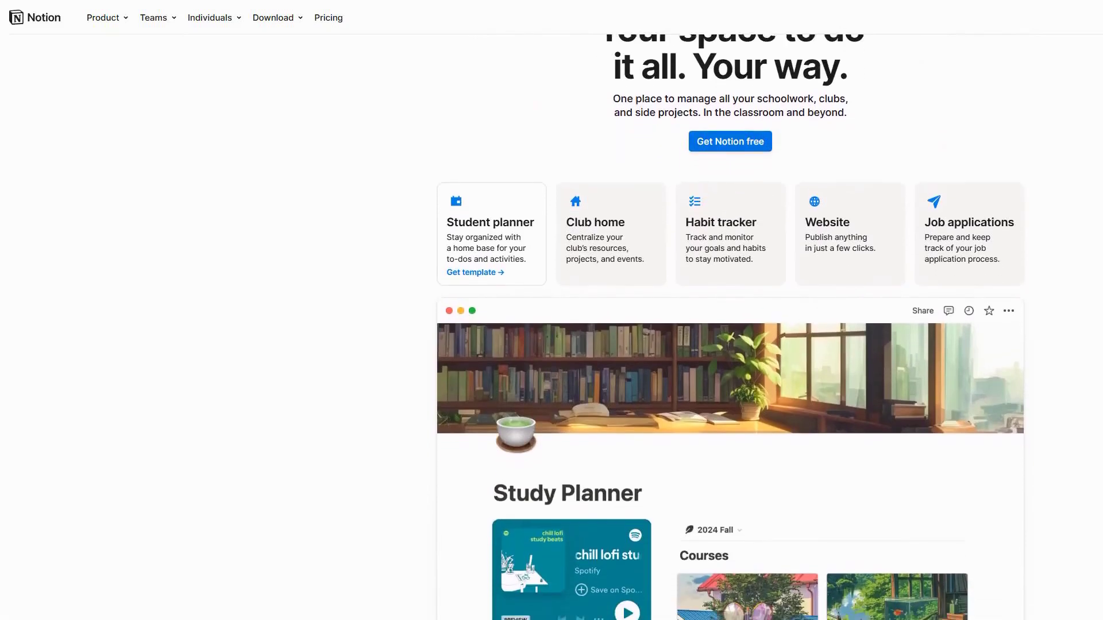
{"action": "scroll", "scroll_direction": "down", "scroll_amount": 3}
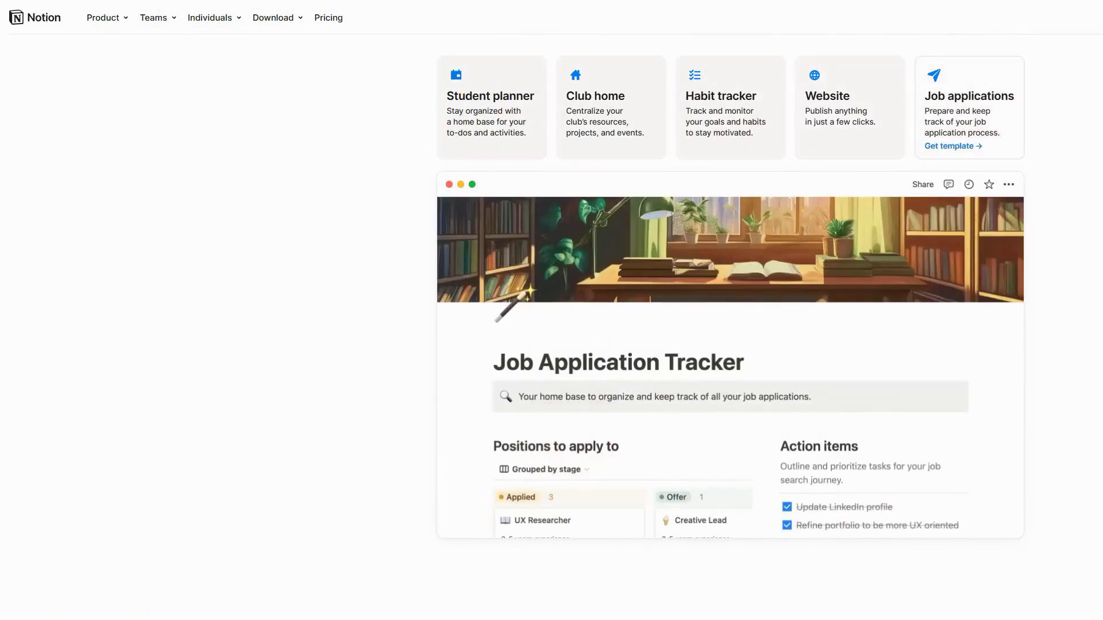
{"action": "scroll", "scroll_direction": "down", "scroll_amount": 3}
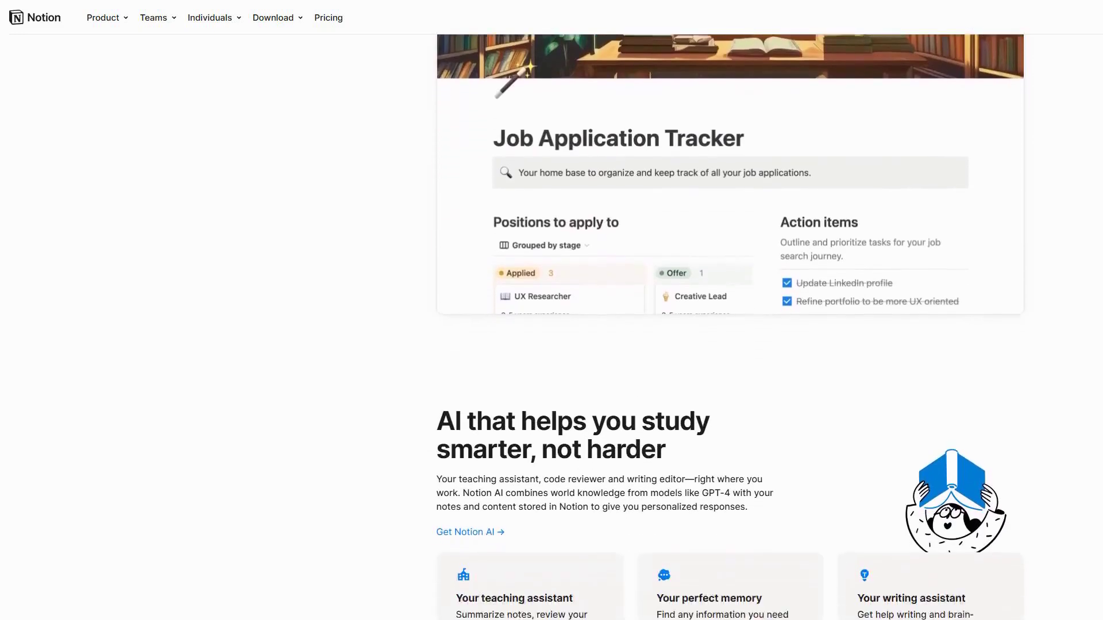
{"action": "scroll", "scroll_direction": "down", "scroll_amount": 3}
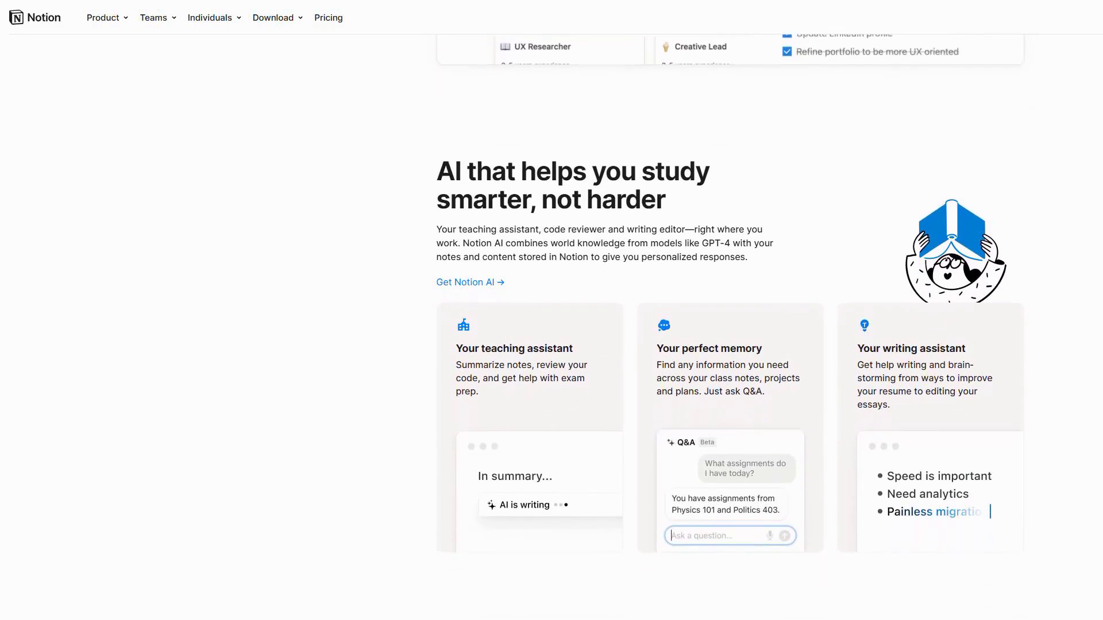
{"action": "scroll", "scroll_direction": "down", "scroll_amount": 3}
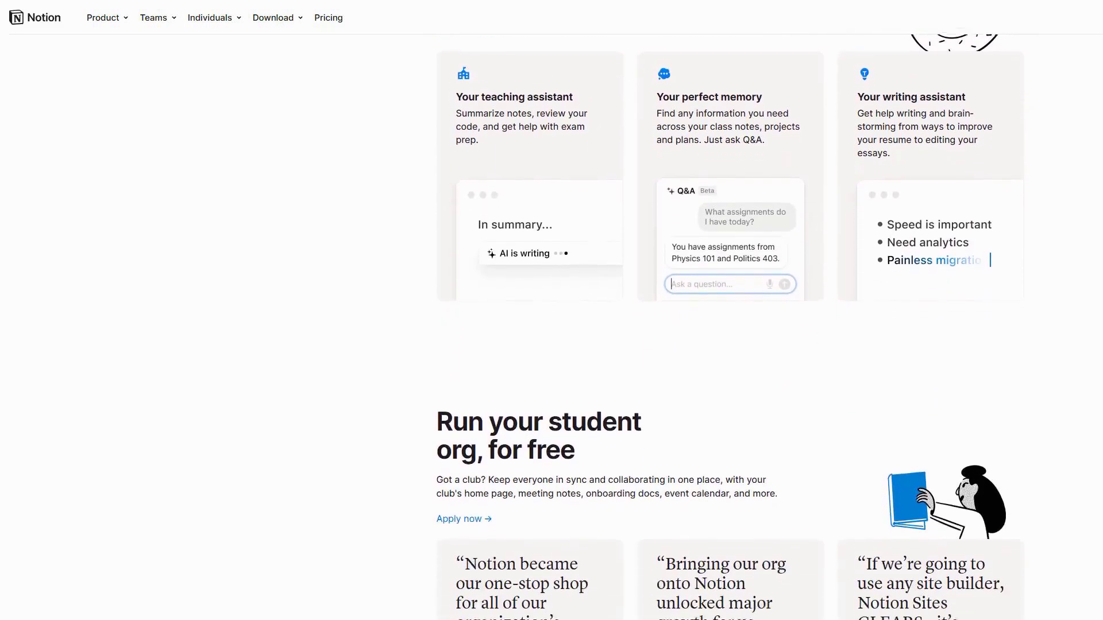
{"action": "scroll", "scroll_direction": "down", "scroll_amount": 3}
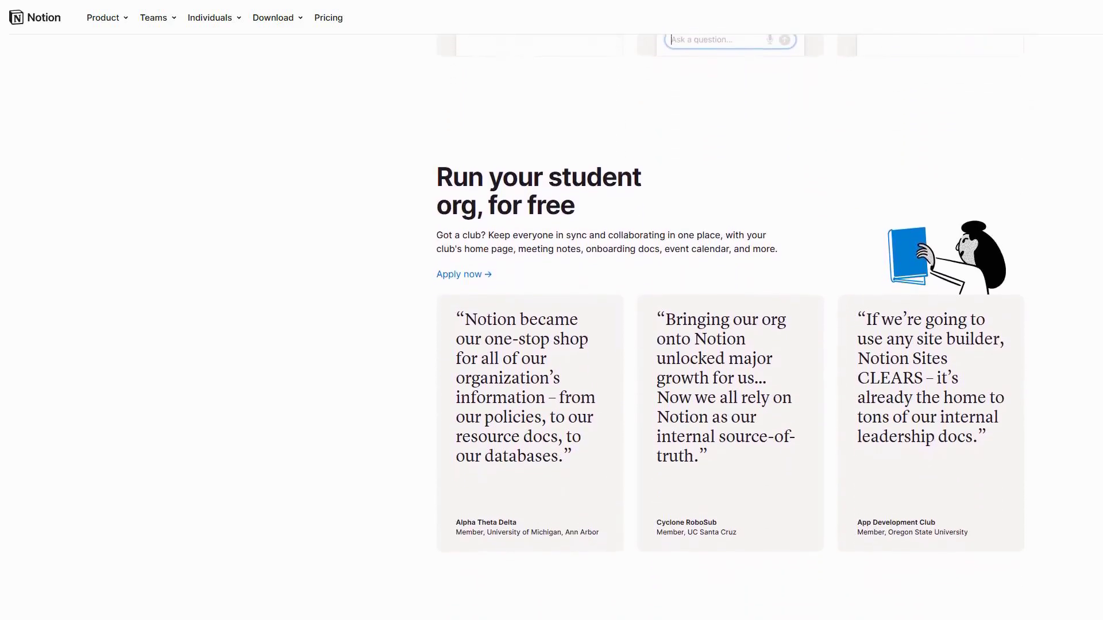
{"action": "scroll", "scroll_direction": "up", "scroll_amount": 3}
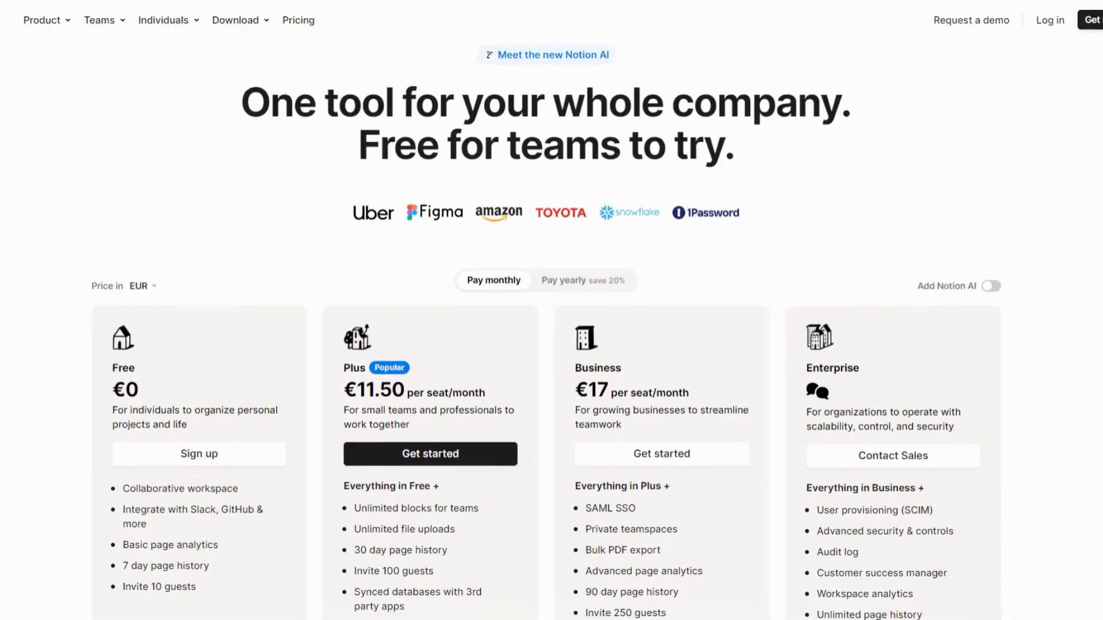
Turn on Add Notion AI, check yearly billing, then return to monthly prices (€9.50, €21, €26.50).
{"action": "scroll", "scroll_direction": "down", "scroll_amount": 3}
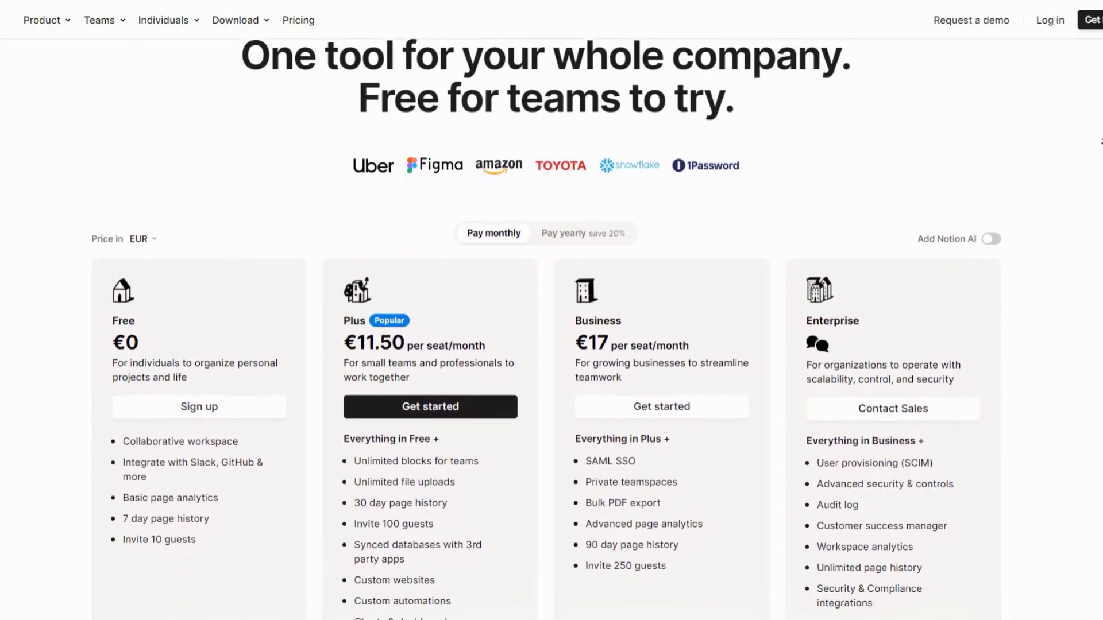
{"action": "scroll", "scroll_direction": "down", "scroll_amount": 3}
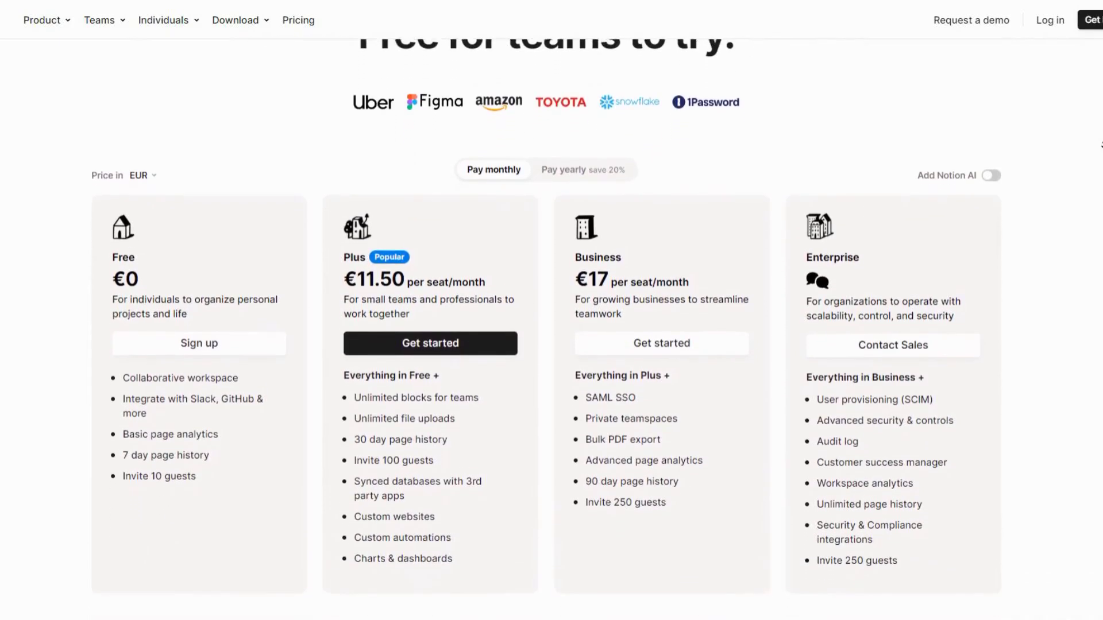
{"action": "scroll", "scroll_direction": "down", "scroll_amount": 3}
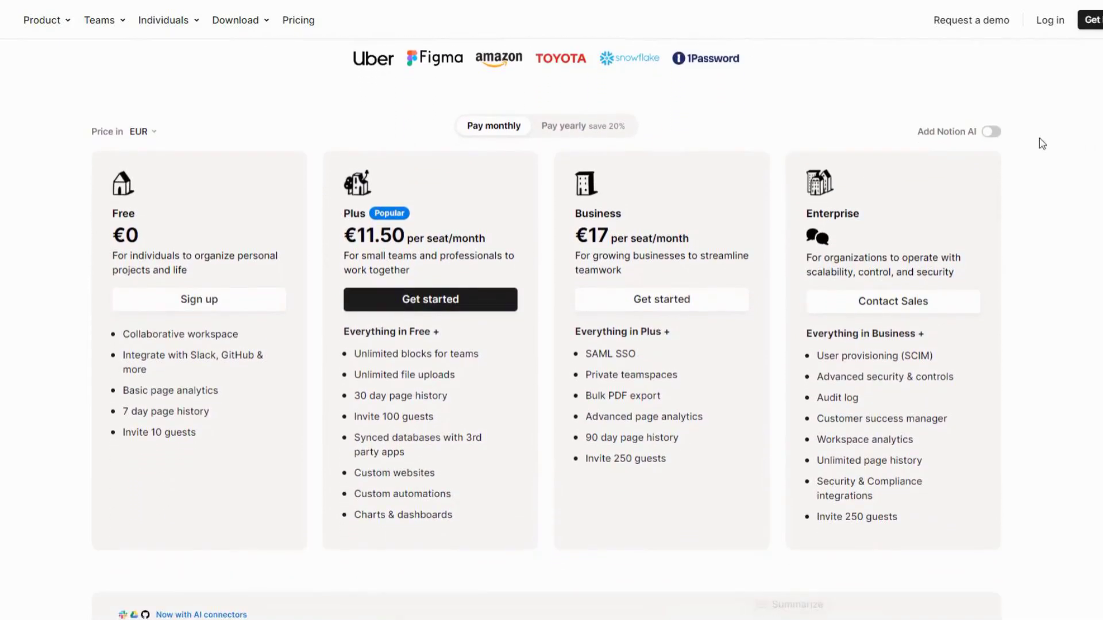
{"action": "left_click", "coordinate": [988, 132]}
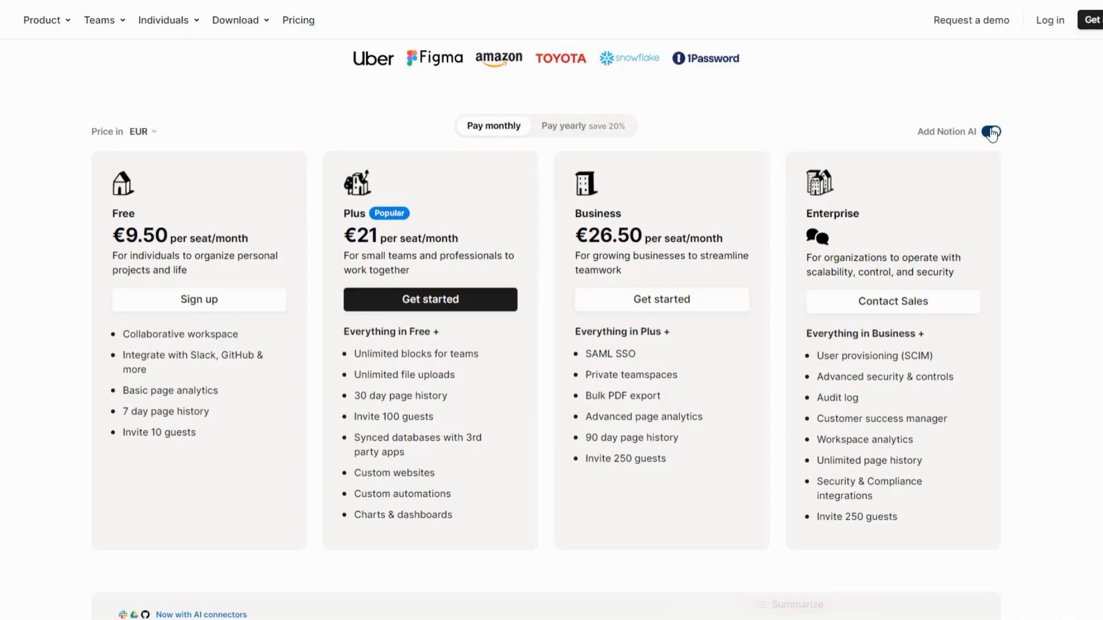
{"action": "left_click", "coordinate": [991, 131]}
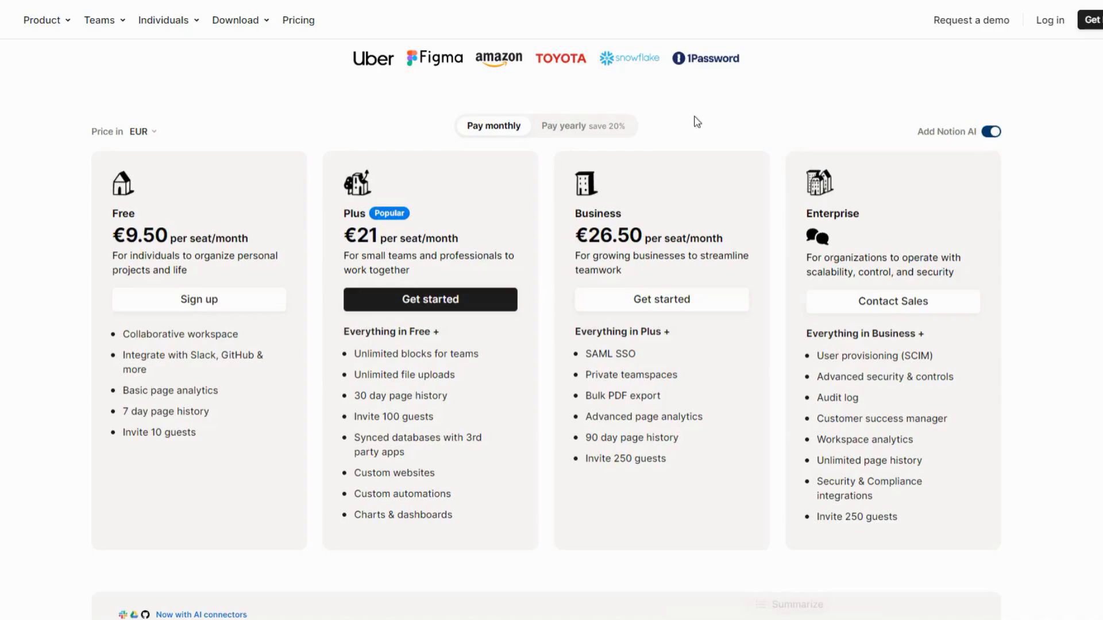
{"action": "left_click", "coordinate": [582, 125]}
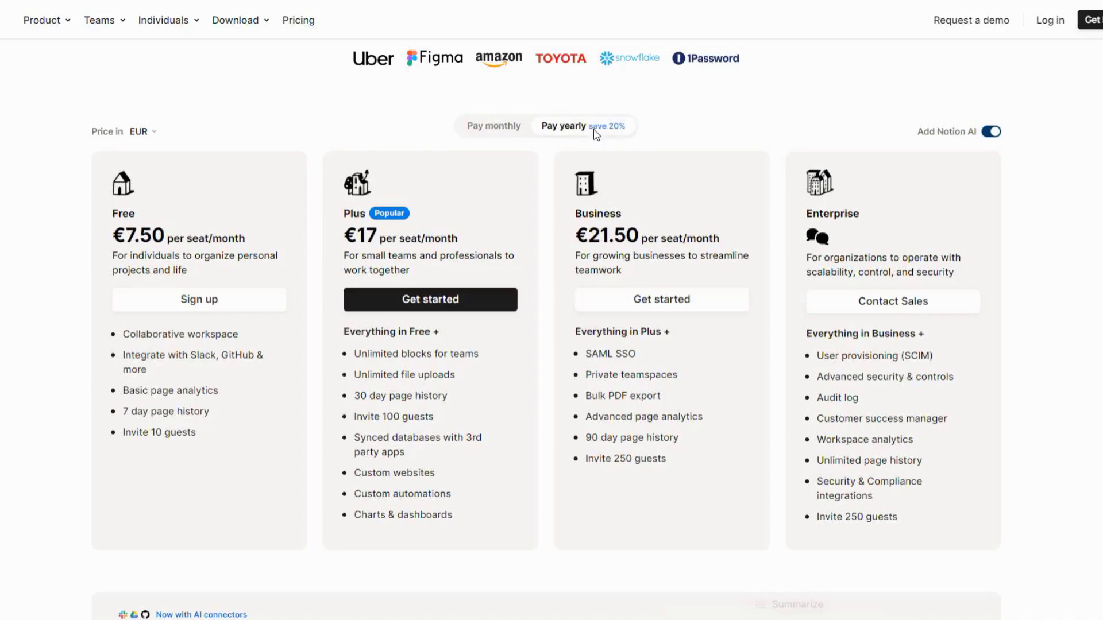
{"action": "left_click", "coordinate": [493, 125]}
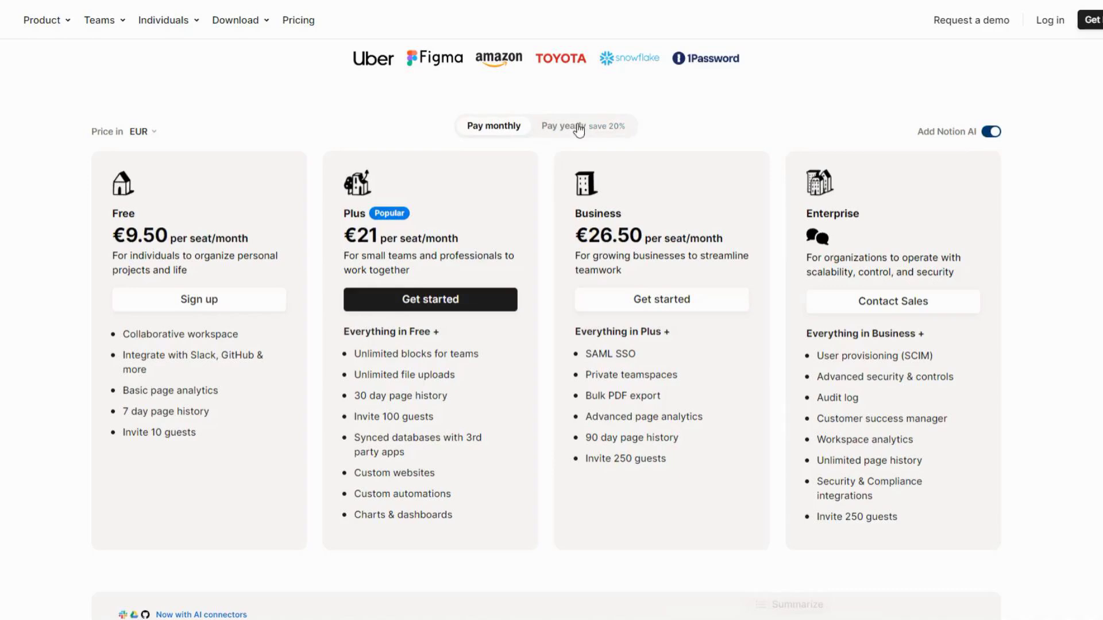
{"action": "mouse_move", "coordinate": [1034, 89]}
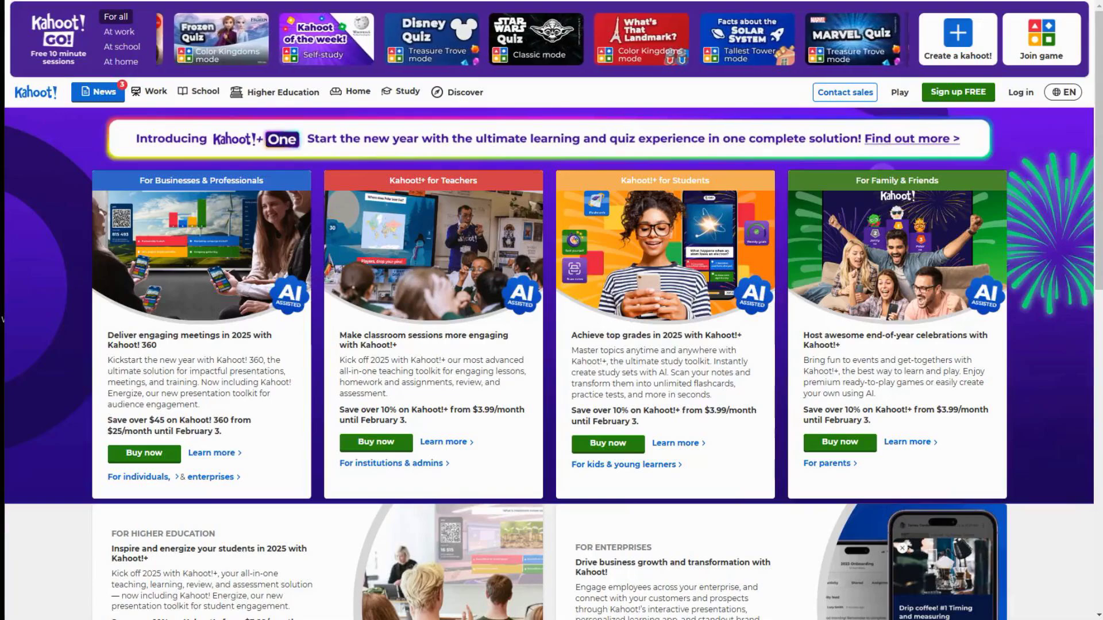
Scroll Kahoot!'s homepage past the audience cards and Higher Education section.
{"action": "scroll", "scroll_direction": "down", "scroll_amount": 3}
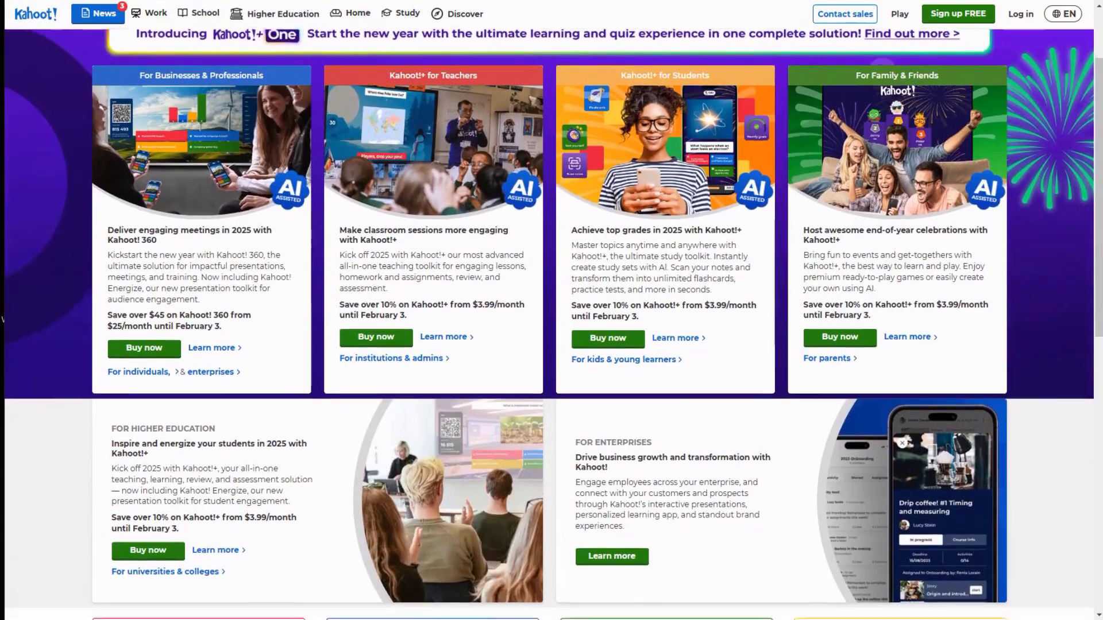
{"action": "scroll", "scroll_direction": "down", "scroll_amount": 3}
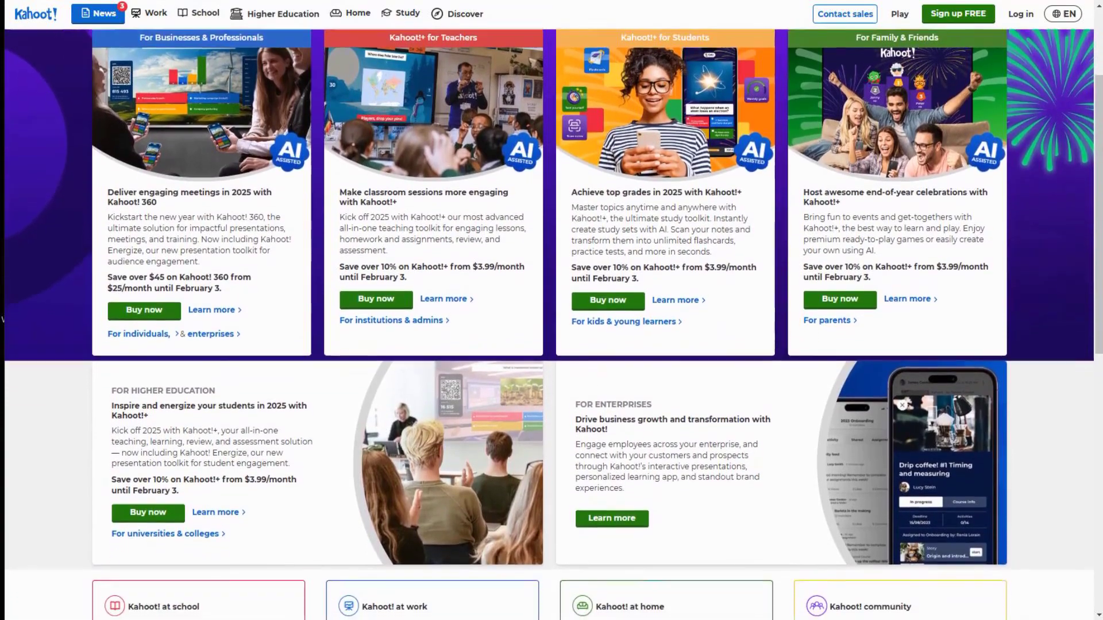
{"action": "scroll", "scroll_direction": "down", "scroll_amount": 3}
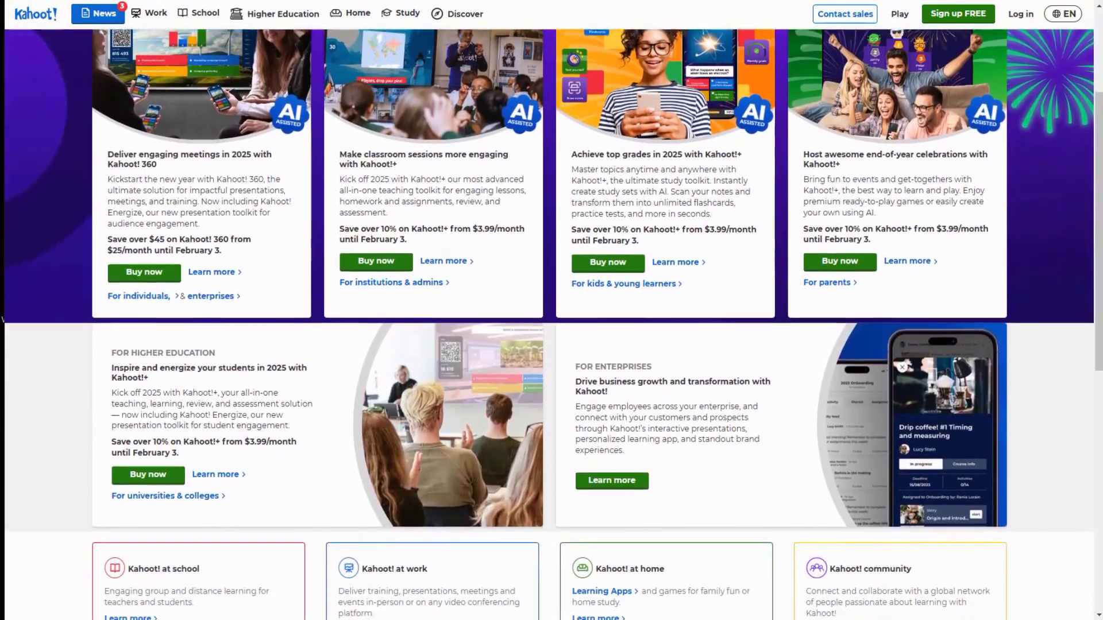
{"action": "scroll", "scroll_direction": "down", "scroll_amount": 3}
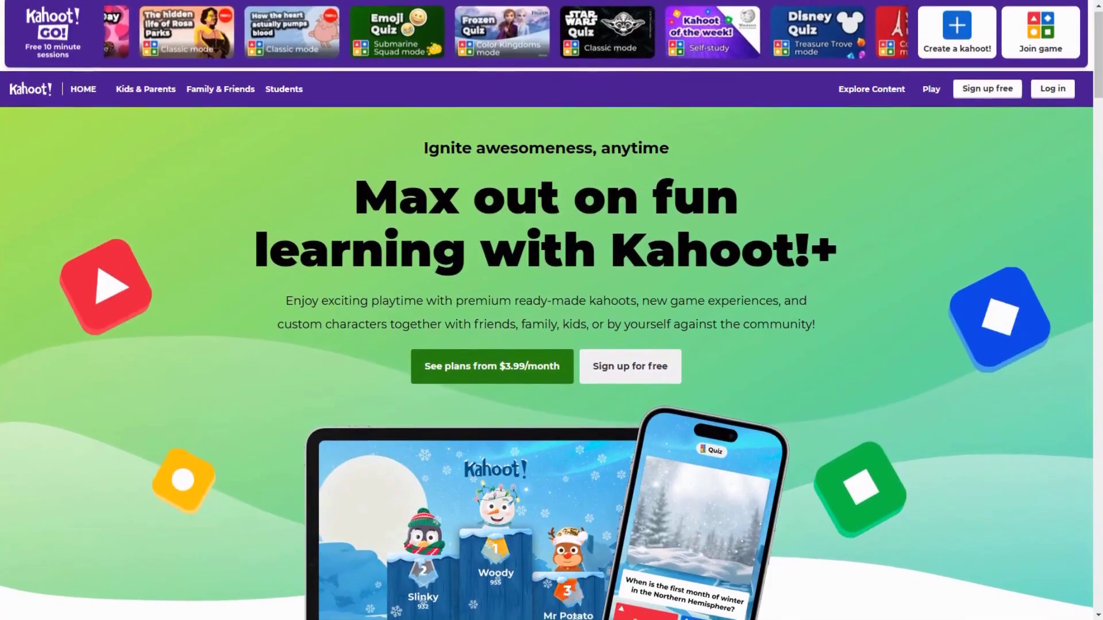
Scroll the Family & Friends page past the games library, then go to Students.
{"action": "scroll", "scroll_direction": "down", "scroll_amount": 3}
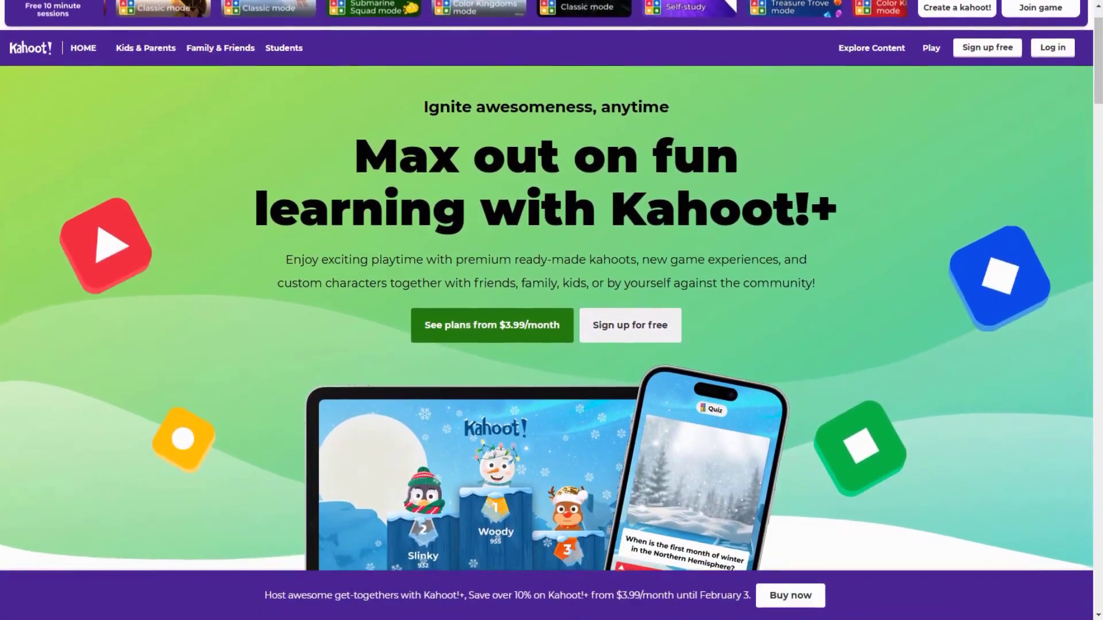
{"action": "scroll", "scroll_direction": "down", "scroll_amount": 3}
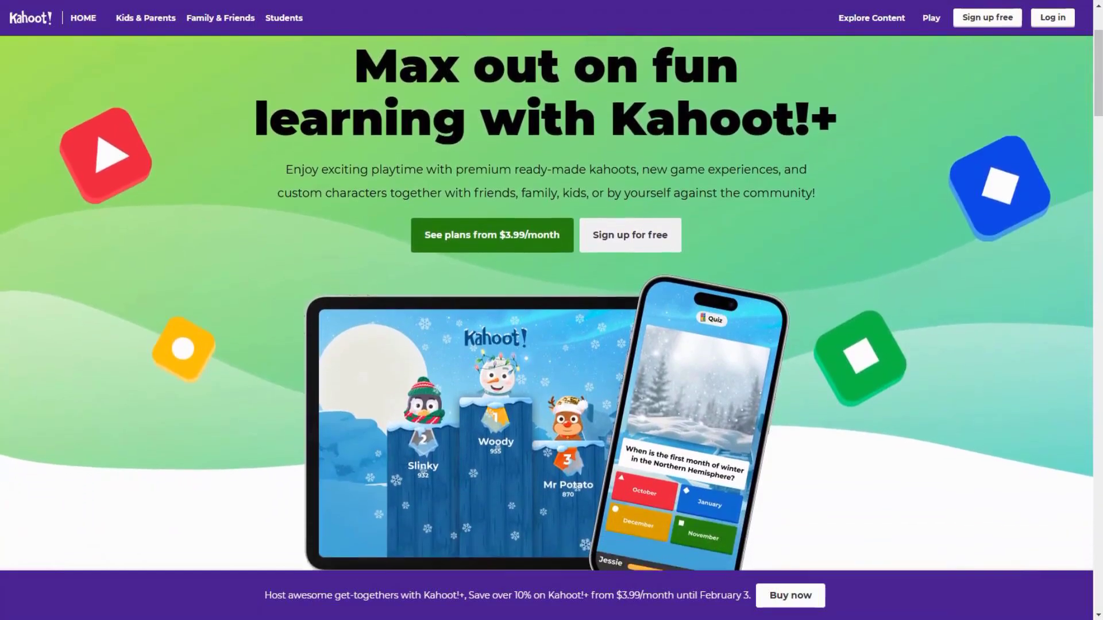
{"action": "scroll", "scroll_direction": "down", "scroll_amount": 3}
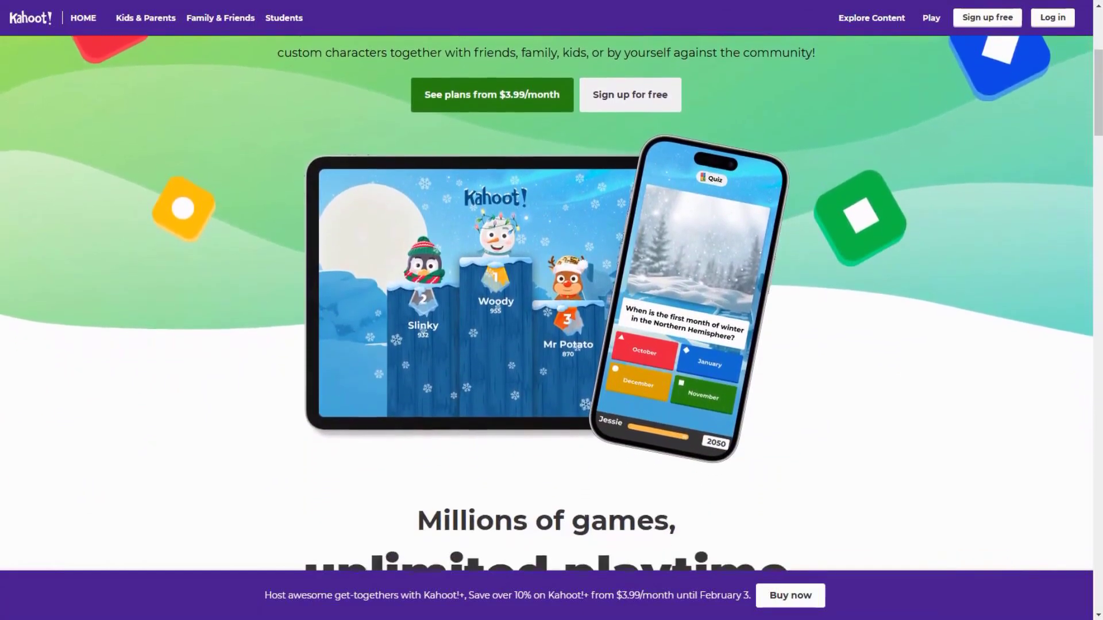
{"action": "scroll", "scroll_direction": "down", "scroll_amount": 3}
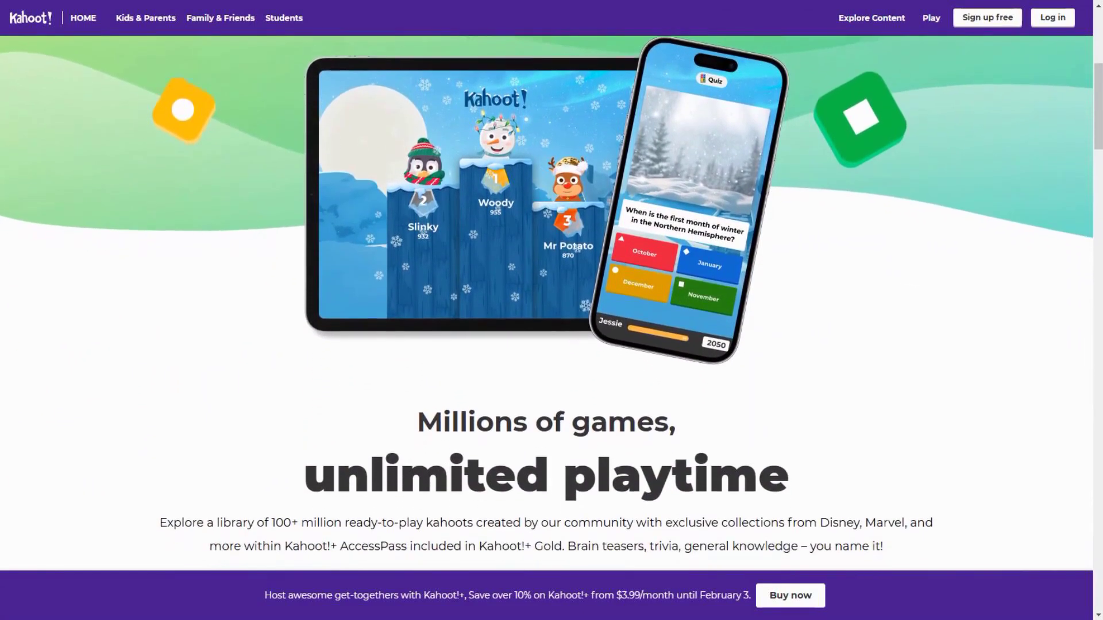
{"action": "scroll", "scroll_direction": "down", "scroll_amount": 3}
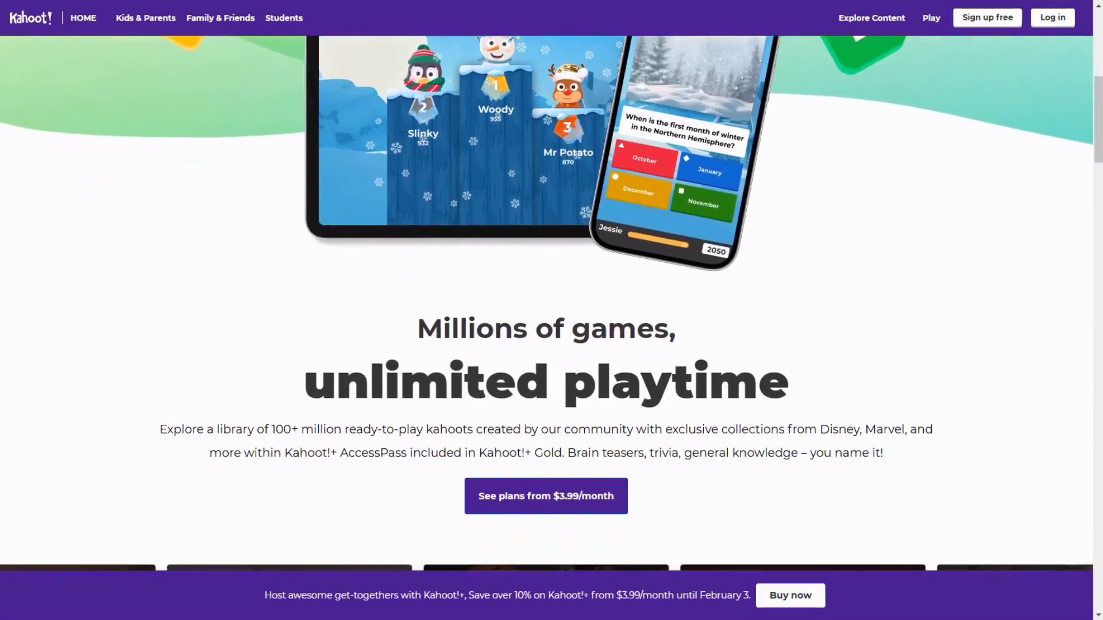
{"action": "scroll", "scroll_direction": "down", "scroll_amount": 3}
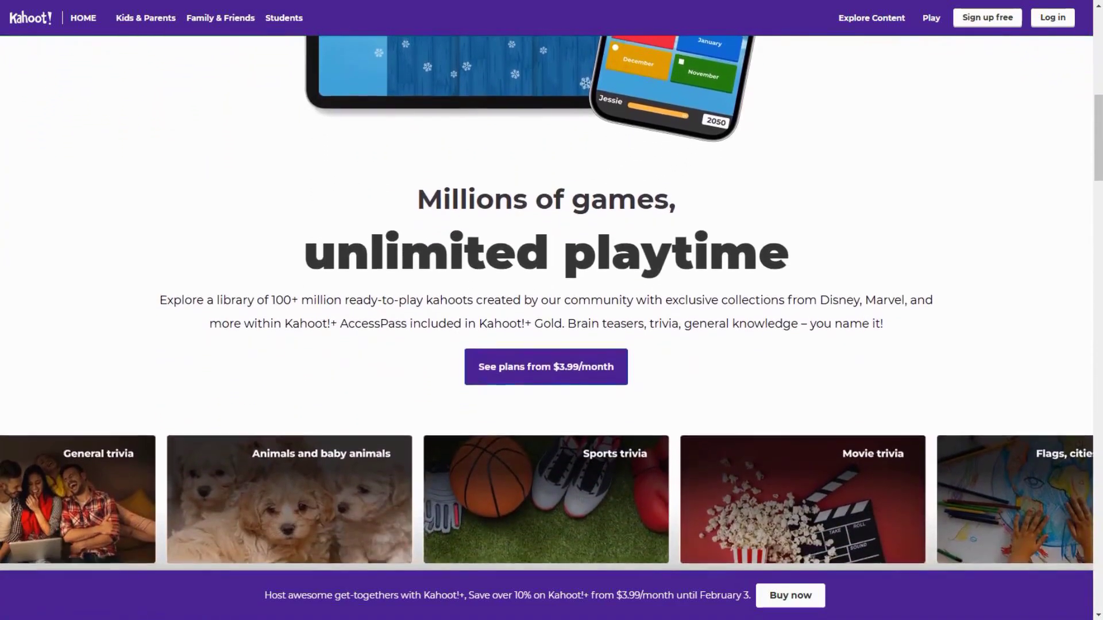
{"action": "scroll", "scroll_direction": "down", "scroll_amount": 3}
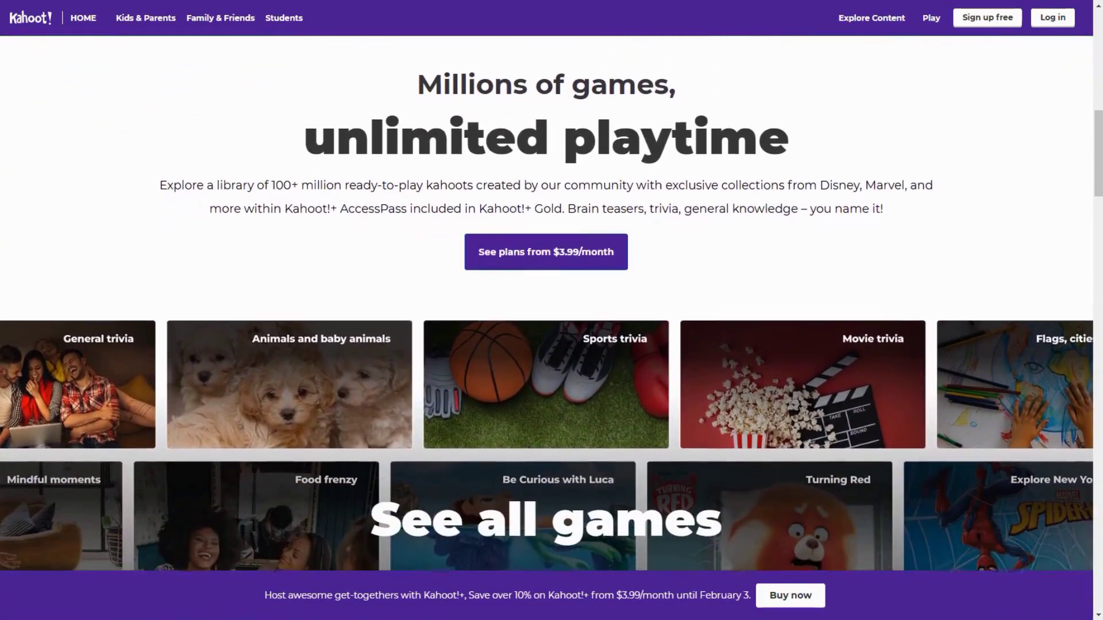
{"action": "scroll", "scroll_direction": "down", "scroll_amount": 3}
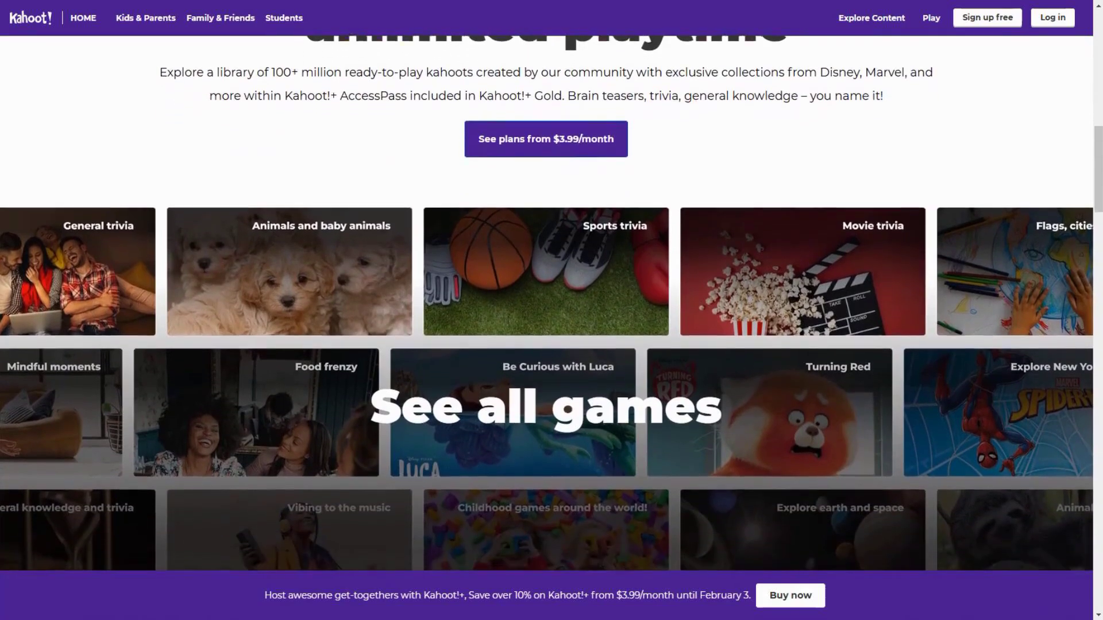
{"action": "scroll", "scroll_direction": "down", "scroll_amount": 3}
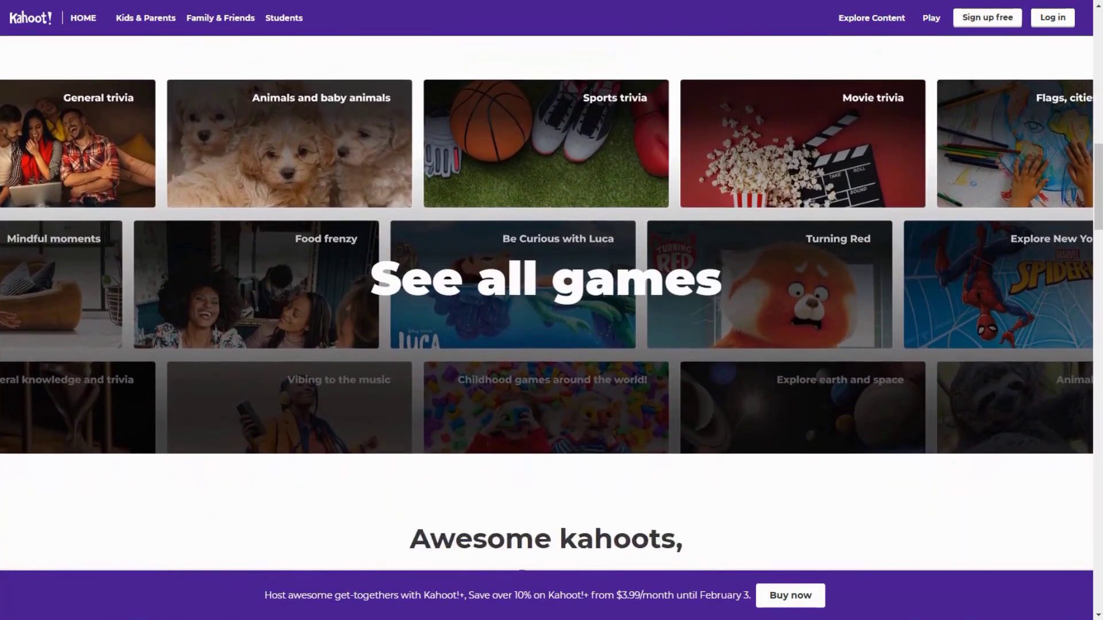
{"action": "scroll", "scroll_direction": "down", "scroll_amount": 3}
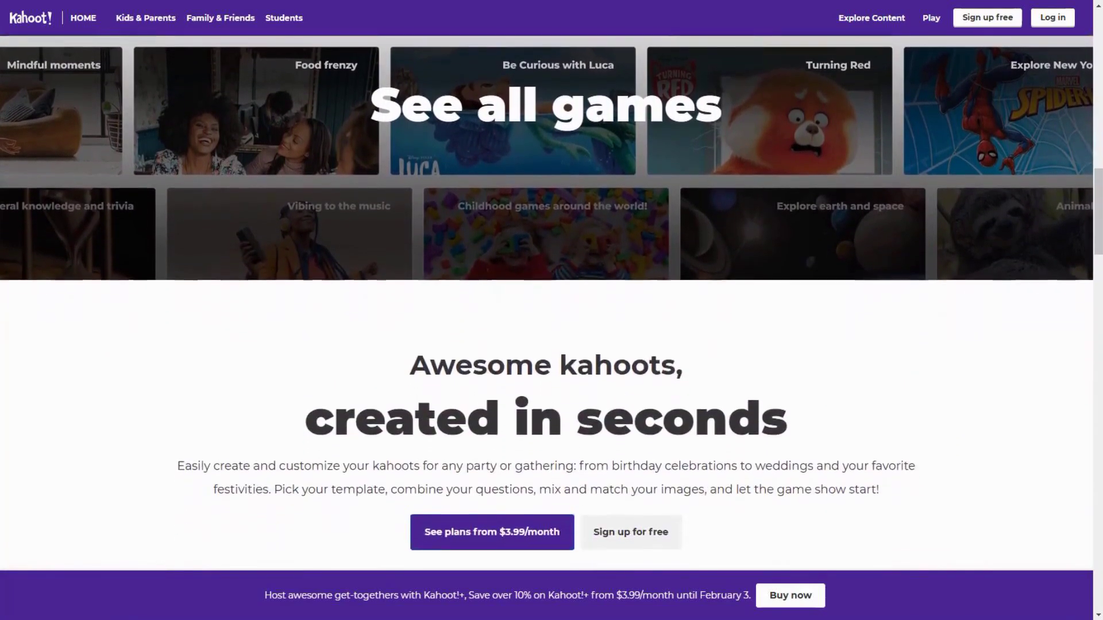
{"action": "left_click", "coordinate": [283, 18]}
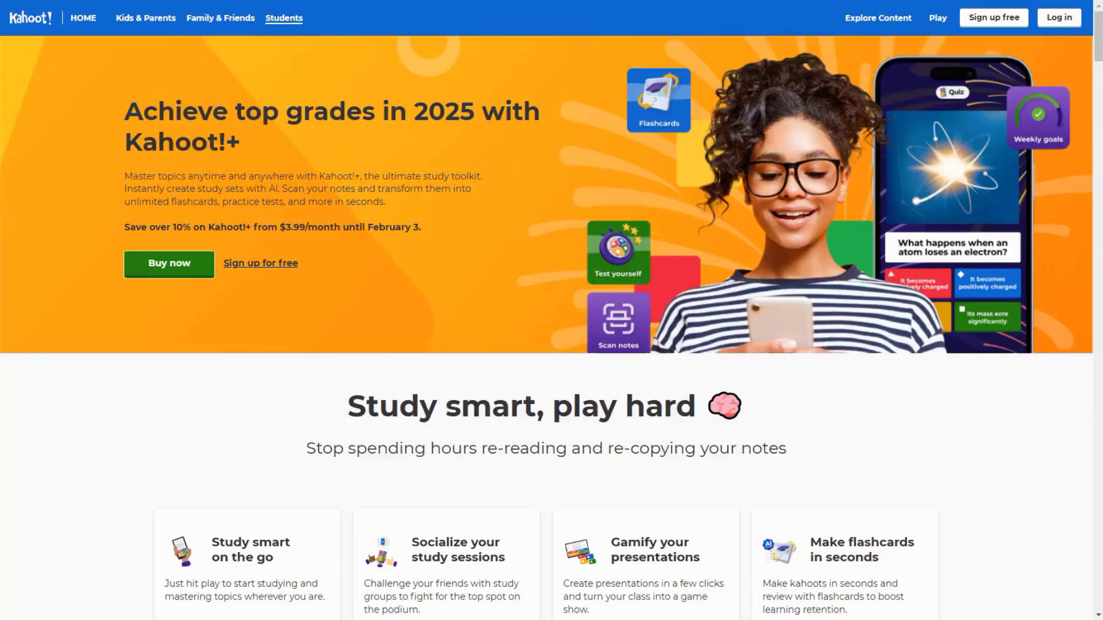
Browse the Students page features: flashcards, AI notes and Wikipedia kahoots.
{"action": "scroll", "scroll_direction": "down", "scroll_amount": 3}
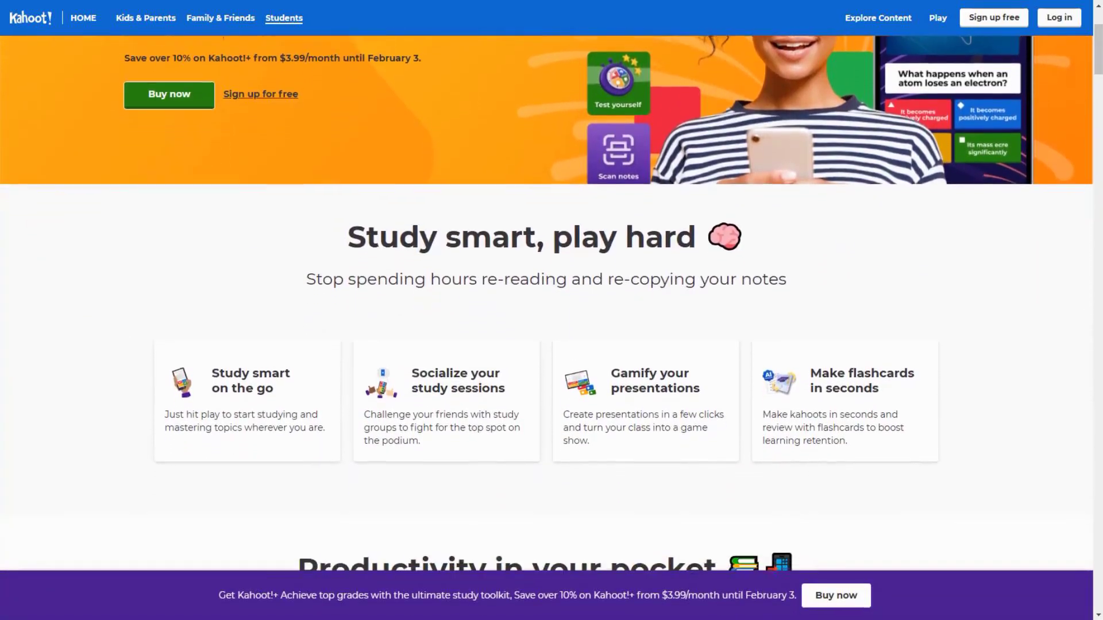
{"action": "scroll", "scroll_direction": "down", "scroll_amount": 3}
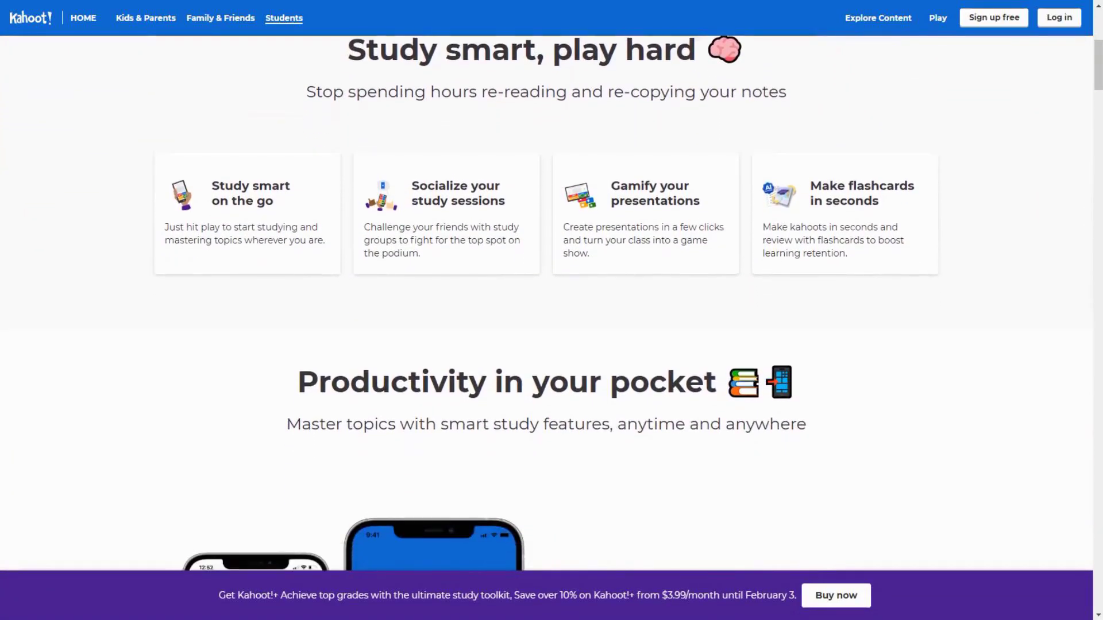
{"action": "scroll", "scroll_direction": "down", "scroll_amount": 3}
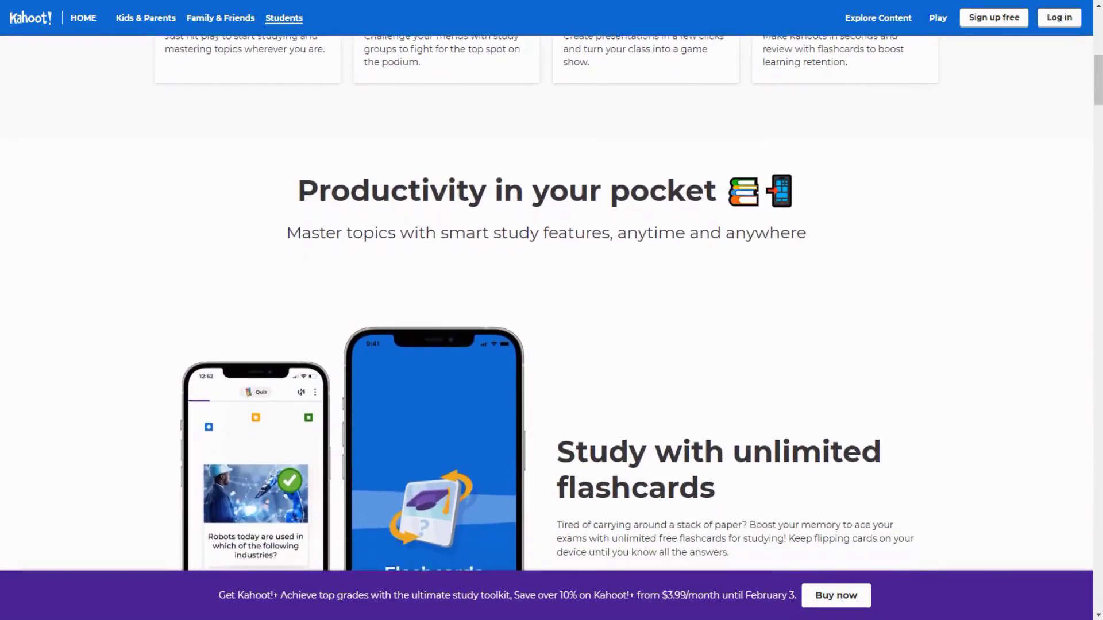
{"action": "scroll", "scroll_direction": "down", "scroll_amount": 3}
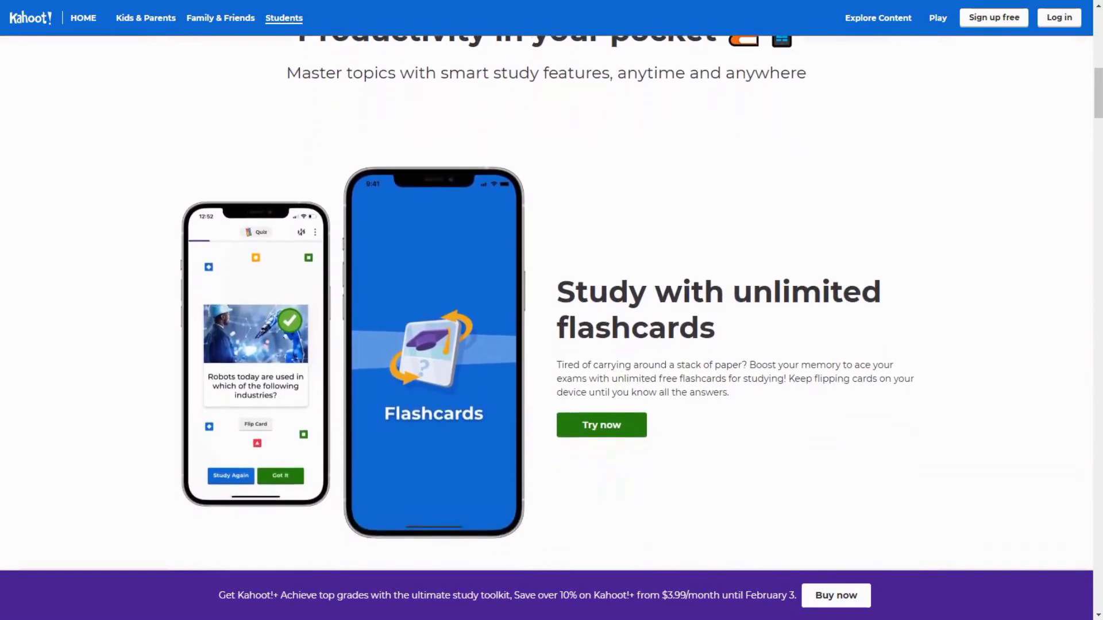
{"action": "scroll", "scroll_direction": "down", "scroll_amount": 3}
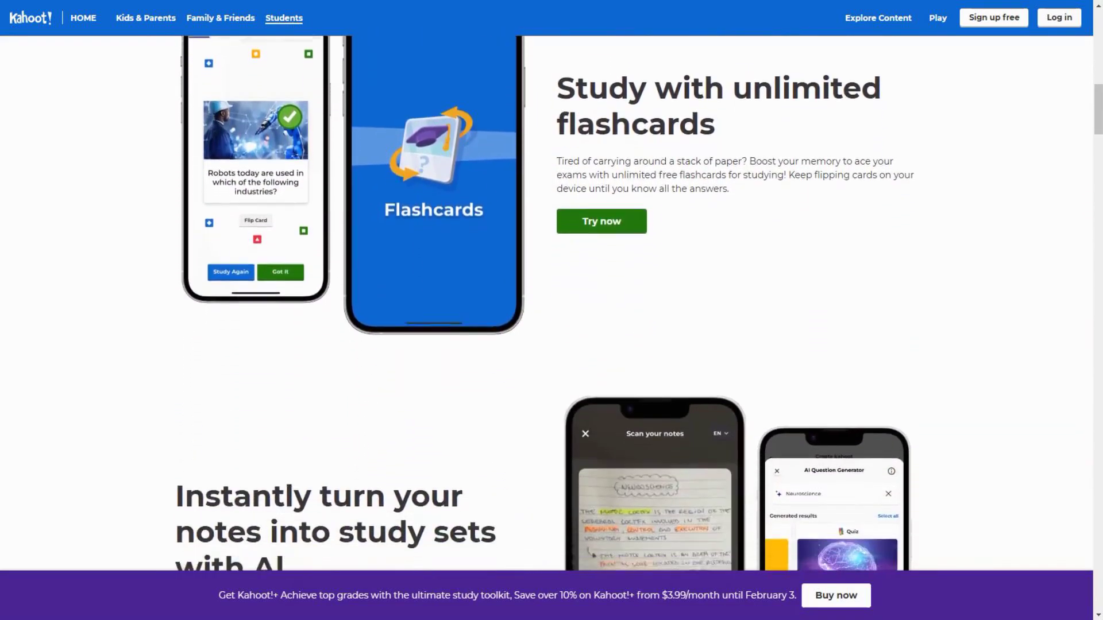
{"action": "scroll", "scroll_direction": "down", "scroll_amount": 3}
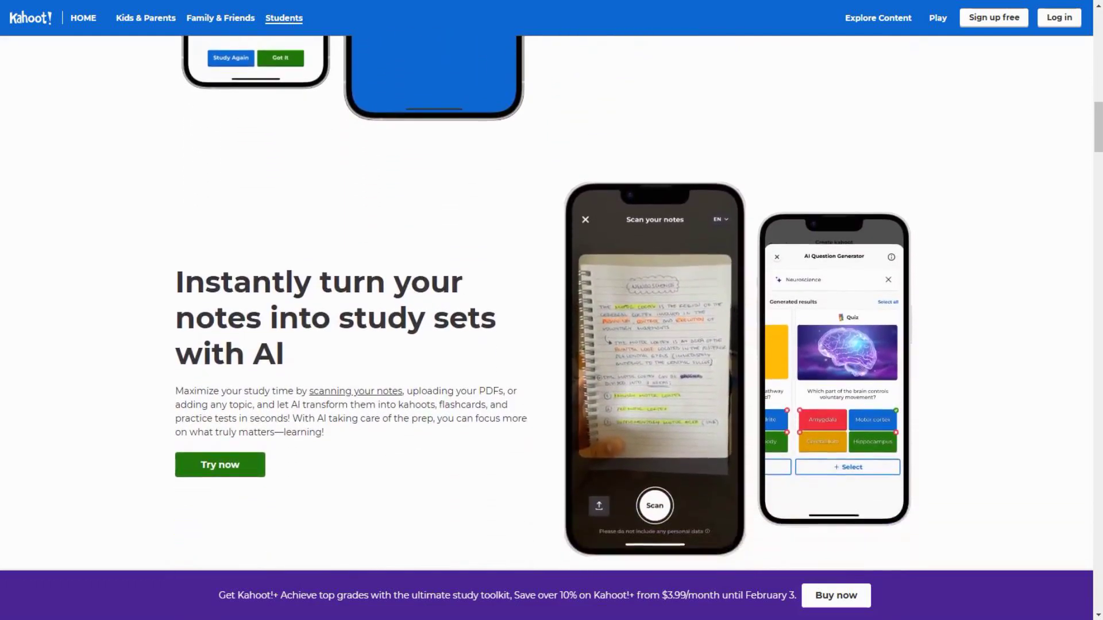
{"action": "scroll", "scroll_direction": "down", "scroll_amount": 3}
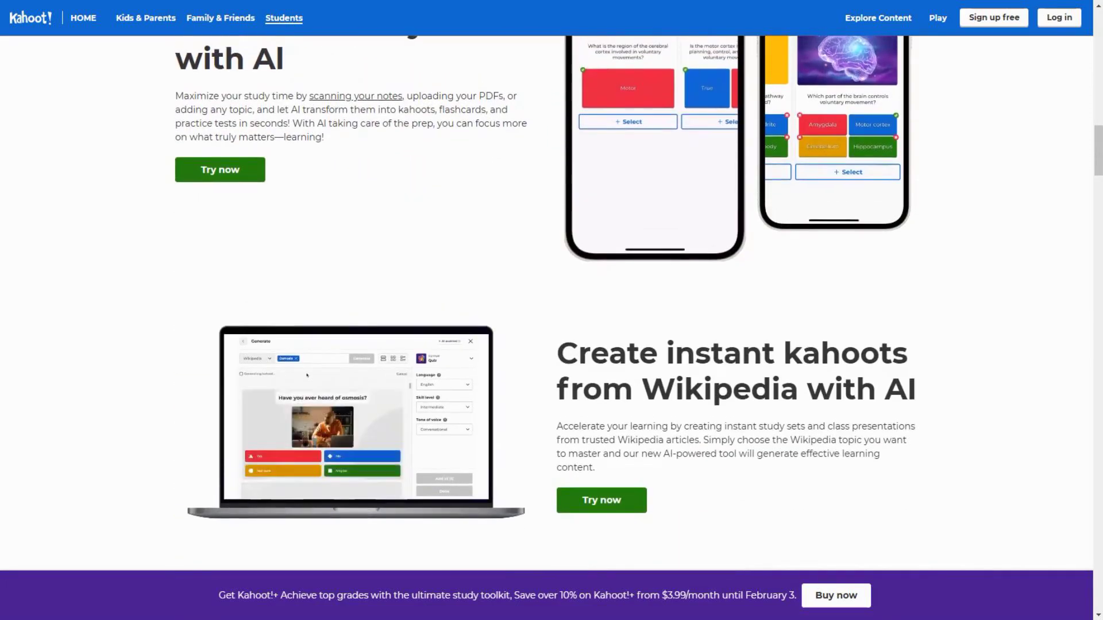
{"action": "scroll", "scroll_direction": "down", "scroll_amount": 3}
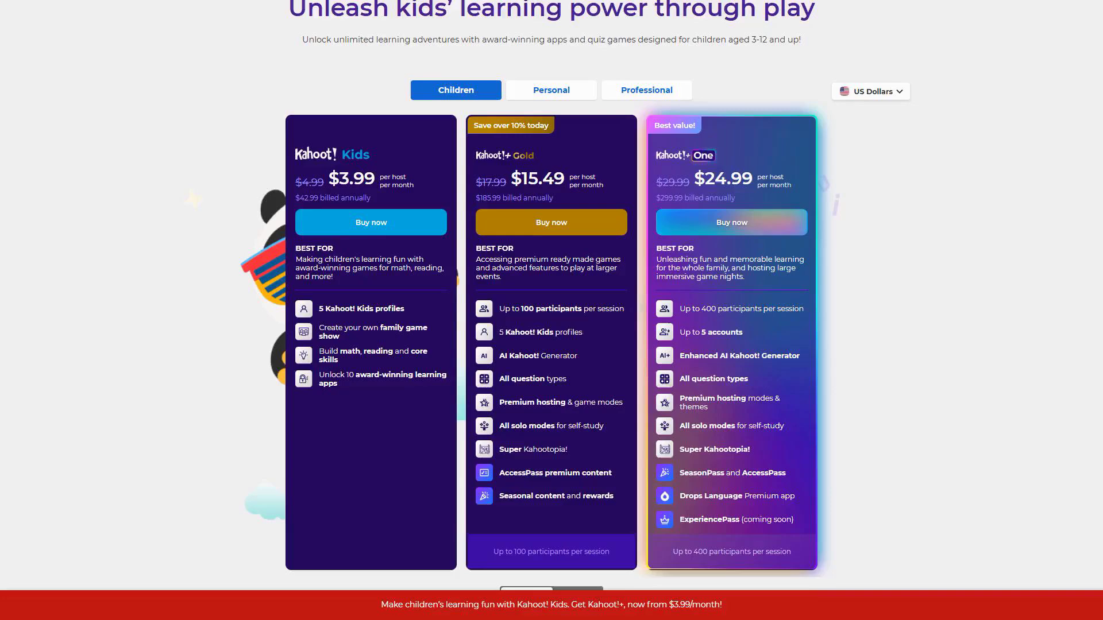
View the Kahoot!+ Personal and Students pricing tiers, then move to Wakelet's homepage.
{"action": "scroll", "scroll_direction": "down", "scroll_amount": 3}
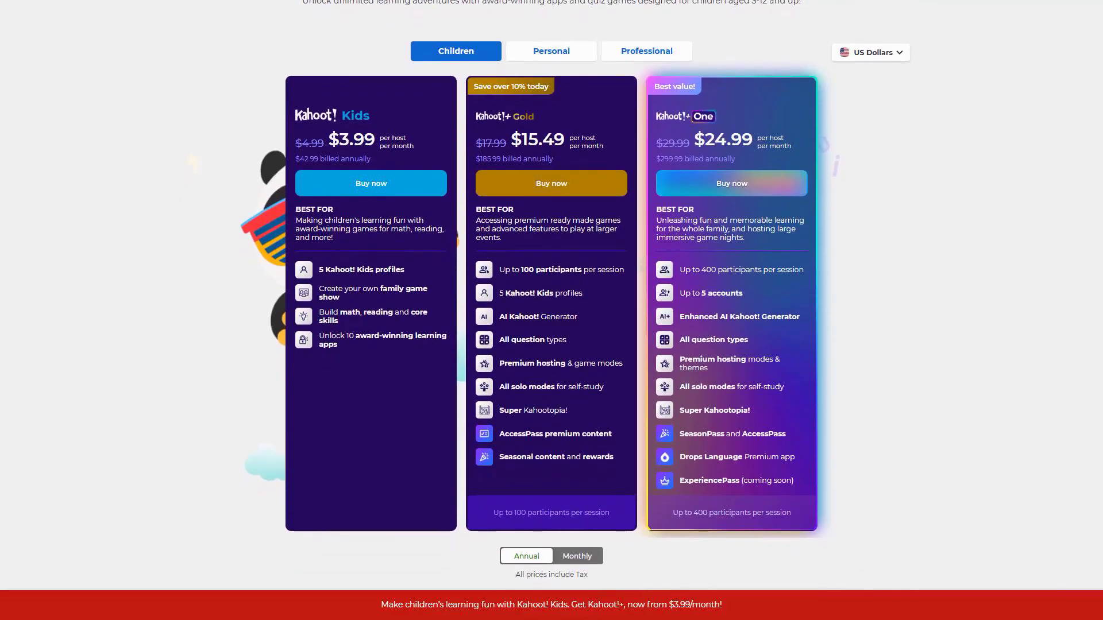
{"action": "left_click", "coordinate": [576, 555]}
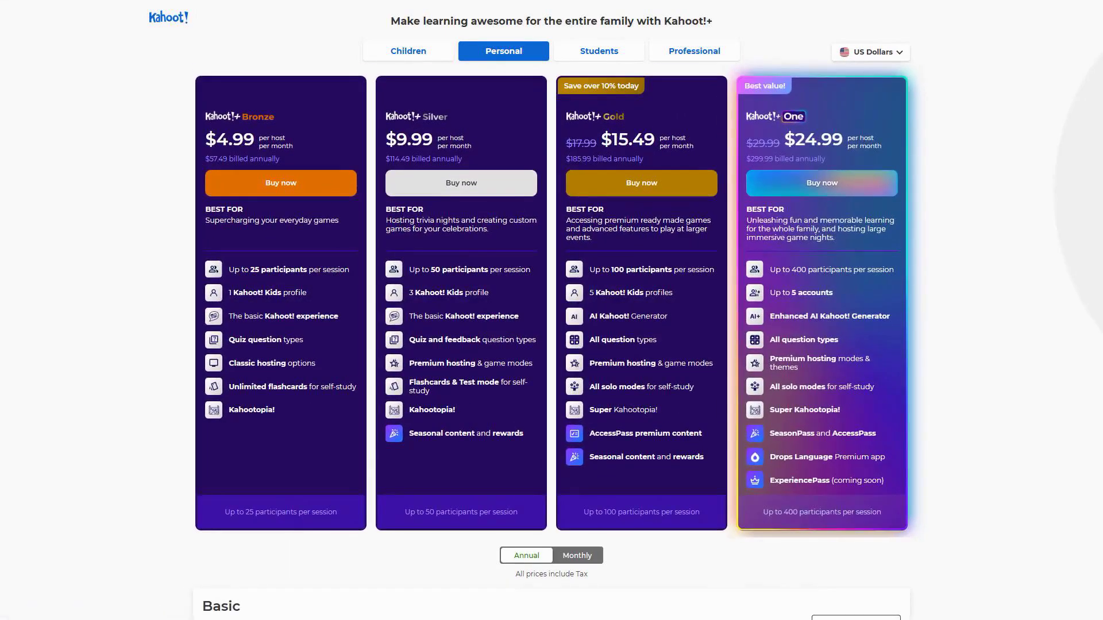
{"action": "left_click", "coordinate": [577, 555]}
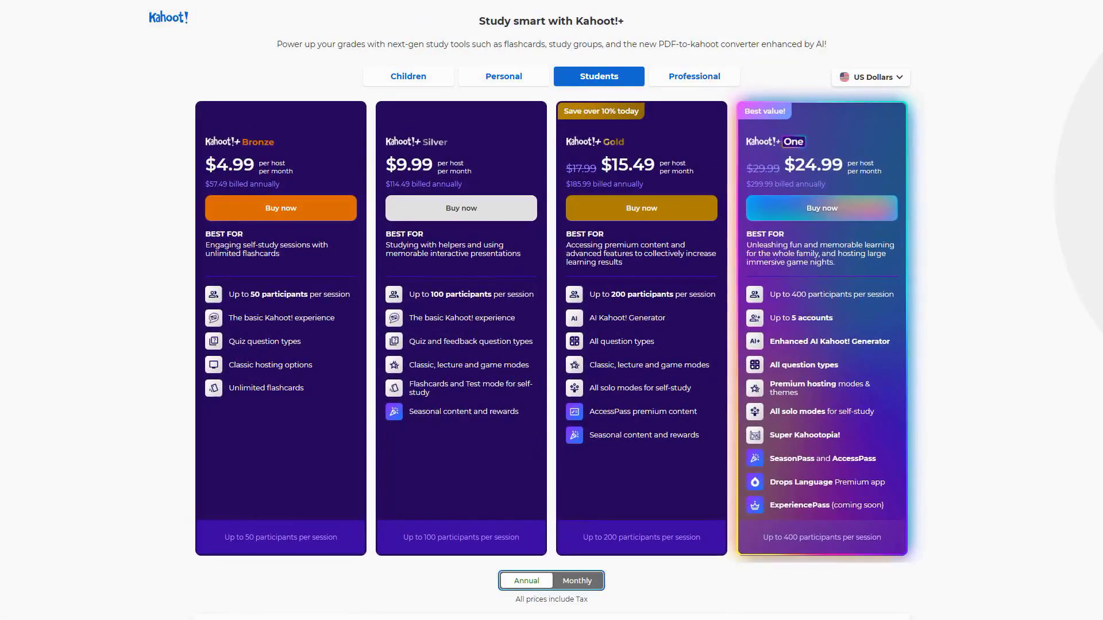
{"action": "left_click", "coordinate": [577, 580]}
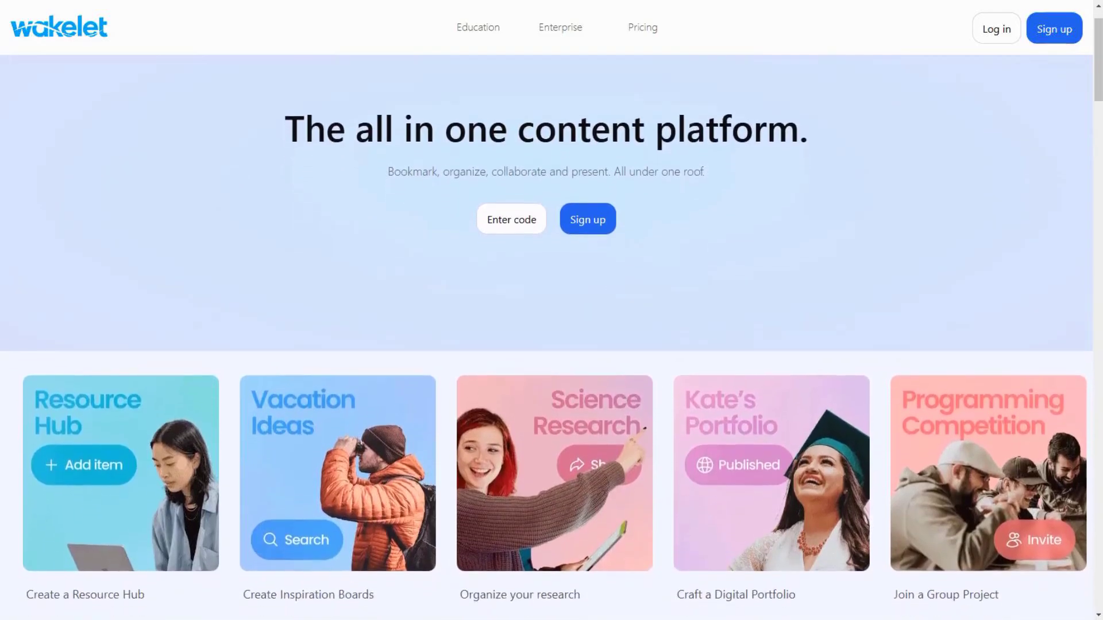
Scroll past Wakelet's use-case cards and collections demo, then go to Education.
{"action": "scroll", "scroll_direction": "down", "scroll_amount": 3}
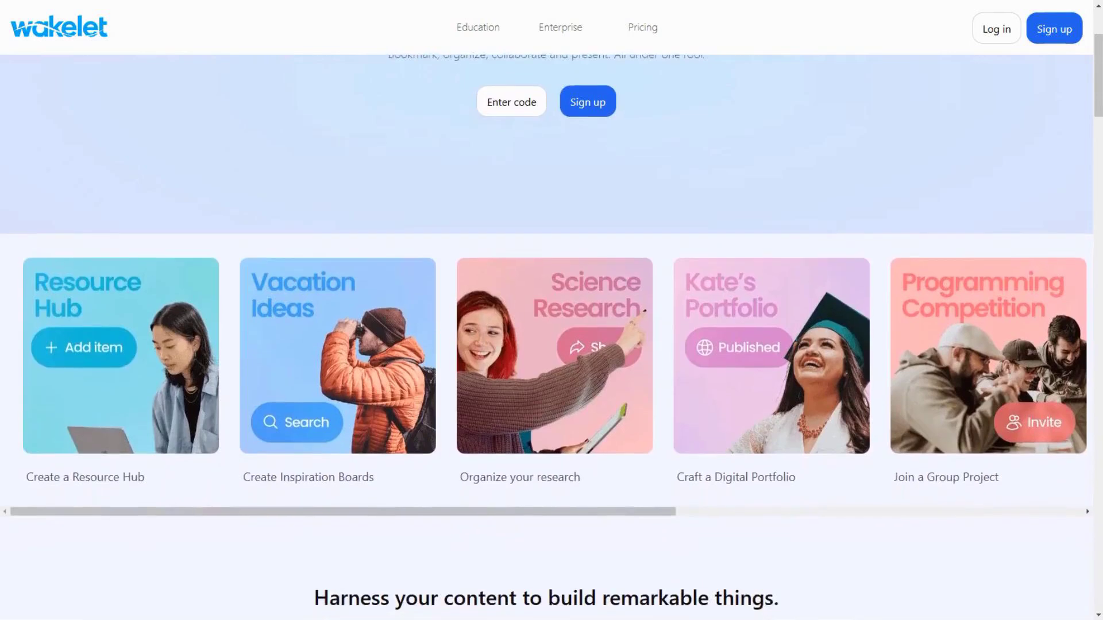
{"action": "scroll", "scroll_direction": "down", "scroll_amount": 3}
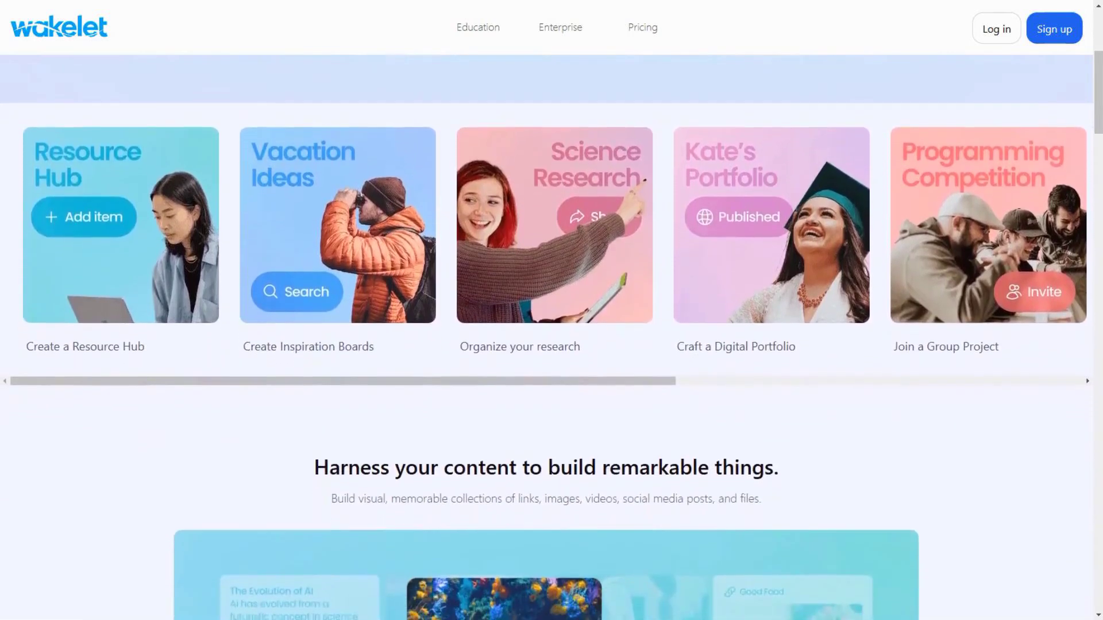
{"action": "scroll", "scroll_direction": "down", "scroll_amount": 3}
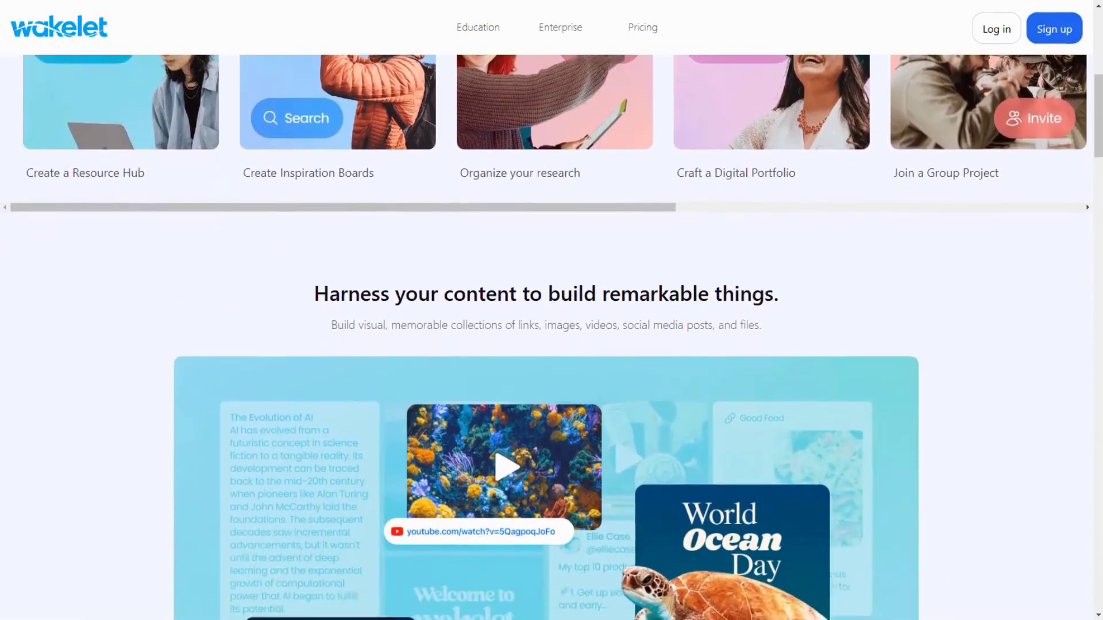
{"action": "scroll", "scroll_direction": "down", "scroll_amount": 3}
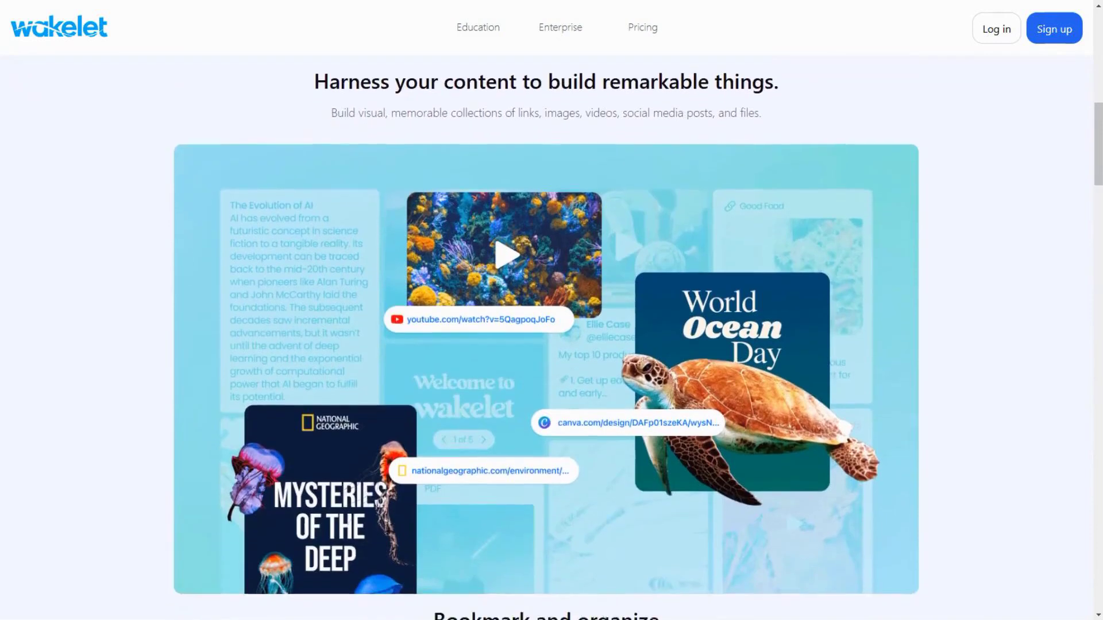
{"action": "left_click", "coordinate": [477, 27]}
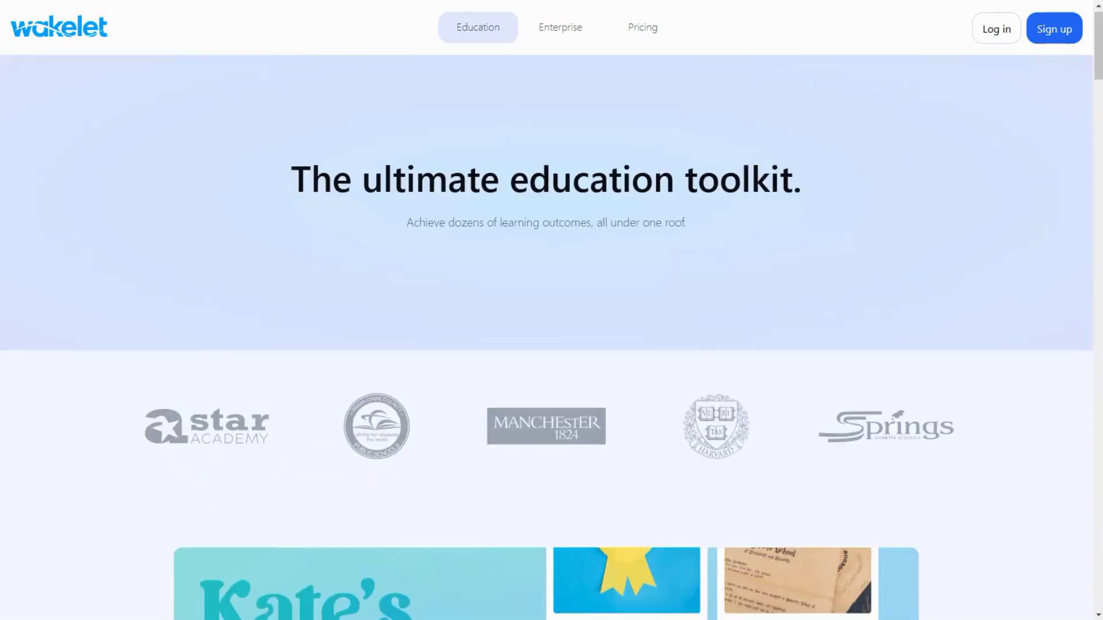
Browse the Education page past Digital Portfolios and the toolkit feature cards.
{"action": "scroll", "scroll_direction": "down", "scroll_amount": 3}
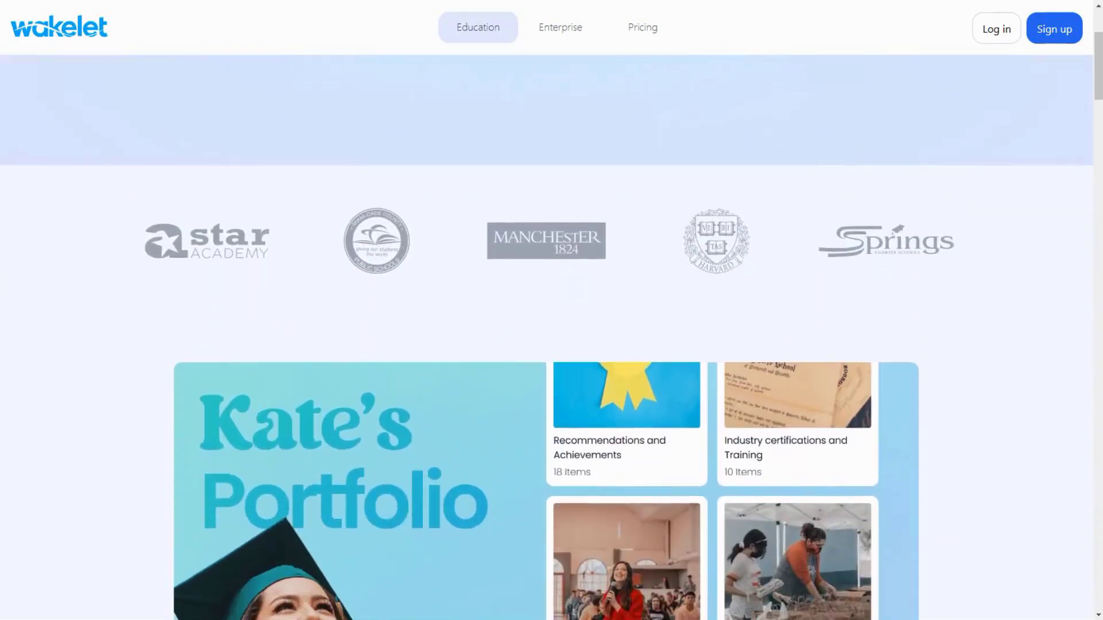
{"action": "scroll", "scroll_direction": "down", "scroll_amount": 3}
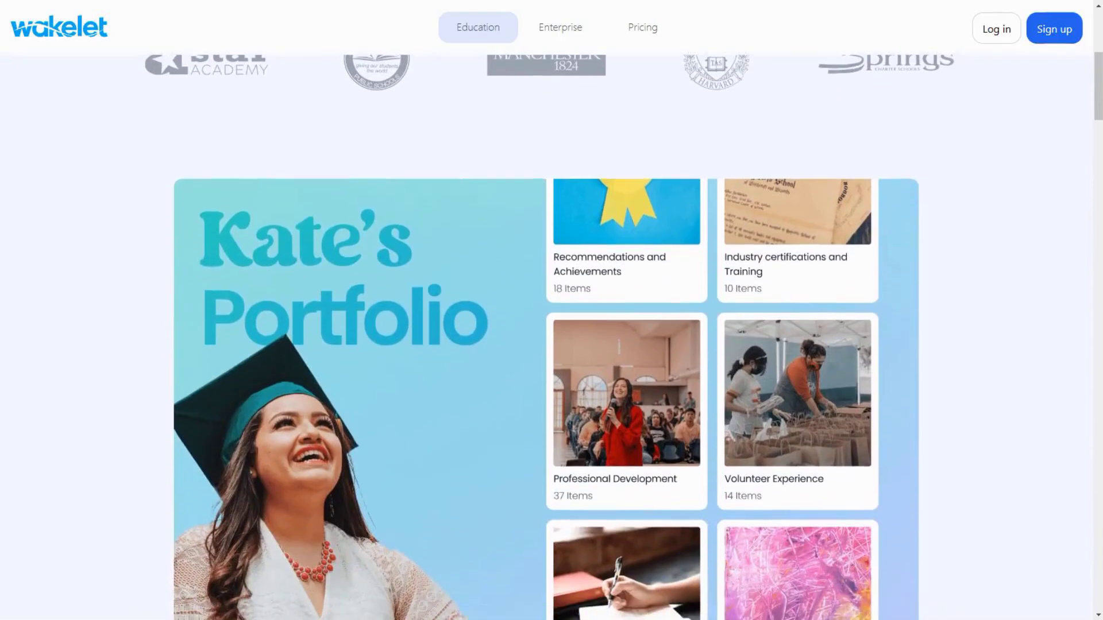
{"action": "scroll", "scroll_direction": "down", "scroll_amount": 3}
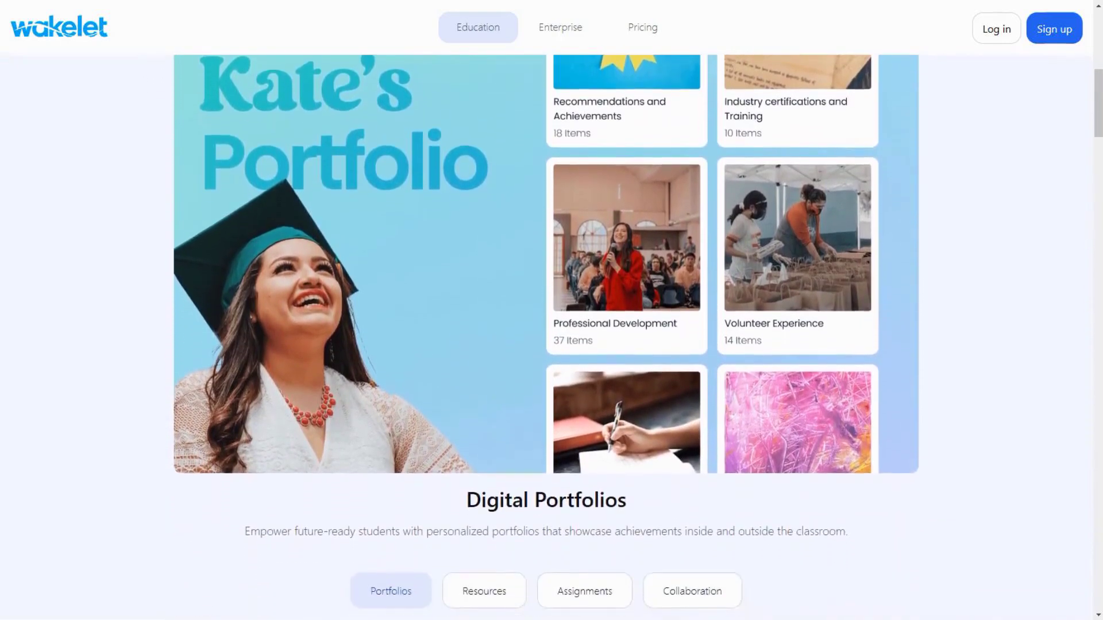
{"action": "scroll", "scroll_direction": "down", "scroll_amount": 3}
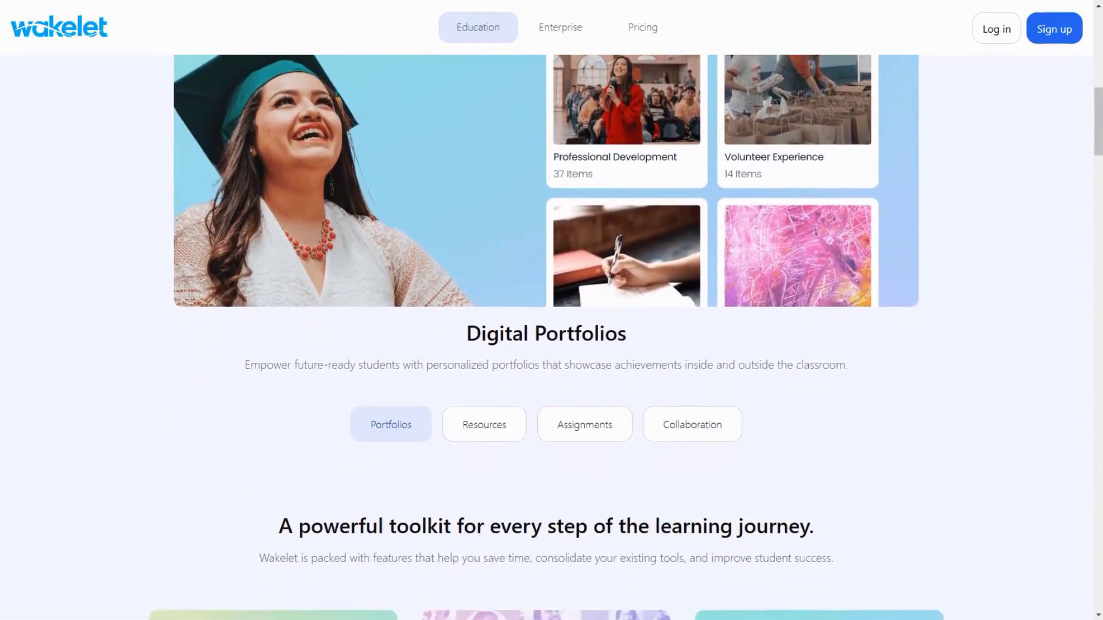
{"action": "scroll", "scroll_direction": "down", "scroll_amount": 3}
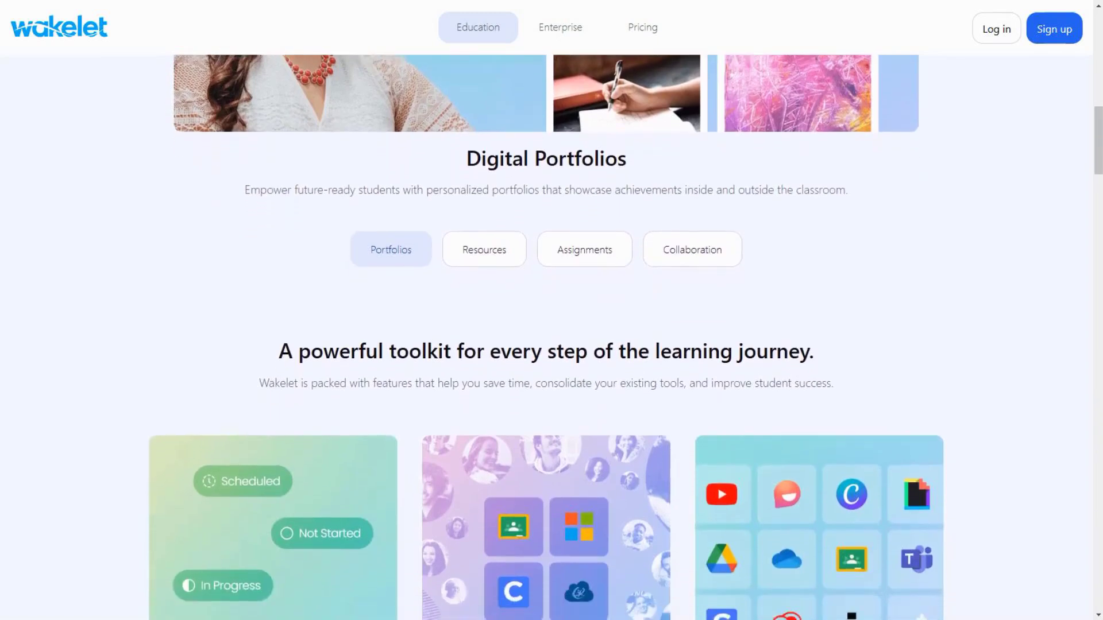
{"action": "scroll", "scroll_direction": "down", "scroll_amount": 3}
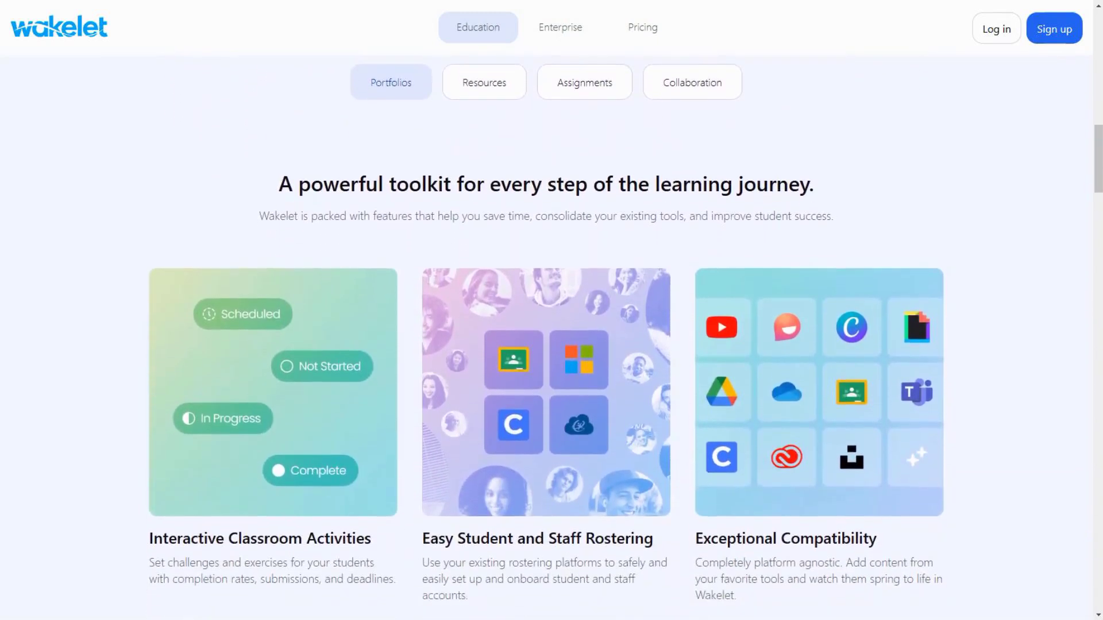
{"action": "scroll", "scroll_direction": "down", "scroll_amount": 3}
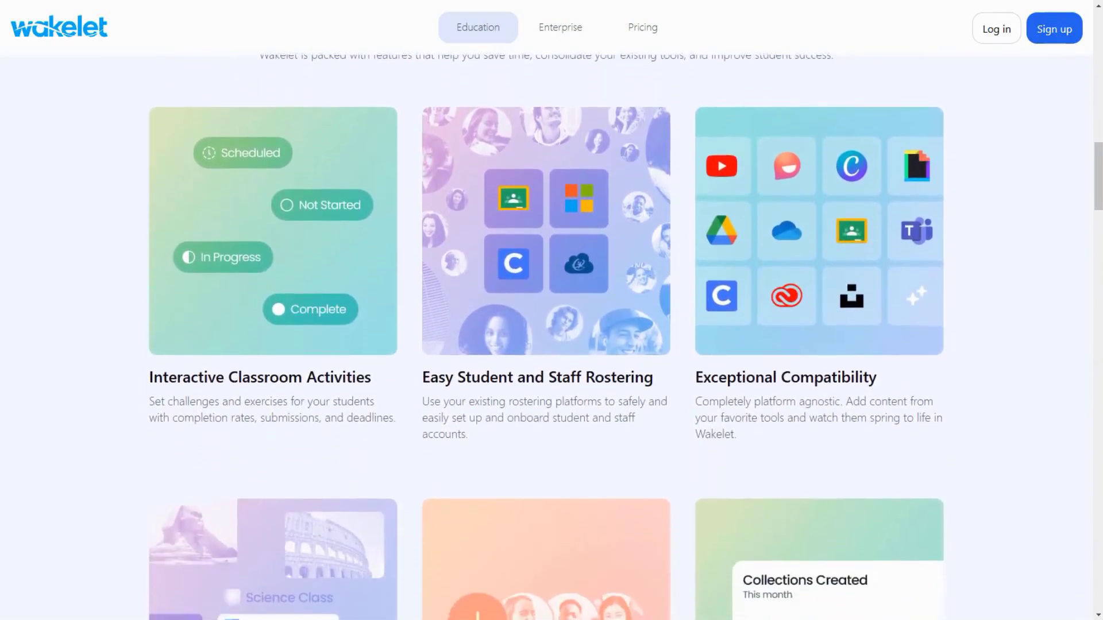
{"action": "scroll", "scroll_direction": "down", "scroll_amount": 3}
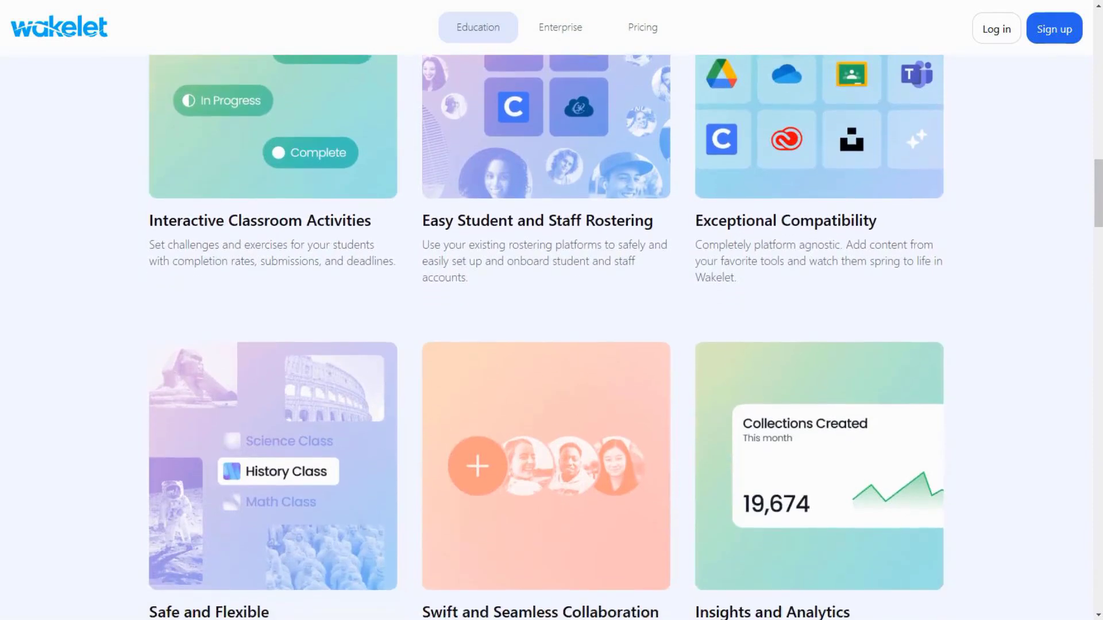
{"action": "scroll", "scroll_direction": "down", "scroll_amount": 3}
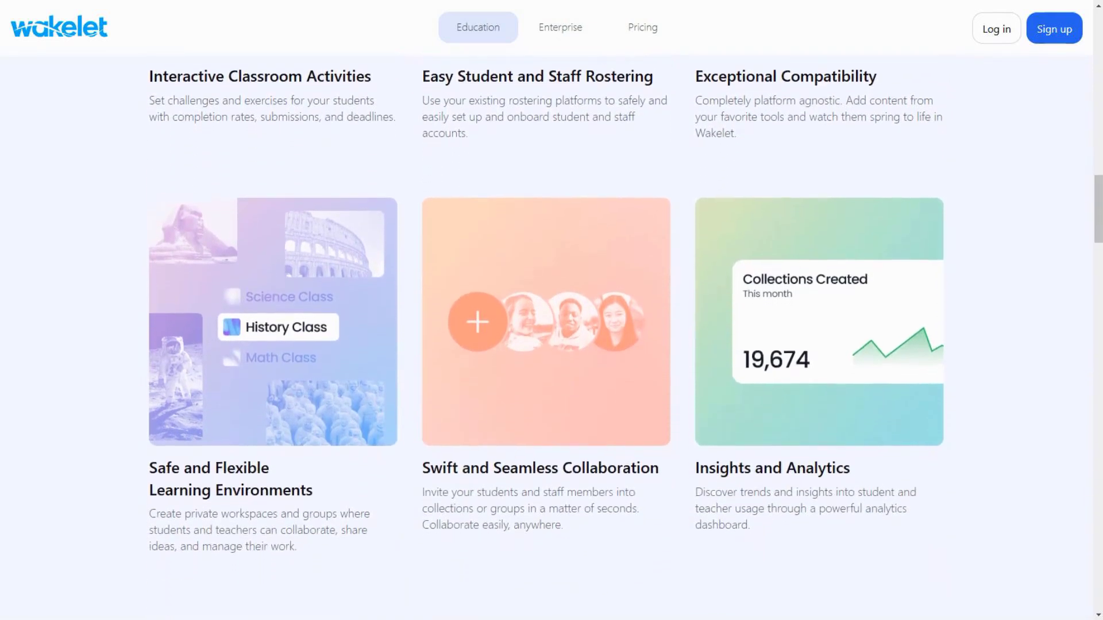
{"action": "scroll", "scroll_direction": "down", "scroll_amount": 3}
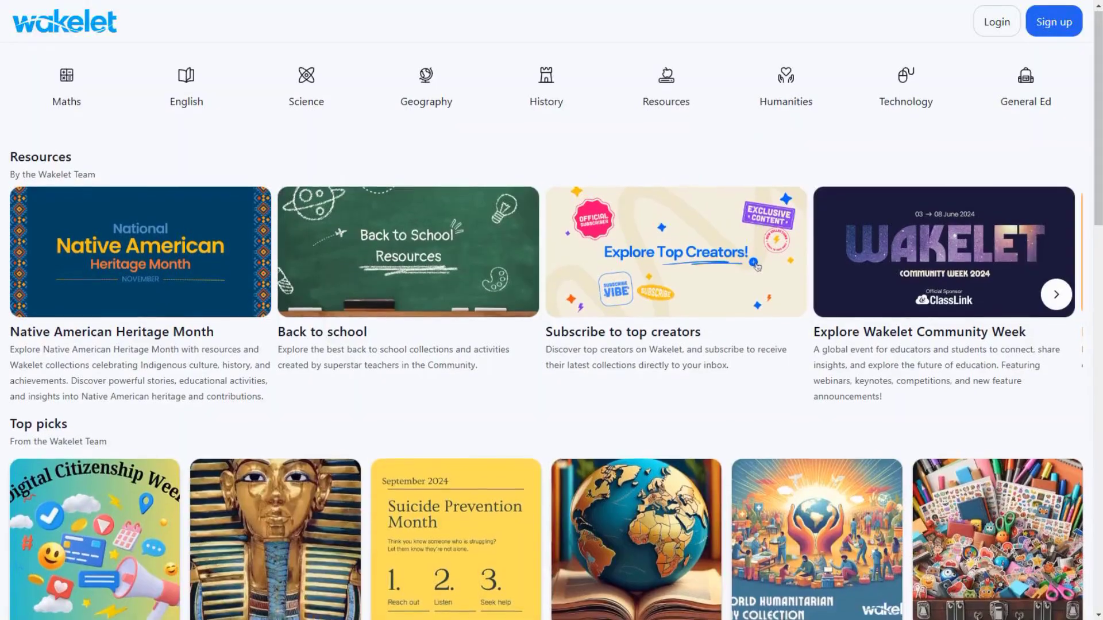
Scroll through the community subject collections, then go to Wakelet's Pricing page.
{"action": "scroll", "scroll_direction": "down", "scroll_amount": 3}
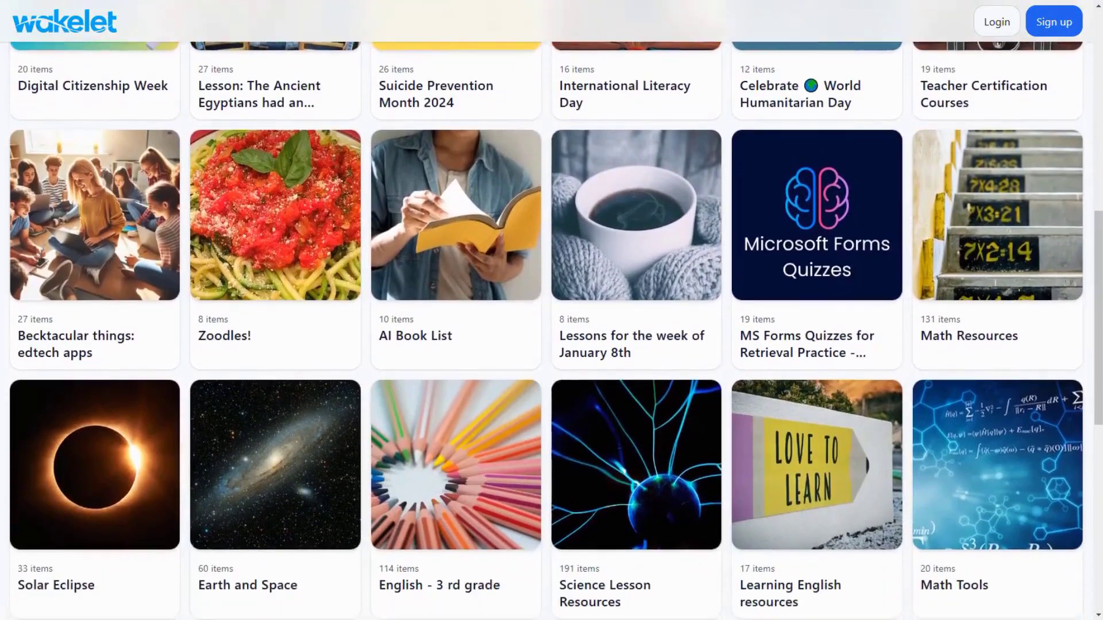
{"action": "scroll", "scroll_direction": "down", "scroll_amount": 3}
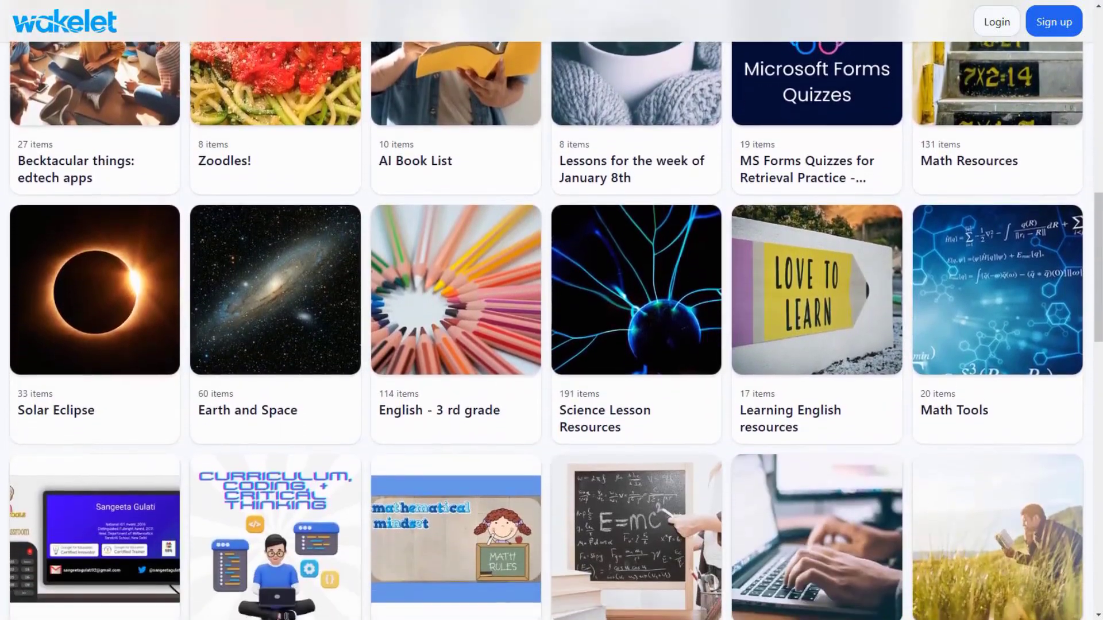
{"action": "scroll", "scroll_direction": "down", "scroll_amount": 3}
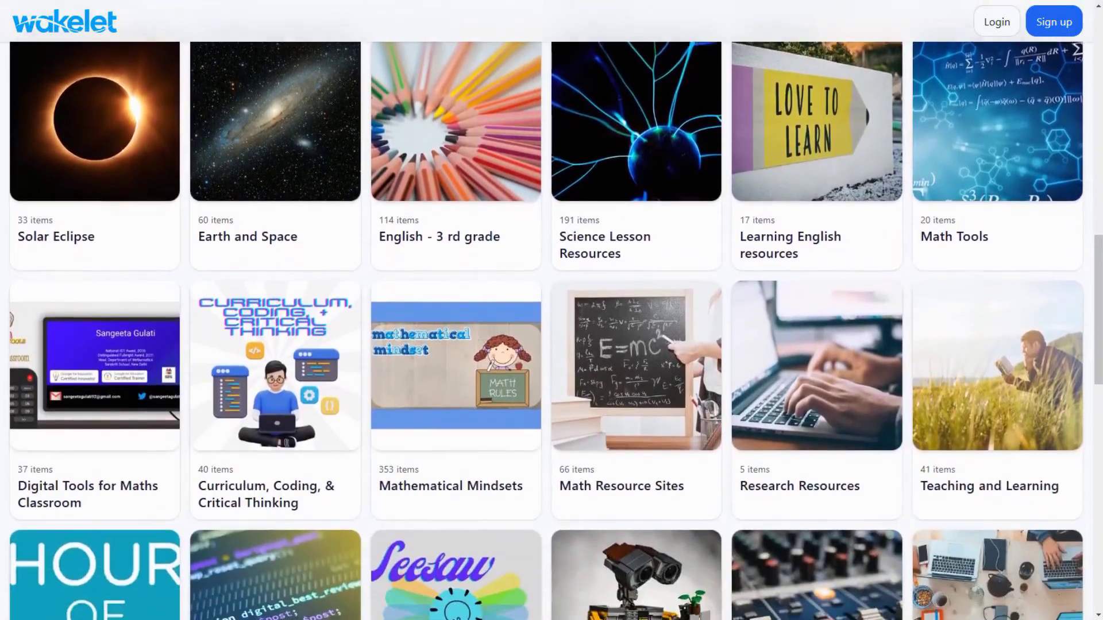
{"action": "scroll", "scroll_direction": "down", "scroll_amount": 3}
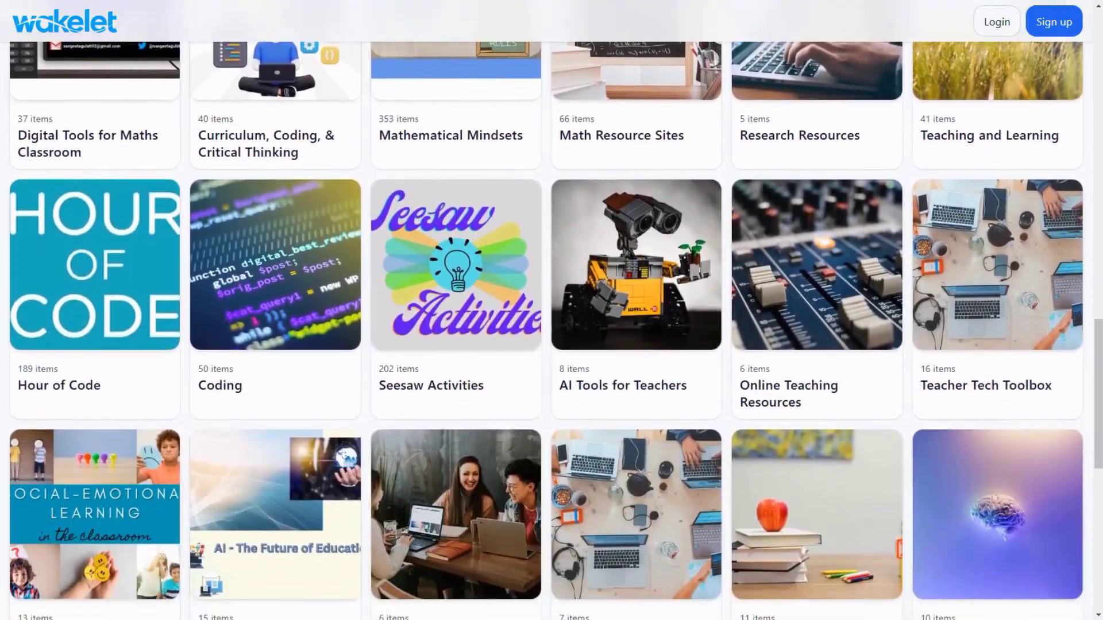
{"action": "scroll", "scroll_direction": "down", "scroll_amount": 3}
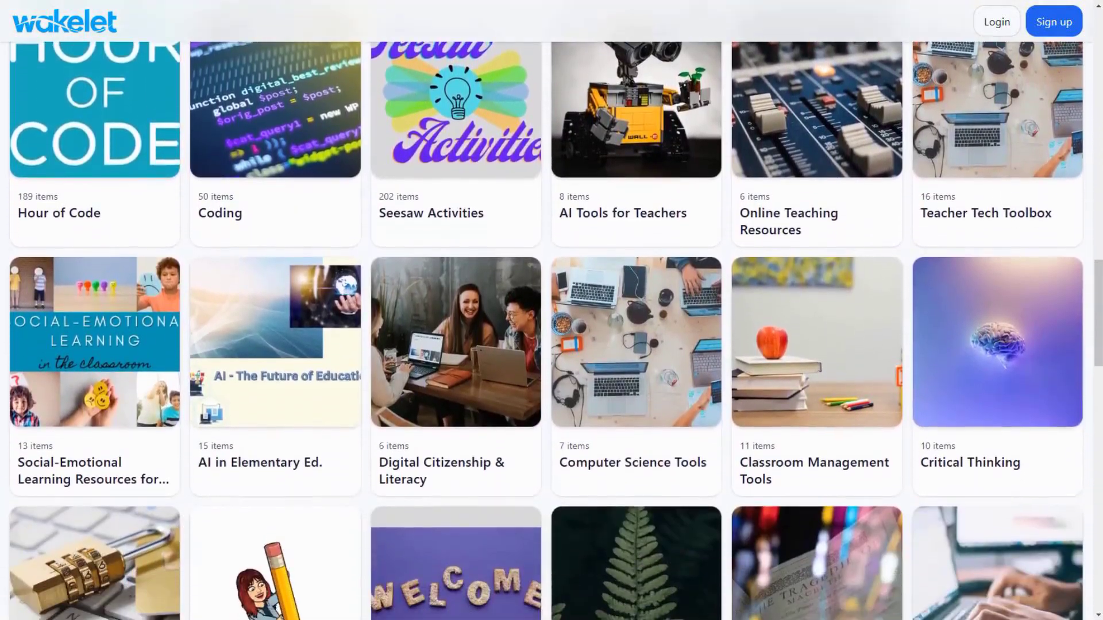
{"action": "scroll", "scroll_direction": "down", "scroll_amount": 3}
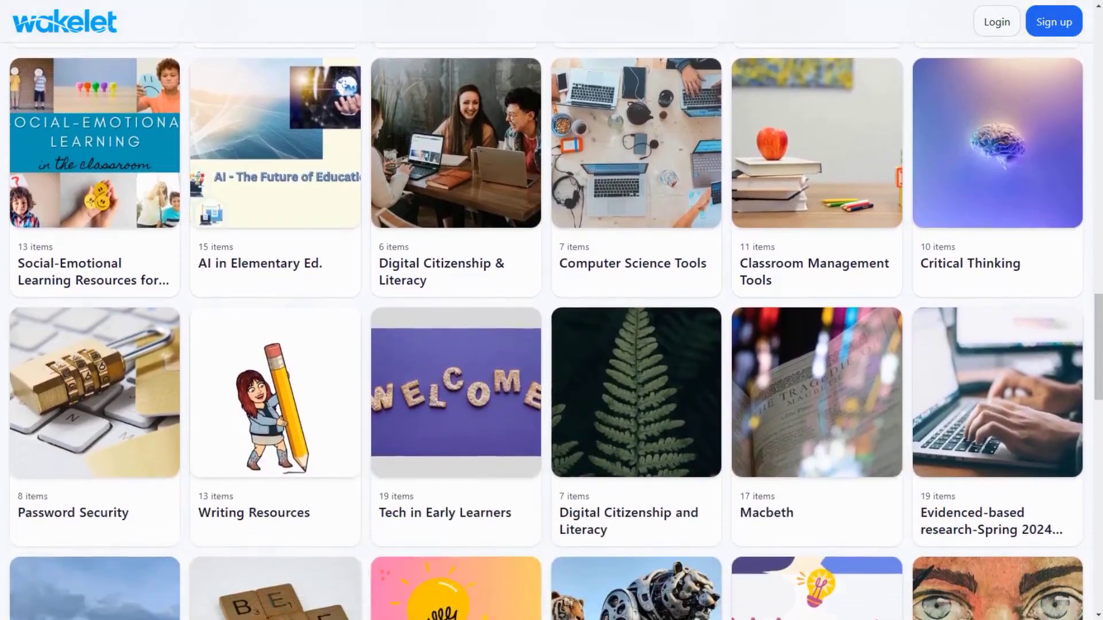
{"action": "left_click", "coordinate": [641, 27]}
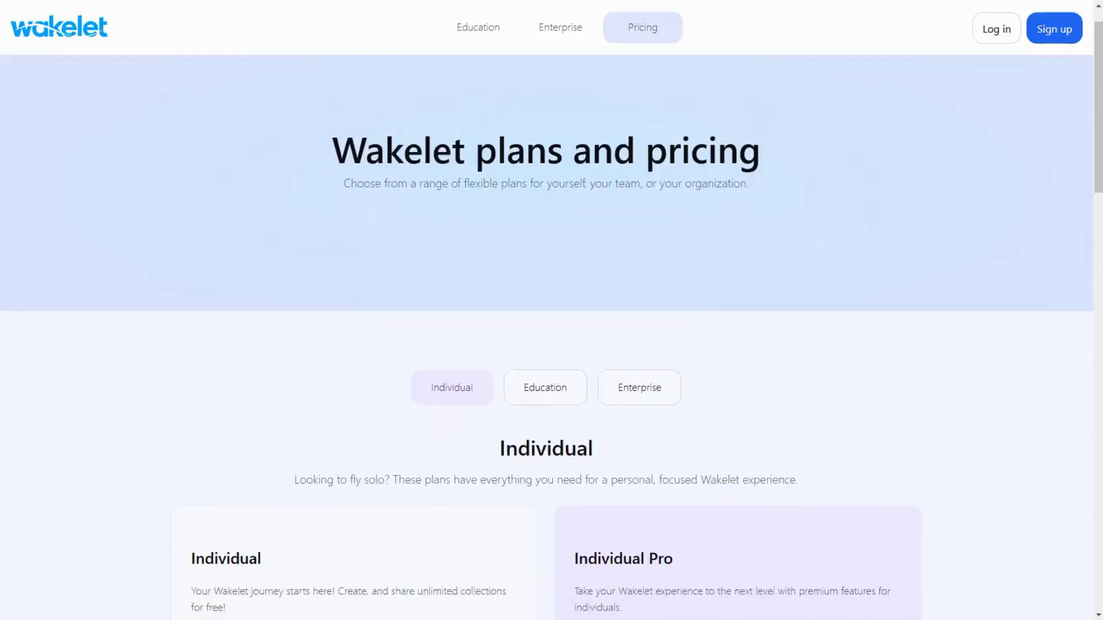
View the Education Pro plan, then the Enterprise Pro plan on Wakelet's pricing.
{"action": "scroll", "scroll_direction": "down", "scroll_amount": 3}
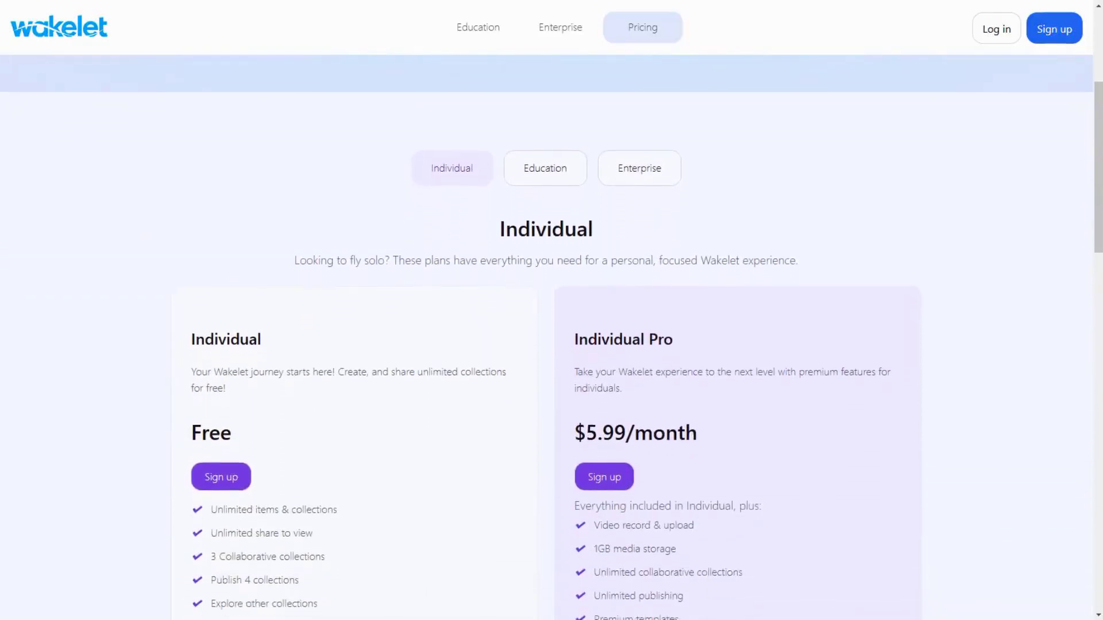
{"action": "scroll", "scroll_direction": "down", "scroll_amount": 3}
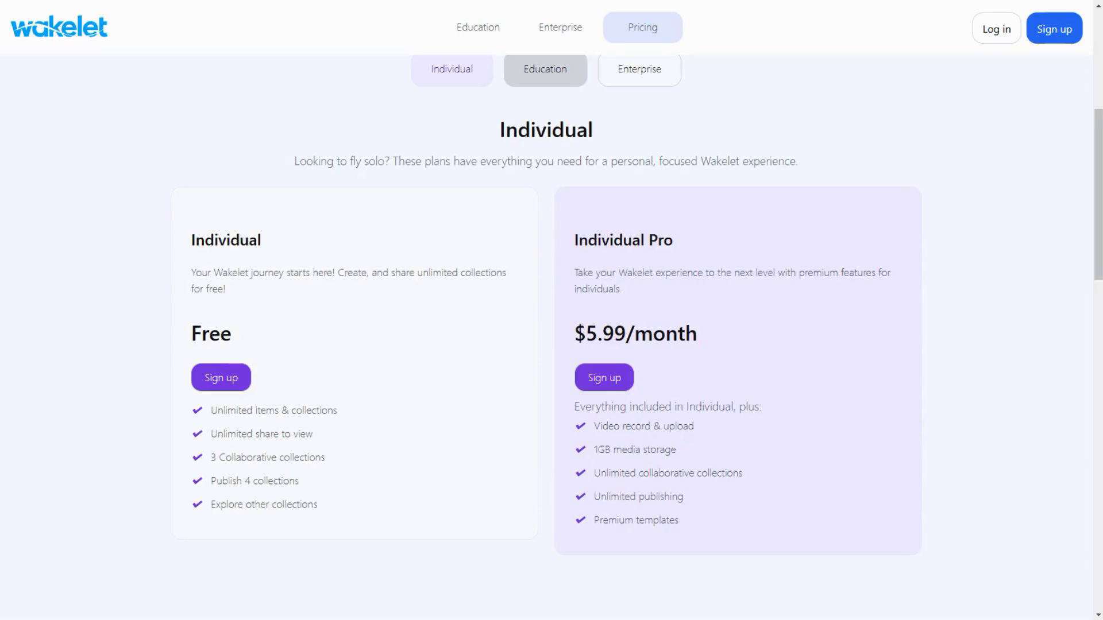
{"action": "left_click", "coordinate": [545, 69]}
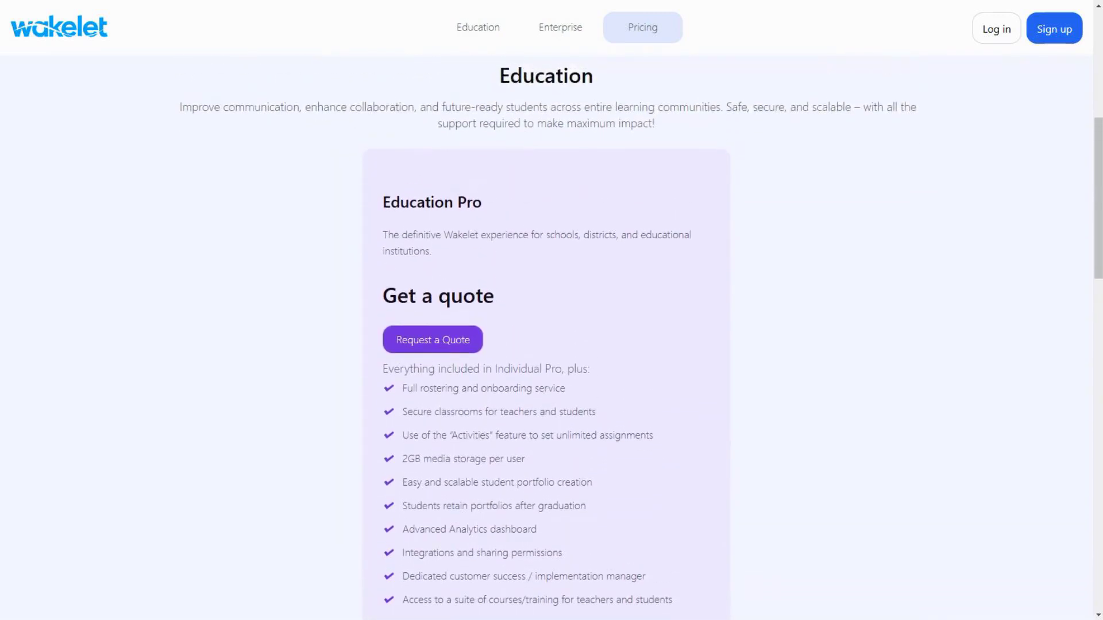
{"action": "left_click", "coordinate": [639, 145]}
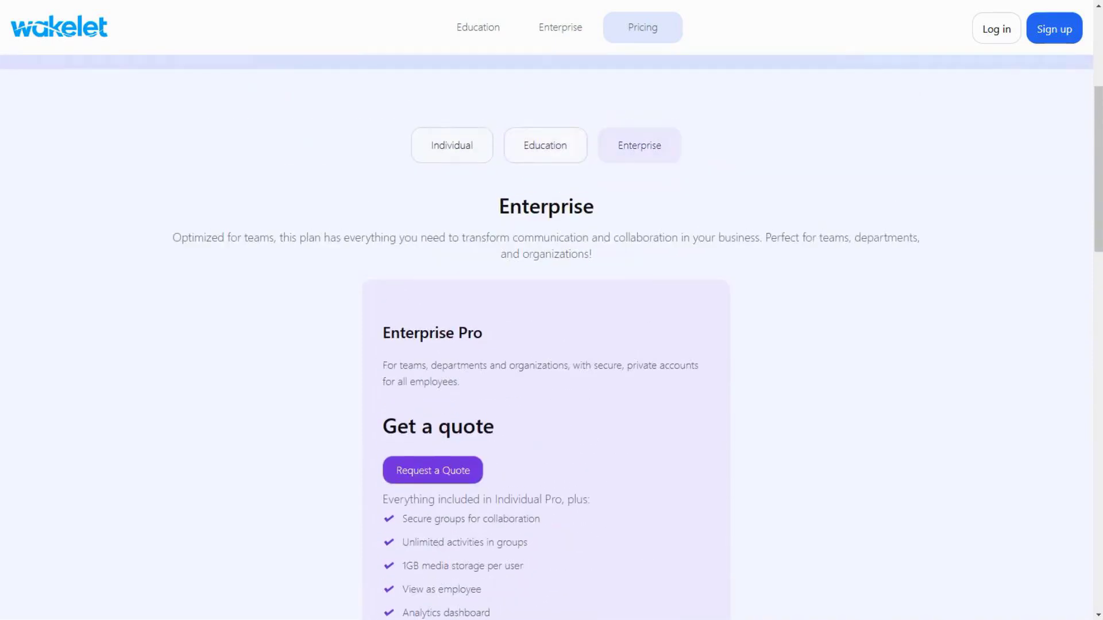
{"action": "scroll", "scroll_direction": "down", "scroll_amount": 3}
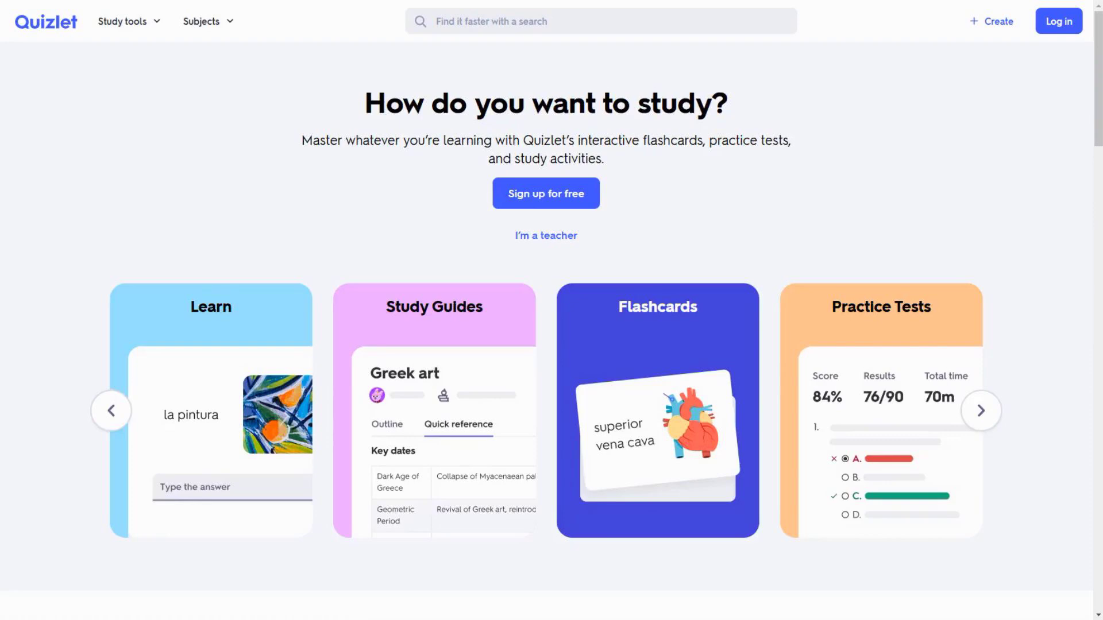
Scroll the Quizlet homepage and advance the study-tools carousel twice to the study app section.
{"action": "scroll", "scroll_direction": "down", "scroll_amount": 3}
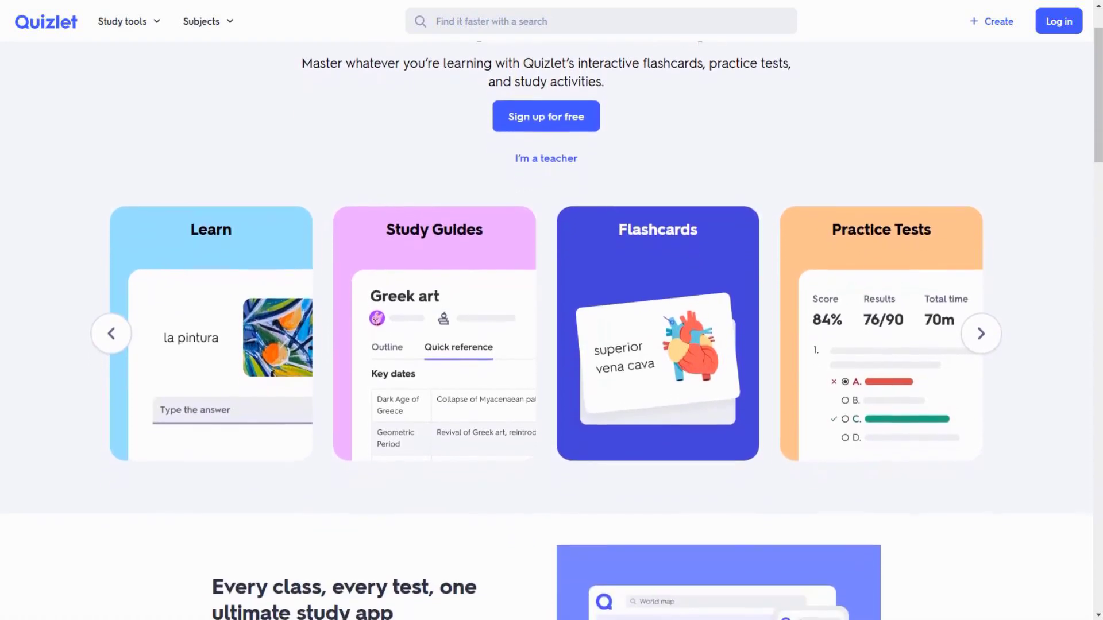
{"action": "scroll", "scroll_direction": "down", "scroll_amount": 3}
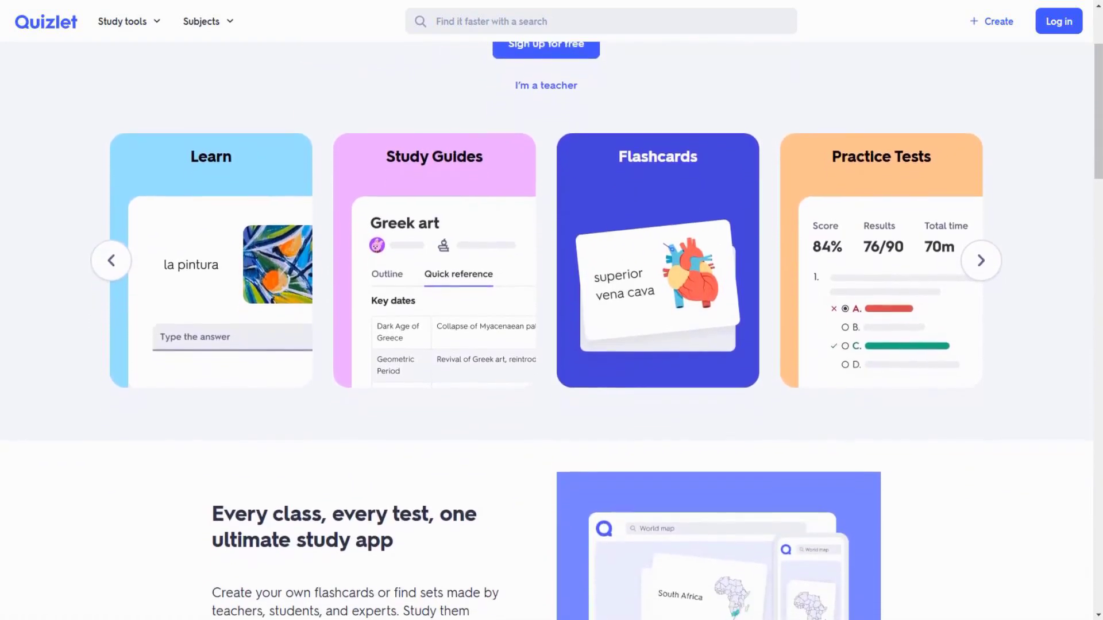
{"action": "left_click", "coordinate": [980, 260]}
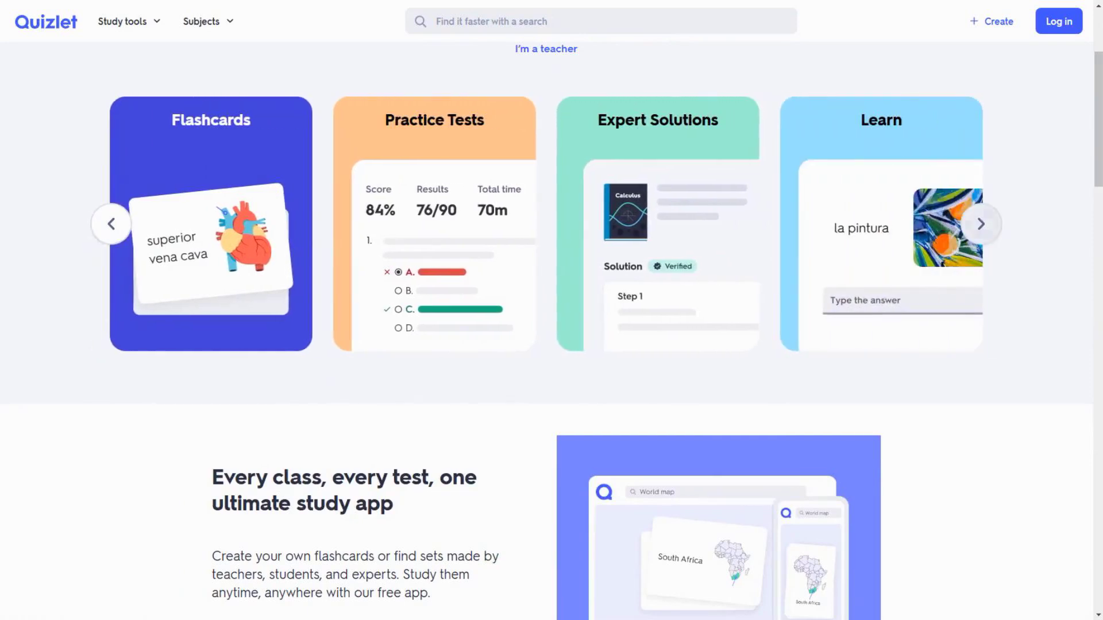
{"action": "left_click", "coordinate": [980, 223]}
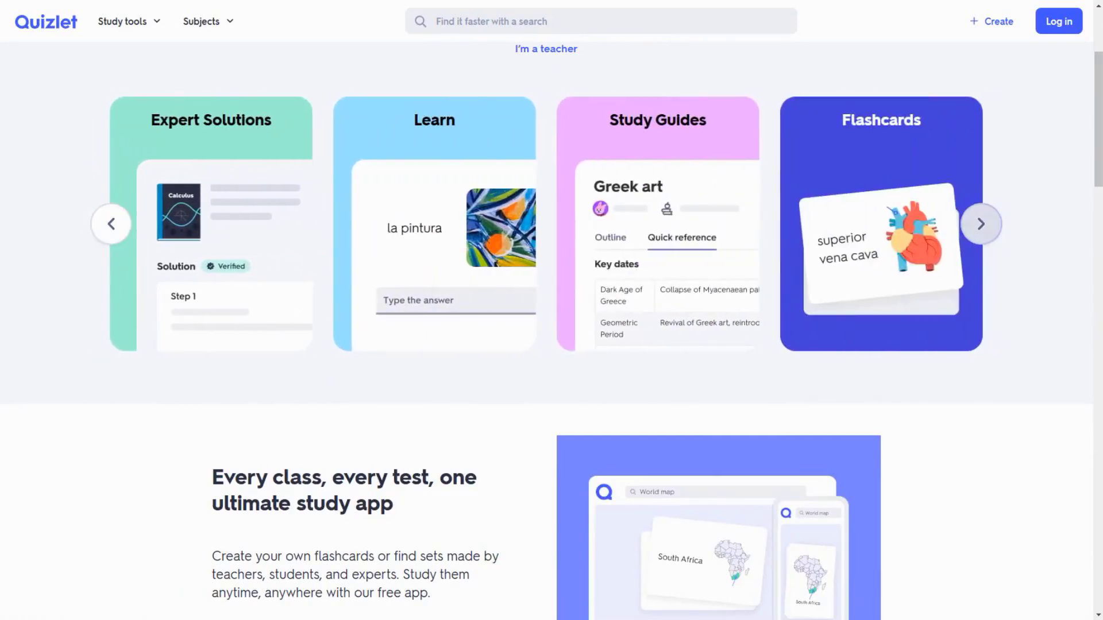
{"action": "scroll", "scroll_direction": "down", "scroll_amount": 3}
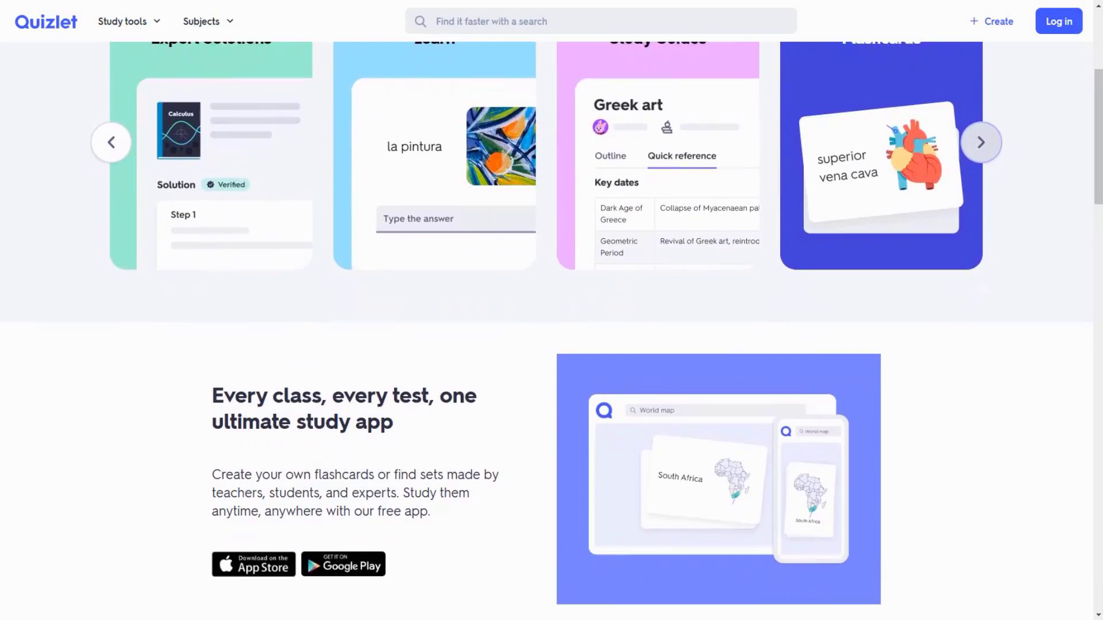
{"action": "scroll", "scroll_direction": "down", "scroll_amount": 3}
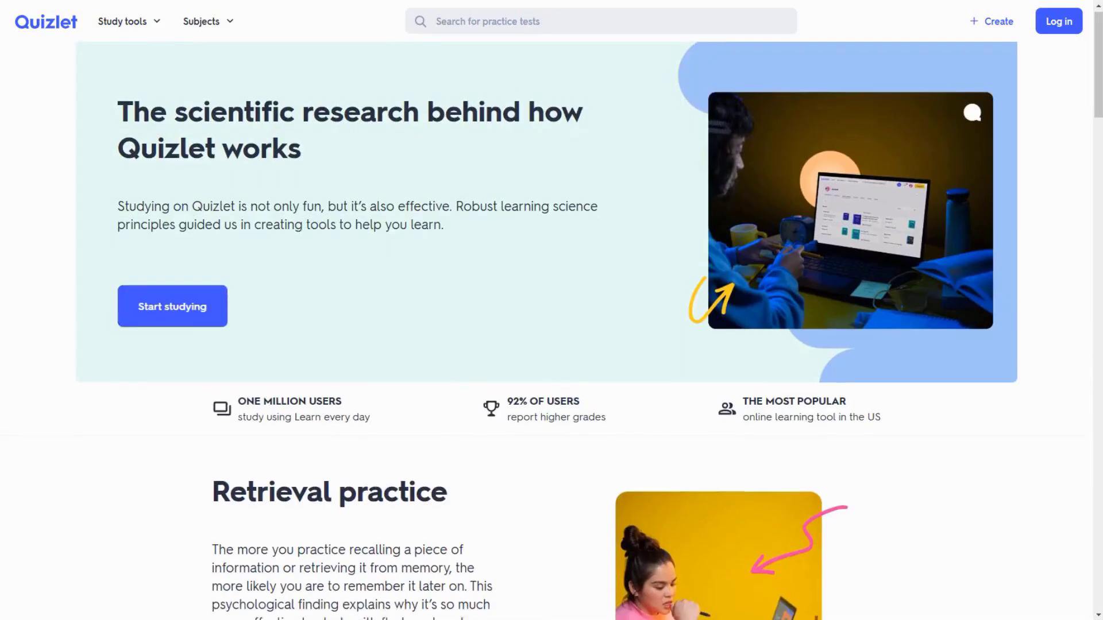
{"action": "scroll", "scroll_direction": "down", "scroll_amount": 3}
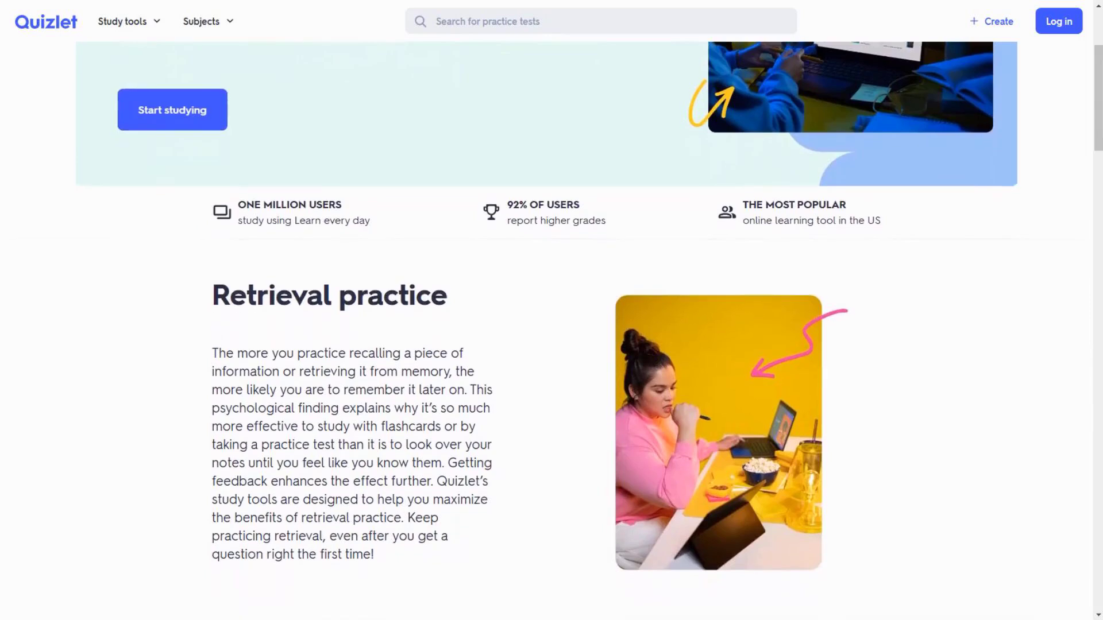
{"action": "scroll", "scroll_direction": "down", "scroll_amount": 3}
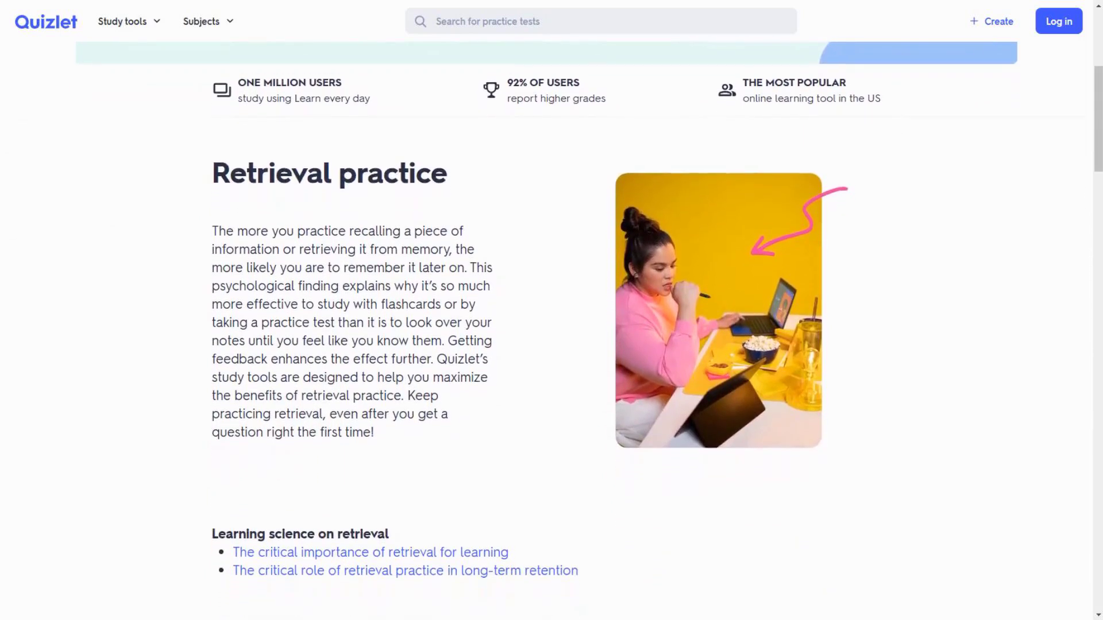
{"action": "scroll", "scroll_direction": "down", "scroll_amount": 3}
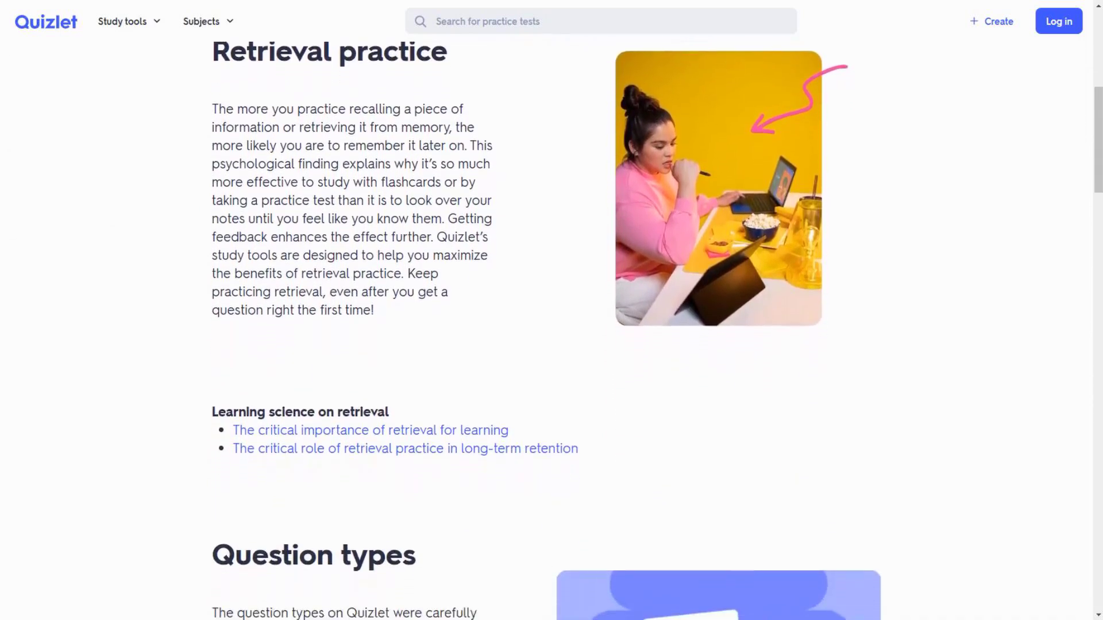
{"action": "scroll", "scroll_direction": "down", "scroll_amount": 3}
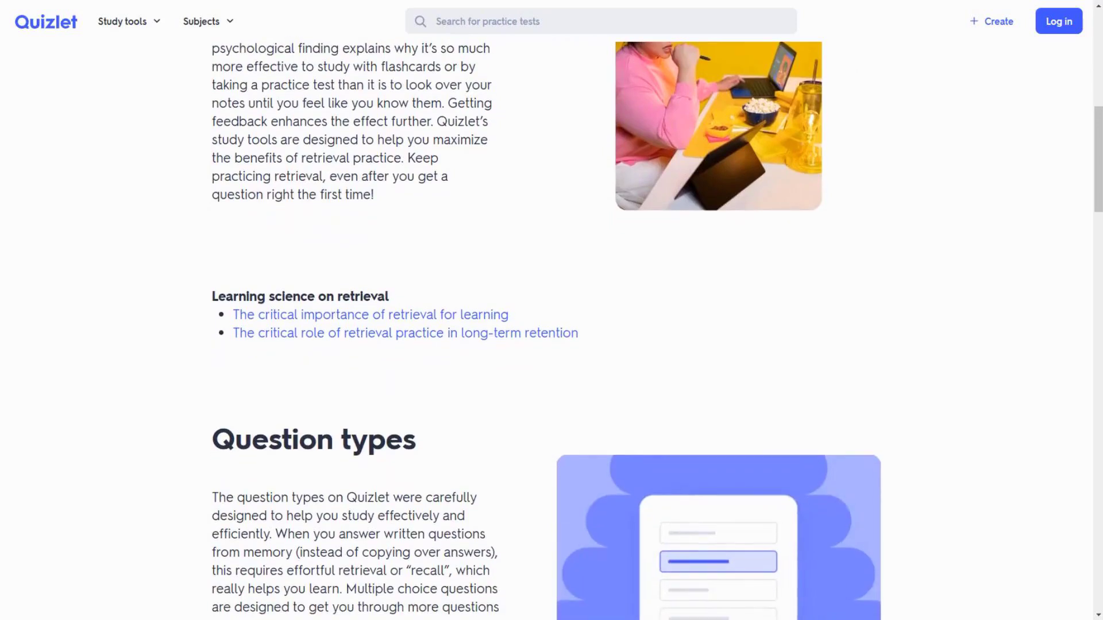
{"action": "scroll", "scroll_direction": "down", "scroll_amount": 3}
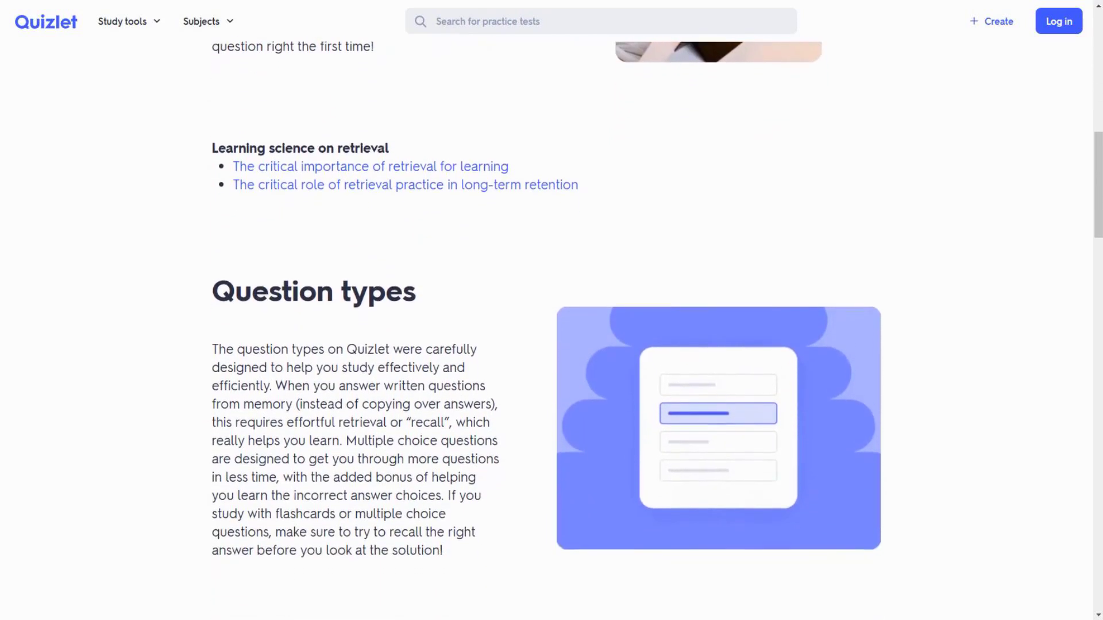
{"action": "scroll", "scroll_direction": "down", "scroll_amount": 3}
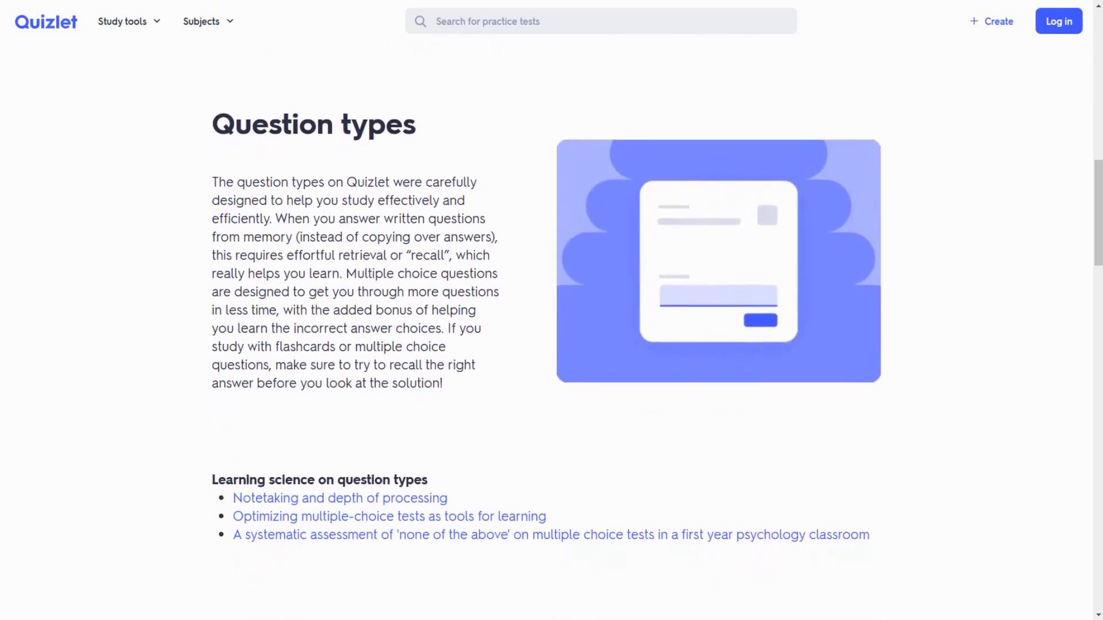
{"action": "scroll", "scroll_direction": "down", "scroll_amount": 3}
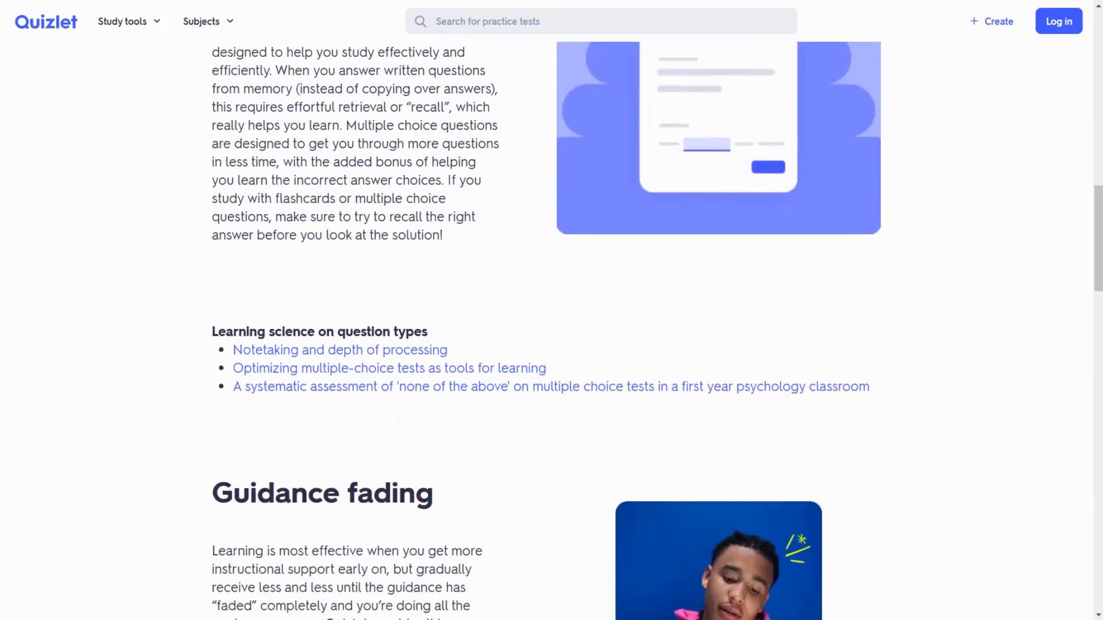
{"action": "scroll", "scroll_direction": "down", "scroll_amount": 3}
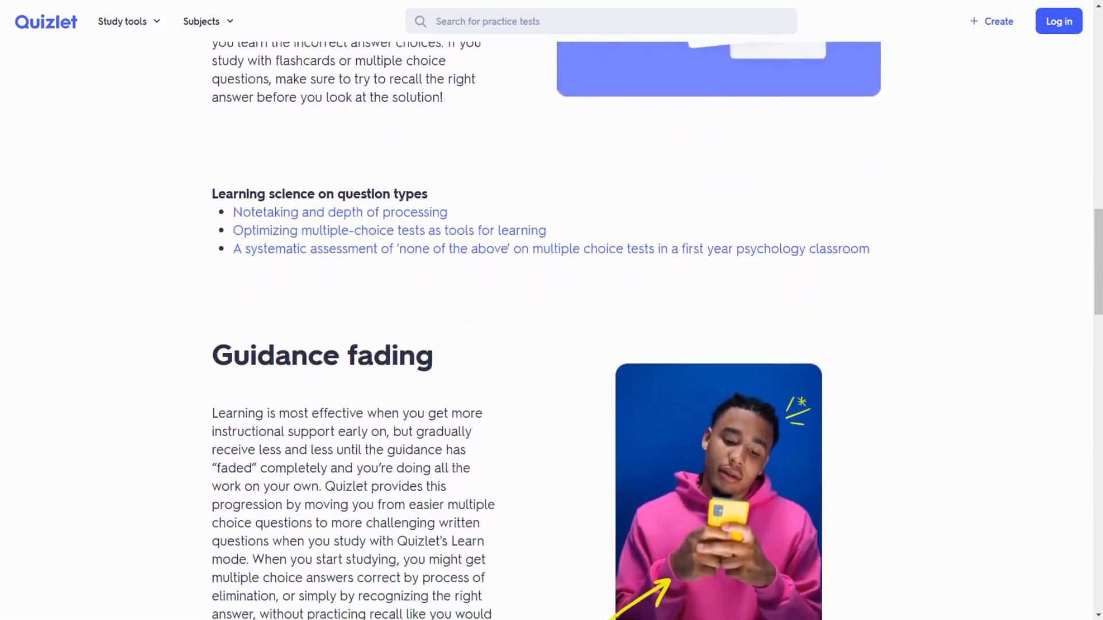
{"action": "scroll", "scroll_direction": "down", "scroll_amount": 3}
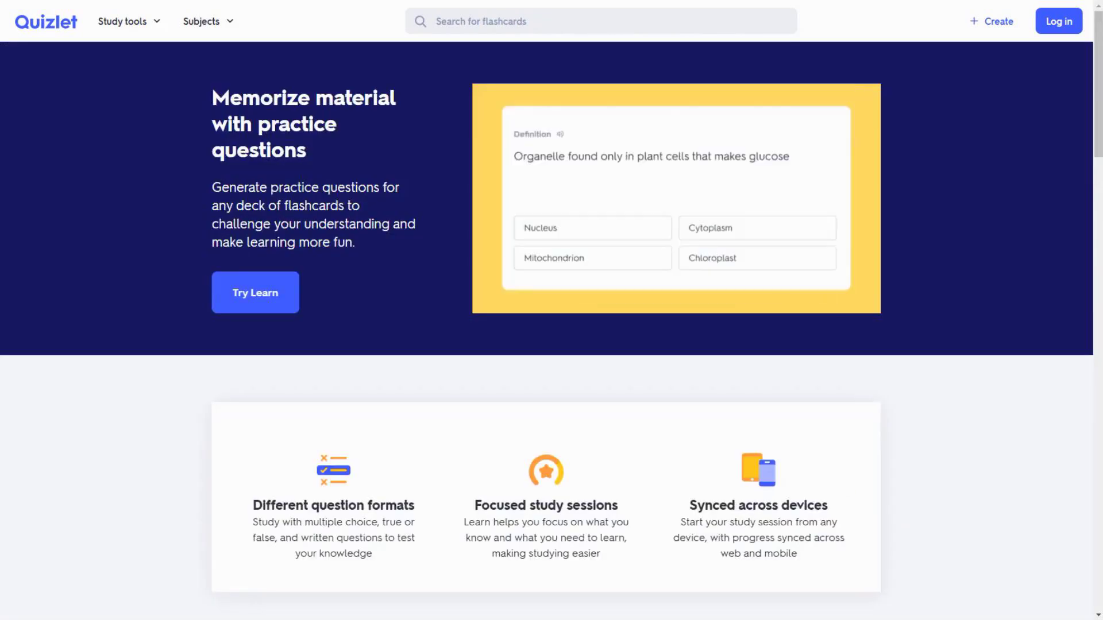
Scroll the Quizlet Learn page past its highlights to 'Turn flashcards into practice questions'.
{"action": "left_click", "coordinate": [756, 228]}
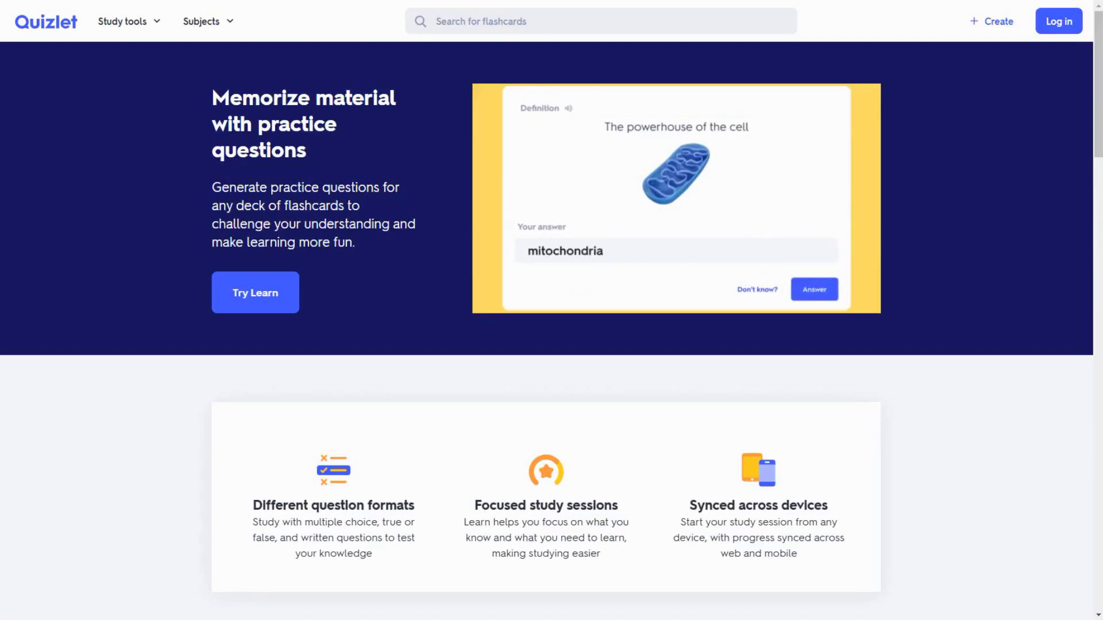
{"action": "left_click", "coordinate": [814, 289]}
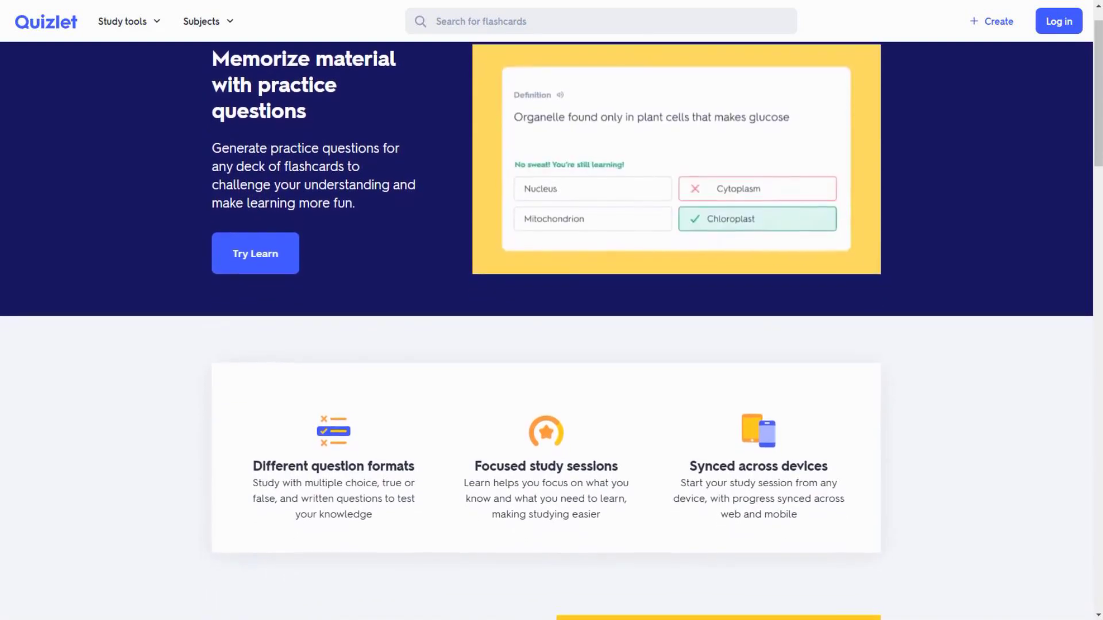
{"action": "scroll", "scroll_direction": "down", "scroll_amount": 3}
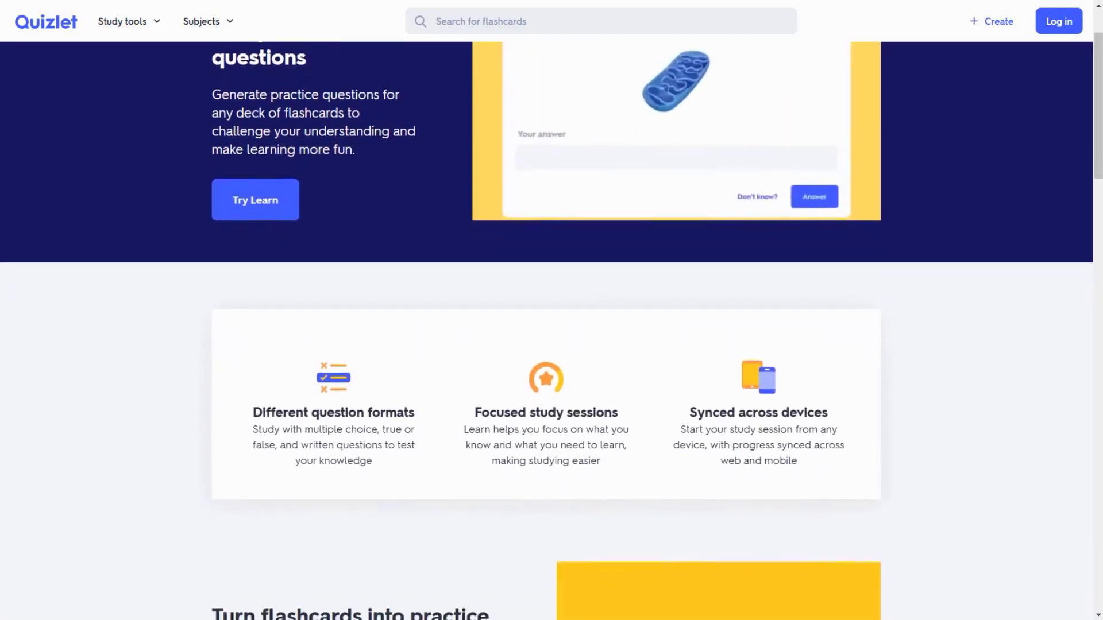
{"action": "scroll", "scroll_direction": "down", "scroll_amount": 3}
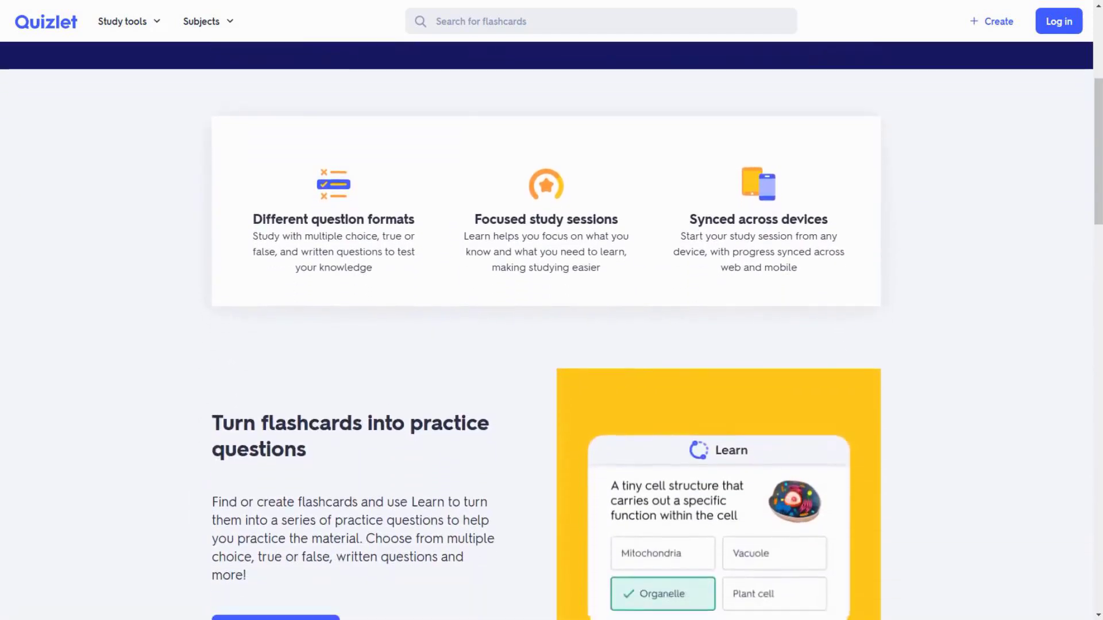
{"action": "scroll", "scroll_direction": "down", "scroll_amount": 3}
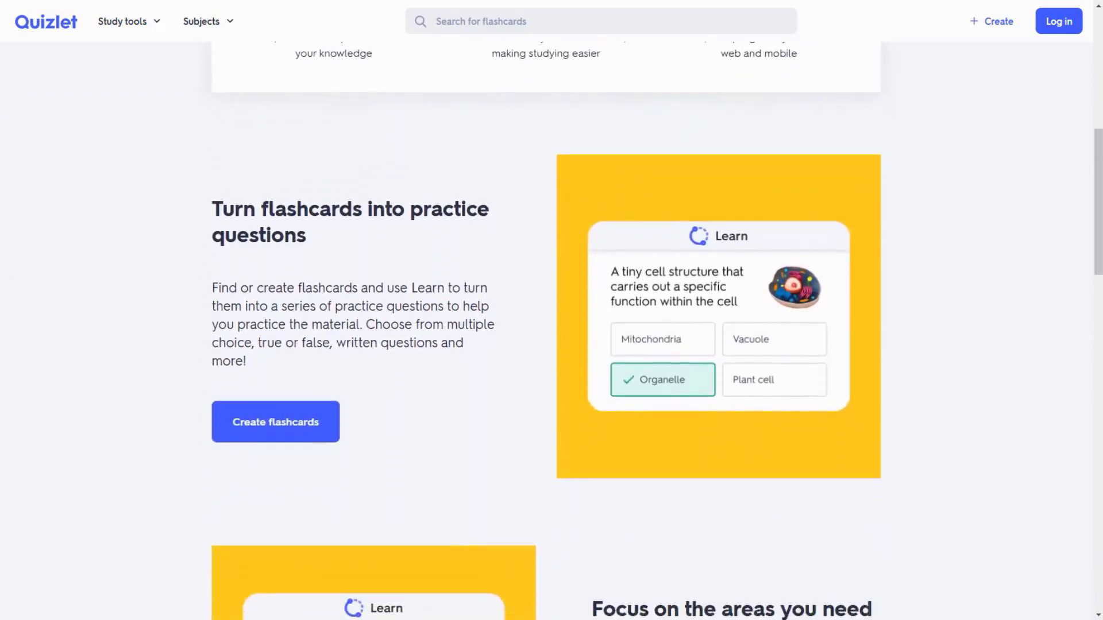
{"action": "scroll", "scroll_direction": "down", "scroll_amount": 3}
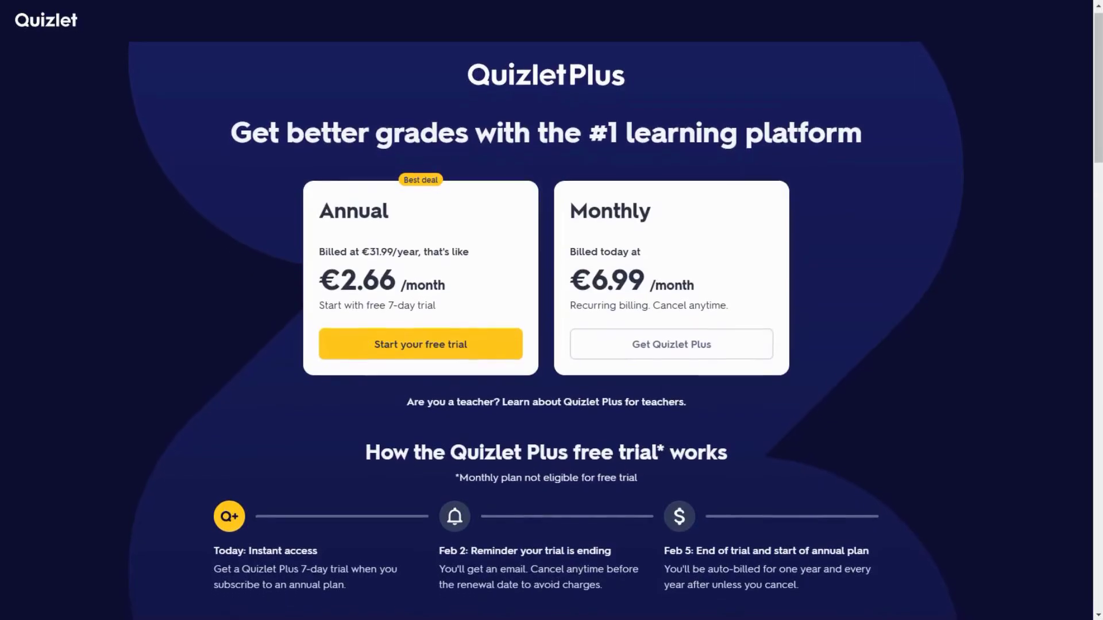
Scroll Quizlet Plus pricing past the Annual/Monthly plans and free-trial timeline to the benefits.
{"action": "scroll", "scroll_direction": "down", "scroll_amount": 3}
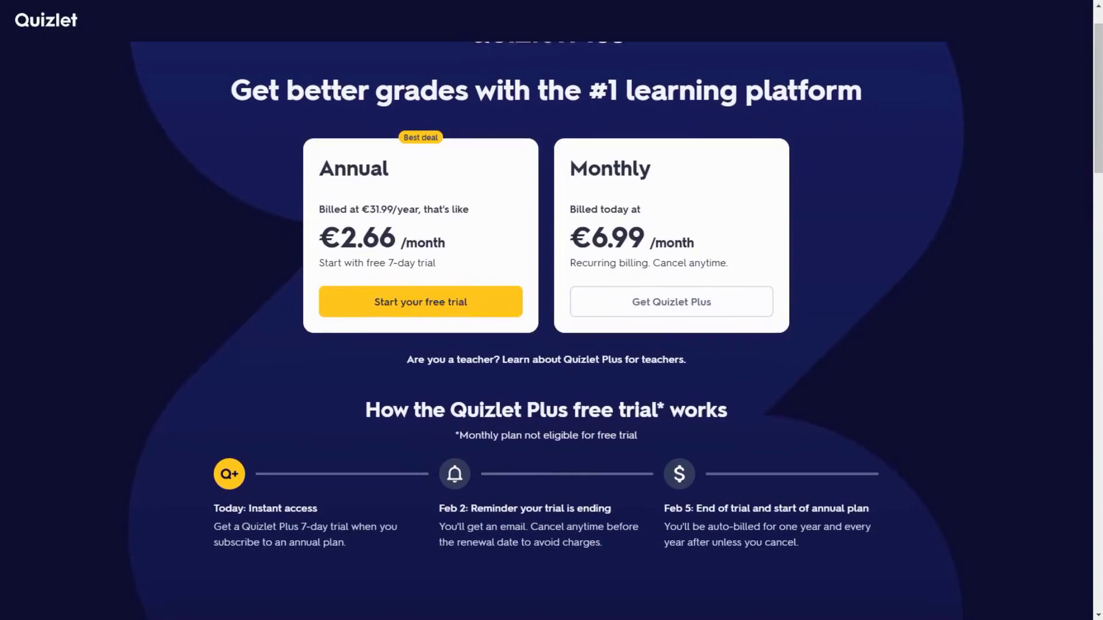
{"action": "scroll", "scroll_direction": "down", "scroll_amount": 3}
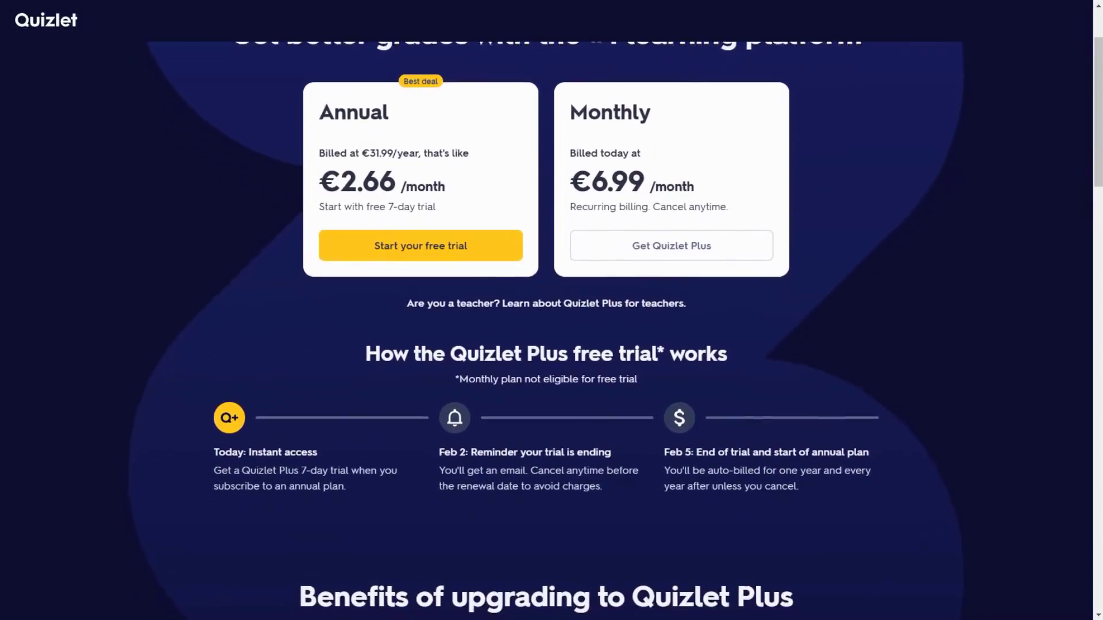
{"action": "scroll", "scroll_direction": "down", "scroll_amount": 3}
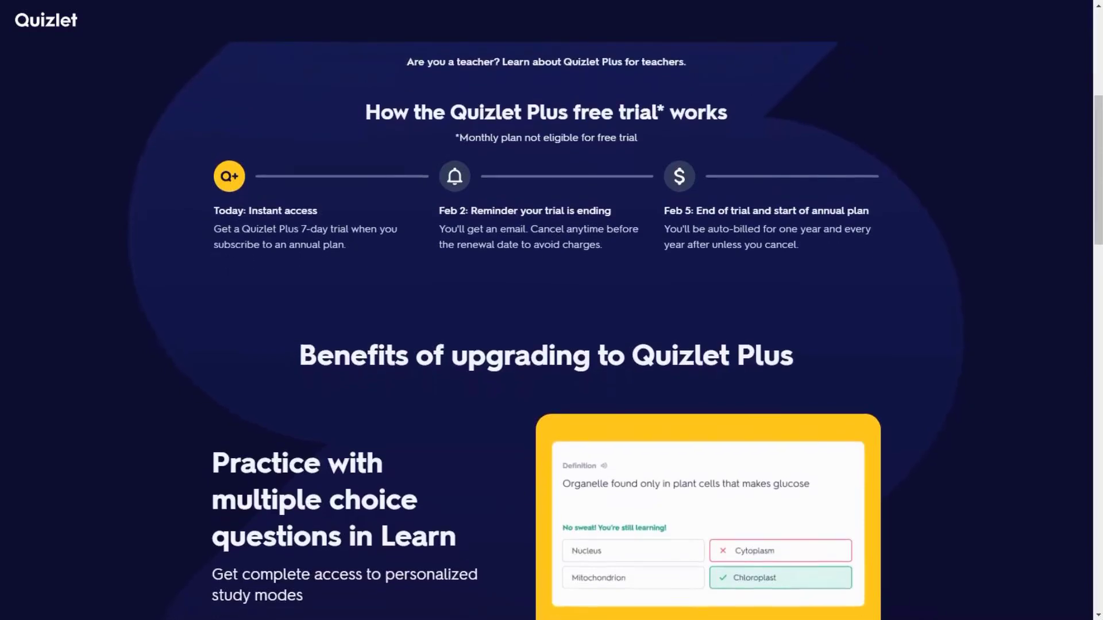
{"action": "scroll", "scroll_direction": "down", "scroll_amount": 3}
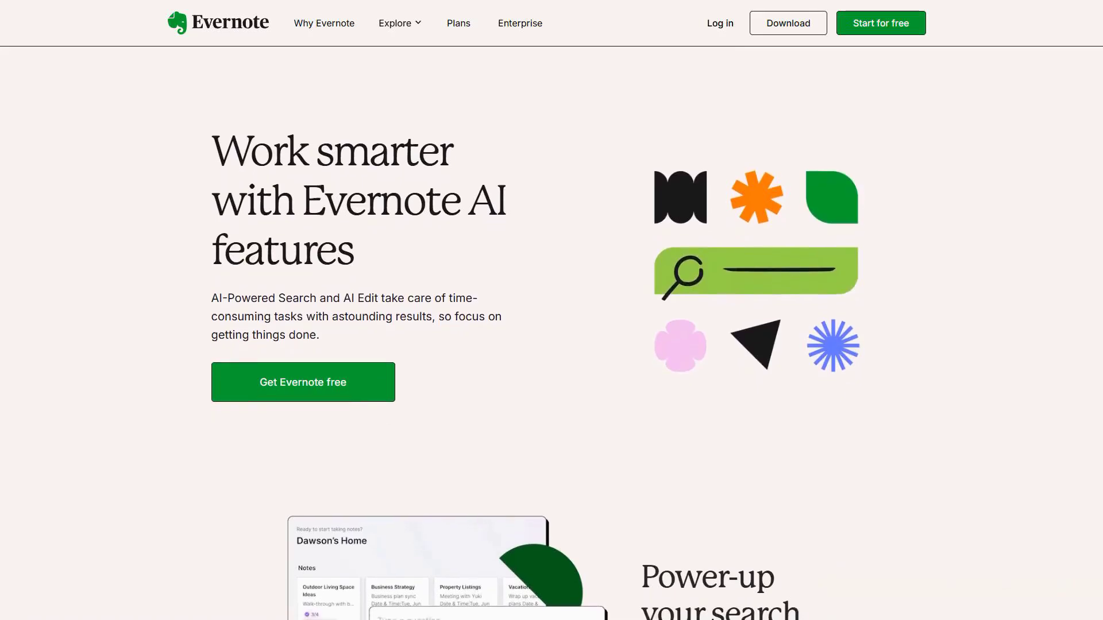
Scroll Evernote's AI features page past handwriting, AI-powered and advanced search to 'Evernote in action'.
{"action": "scroll", "scroll_direction": "down", "scroll_amount": 3}
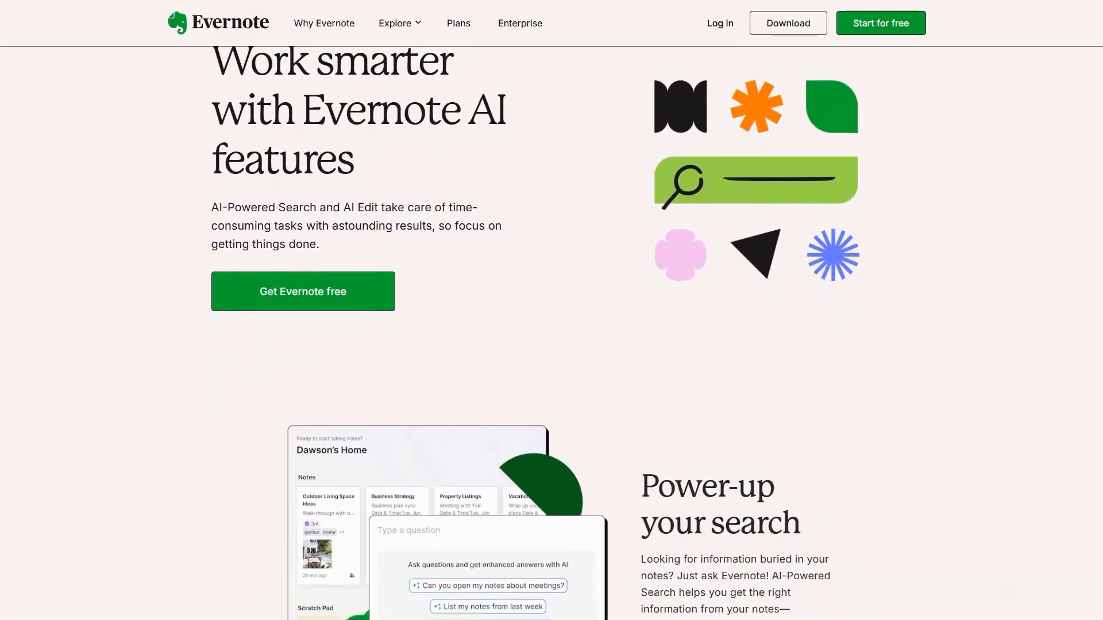
{"action": "scroll", "scroll_direction": "down", "scroll_amount": 3}
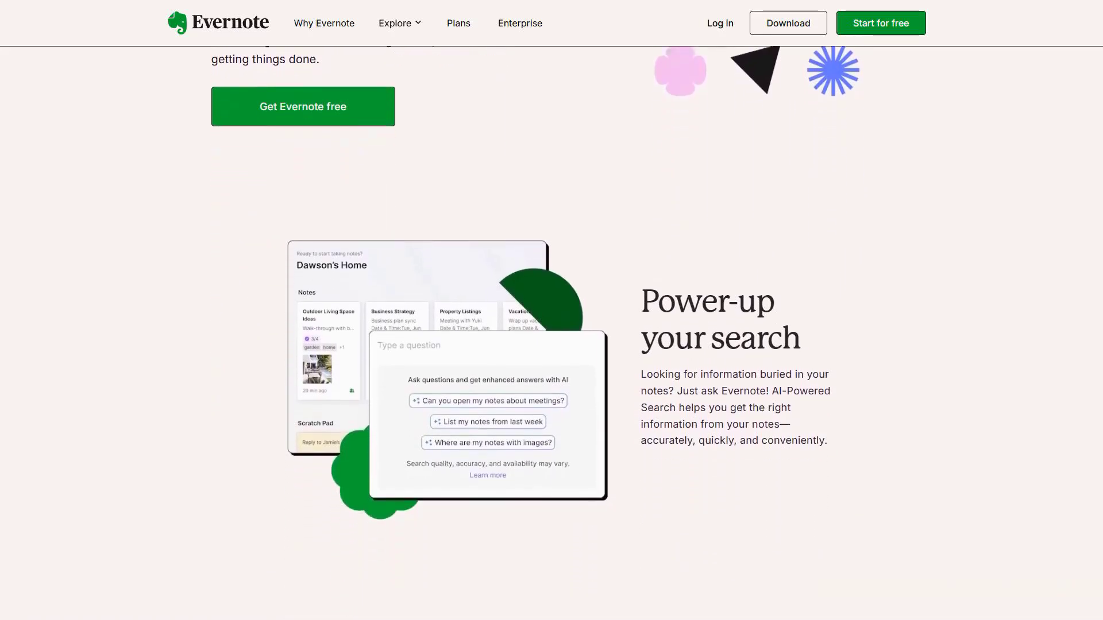
{"action": "scroll", "scroll_direction": "down", "scroll_amount": 3}
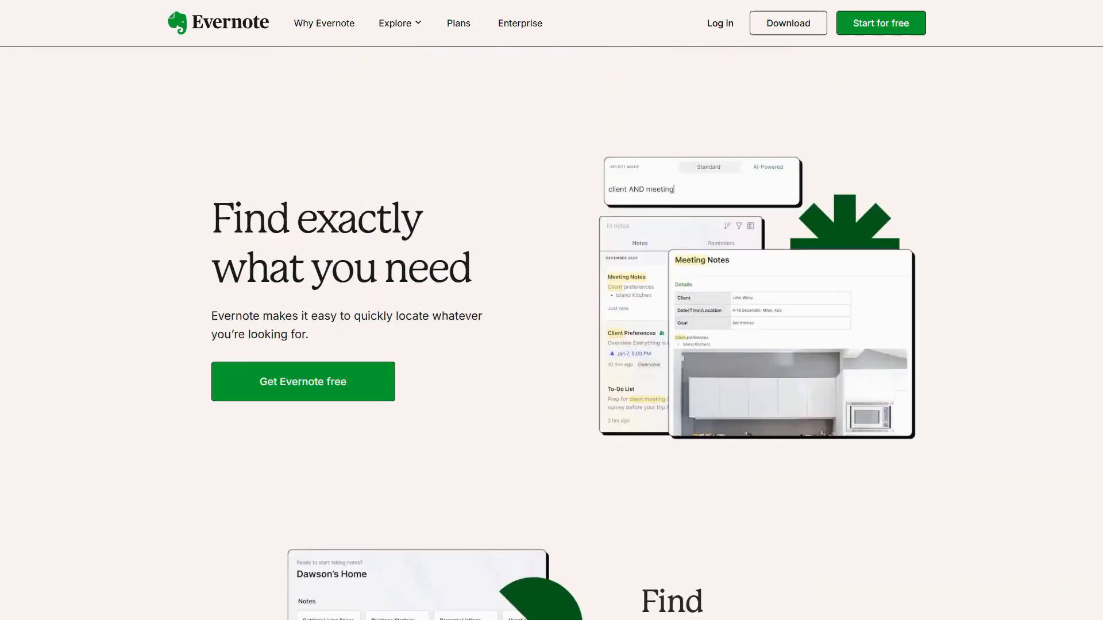
{"action": "scroll", "scroll_direction": "down", "scroll_amount": 3}
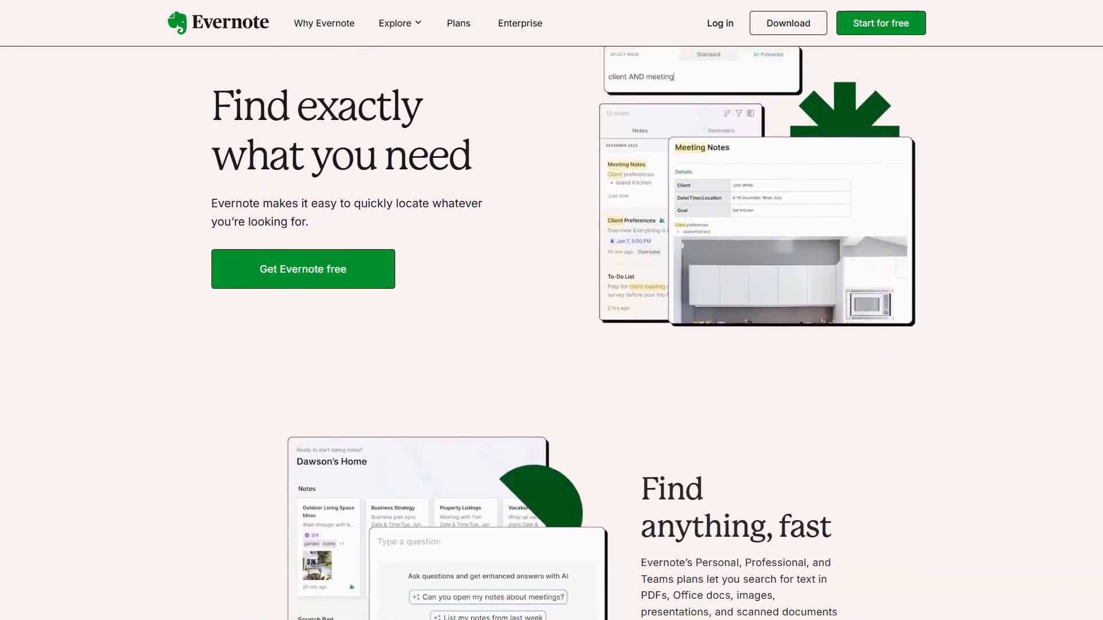
{"action": "scroll", "scroll_direction": "down", "scroll_amount": 3}
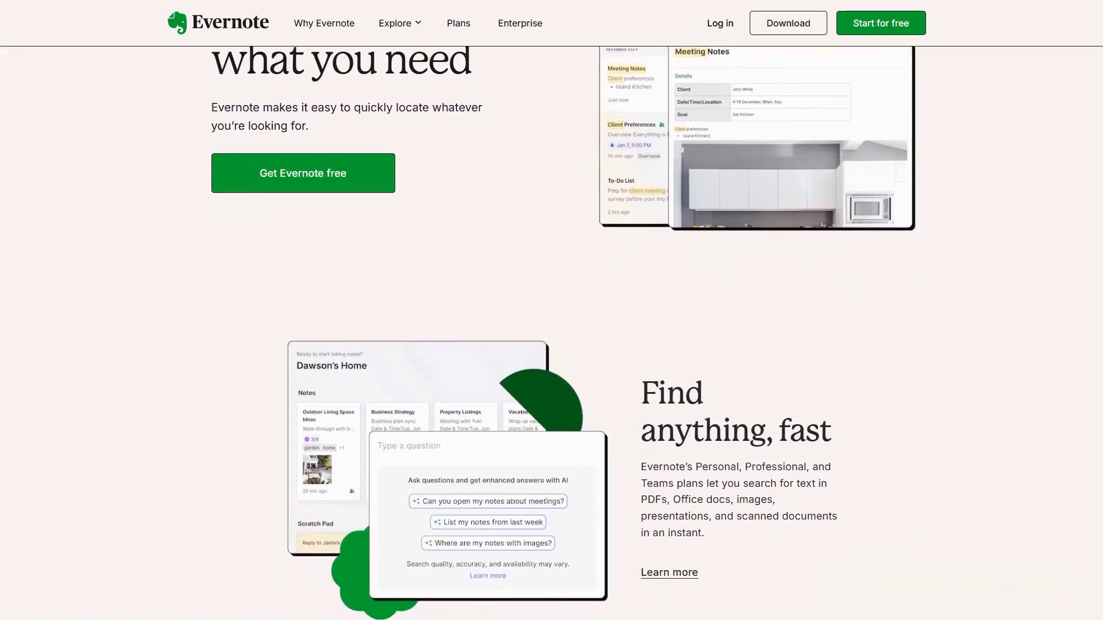
{"action": "scroll", "scroll_direction": "down", "scroll_amount": 3}
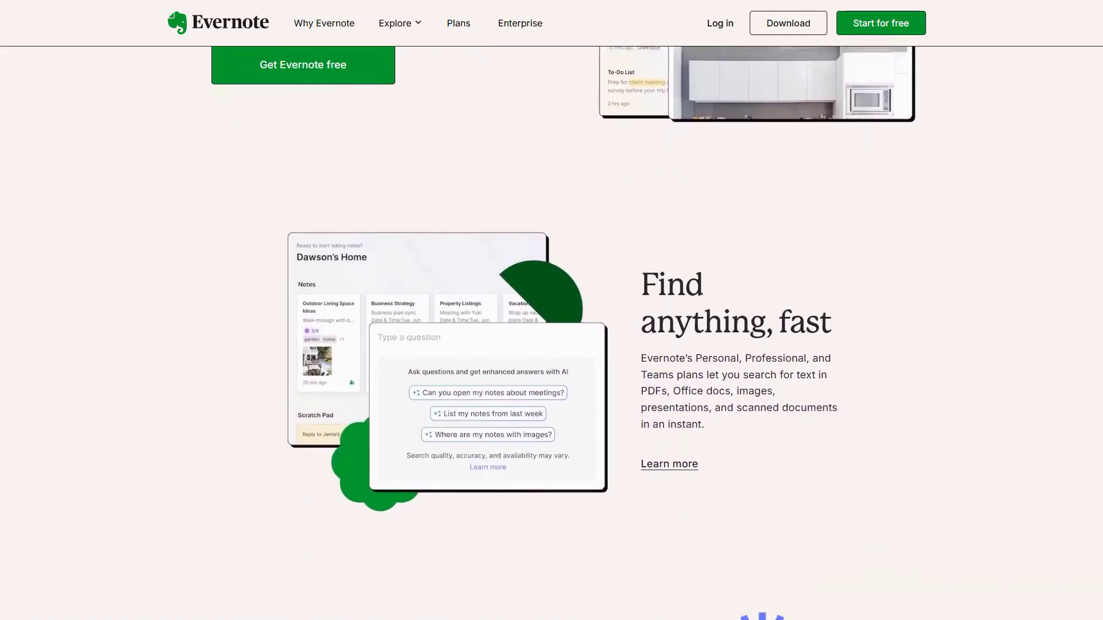
{"action": "scroll", "scroll_direction": "down", "scroll_amount": 3}
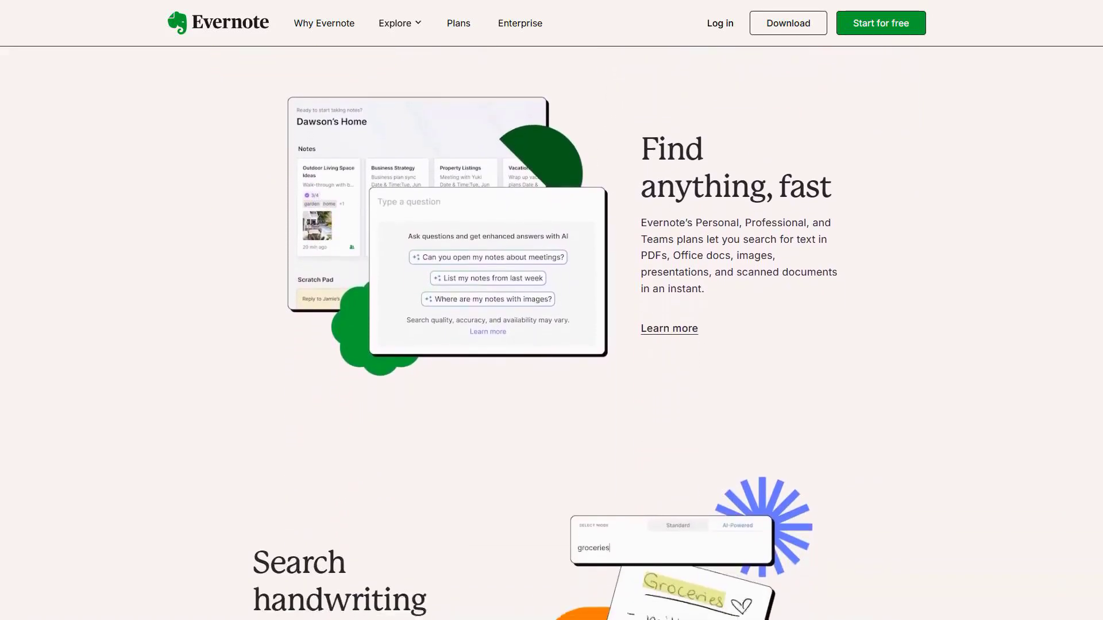
{"action": "scroll", "scroll_direction": "down", "scroll_amount": 3}
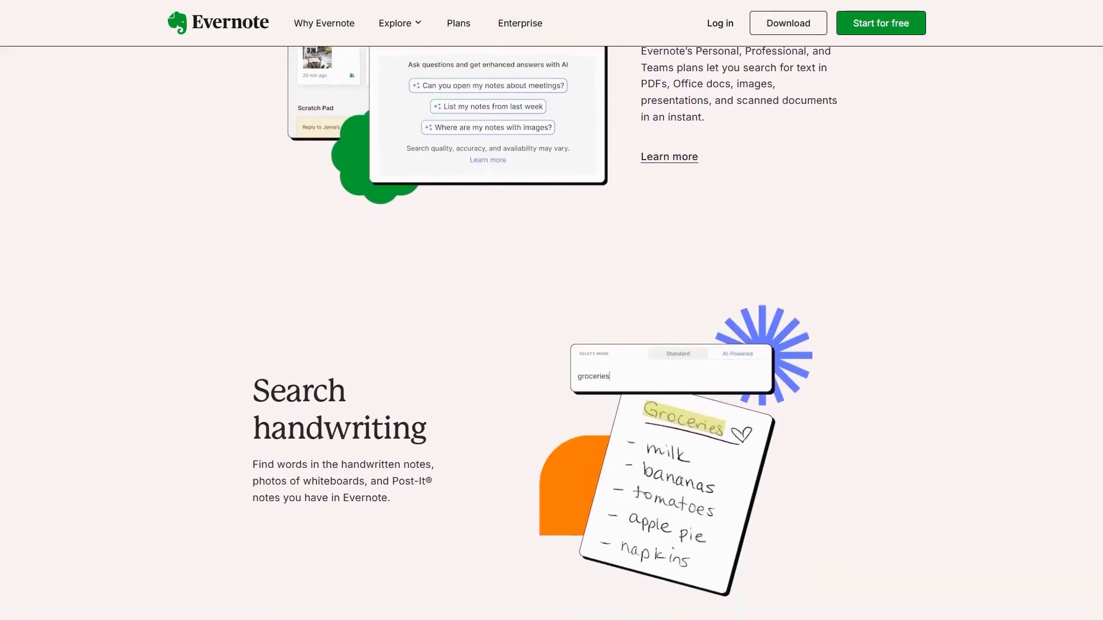
{"action": "scroll", "scroll_direction": "down", "scroll_amount": 3}
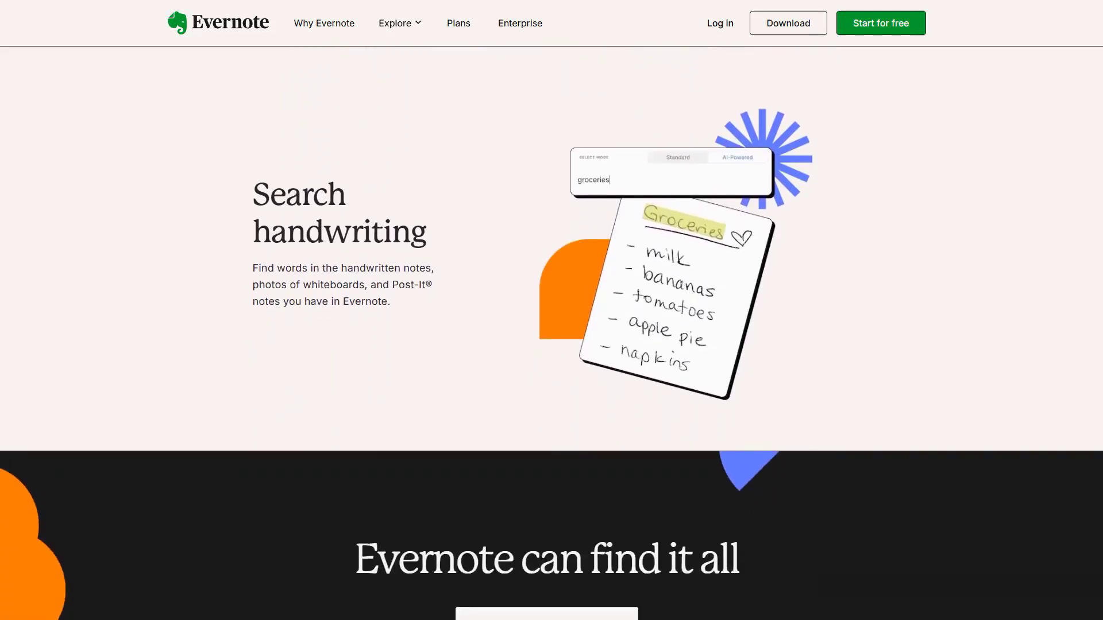
{"action": "scroll", "scroll_direction": "down", "scroll_amount": 3}
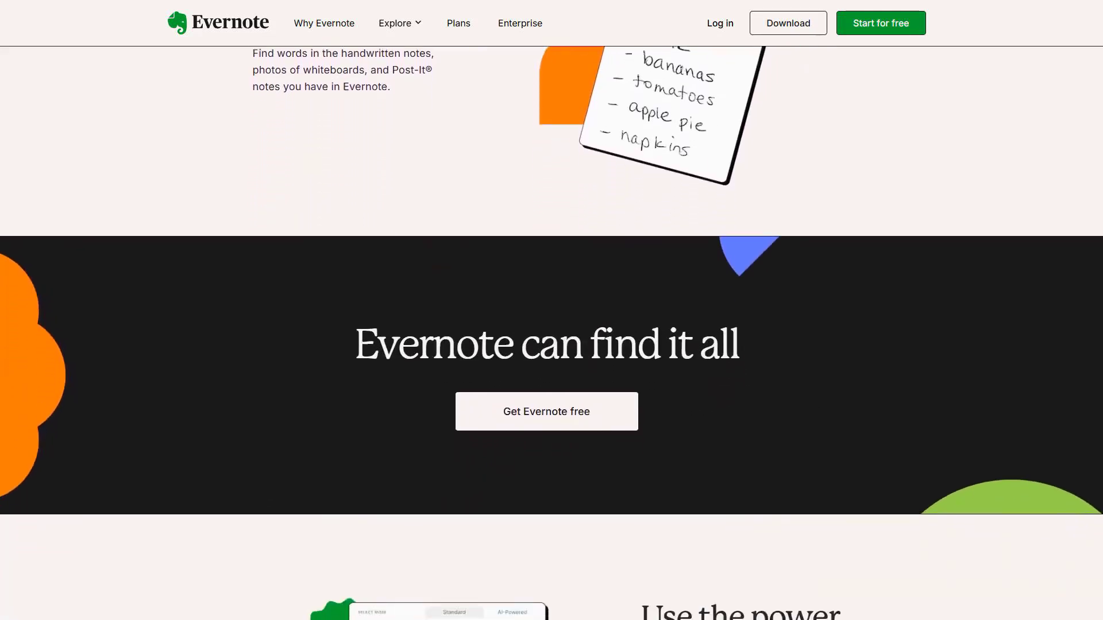
{"action": "scroll", "scroll_direction": "down", "scroll_amount": 3}
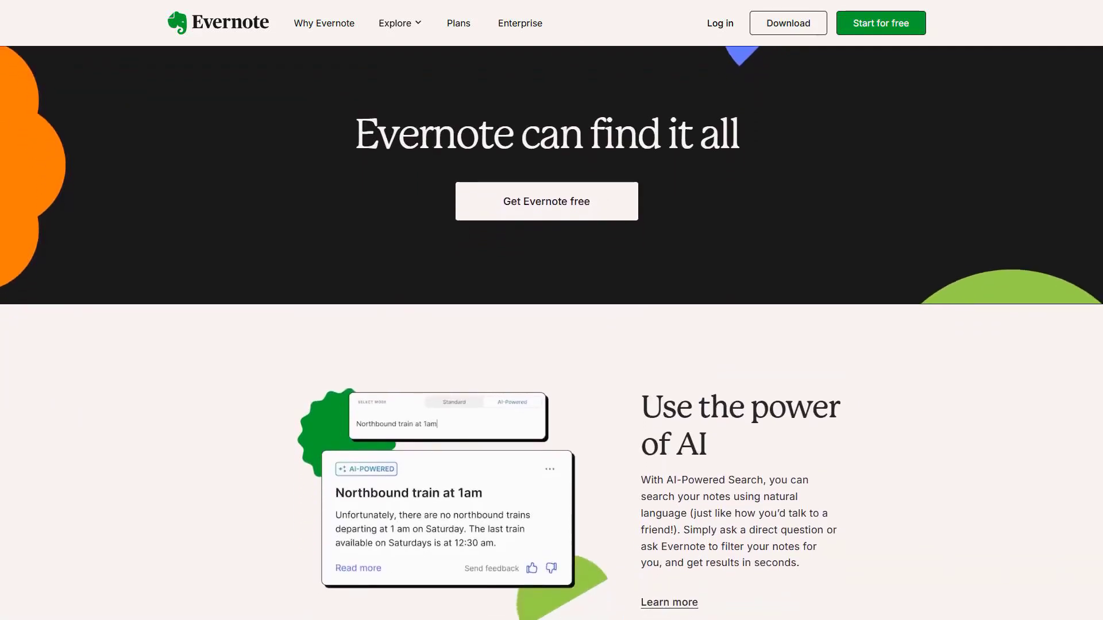
{"action": "scroll", "scroll_direction": "down", "scroll_amount": 3}
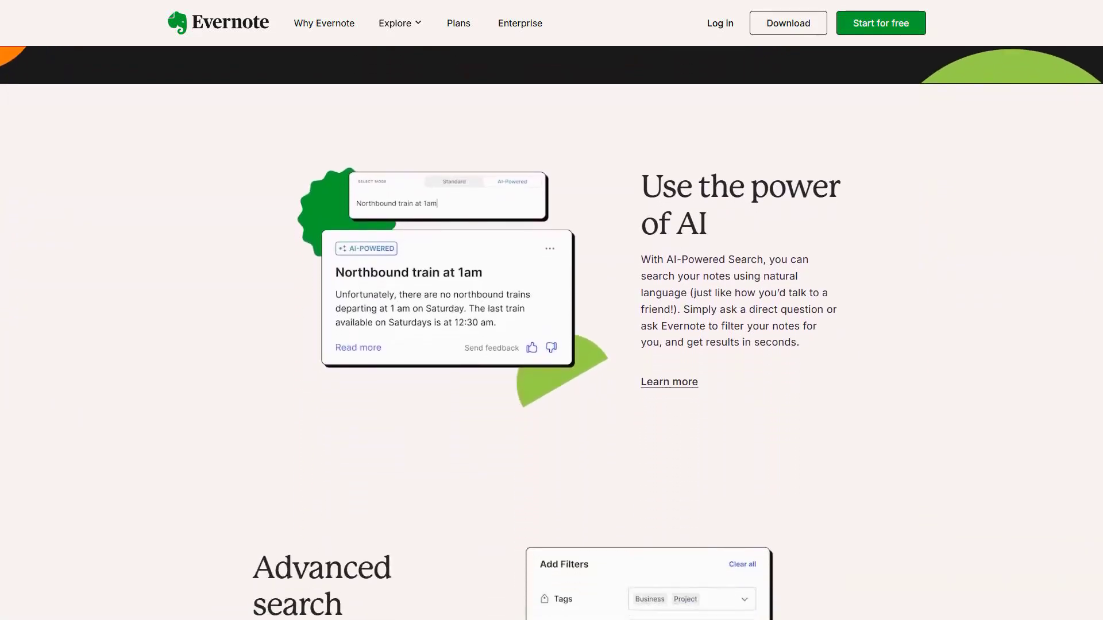
{"action": "scroll", "scroll_direction": "down", "scroll_amount": 3}
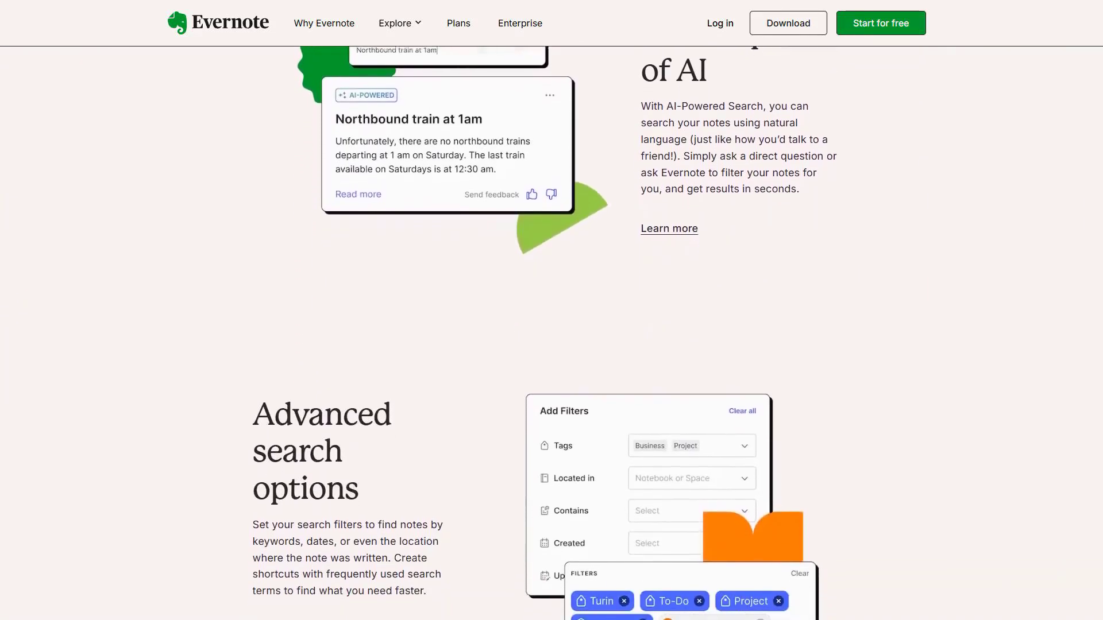
{"action": "scroll", "scroll_direction": "down", "scroll_amount": 3}
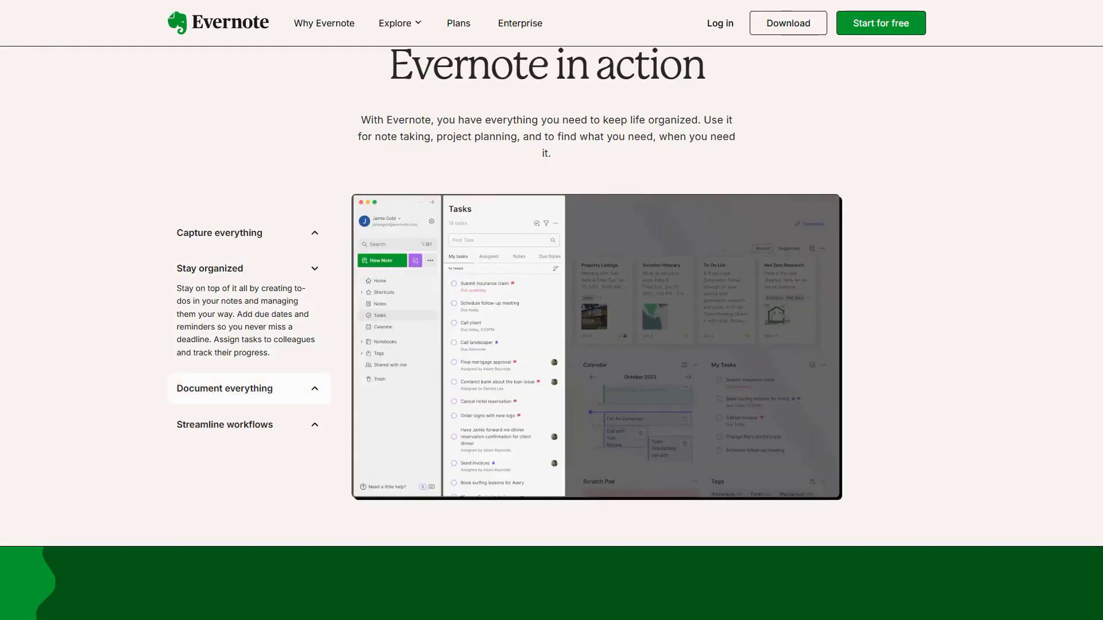
Expand 'Document everything' and 'Streamline workflows', then go to Evernote's pricing plans.
{"action": "left_click", "coordinate": [225, 388]}
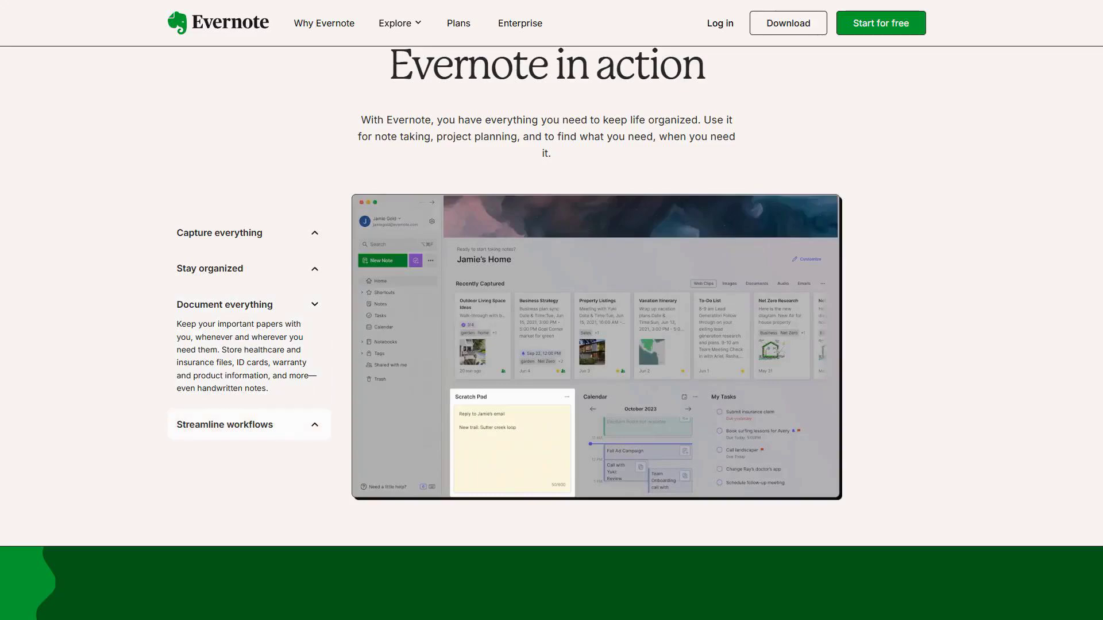
{"action": "left_click", "coordinate": [225, 424]}
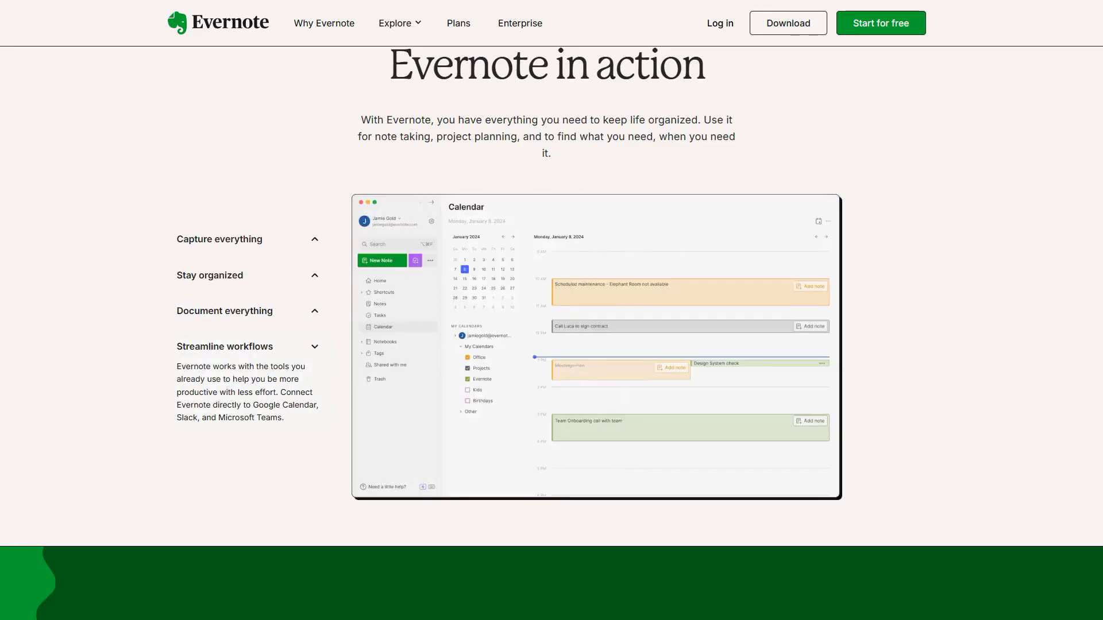
{"action": "left_click", "coordinate": [464, 23]}
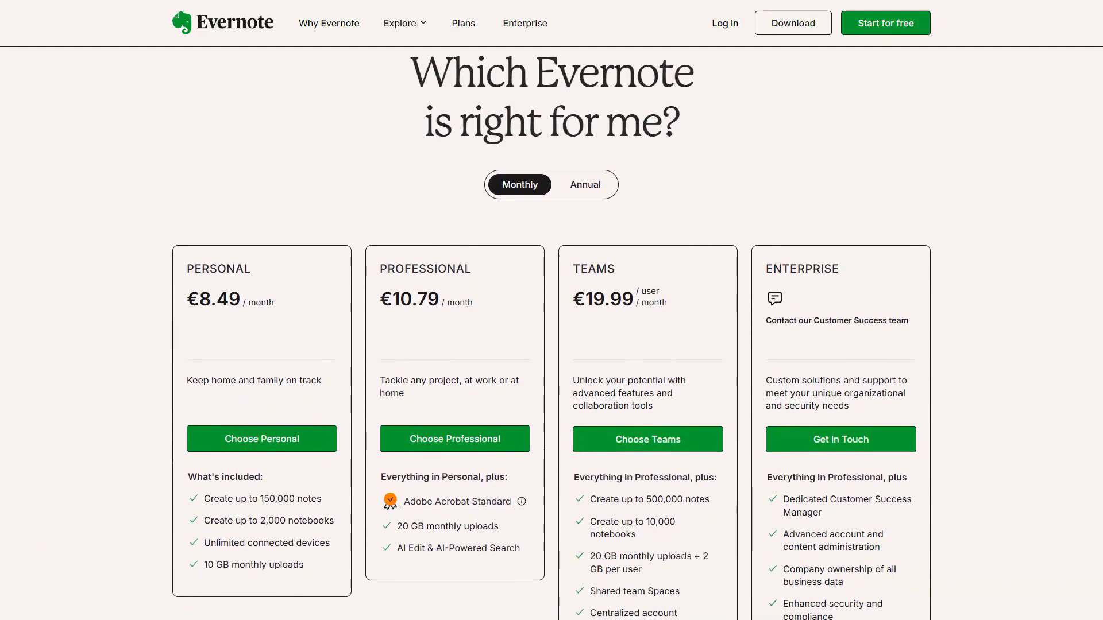
Switch Evernote plans to Annual billing: Personal €8.33, Professional €10.83, Teams €16.66 monthly.
{"action": "scroll", "scroll_direction": "down", "scroll_amount": 3}
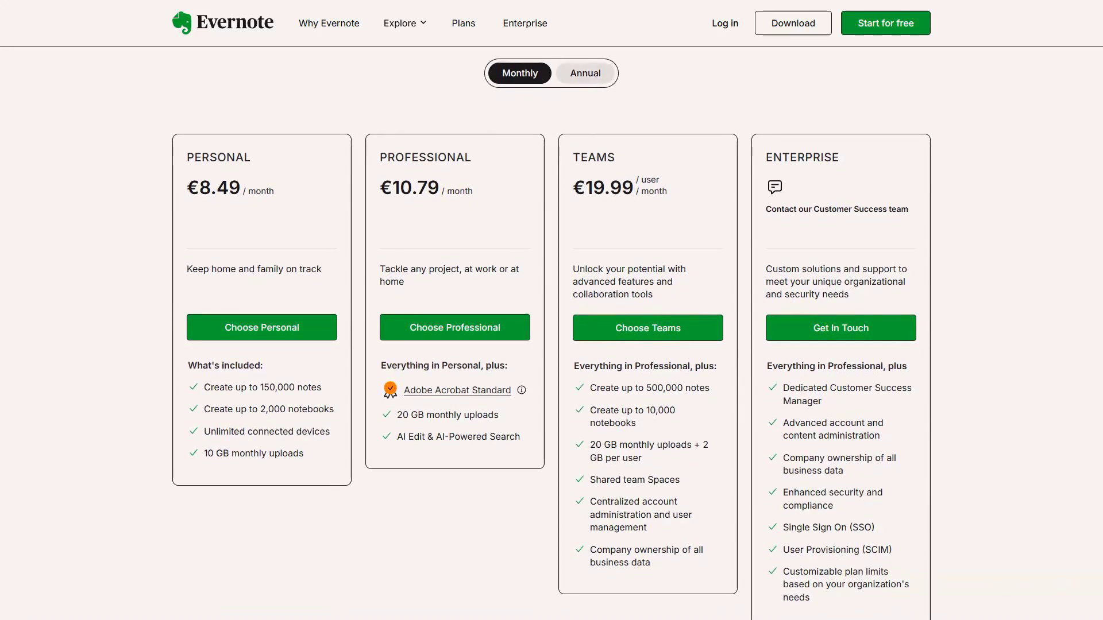
{"action": "left_click", "coordinate": [585, 73]}
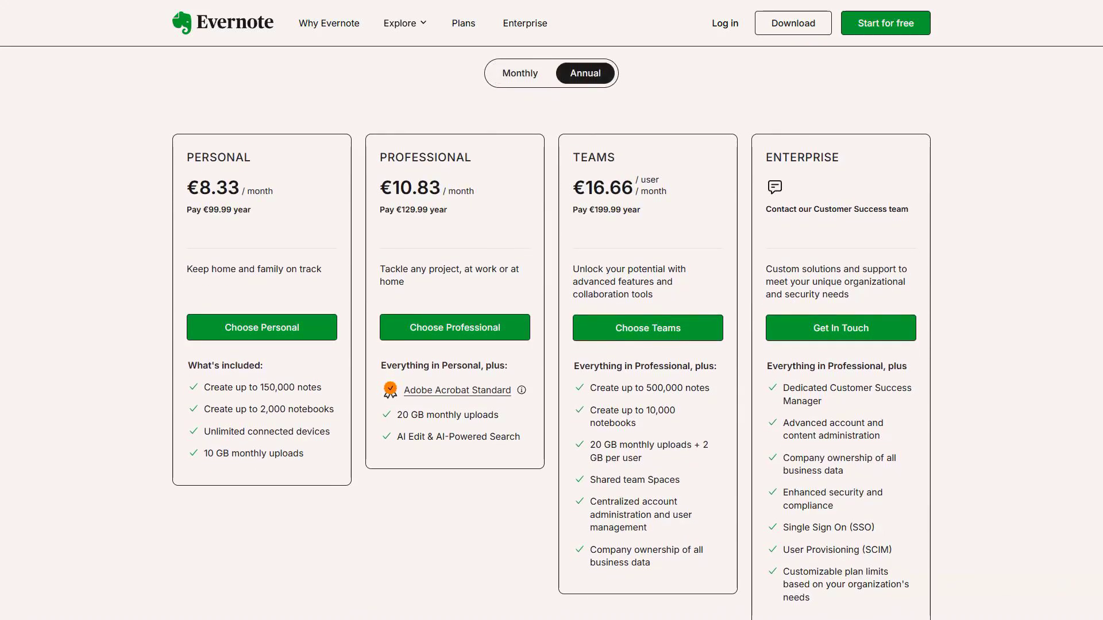